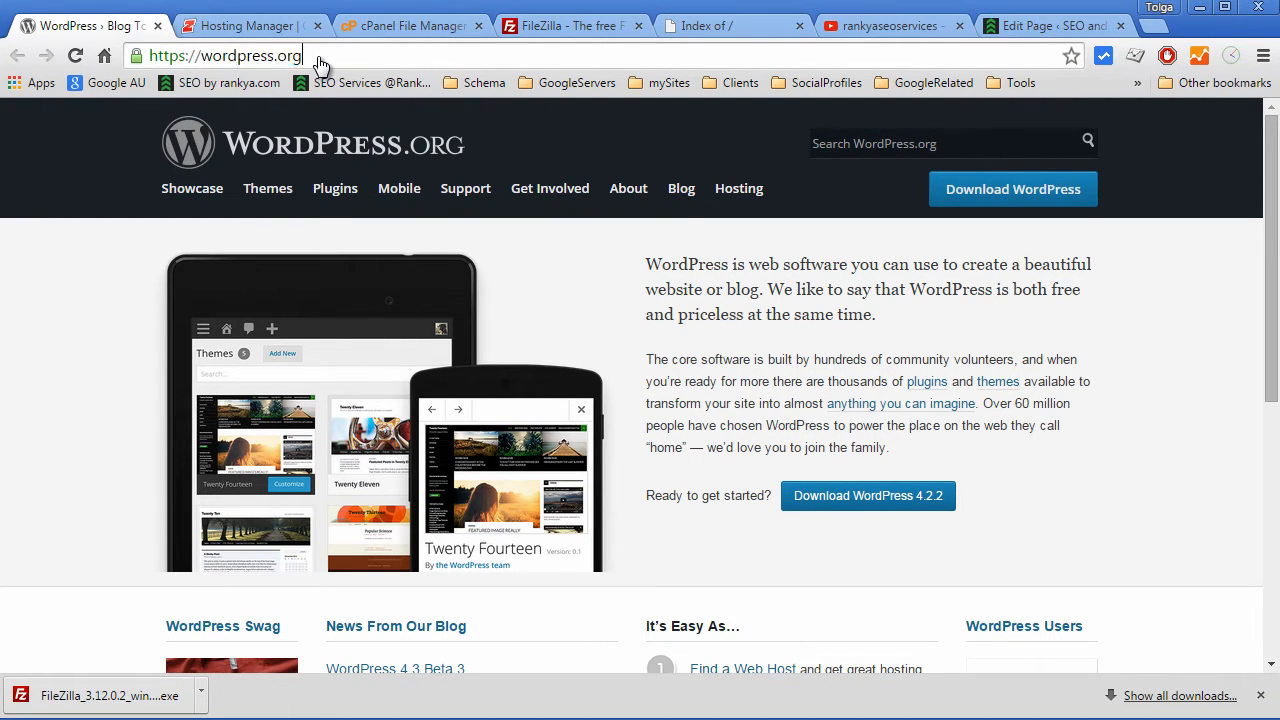
mouse_move(868, 496)
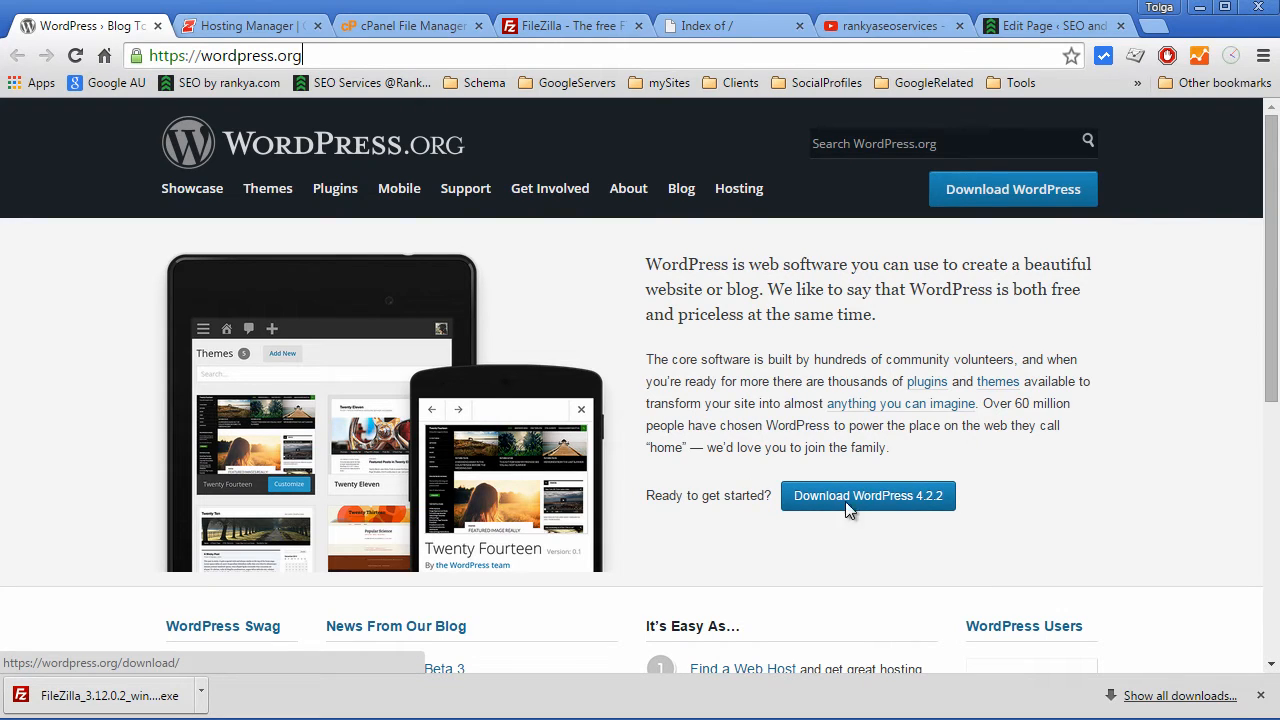
mouse_move(1016, 708)
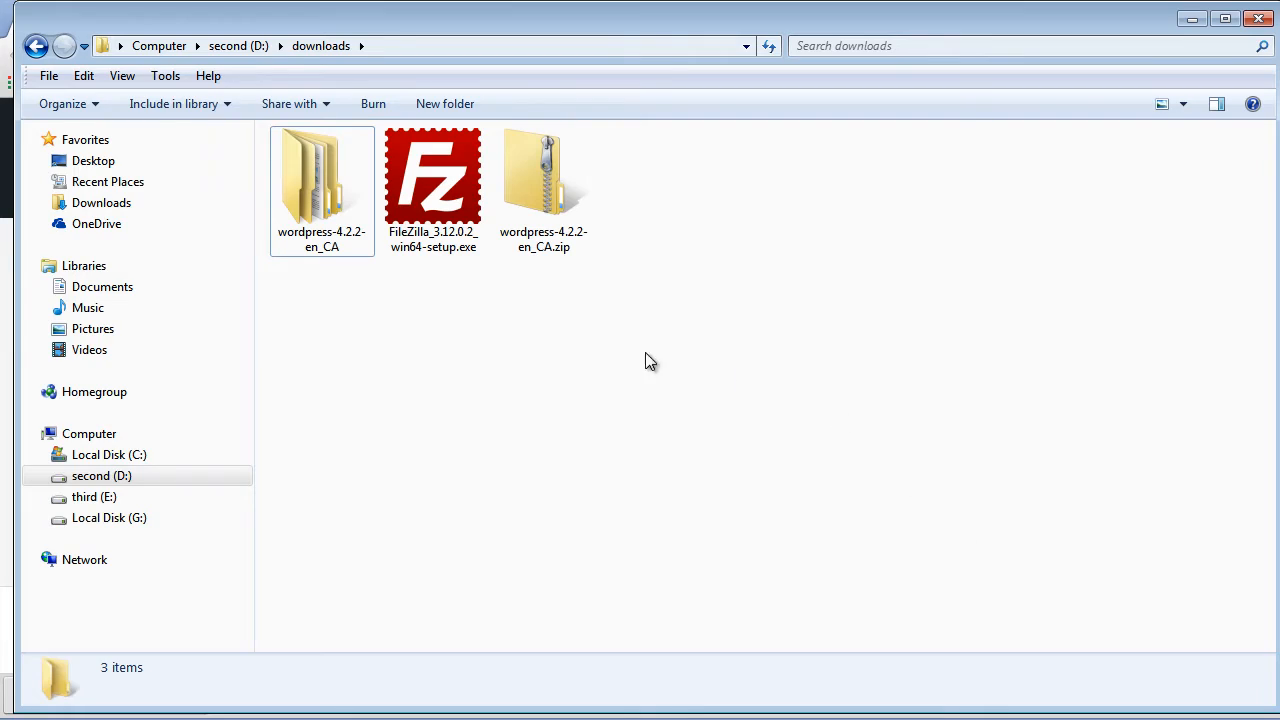
Extract the downloaded WordPress zip into its own wordpress-4.2.2-en_CA folder
click(544, 190)
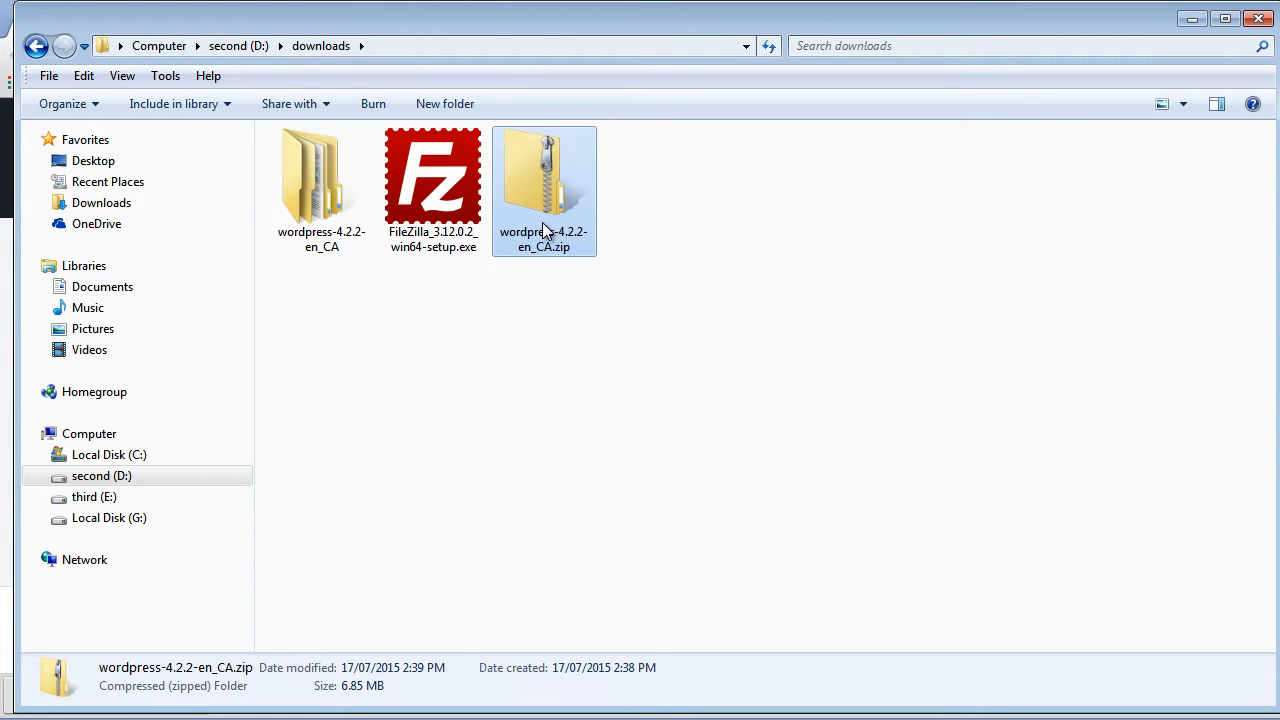
right_click(544, 190)
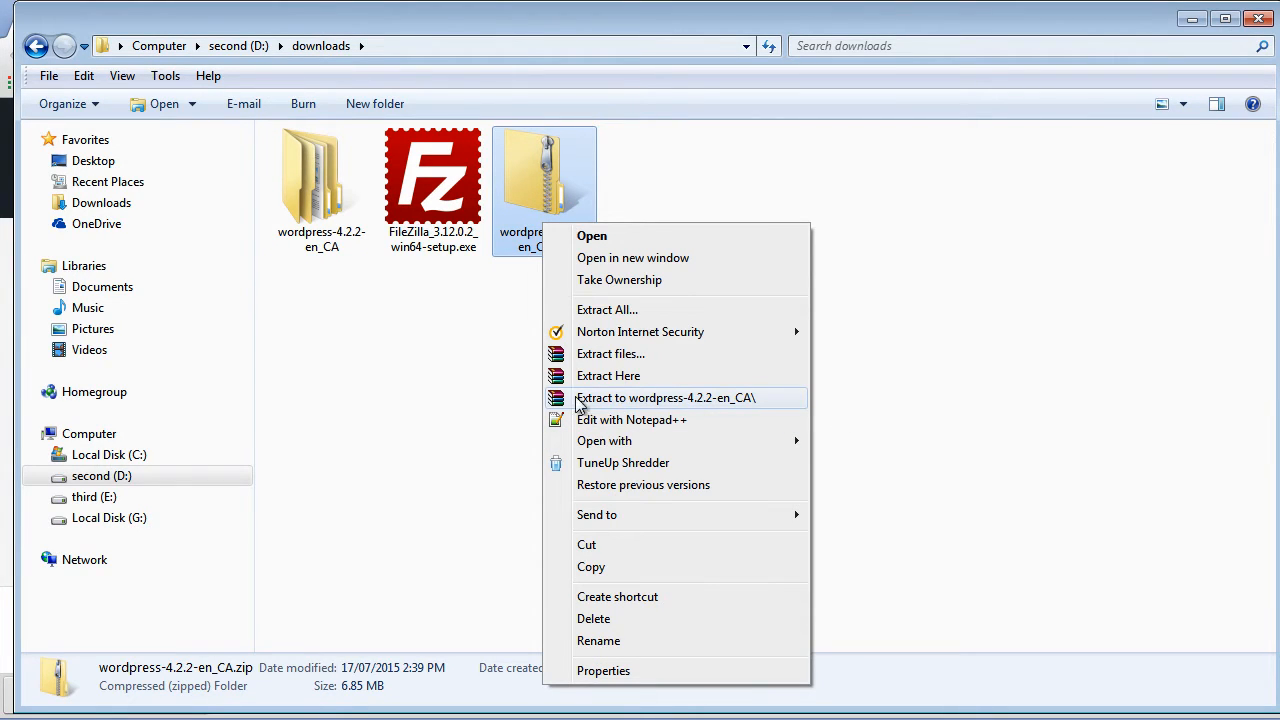
click(364, 336)
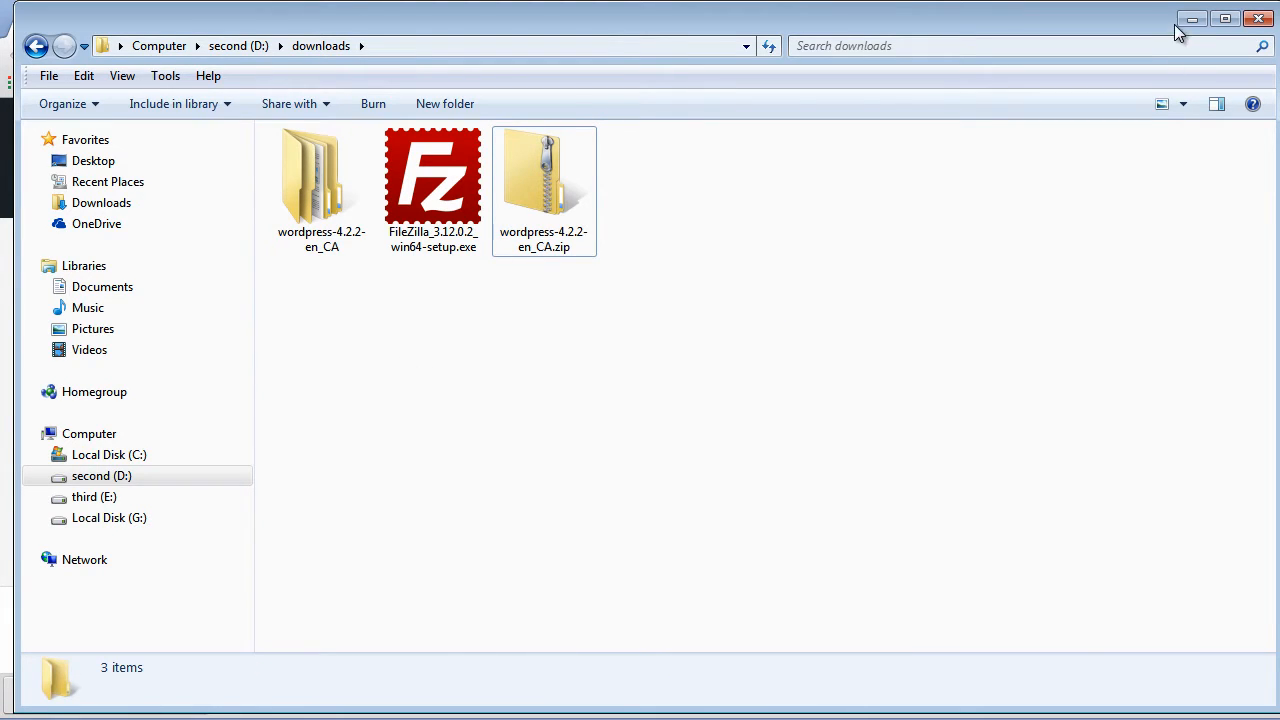
Review all files inside the extracted wordpress core folder and return to Chrome
double_click(320, 176)
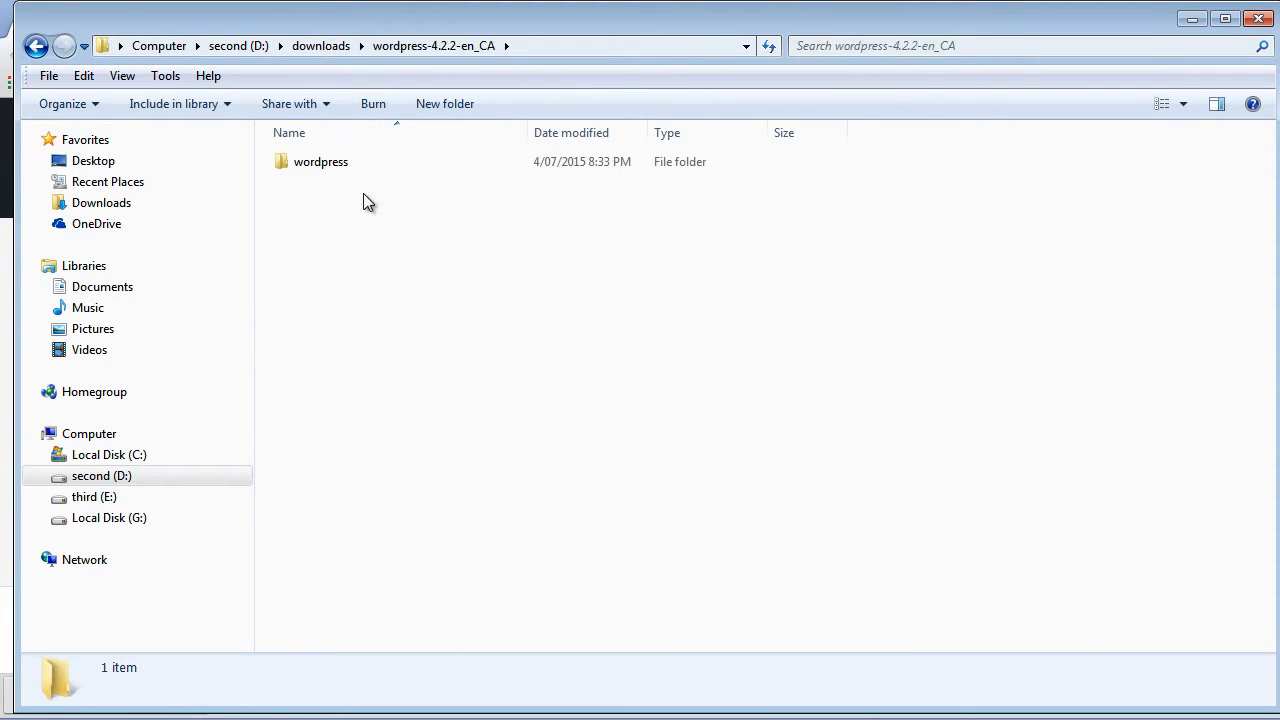
double_click(320, 160)
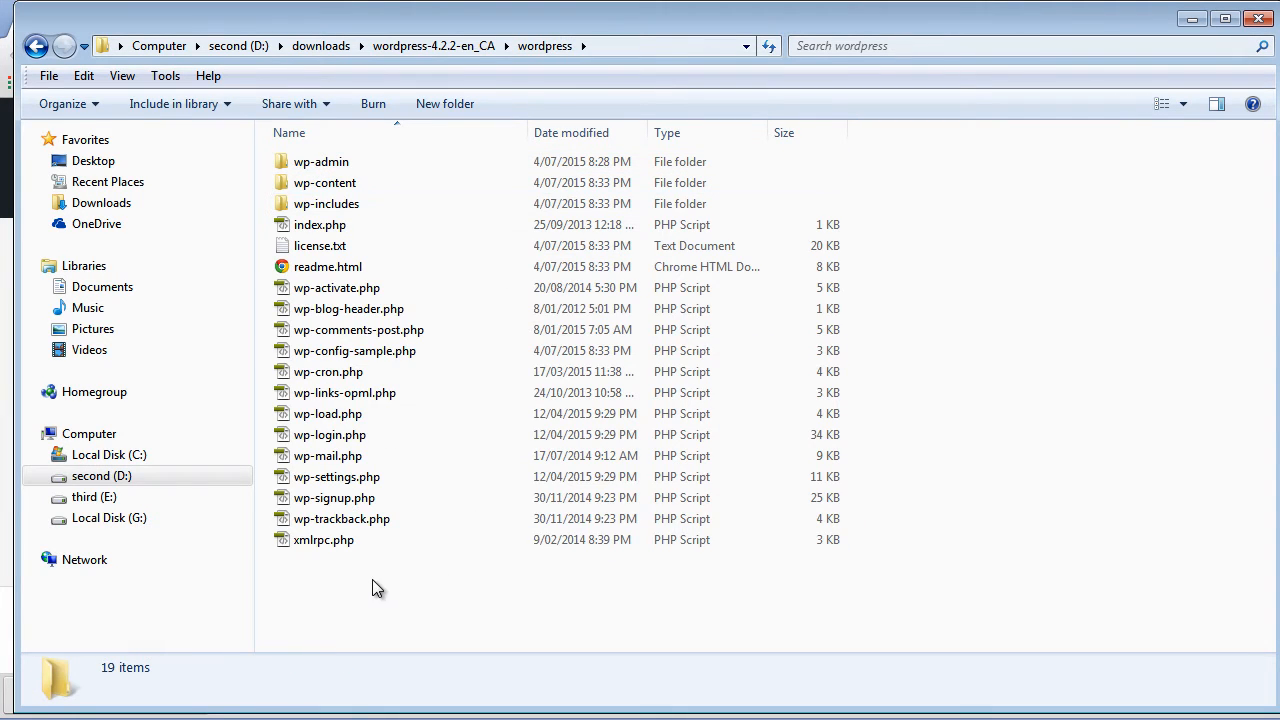
key(ctrl+a)
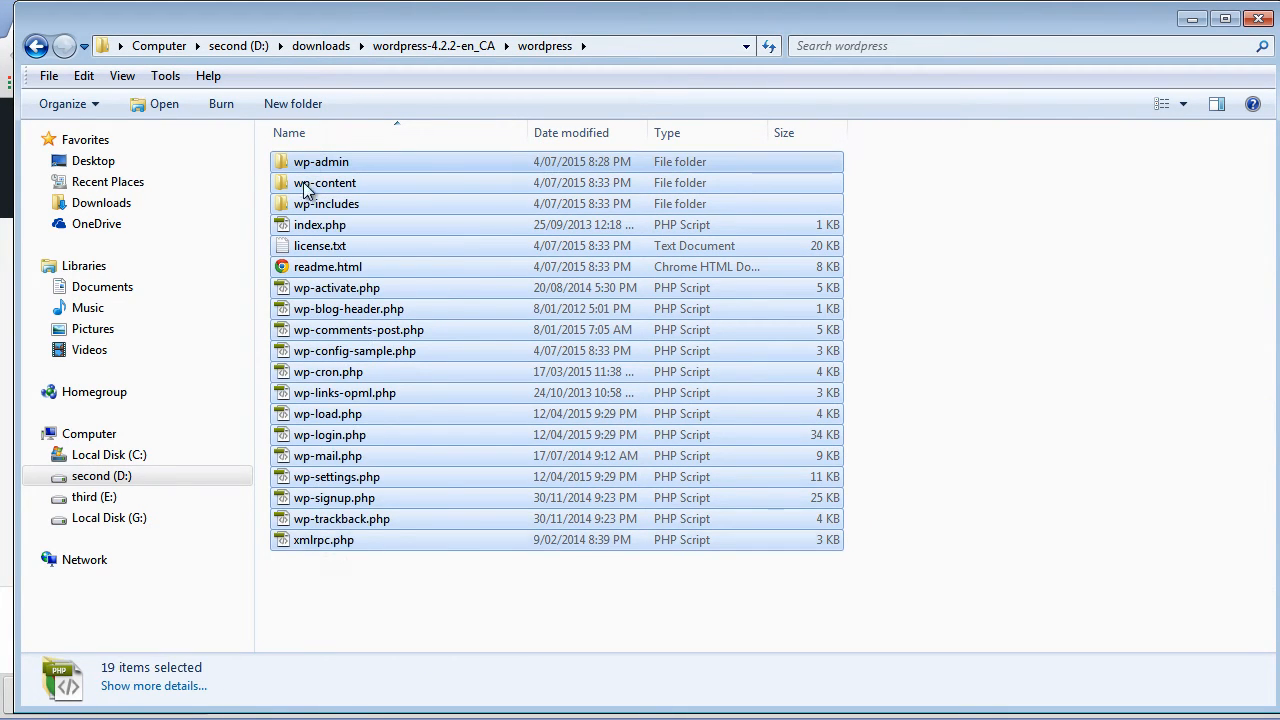
mouse_move(320, 450)
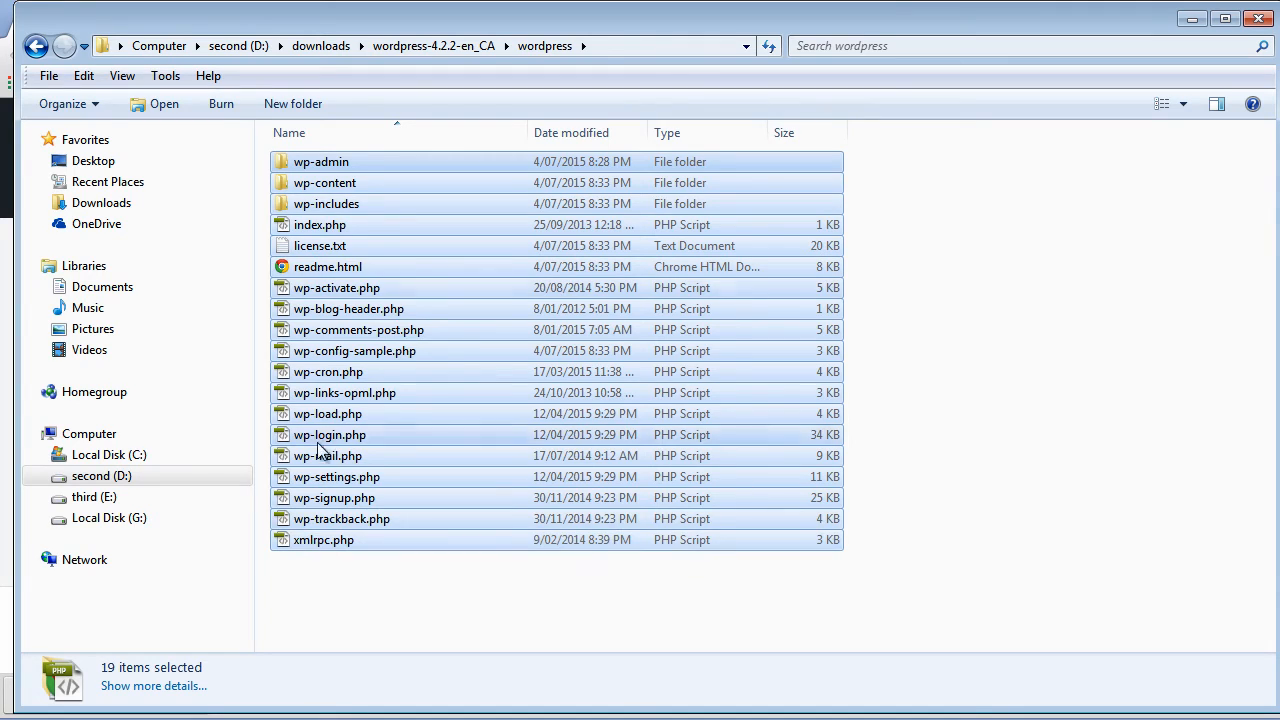
mouse_move(356, 268)
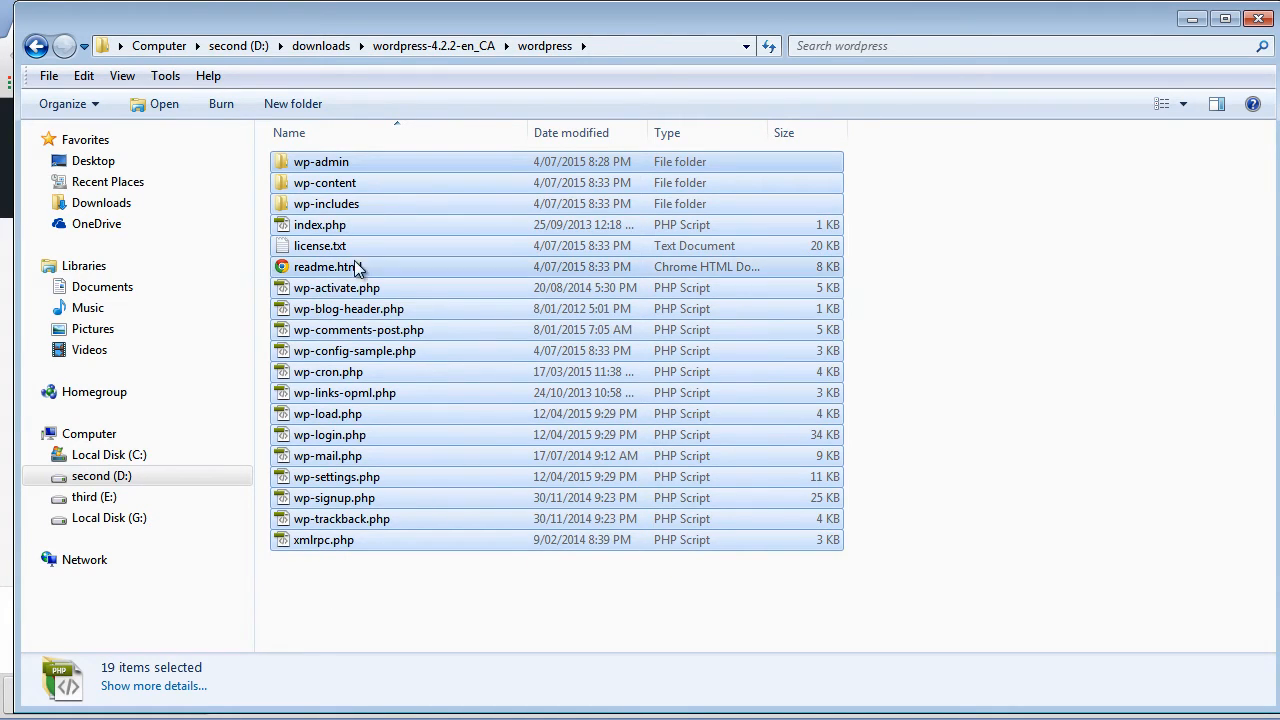
mouse_move(380, 370)
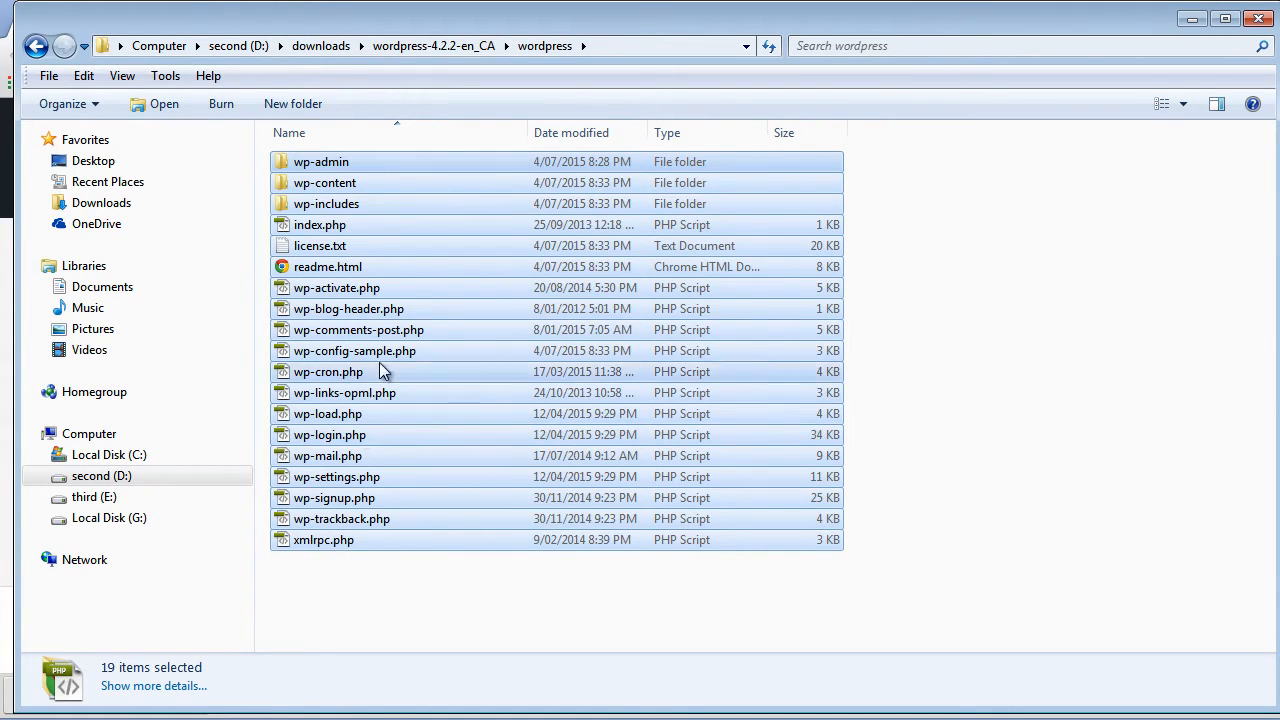
mouse_move(600, 640)
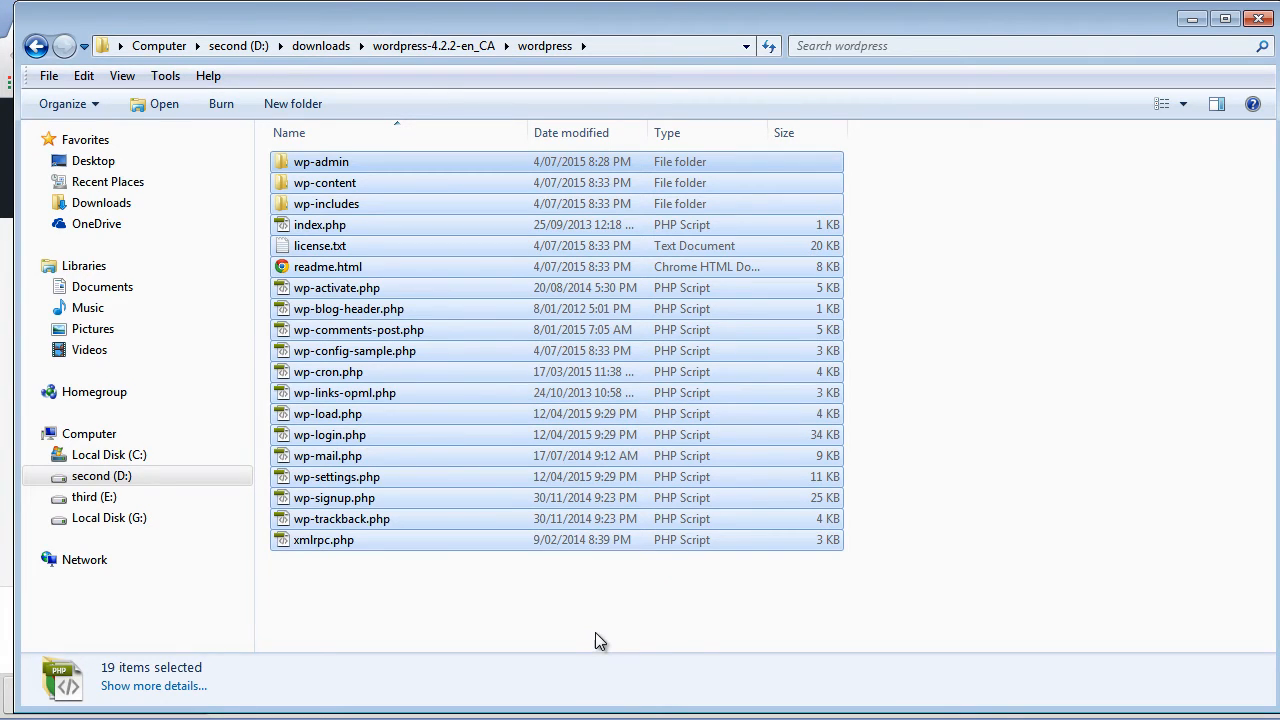
click(516, 620)
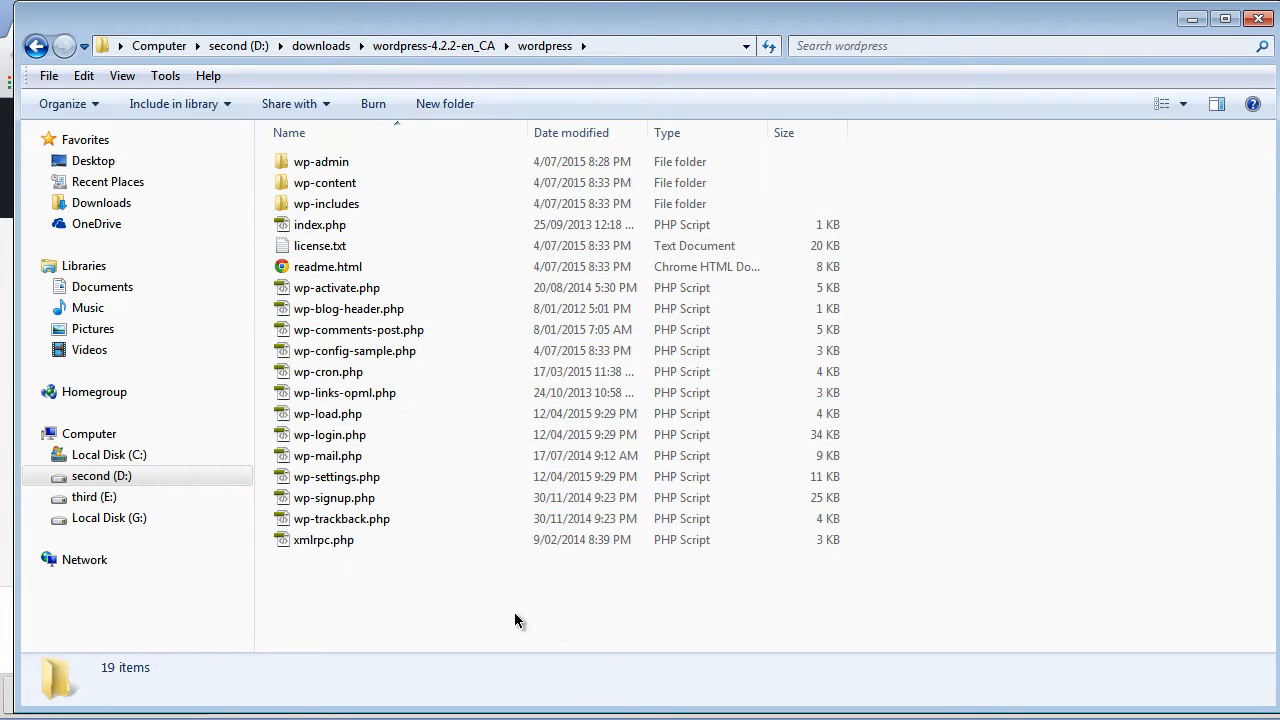
mouse_move(744, 644)
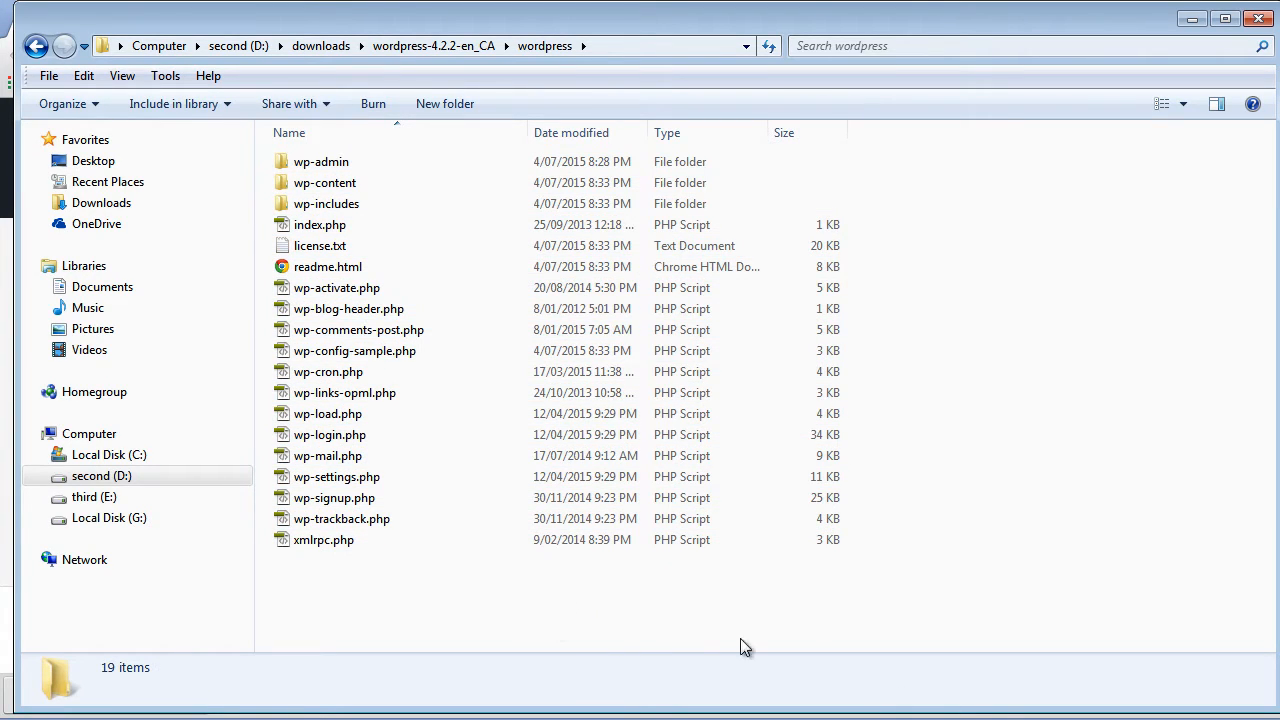
click(90, 24)
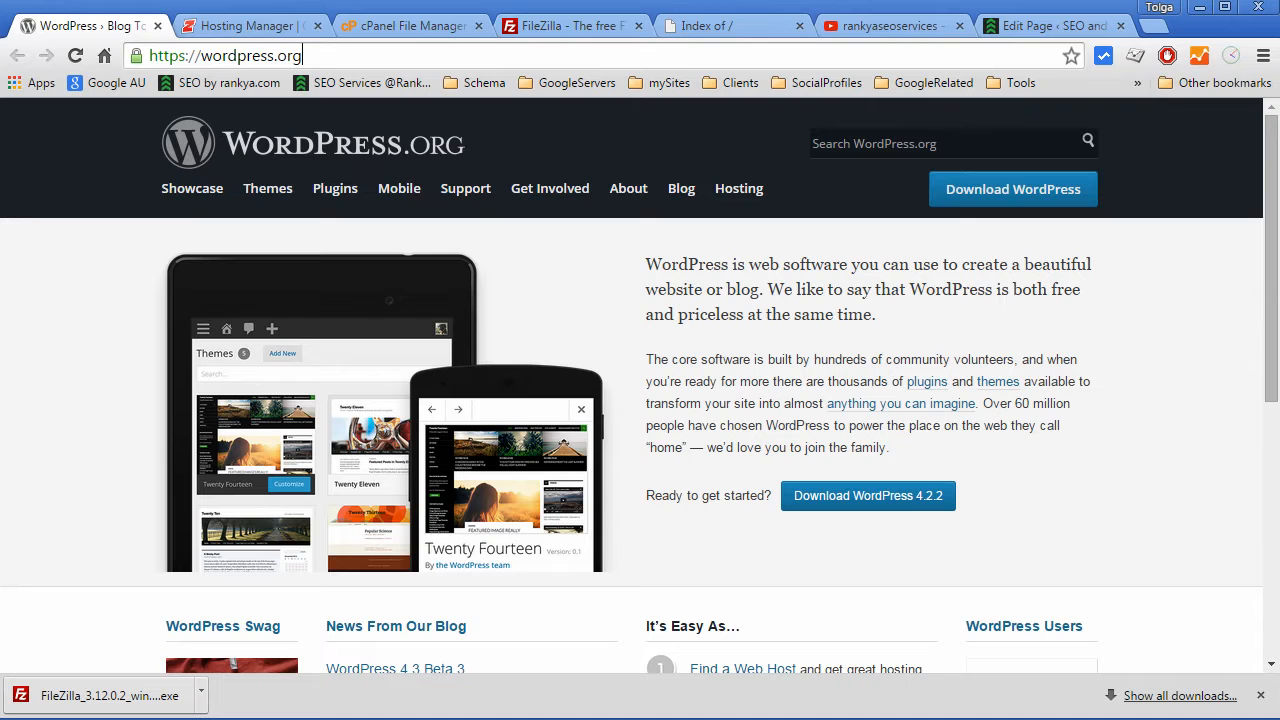
Reach the MySQL Databases page in the hosting manager's Databases section
click(244, 24)
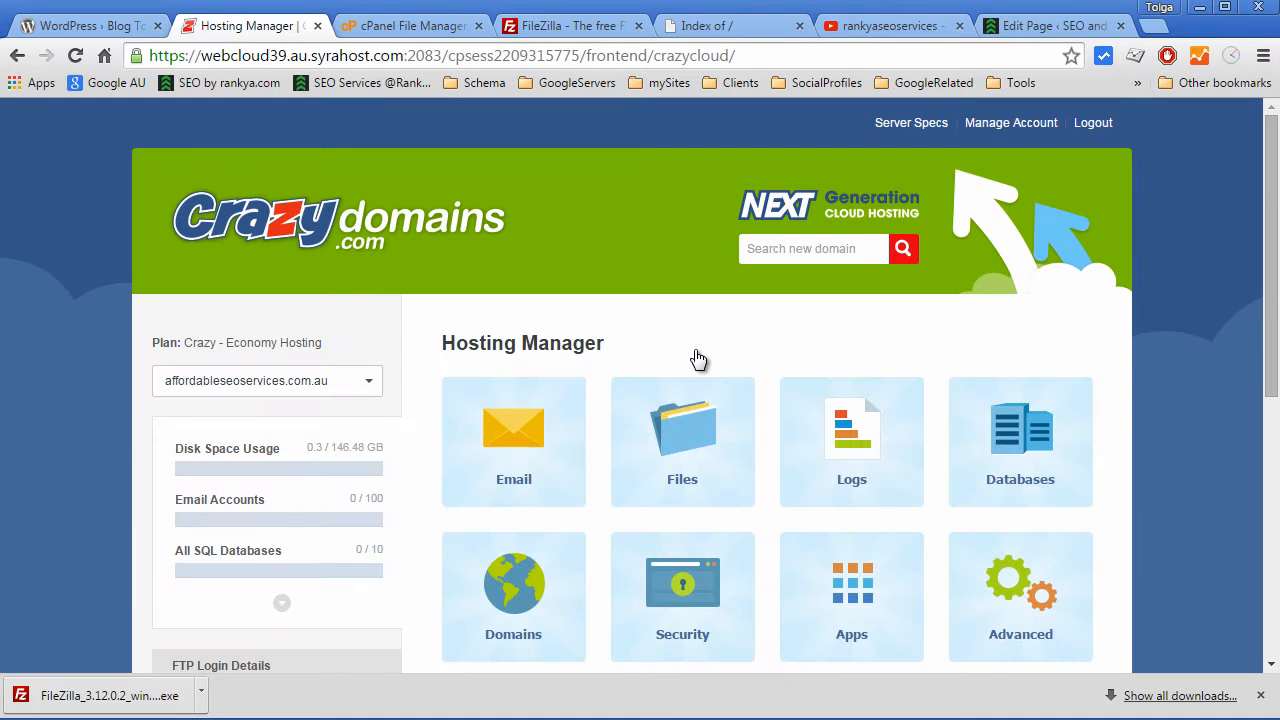
mouse_move(730, 342)
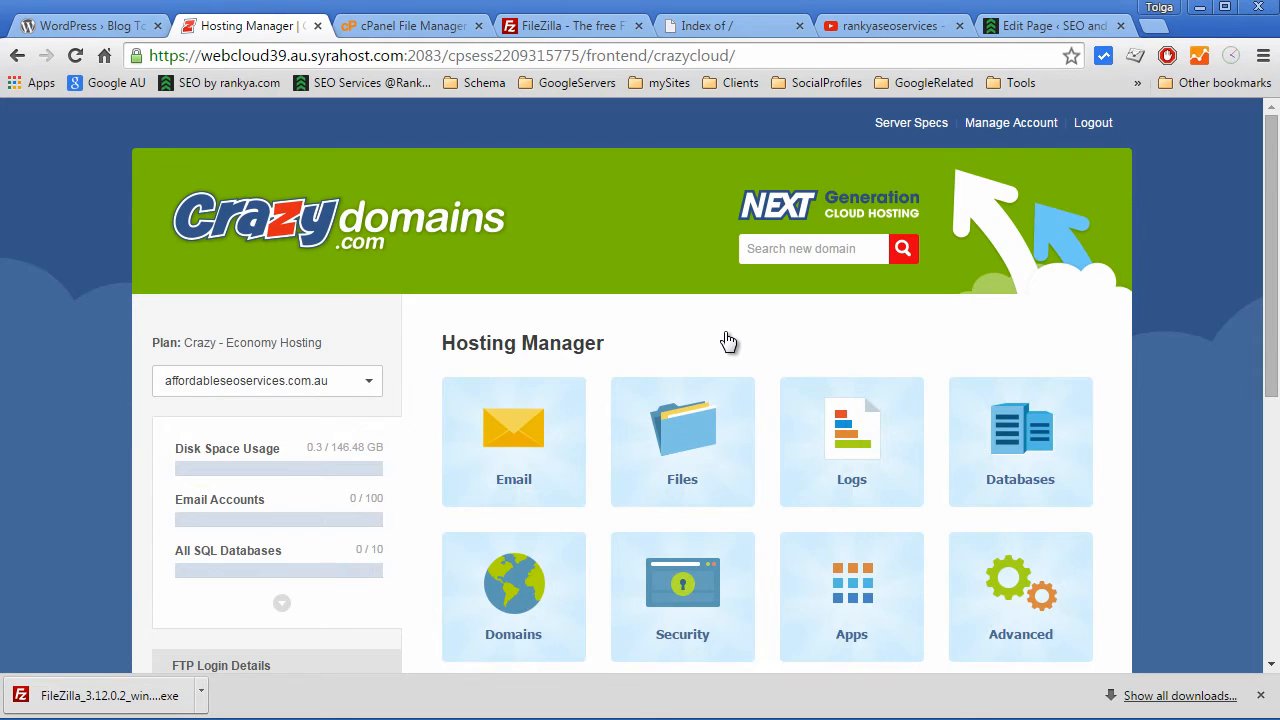
click(1020, 440)
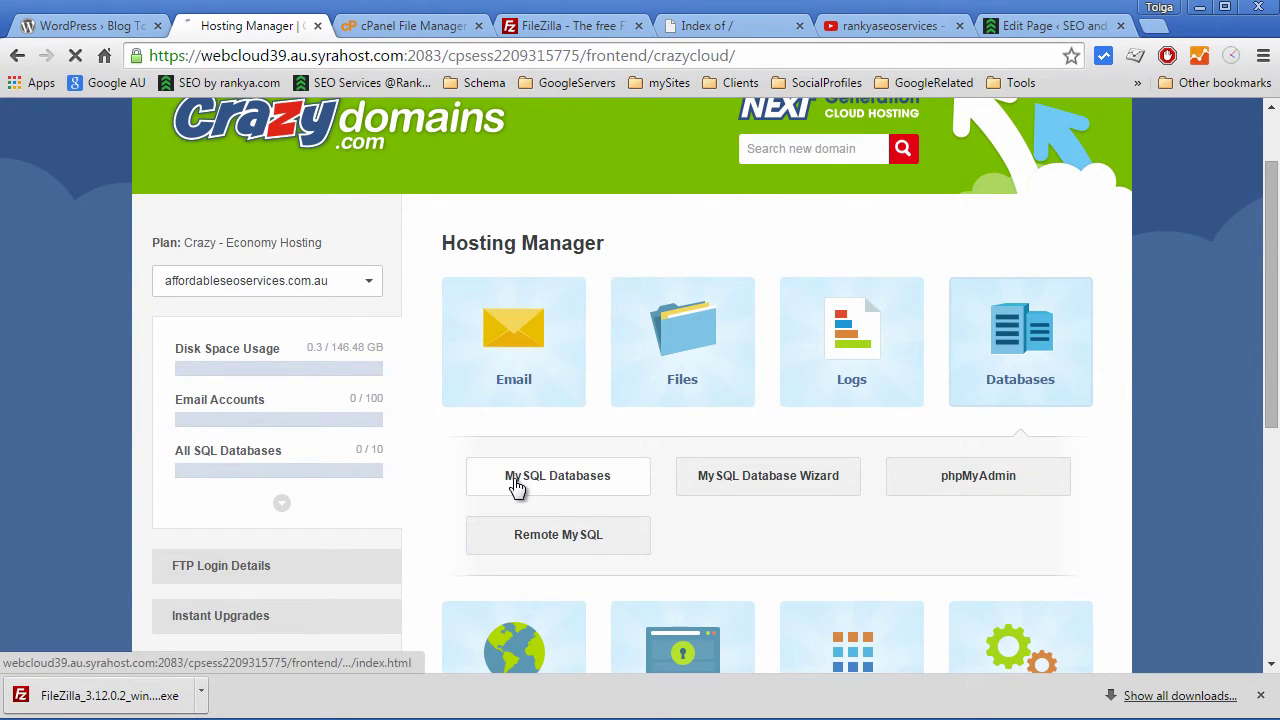
click(556, 476)
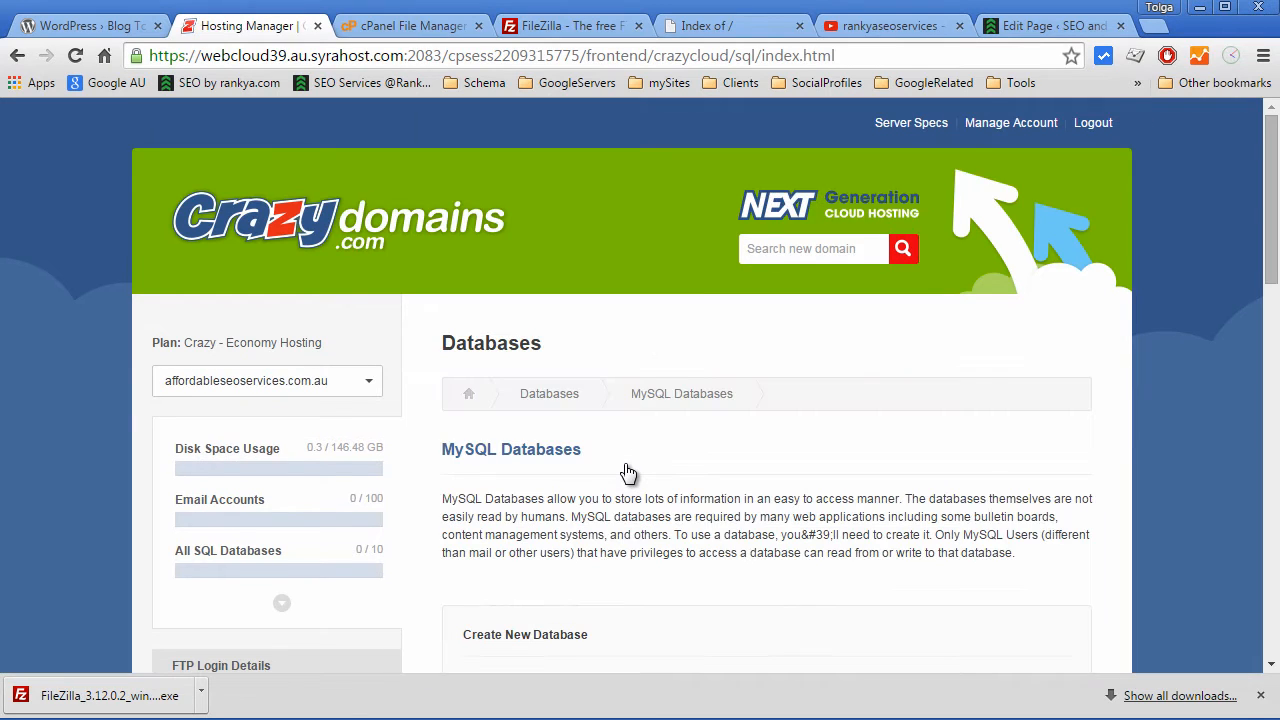
scroll(down, 3)
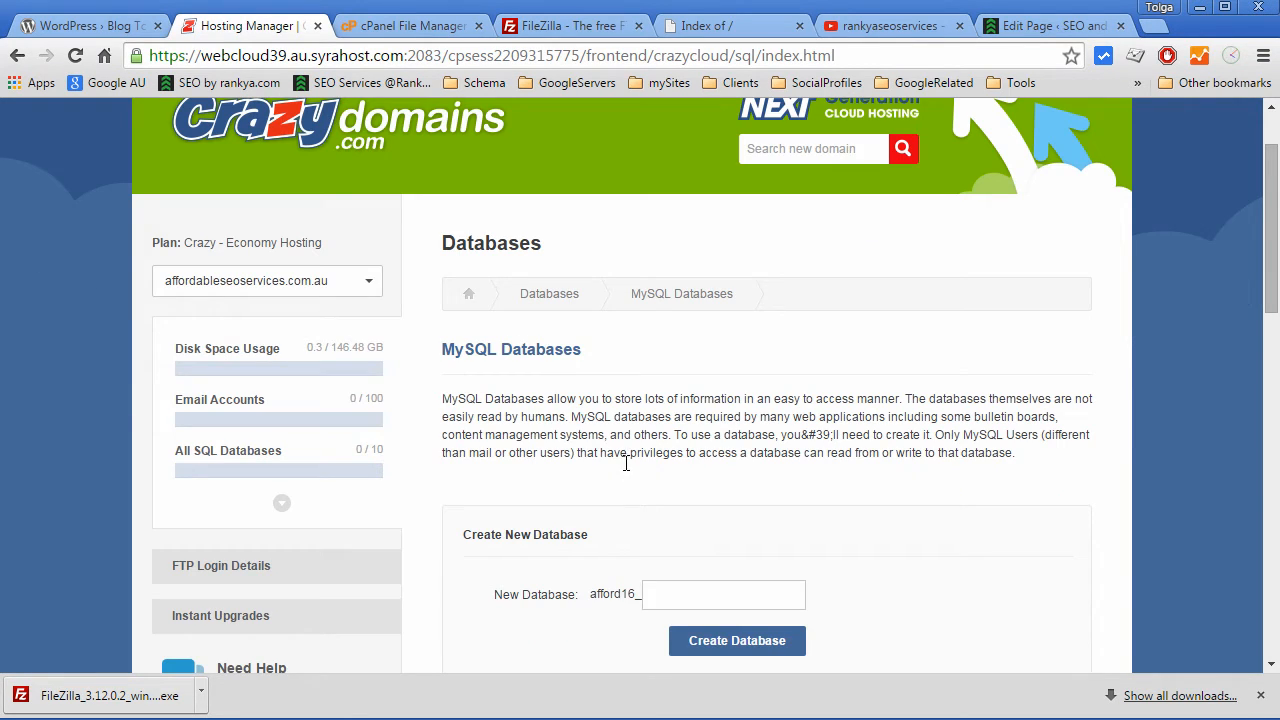
scroll(down, 3)
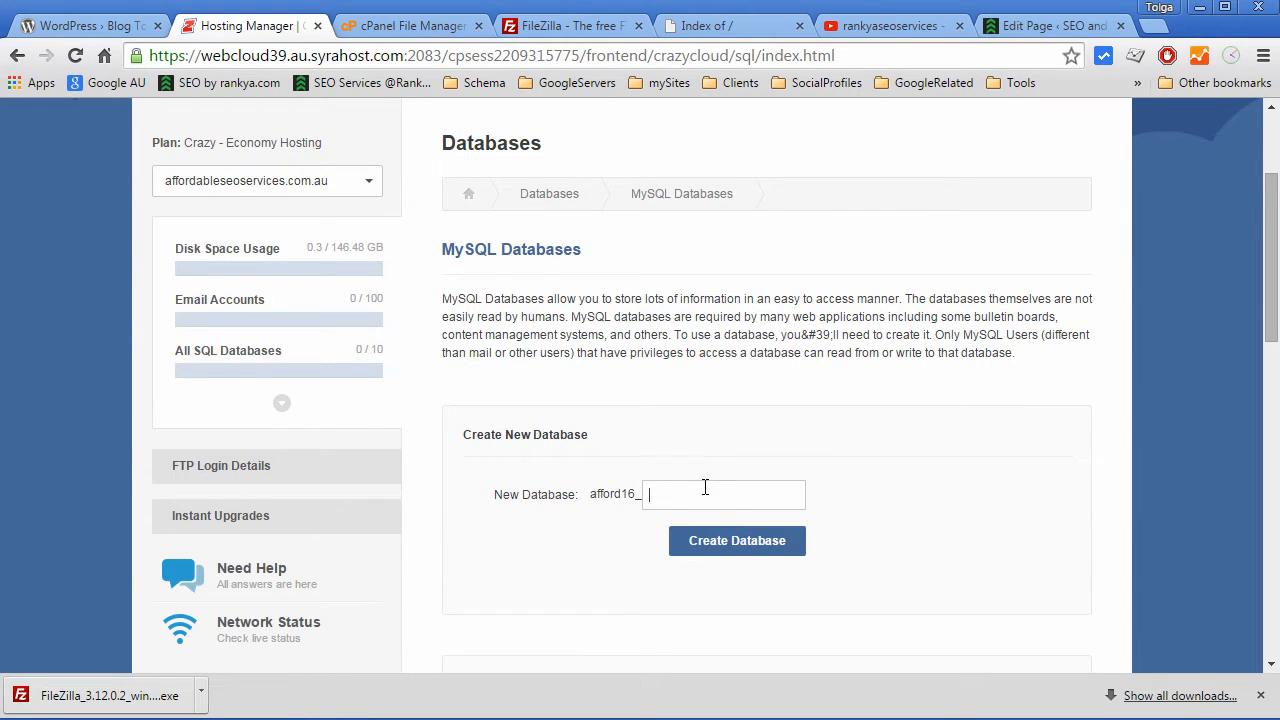
Create the new database afford16_newdb and return to the MySQL Databases page
text(new)
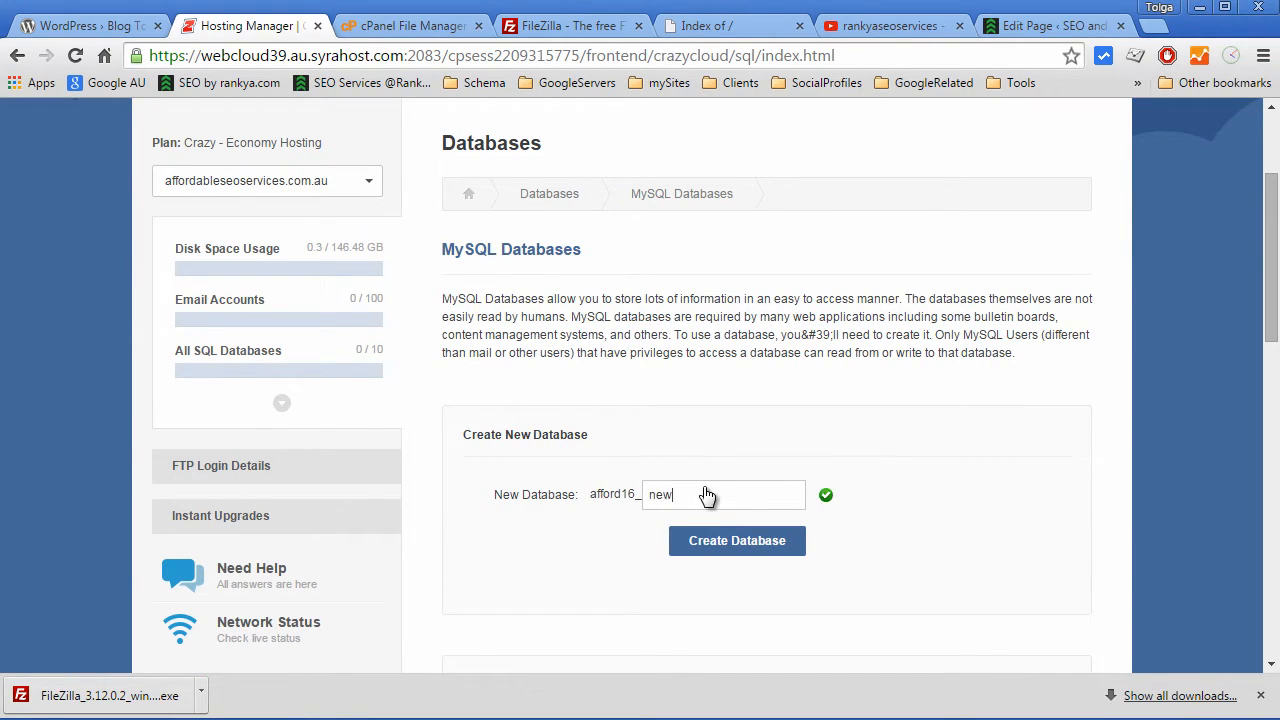
text(db)
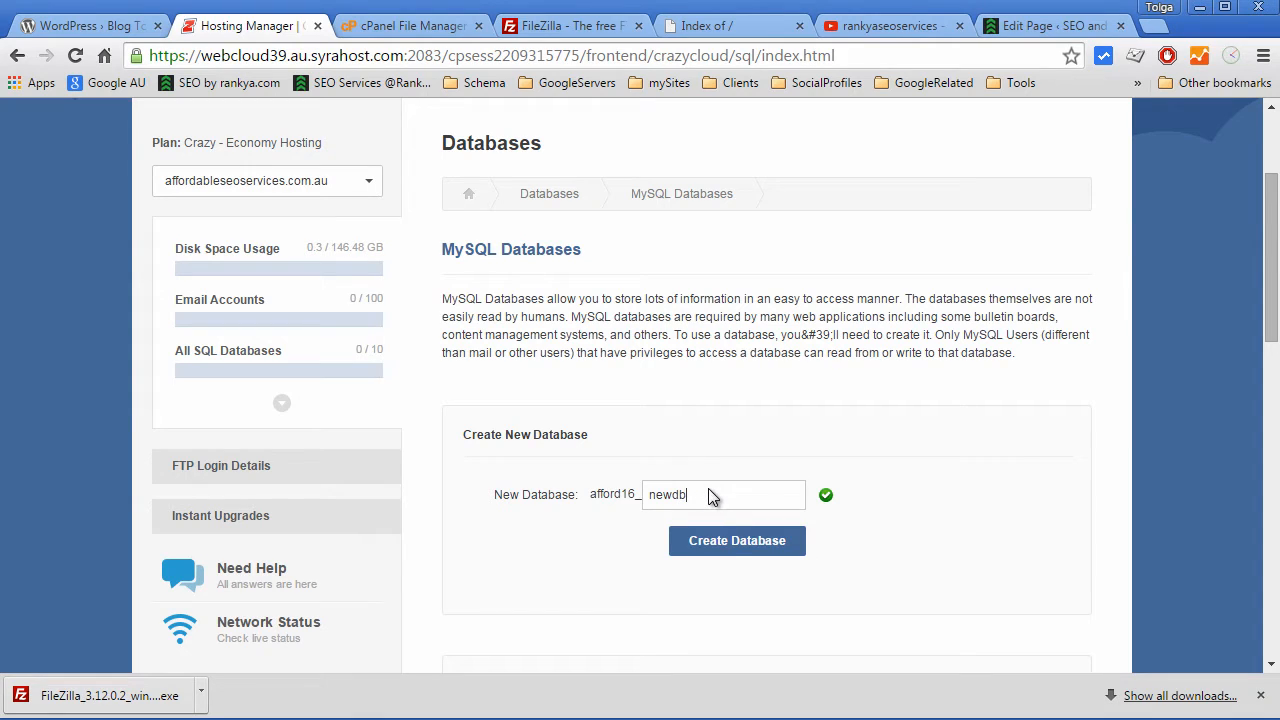
click(736, 540)
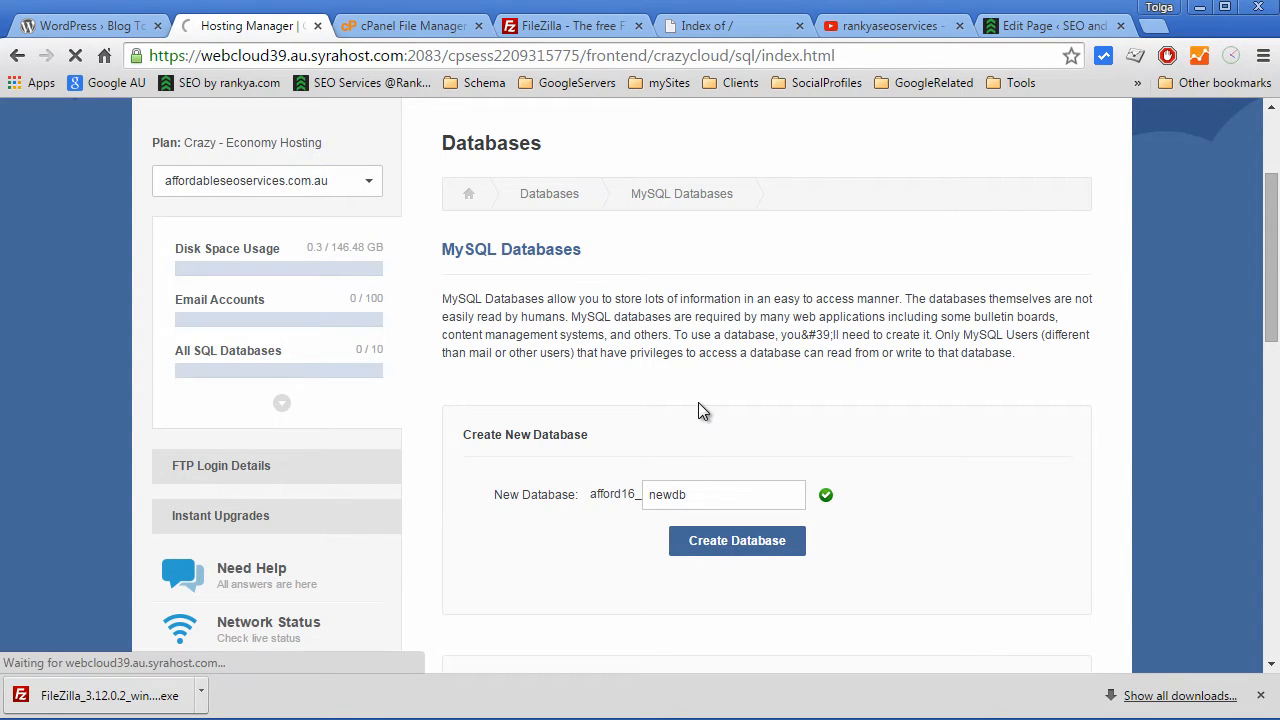
click(736, 540)
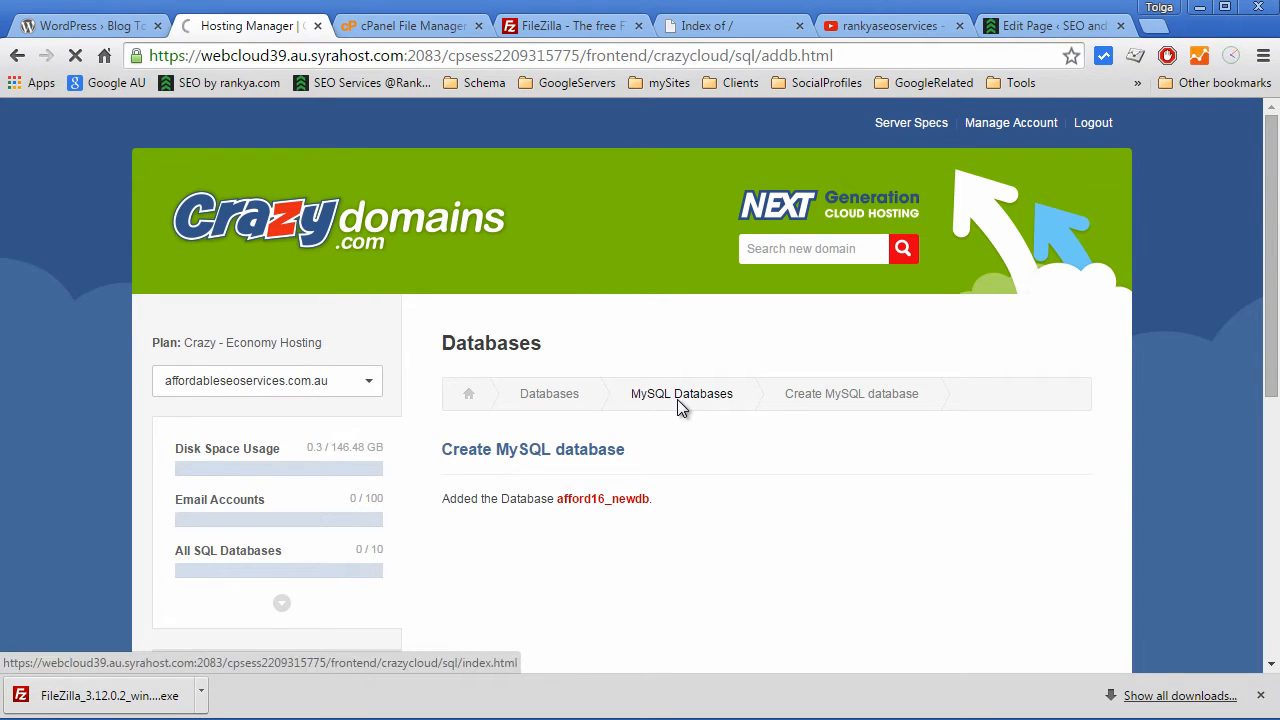
click(682, 392)
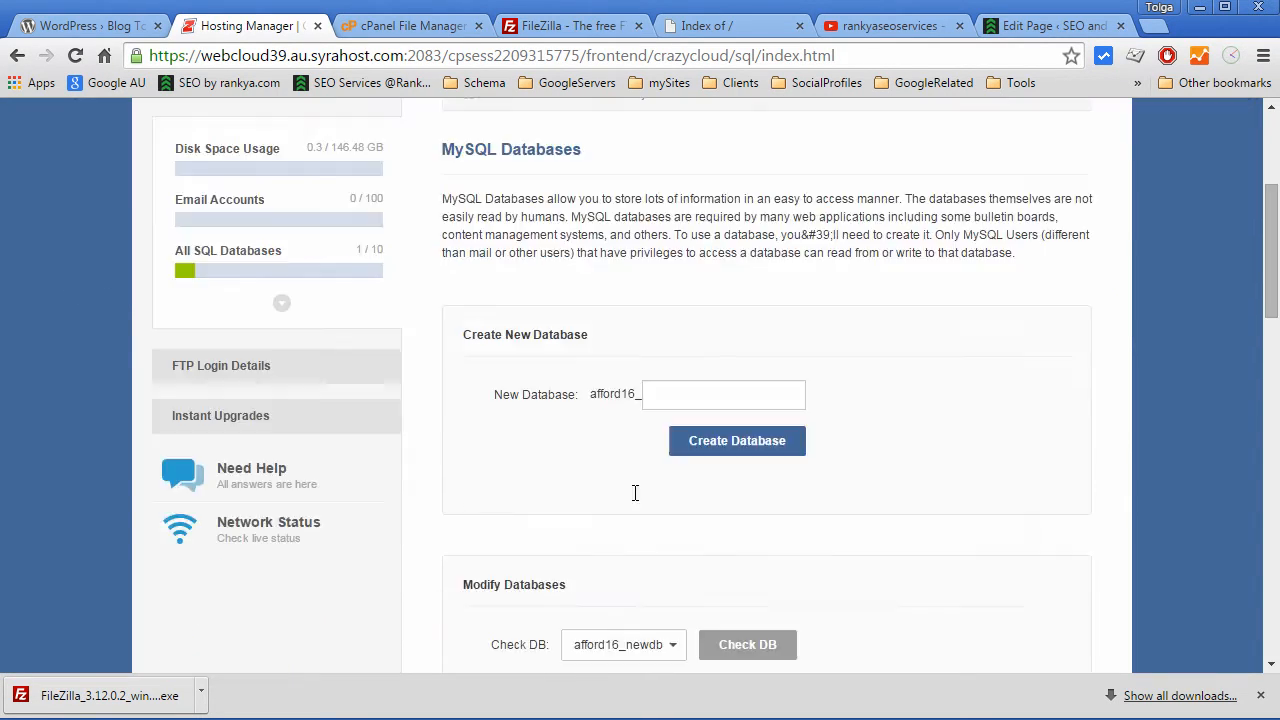
Fill in the Add New User form to create MySQL user afford16_newuser with its password
scroll(down, 3)
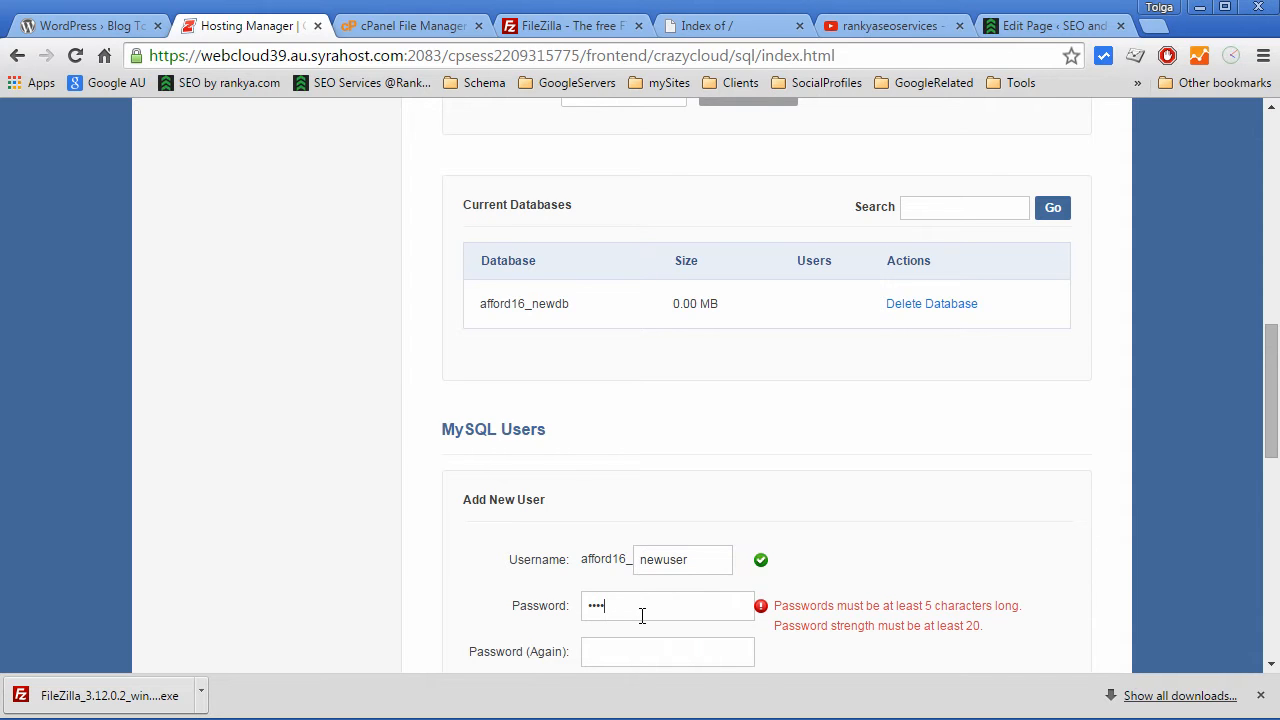
key(backspace)
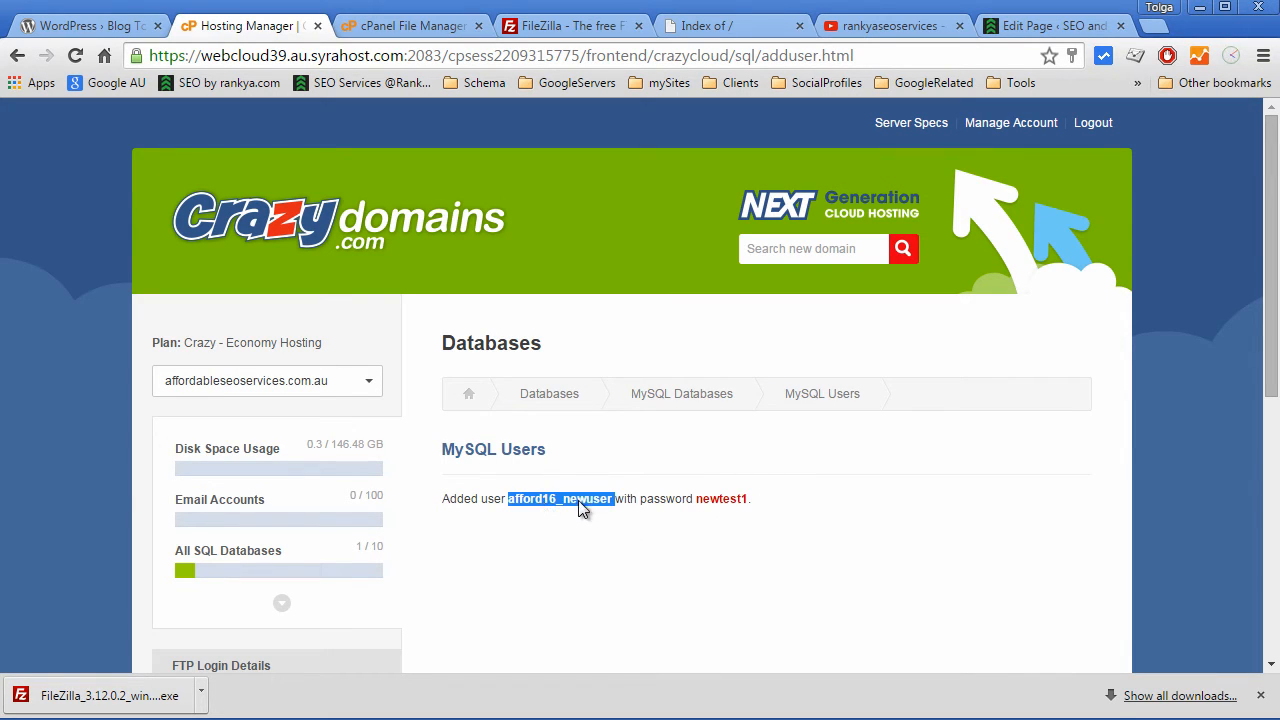
double_click(720, 498)
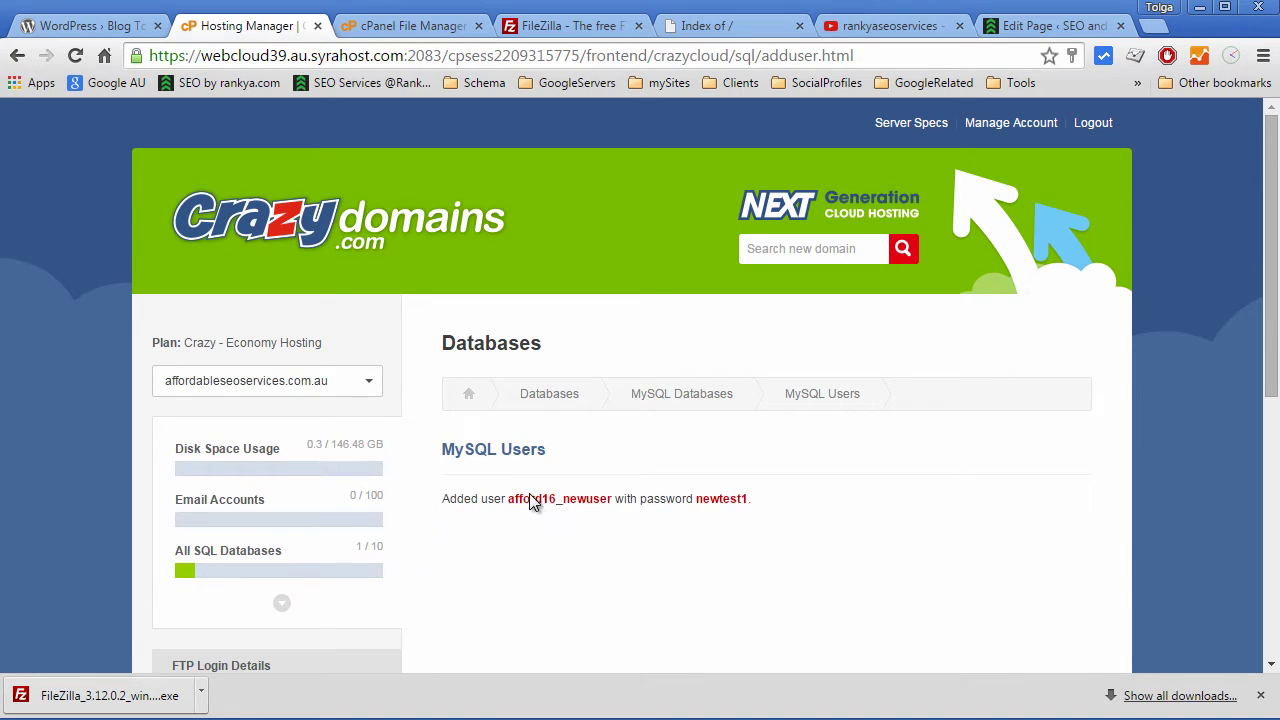
mouse_move(714, 510)
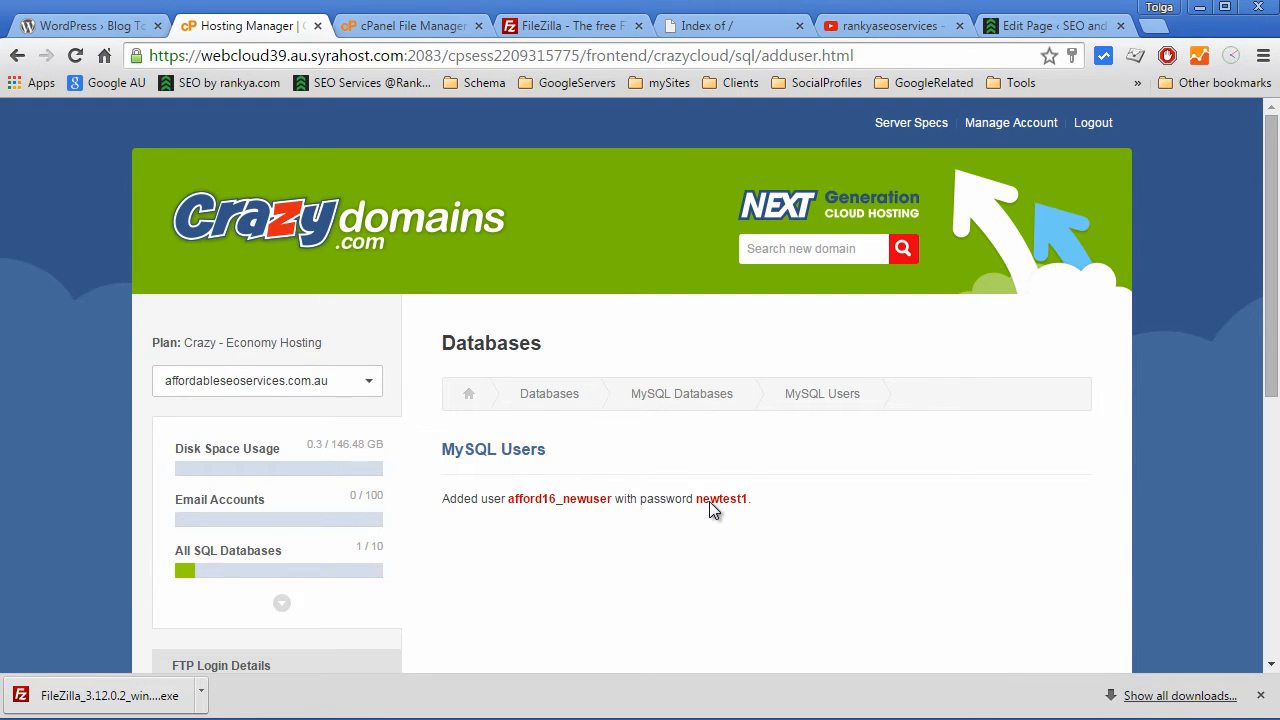
mouse_move(604, 558)
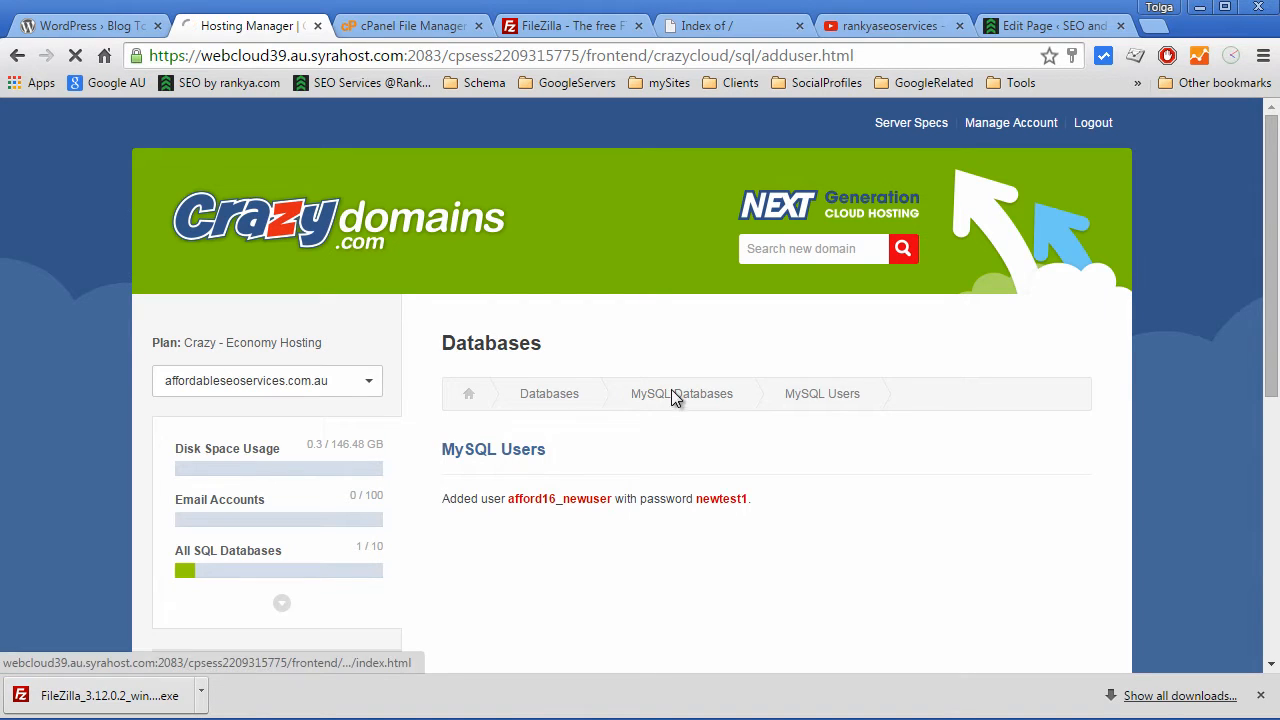
Choose afford16_newuser and afford16_newdb under Add User To Database and submit Add
click(680, 392)
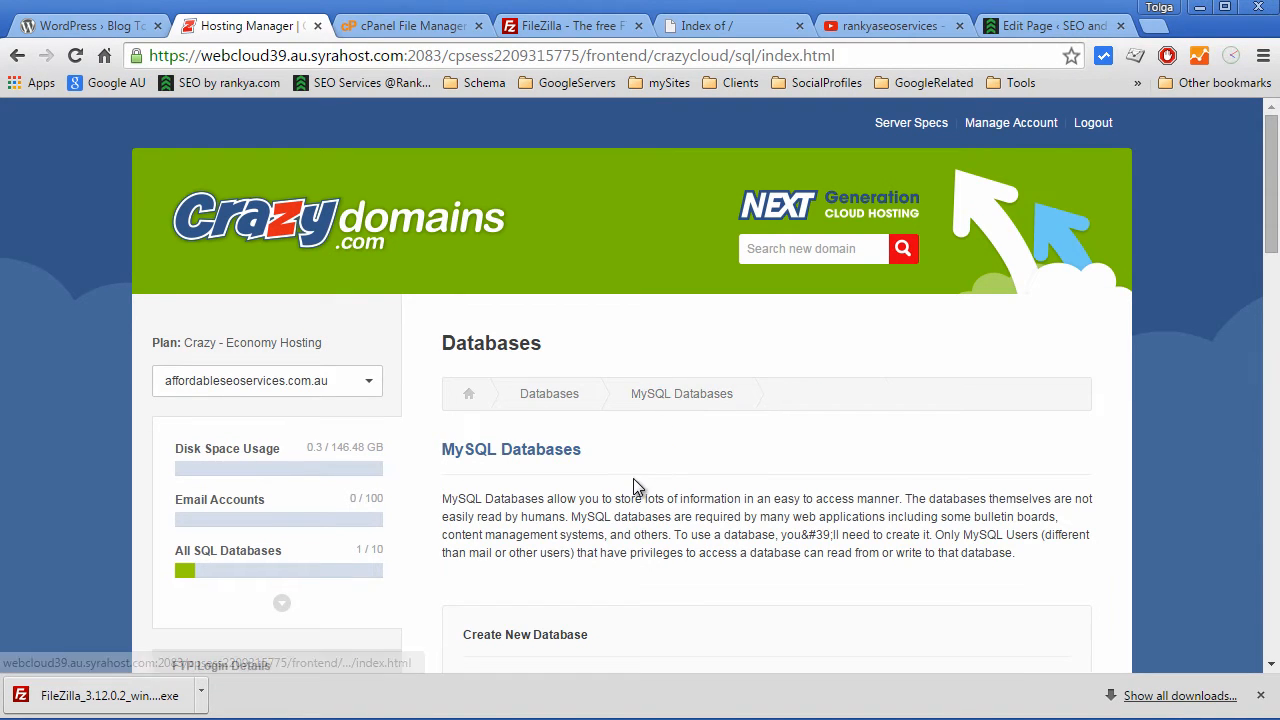
scroll(down, 3)
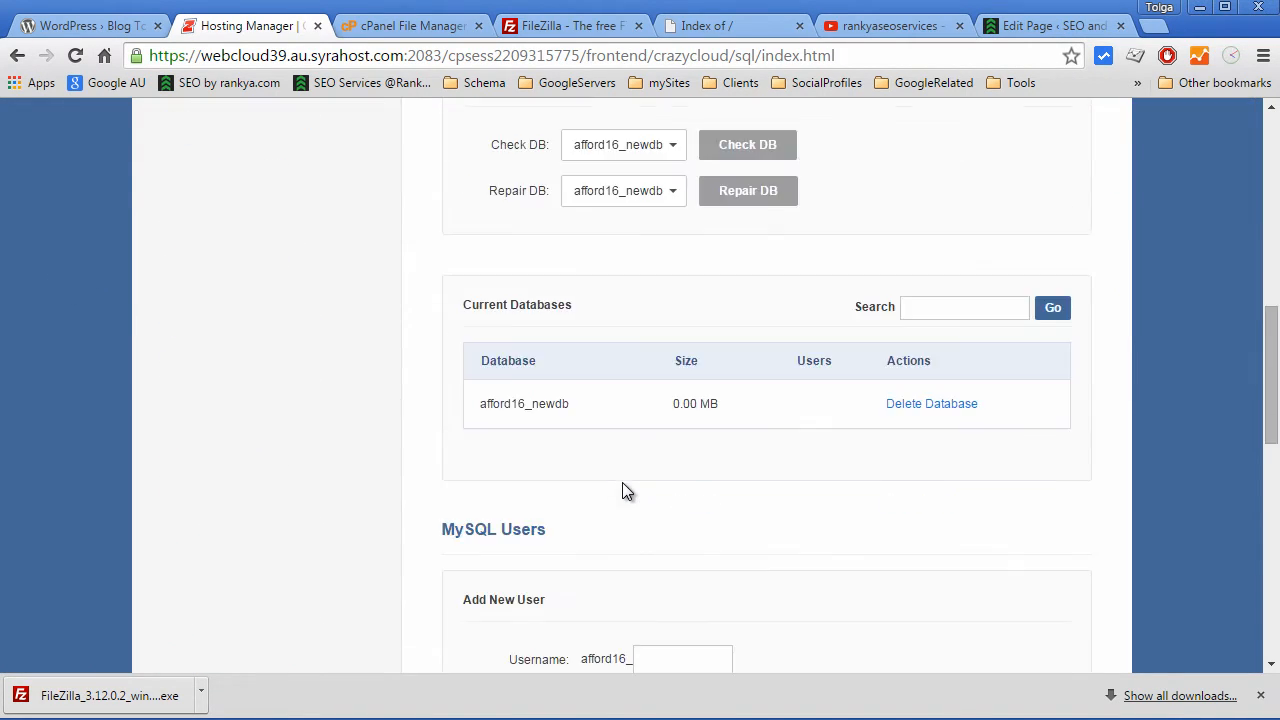
scroll(down, 3)
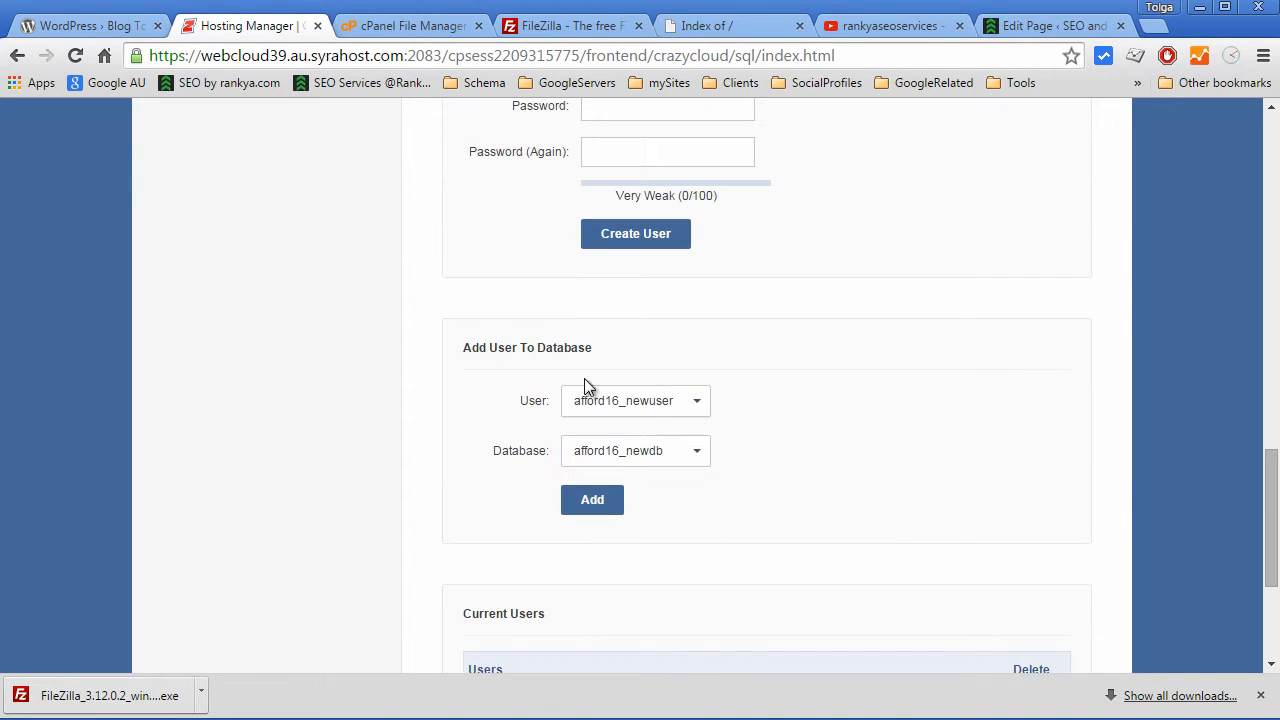
mouse_move(600, 410)
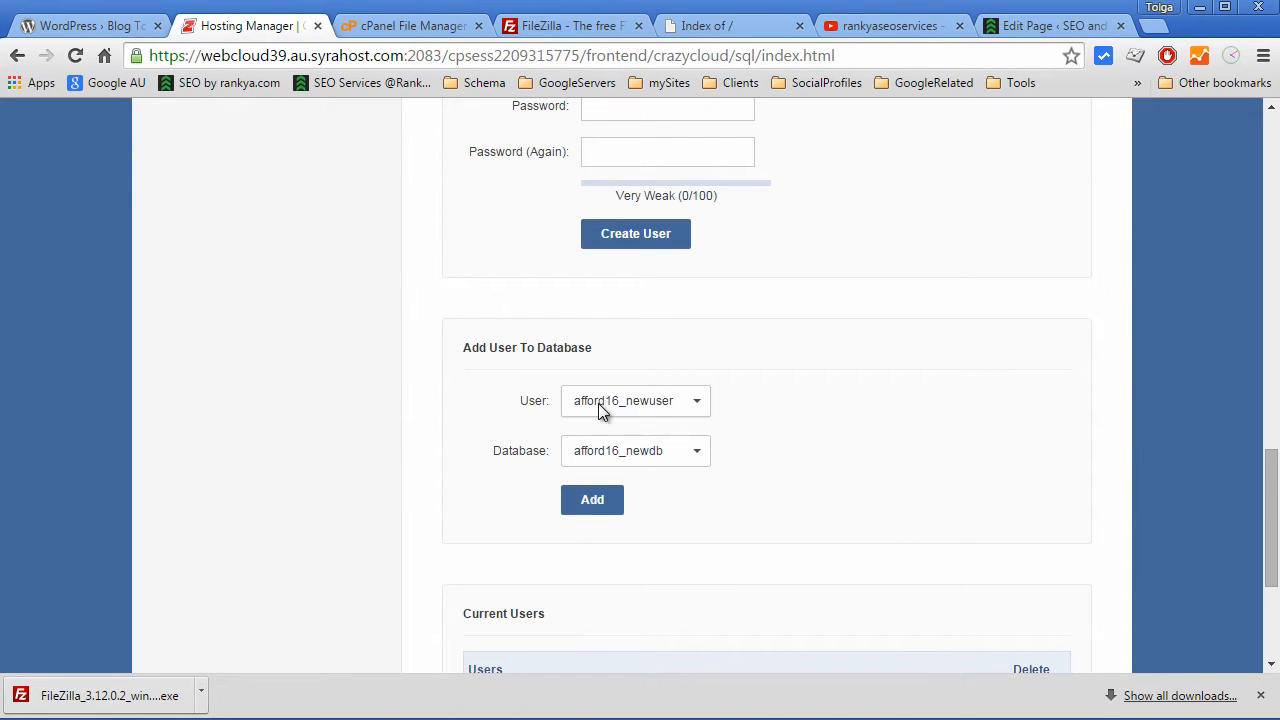
mouse_move(642, 412)
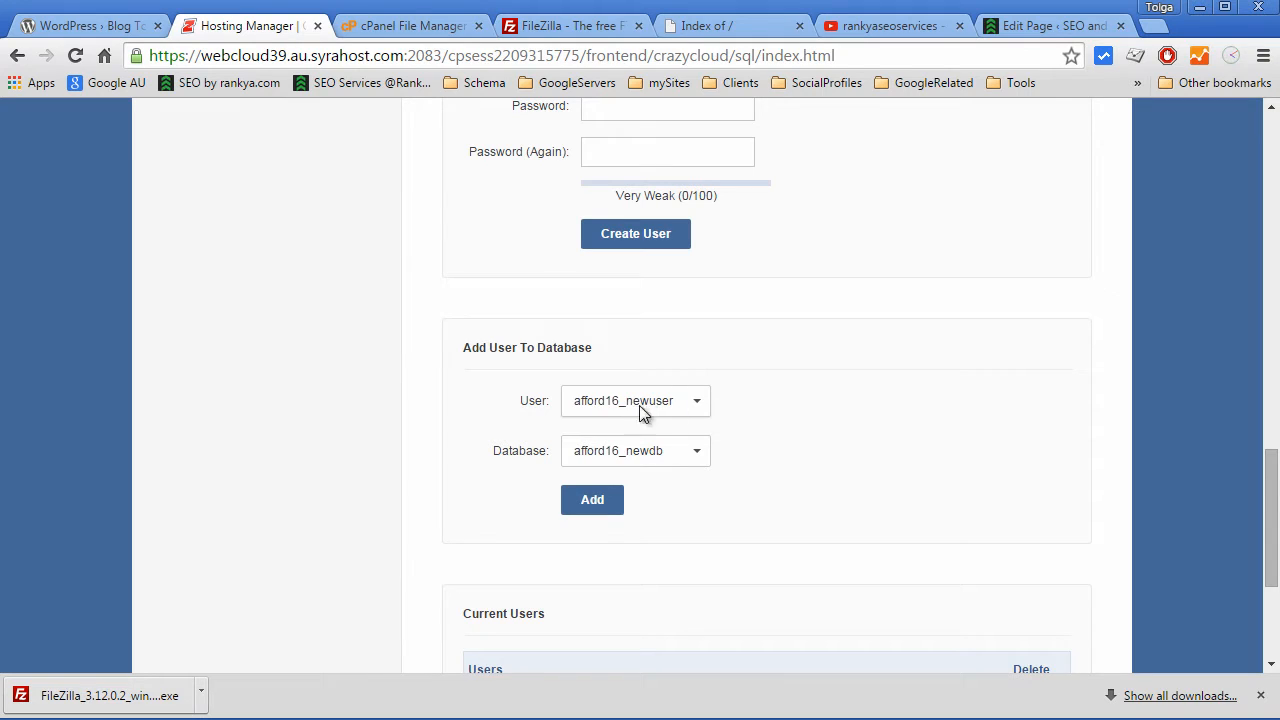
mouse_move(654, 450)
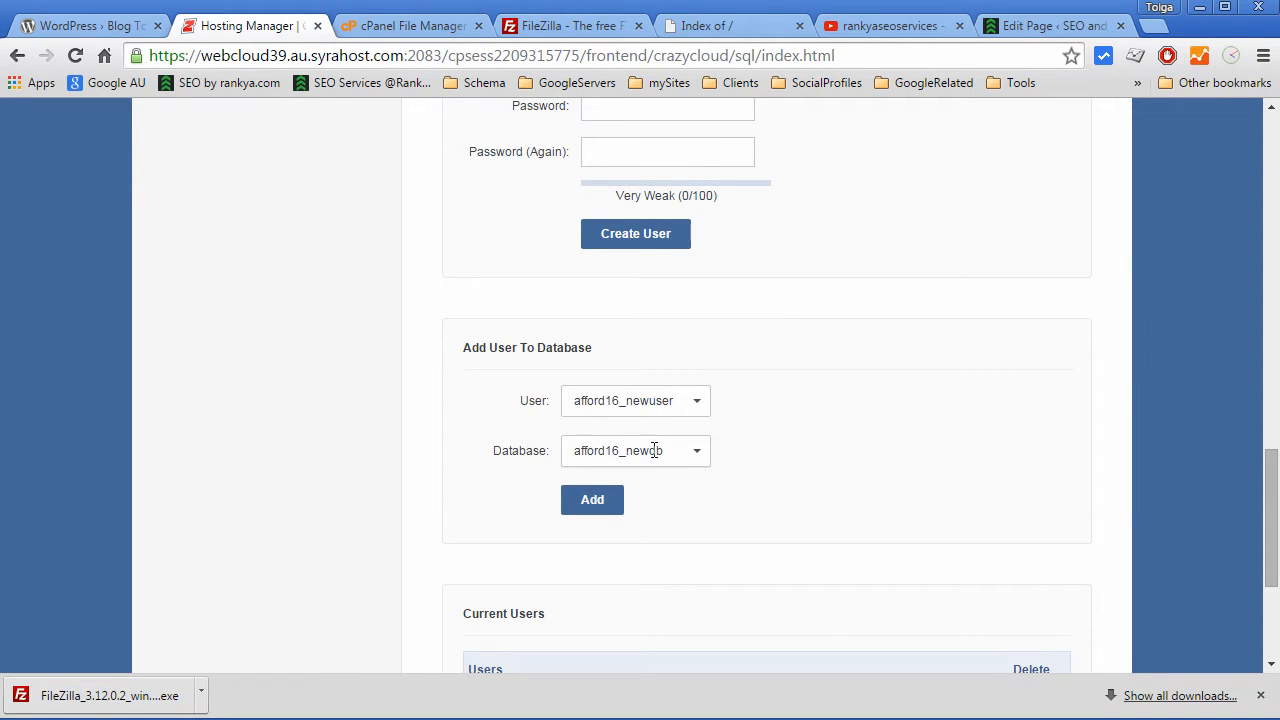
mouse_move(508, 382)
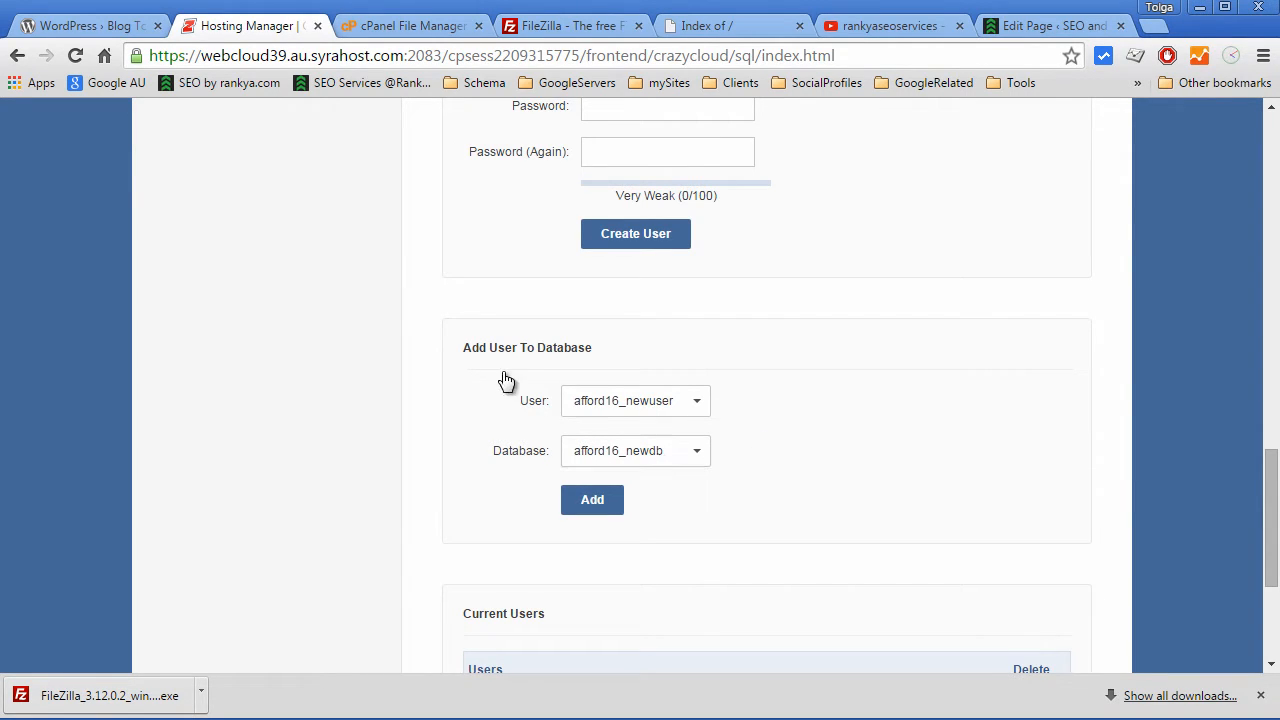
mouse_move(864, 464)
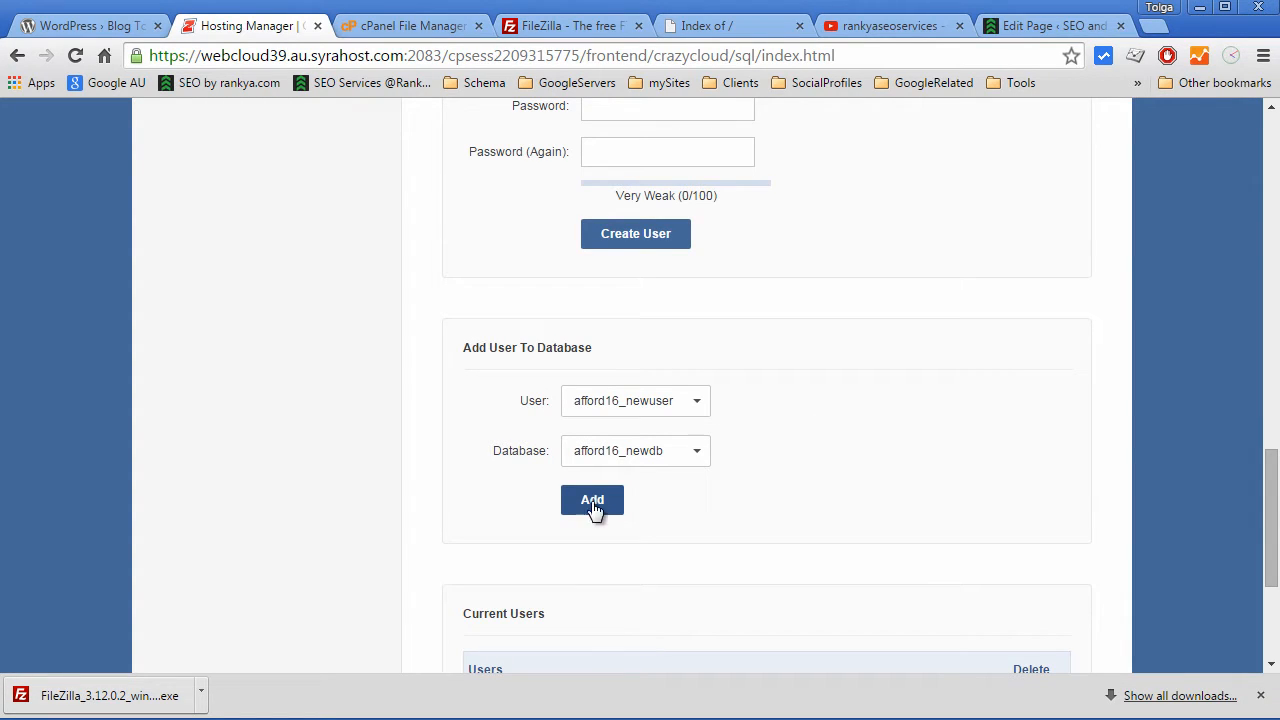
mouse_move(316, 348)
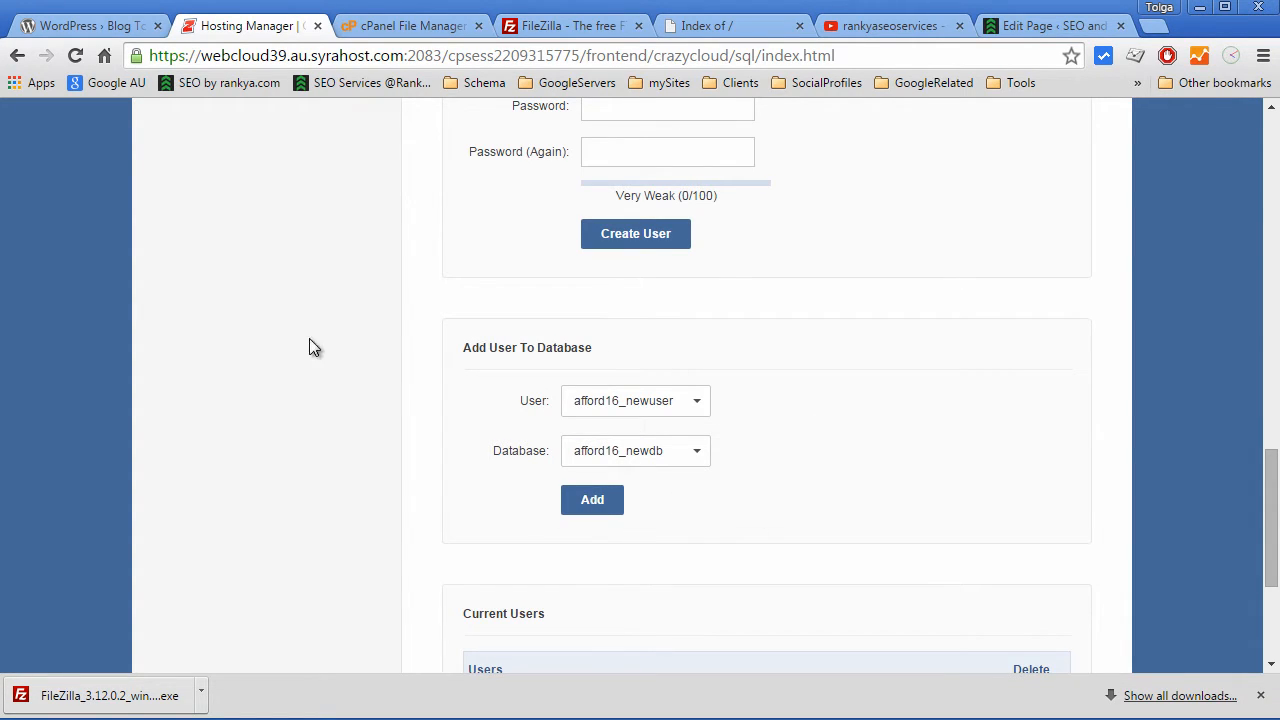
mouse_move(780, 312)
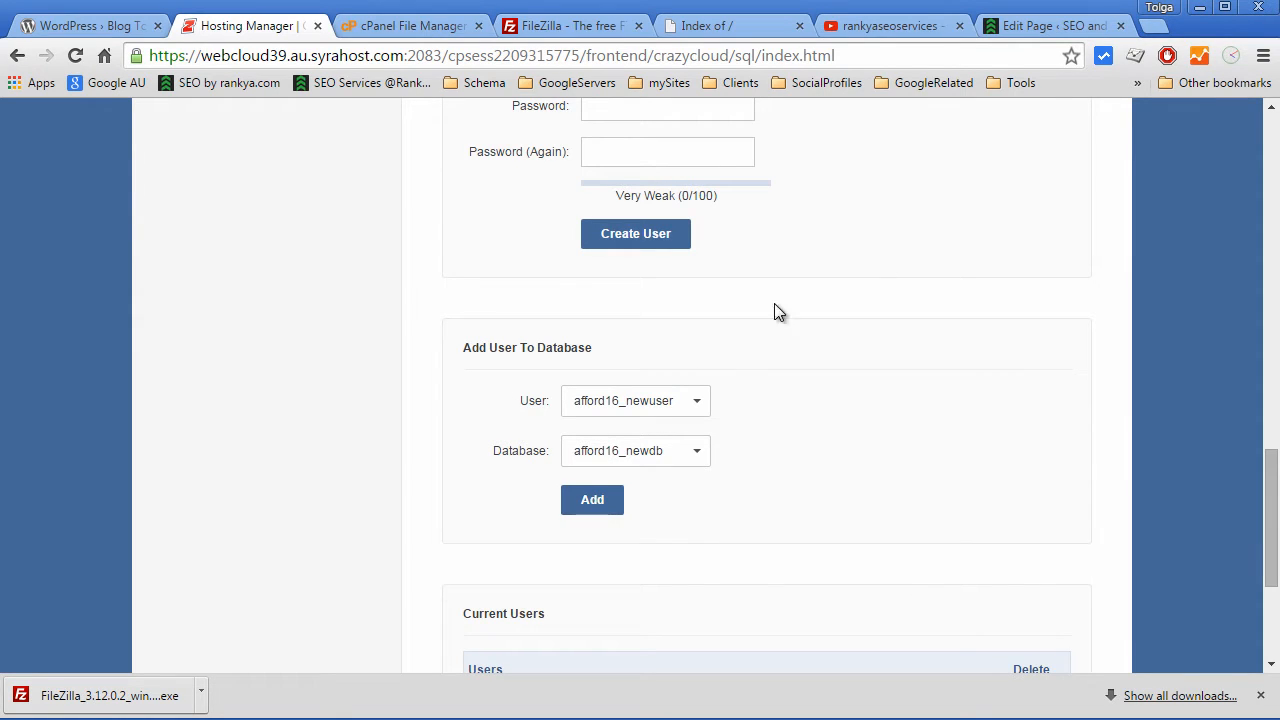
mouse_move(588, 432)
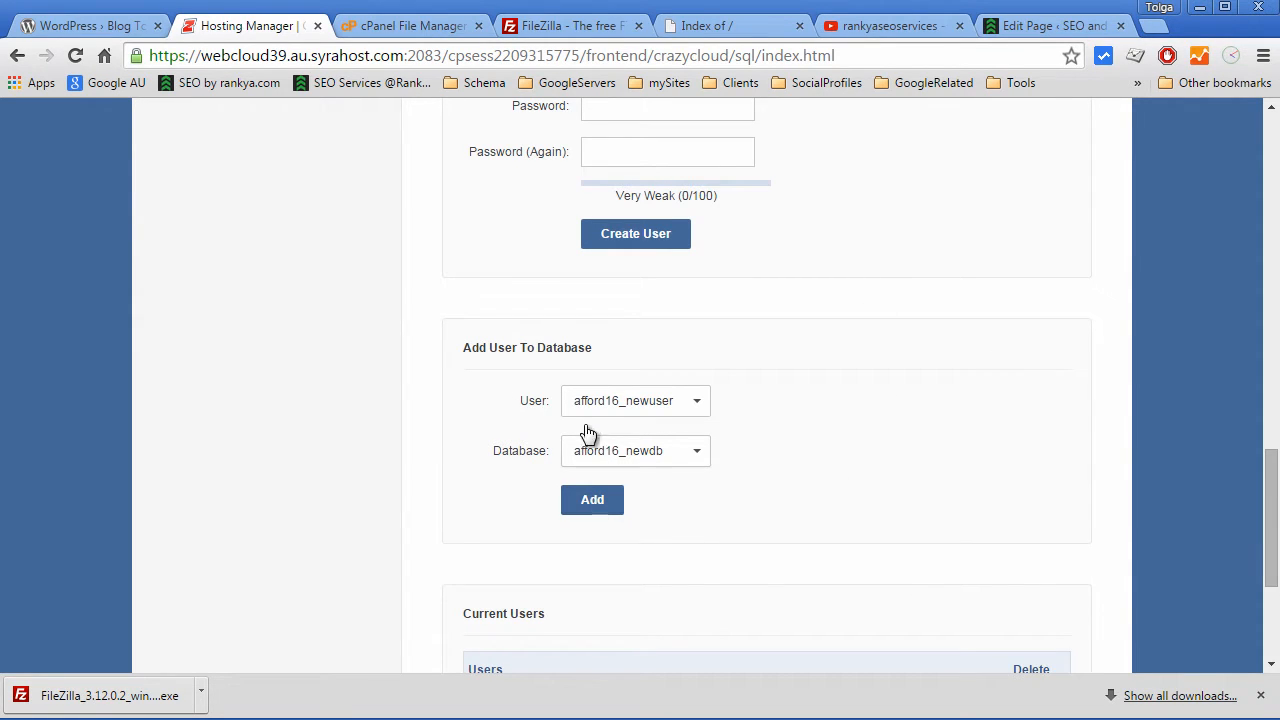
mouse_move(624, 456)
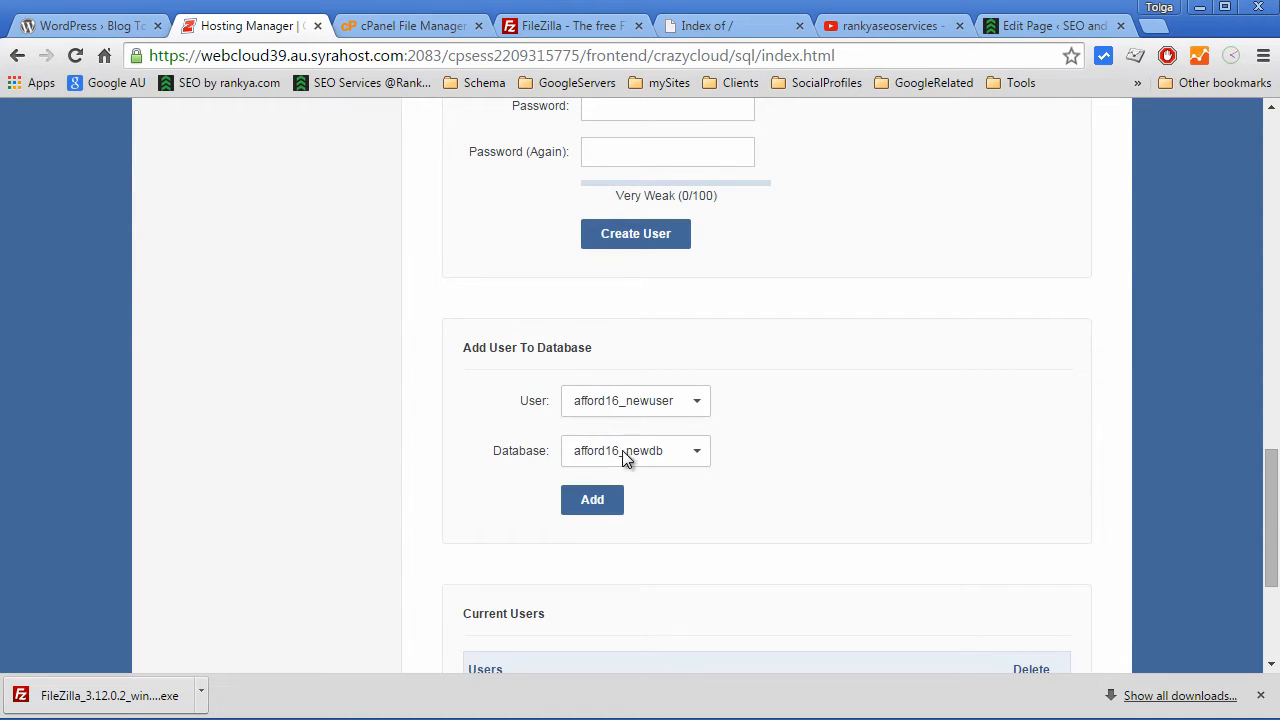
click(592, 500)
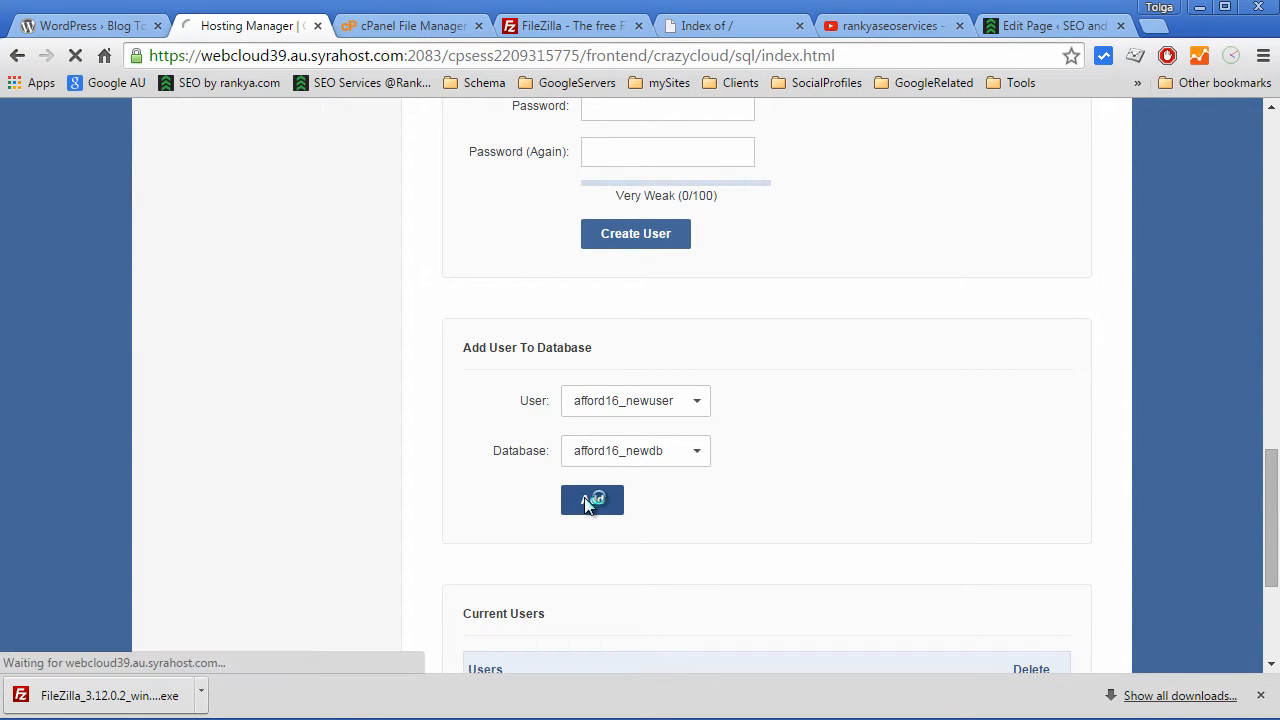
Tick ALL PRIVILEGES for afford16_newuser on afford16_newdb, checking both names
click(592, 500)
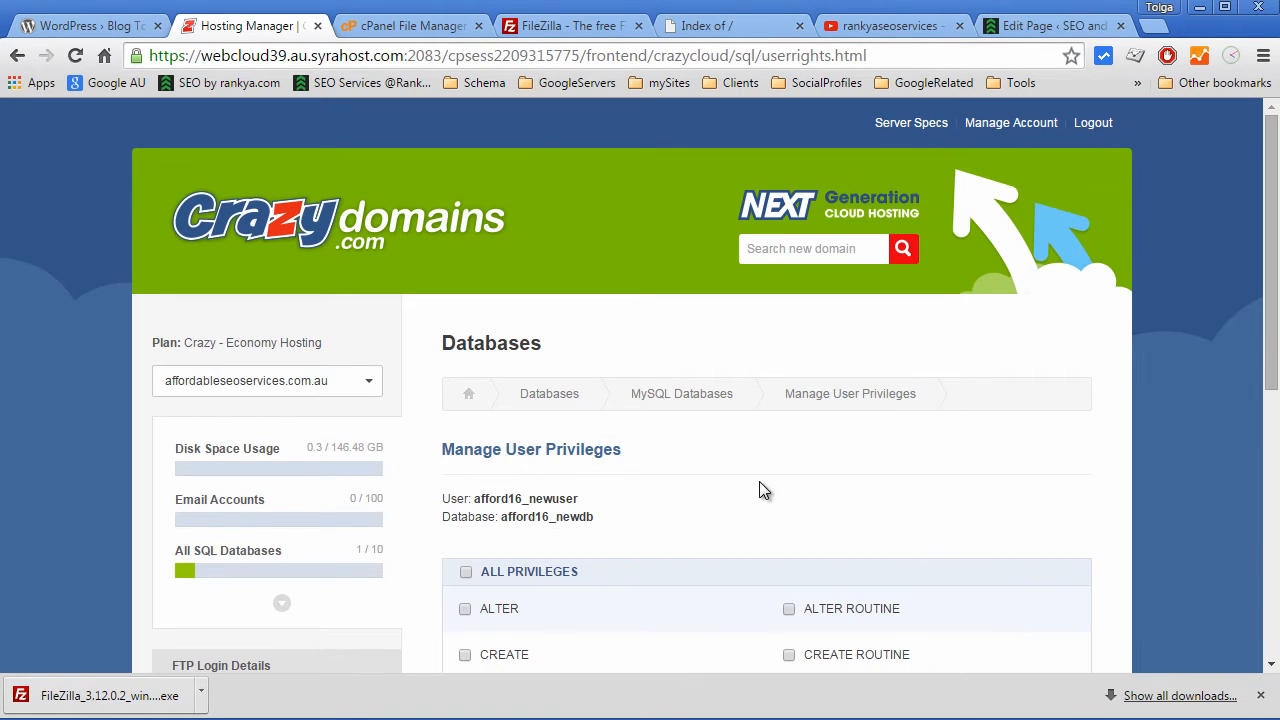
scroll(down, 3)
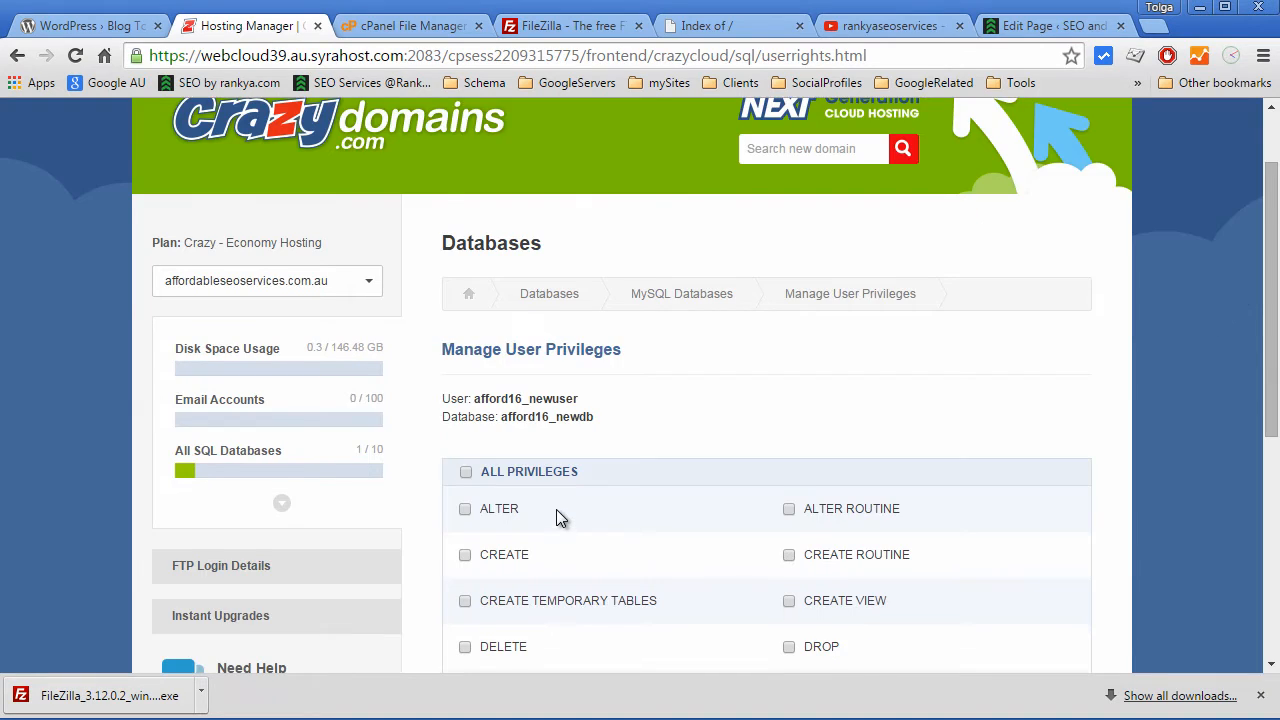
click(464, 472)
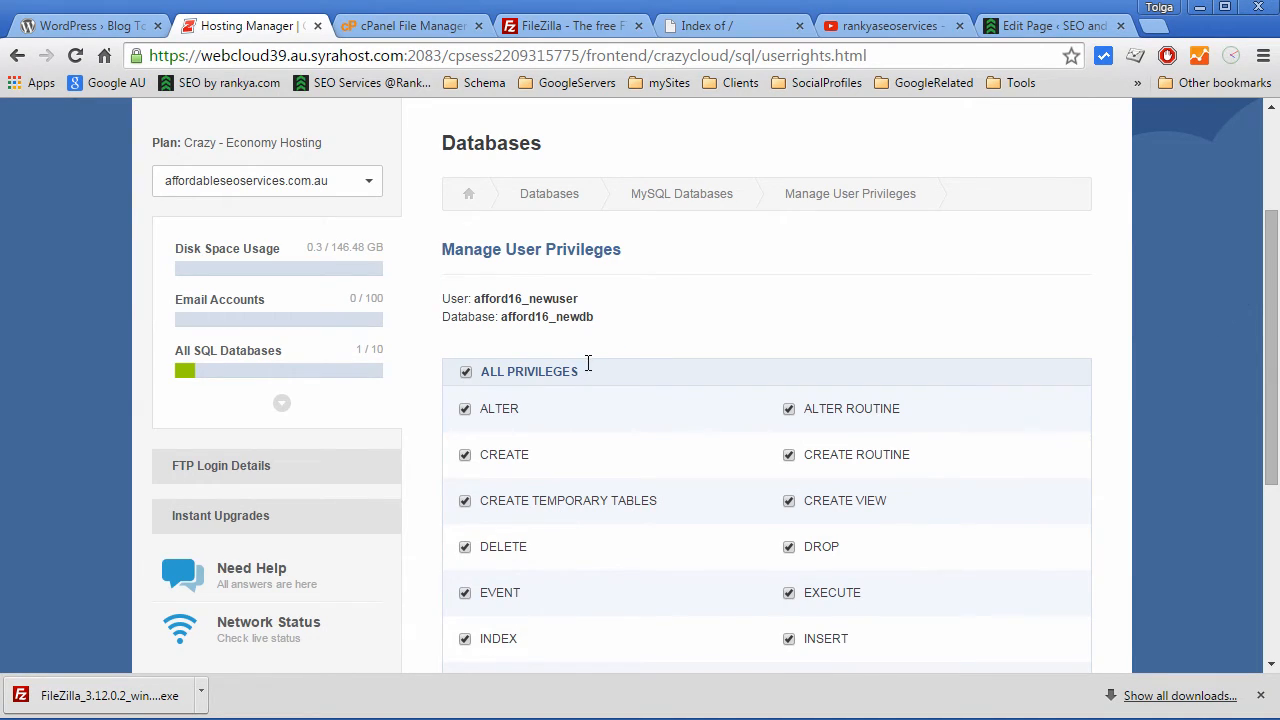
double_click(498, 298)
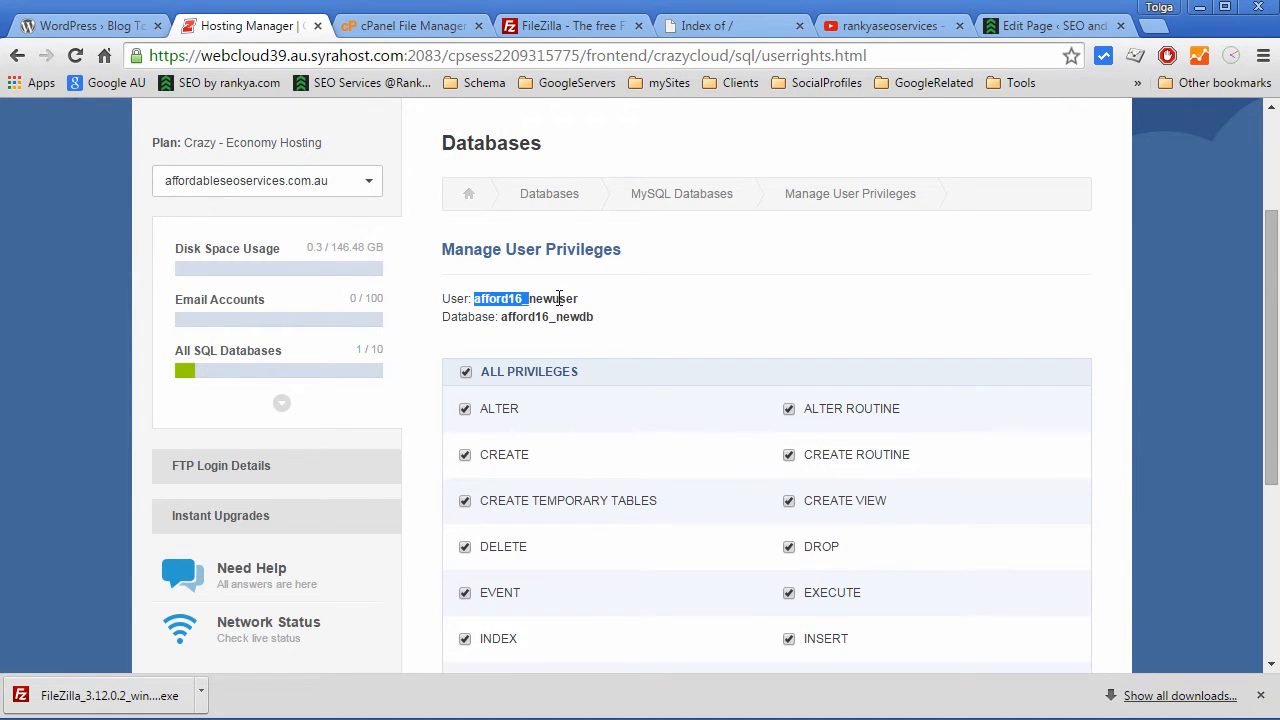
double_click(544, 316)
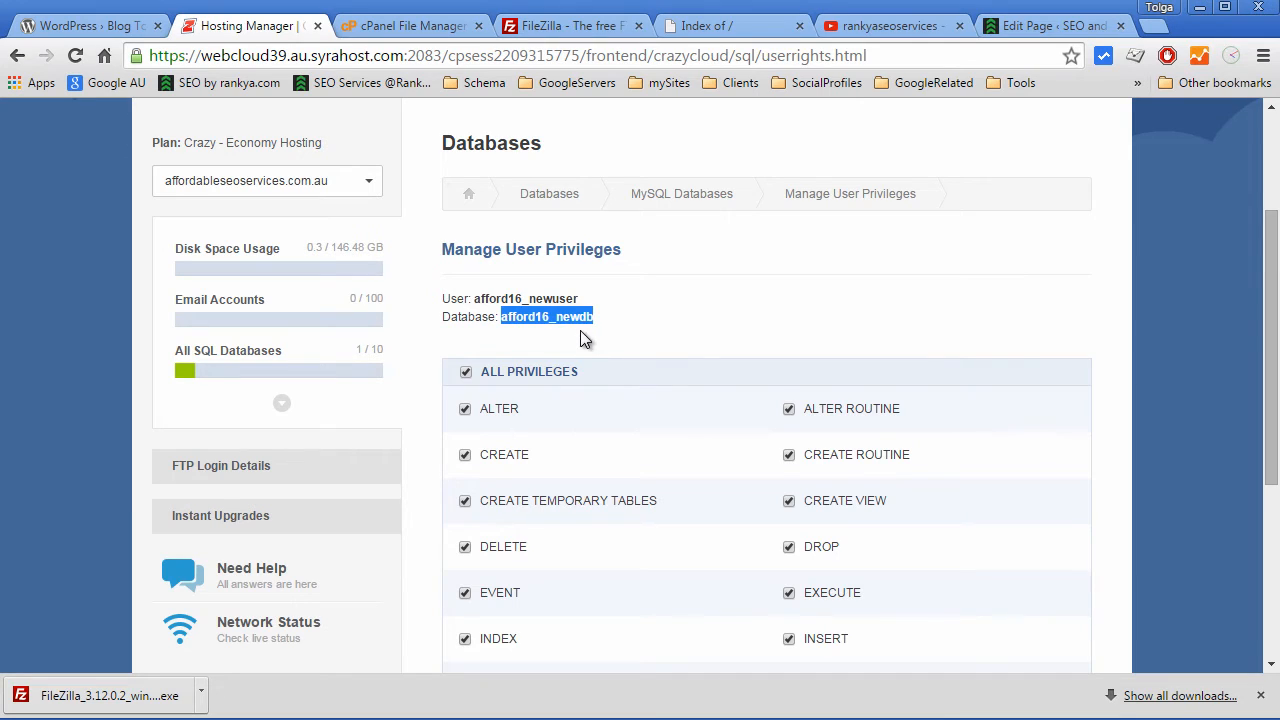
Save the privilege settings with Make Changes so the user is added to the database
scroll(down, 3)
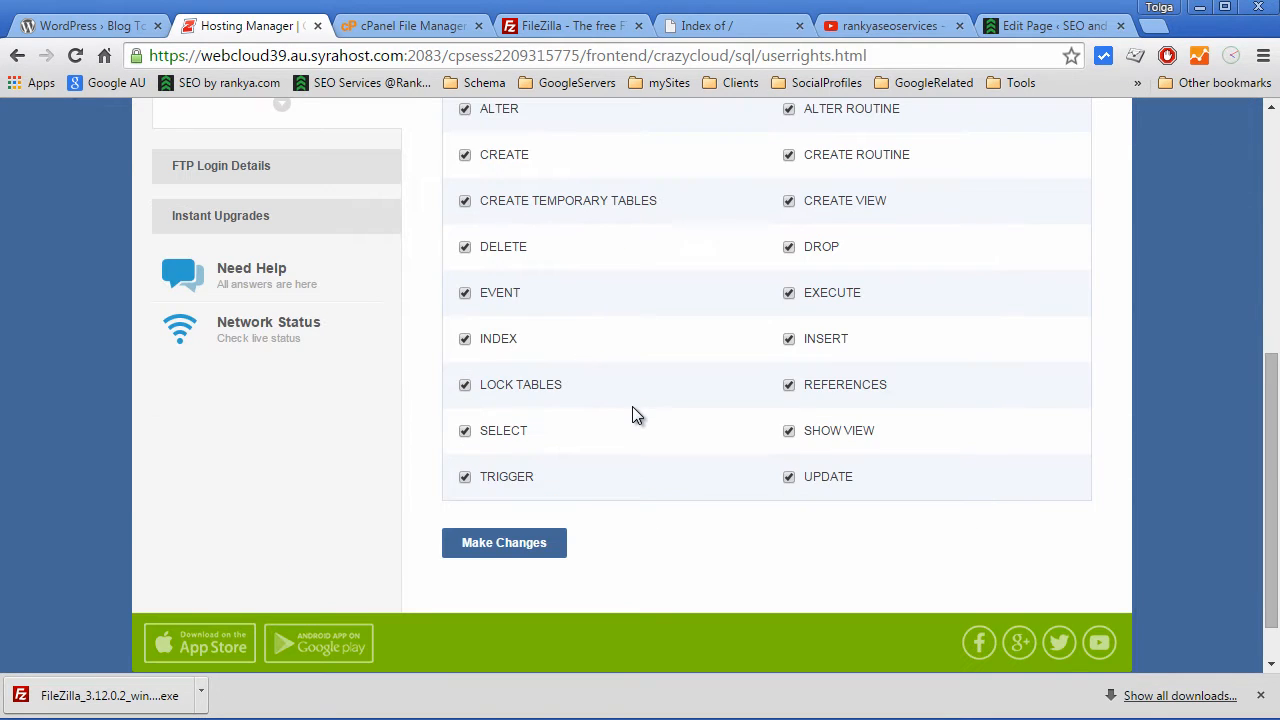
scroll(up, 3)
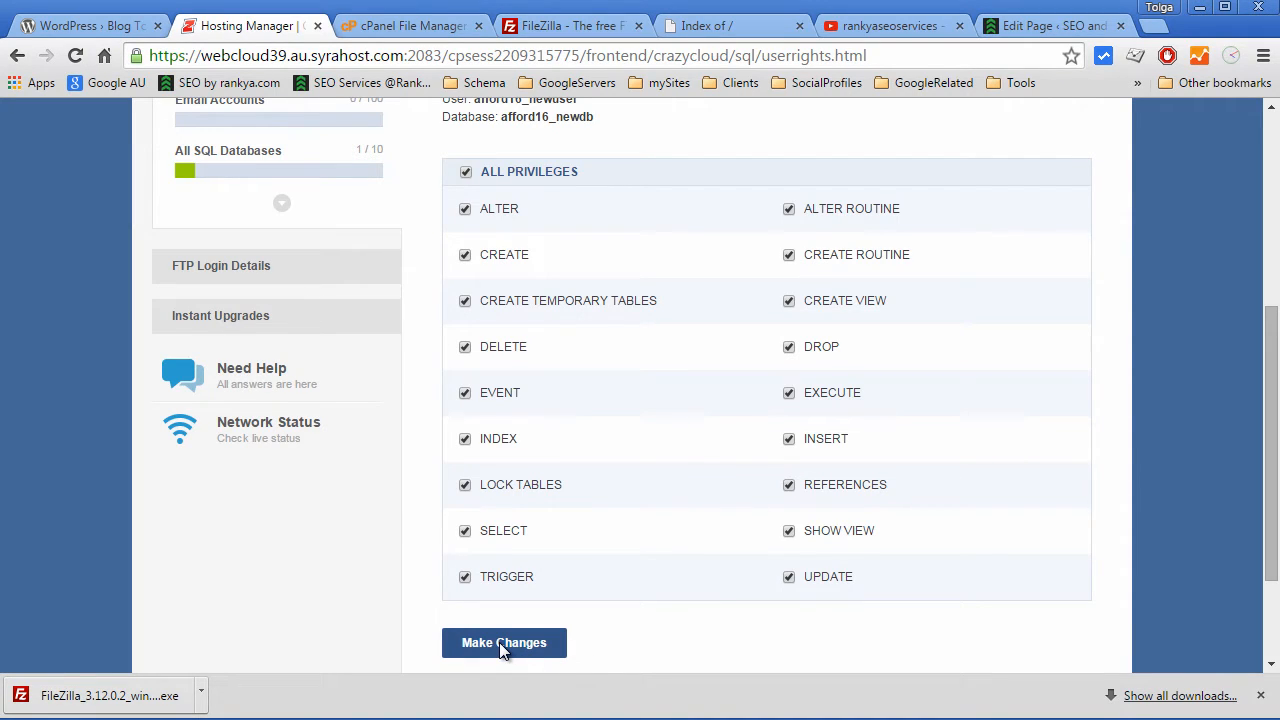
click(504, 642)
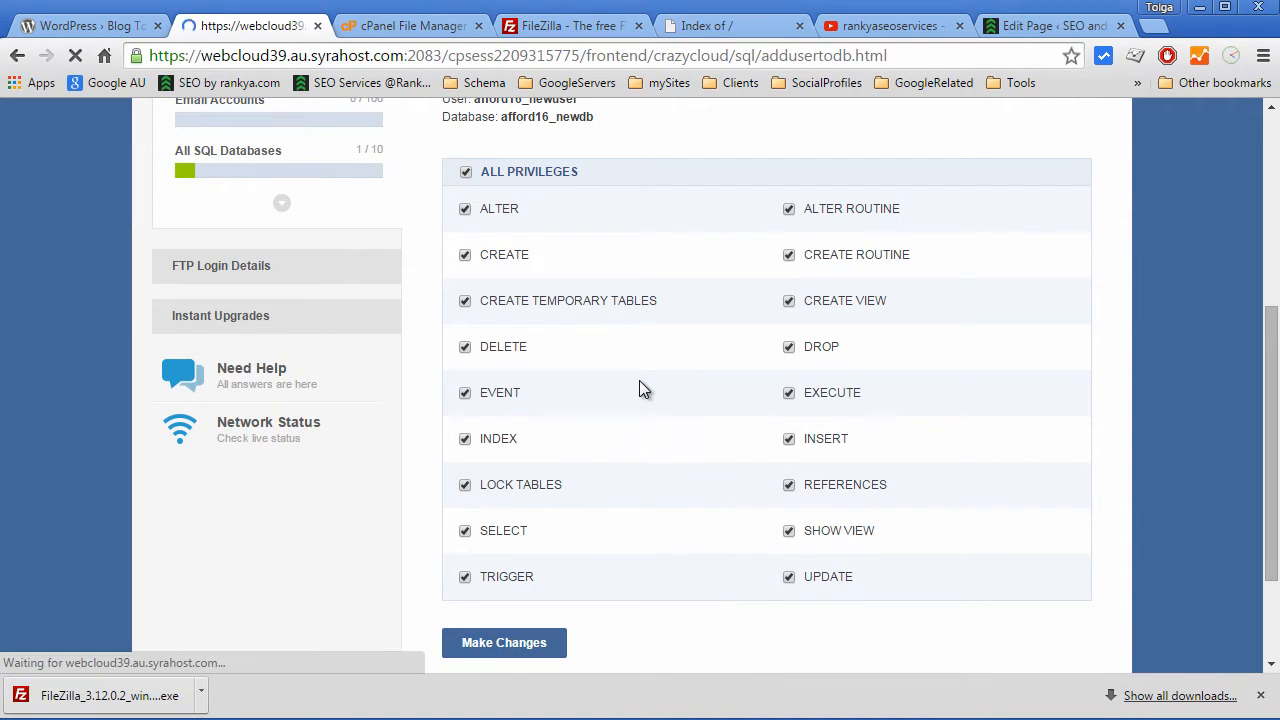
click(504, 642)
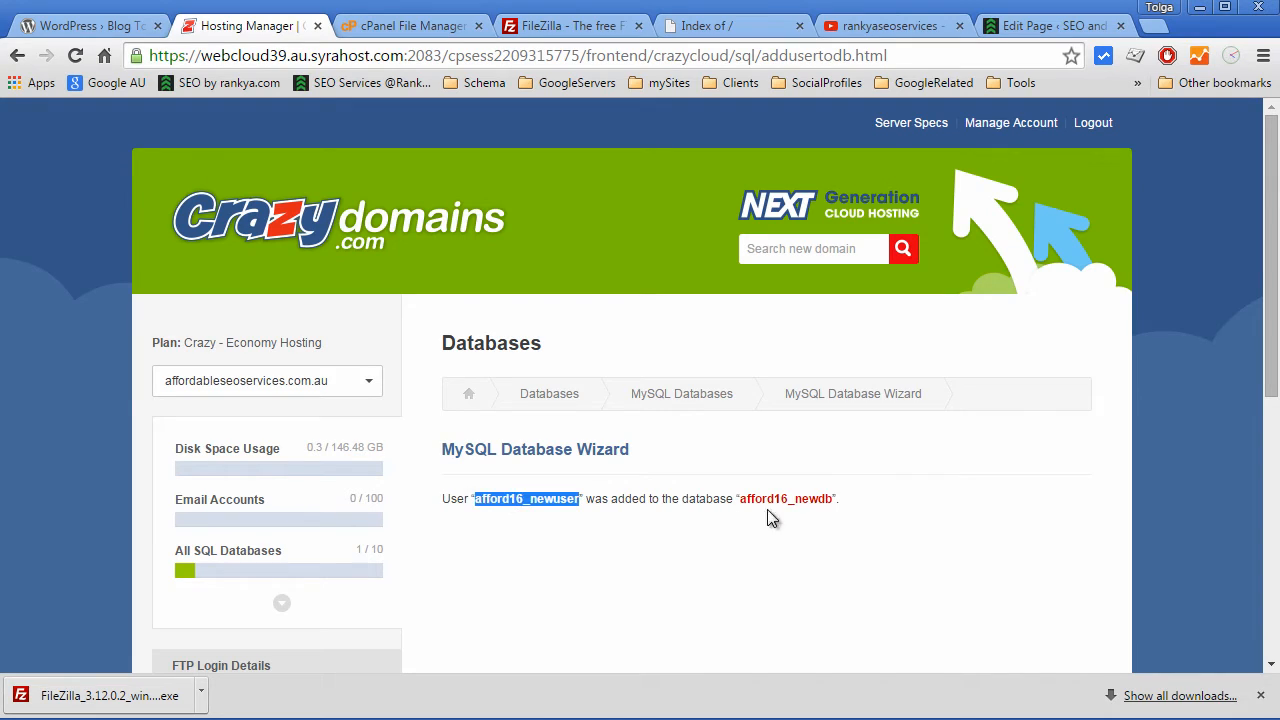
mouse_move(612, 520)
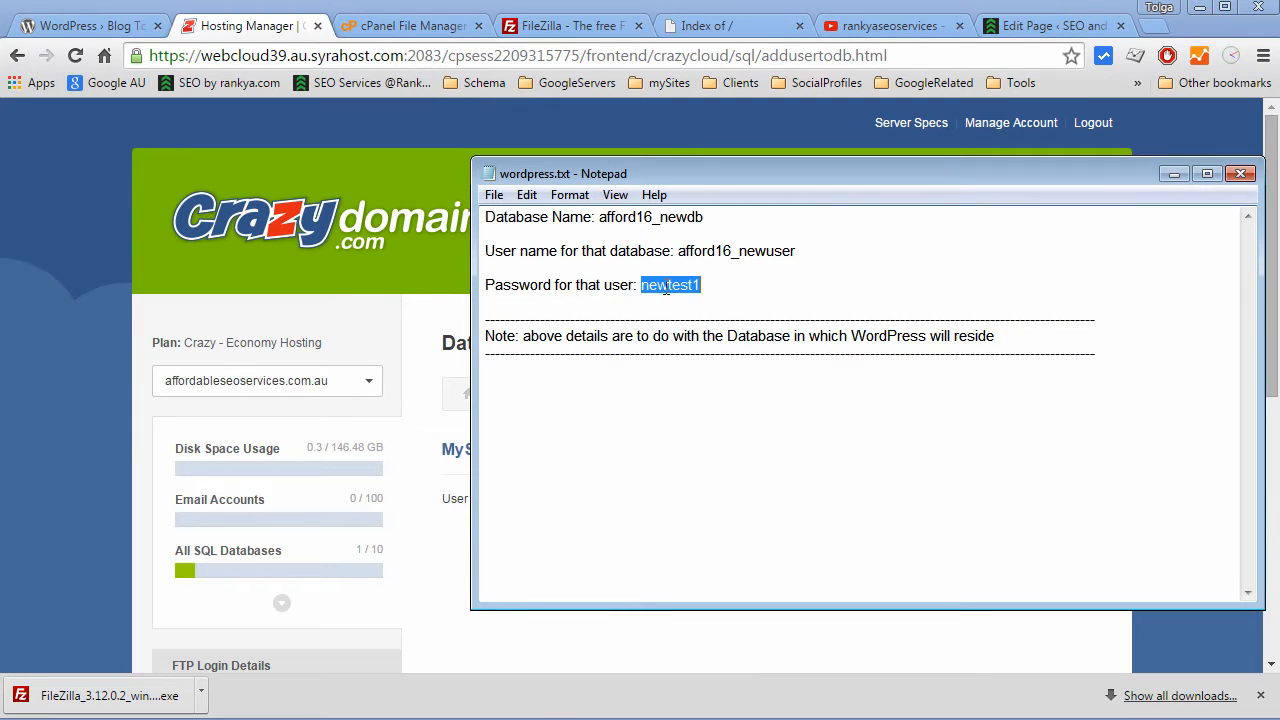
Review the saved password, database name afford16_newdb and user afford16_newuser in wordpress.txt
double_click(650, 216)
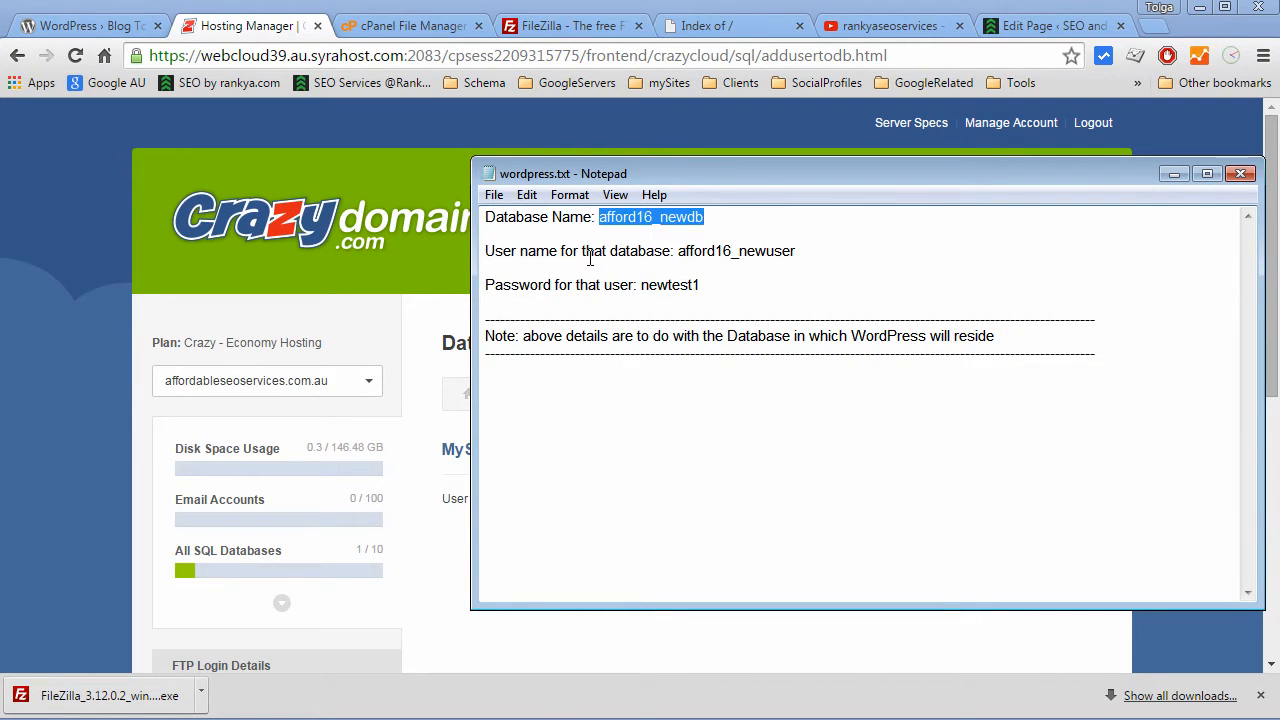
double_click(736, 252)
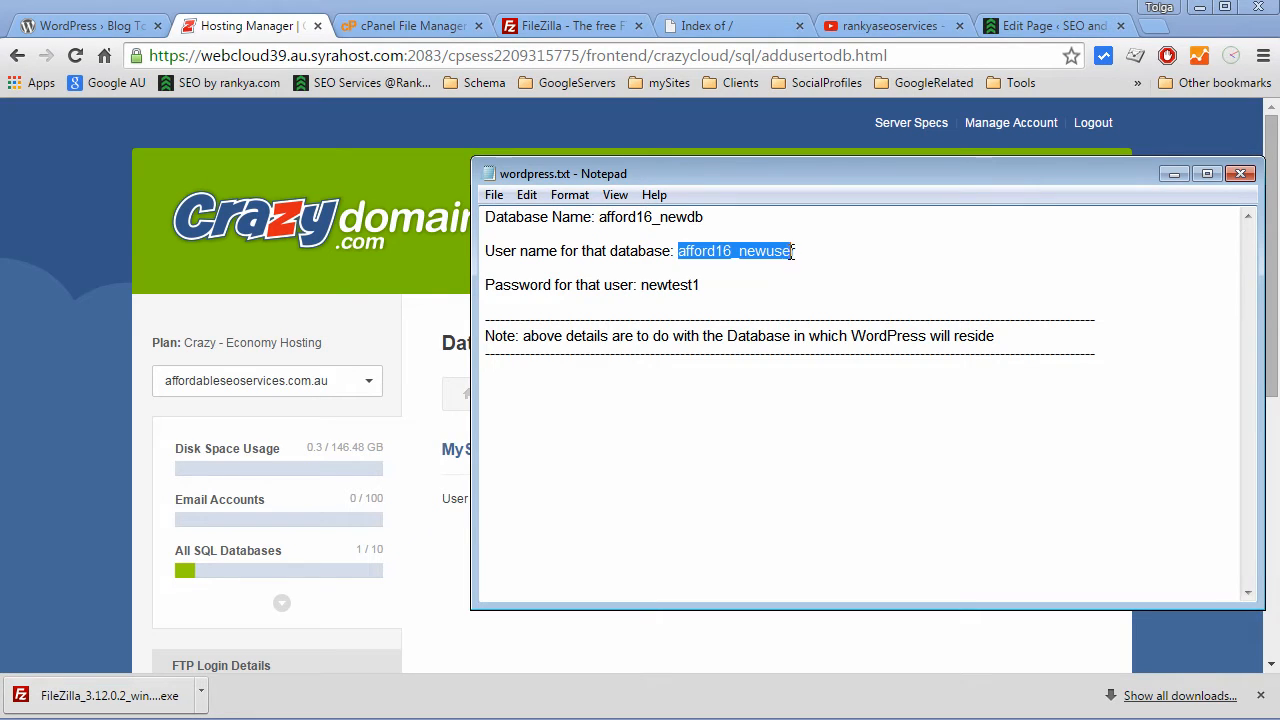
double_click(620, 284)
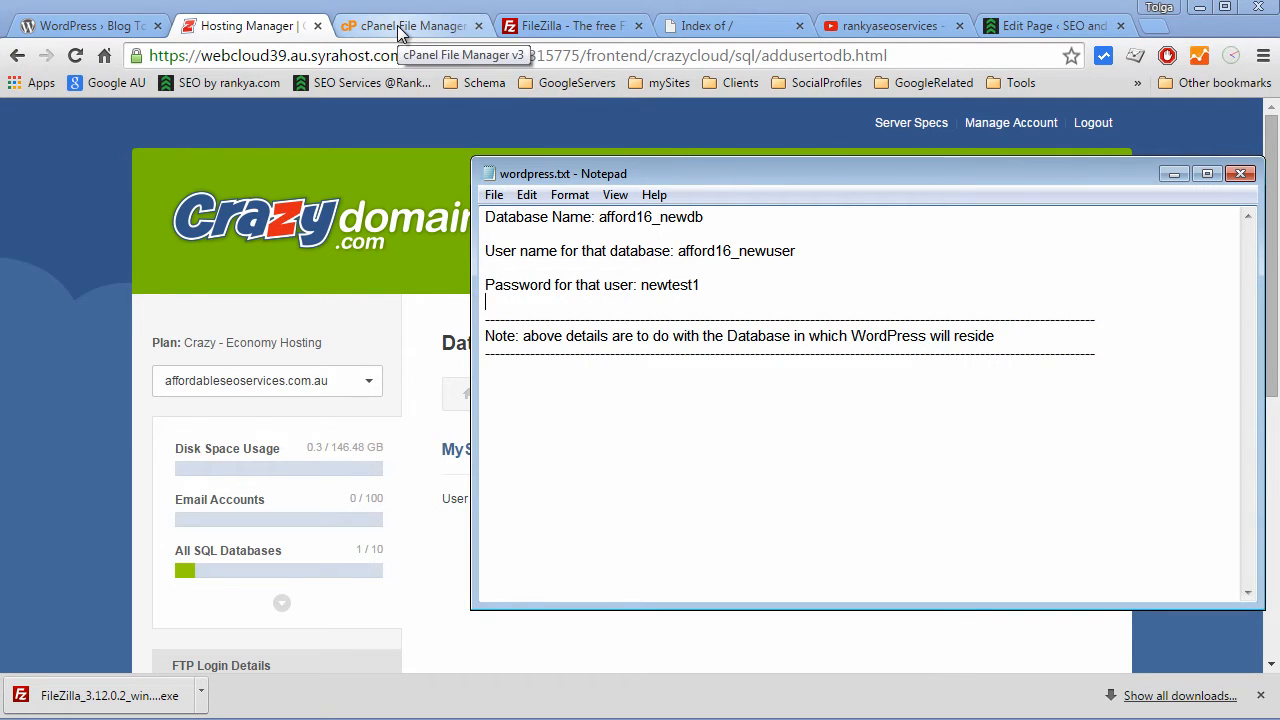
Launch File Manager from Files, starting at the home directory /home4/afford16 with hidden files shown
click(410, 24)
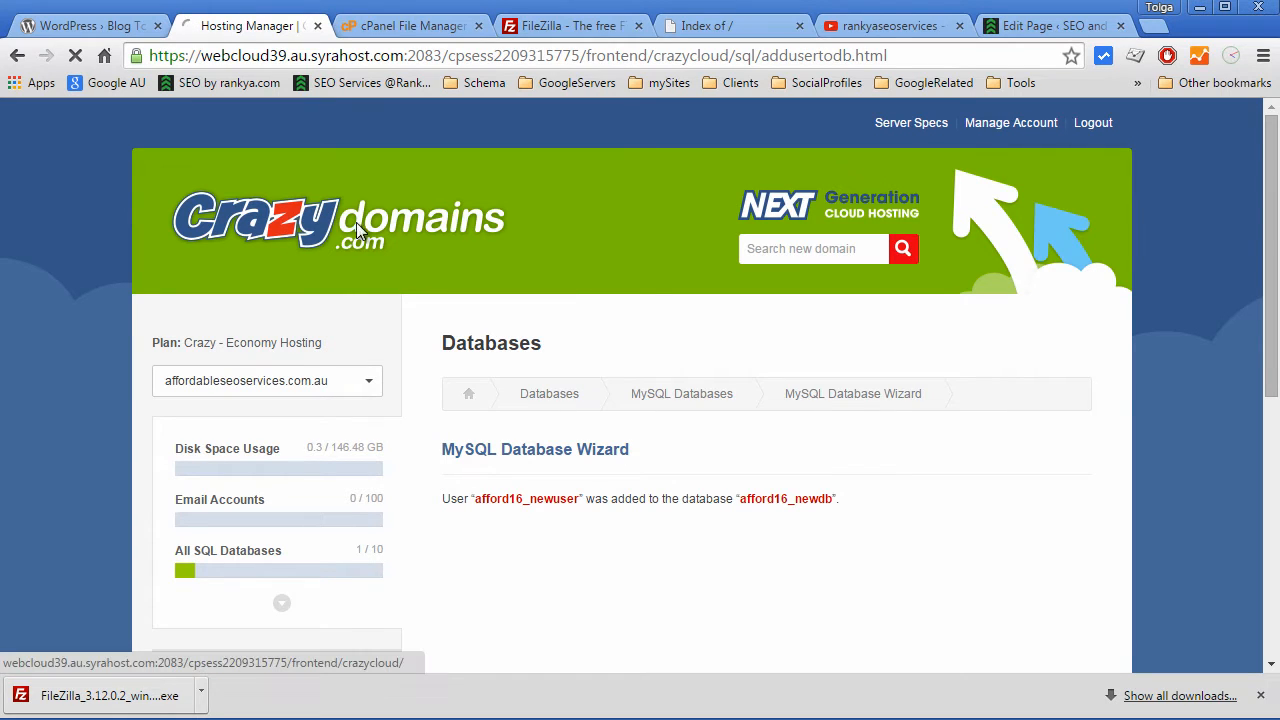
click(468, 392)
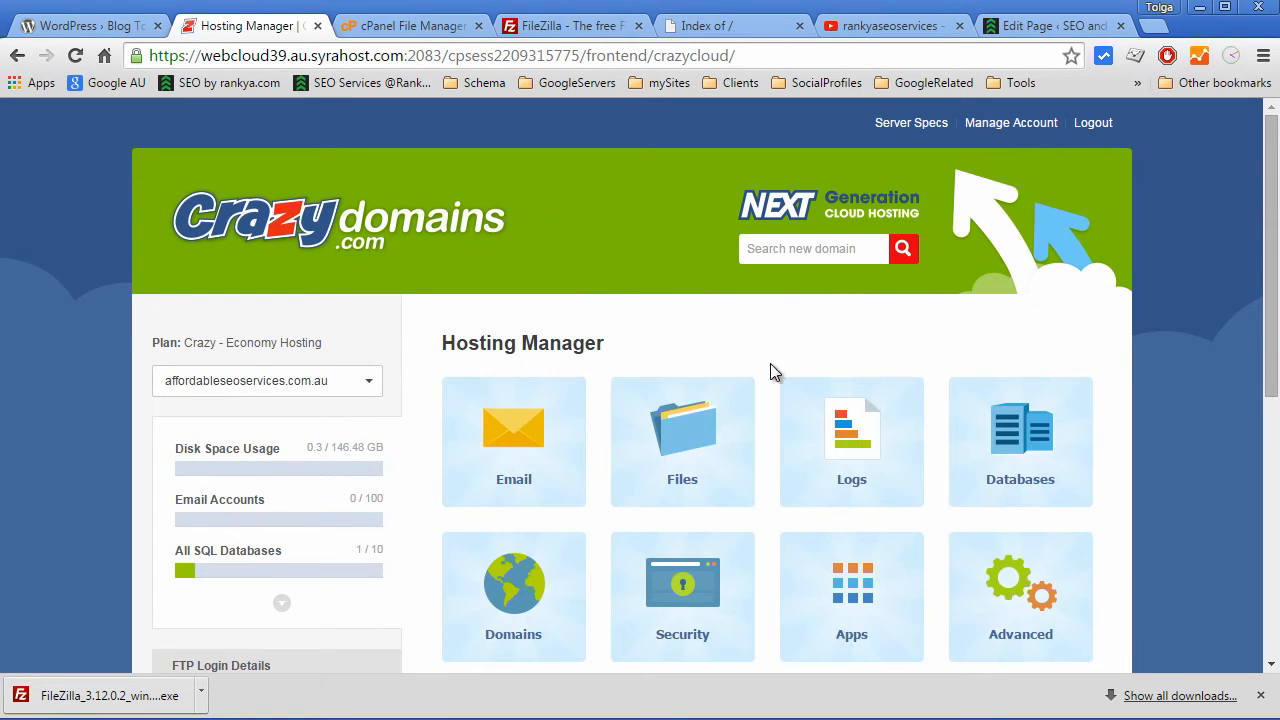
click(682, 442)
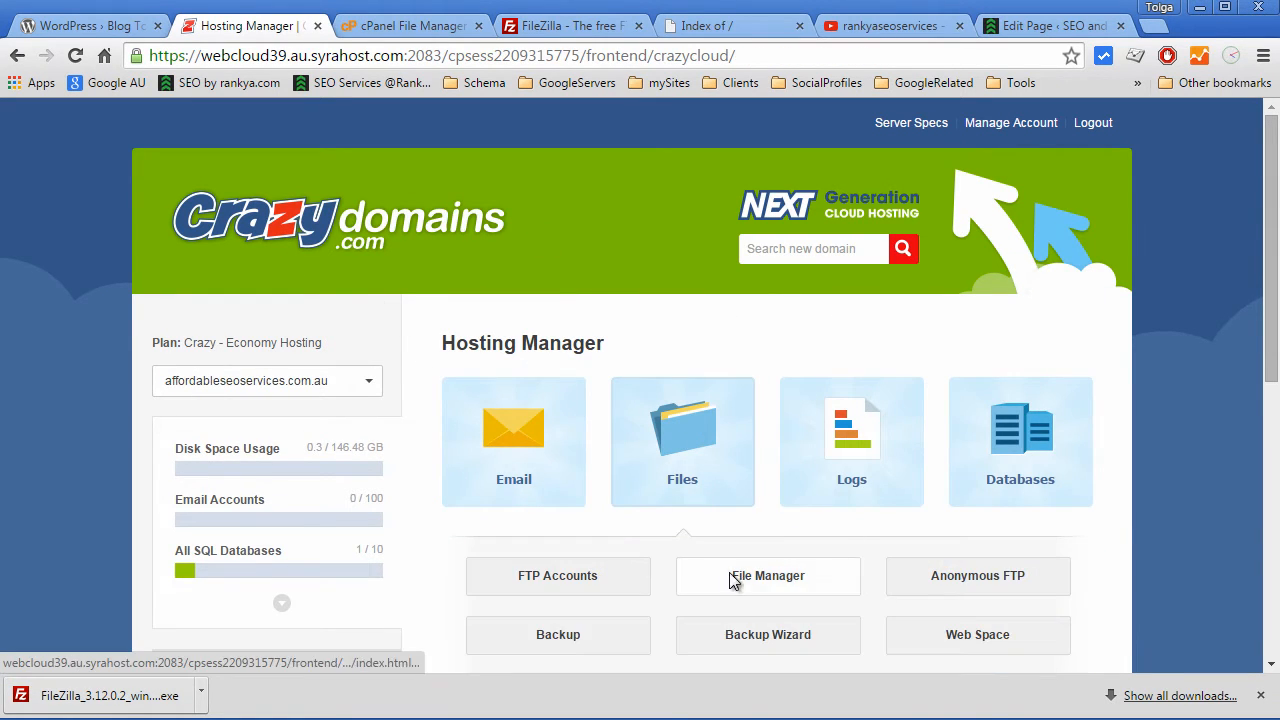
click(768, 576)
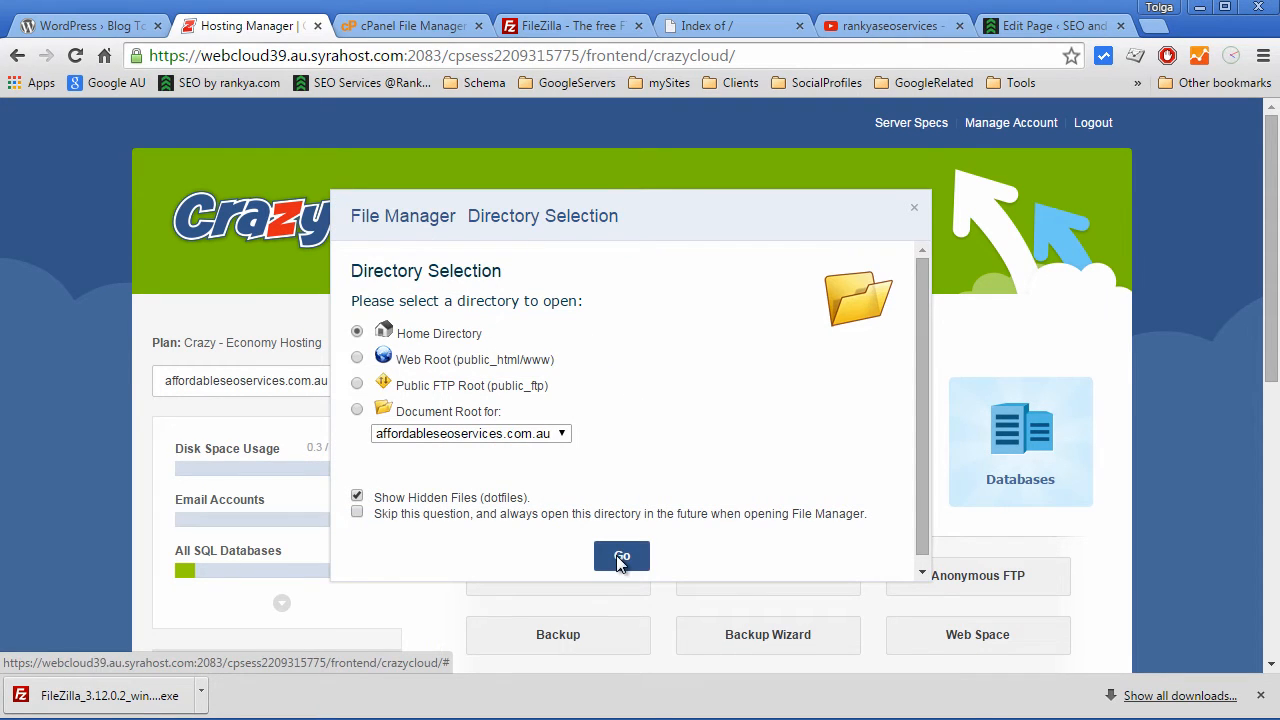
click(620, 556)
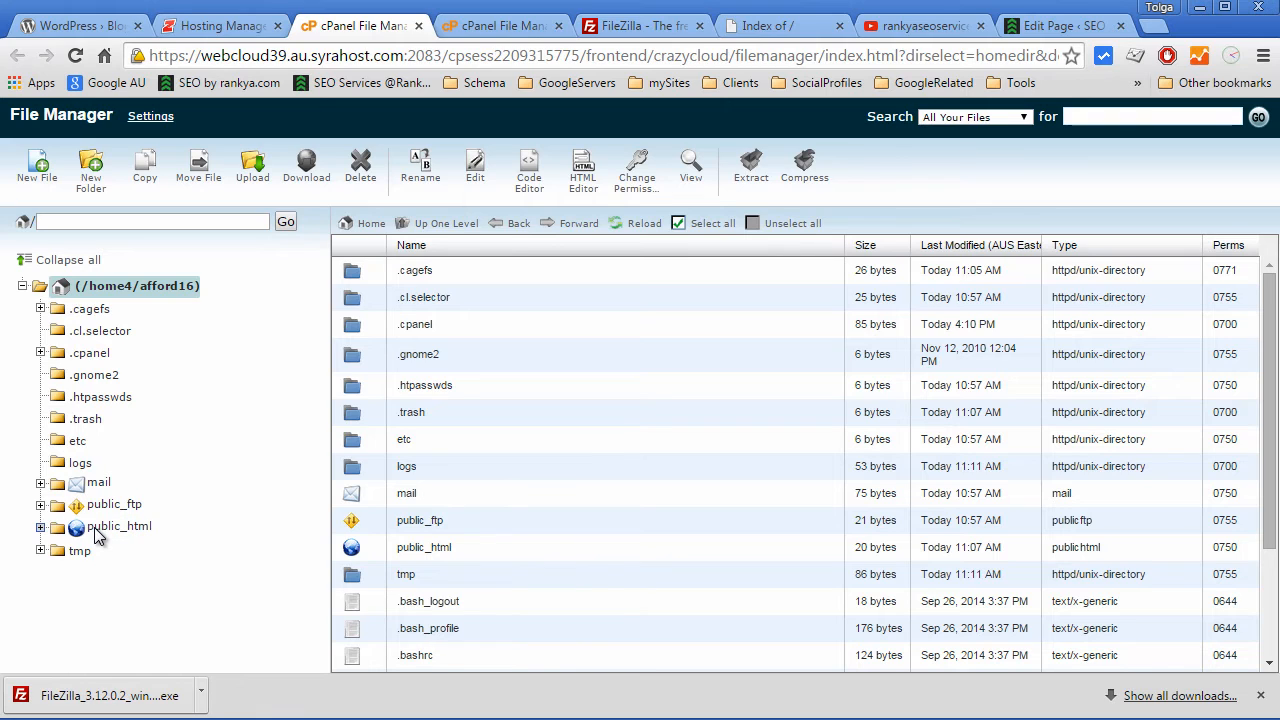
Expand and list public_html, which holds only the cgi-bin folder
click(42, 526)
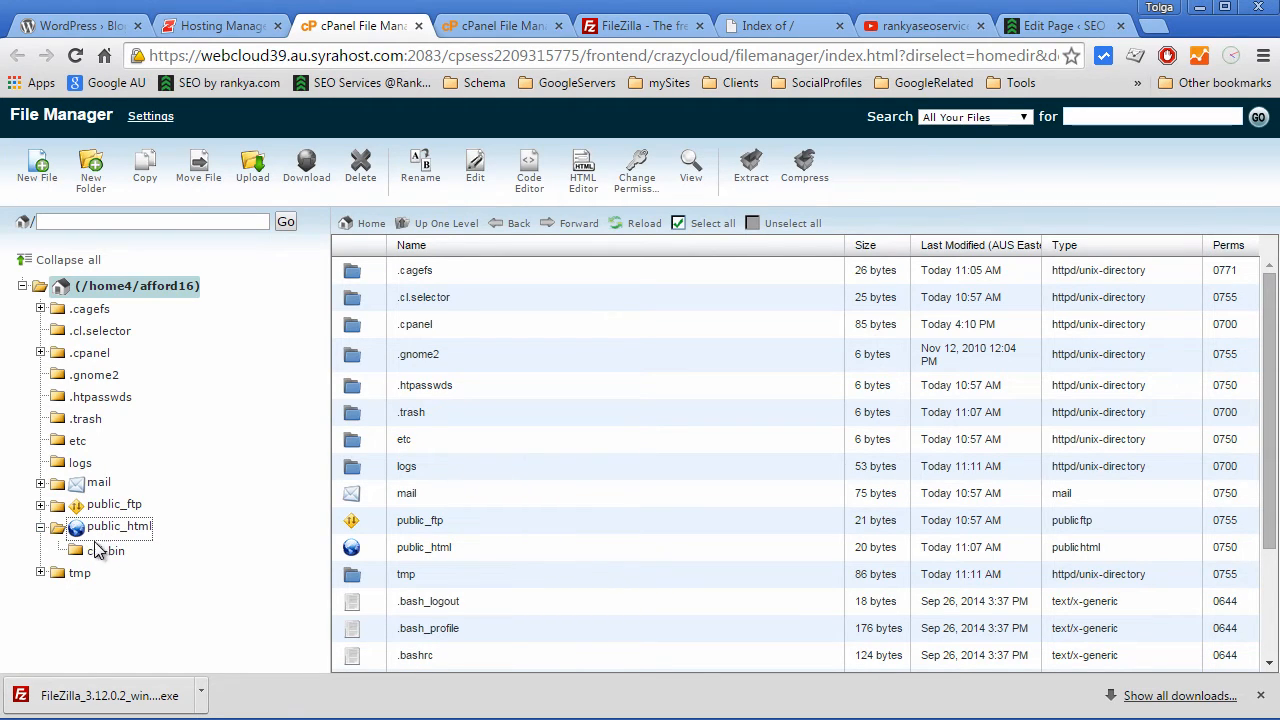
click(120, 526)
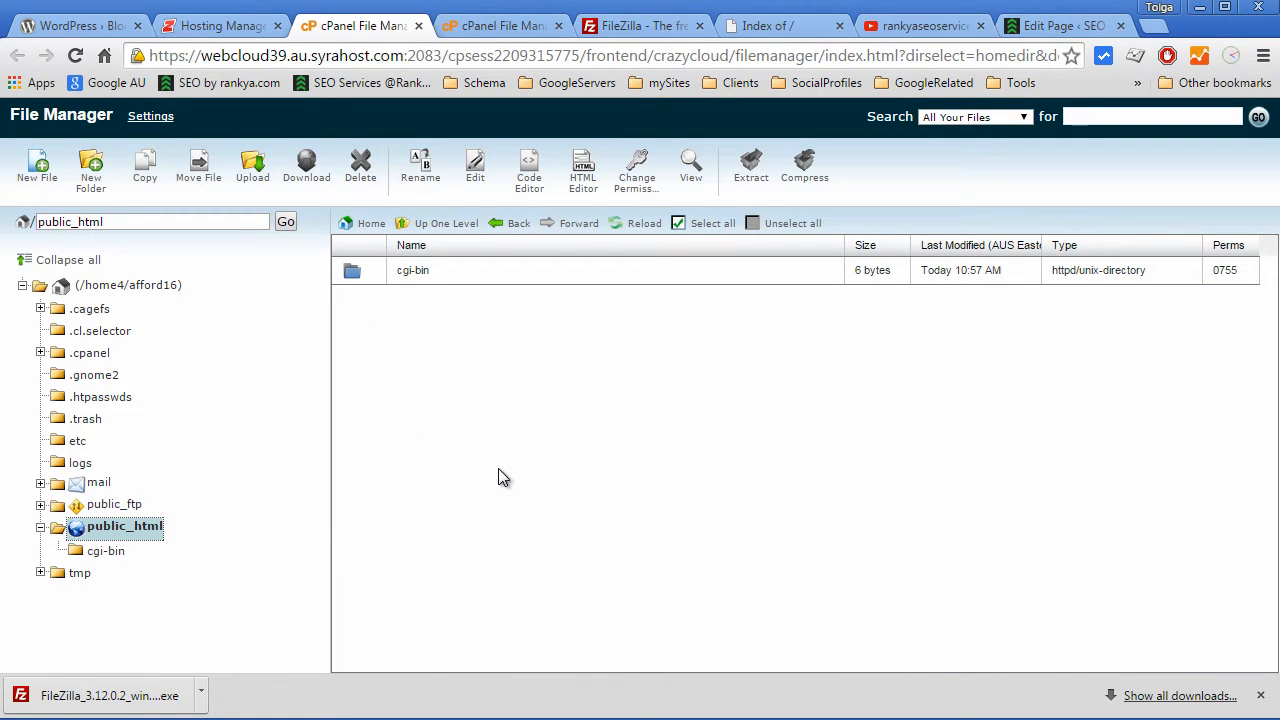
mouse_move(434, 374)
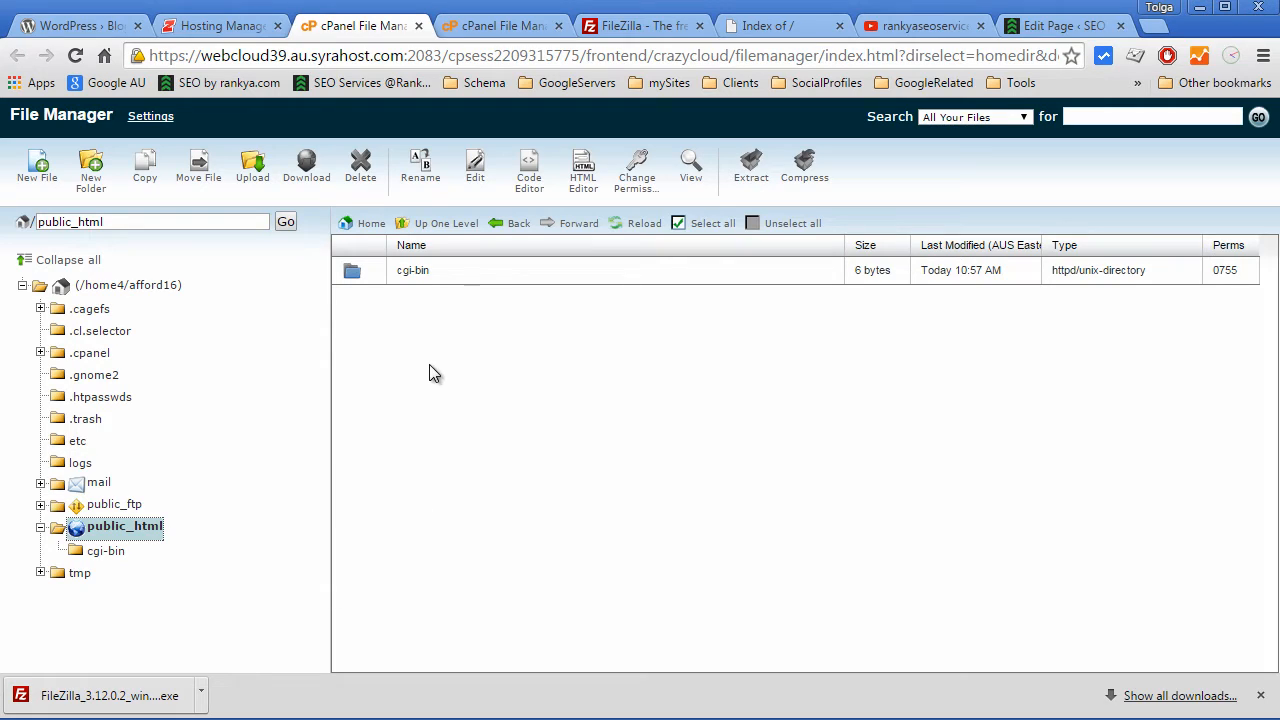
mouse_move(64, 562)
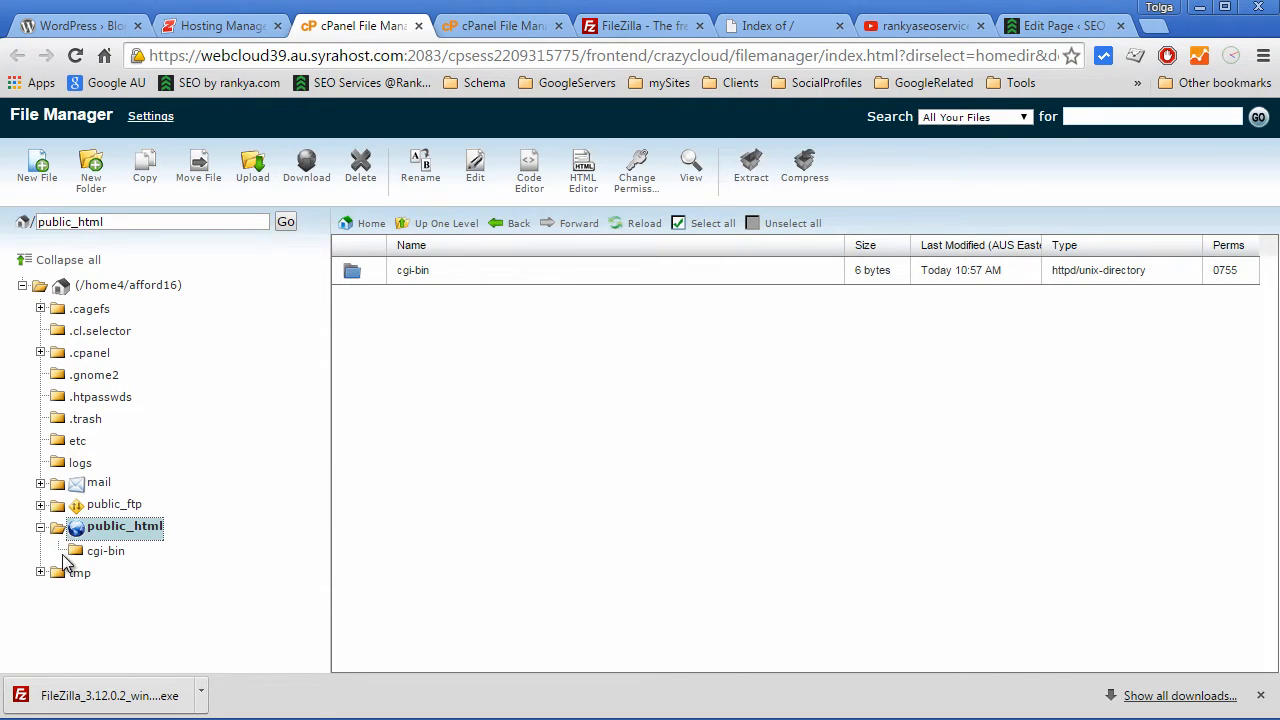
mouse_move(656, 466)
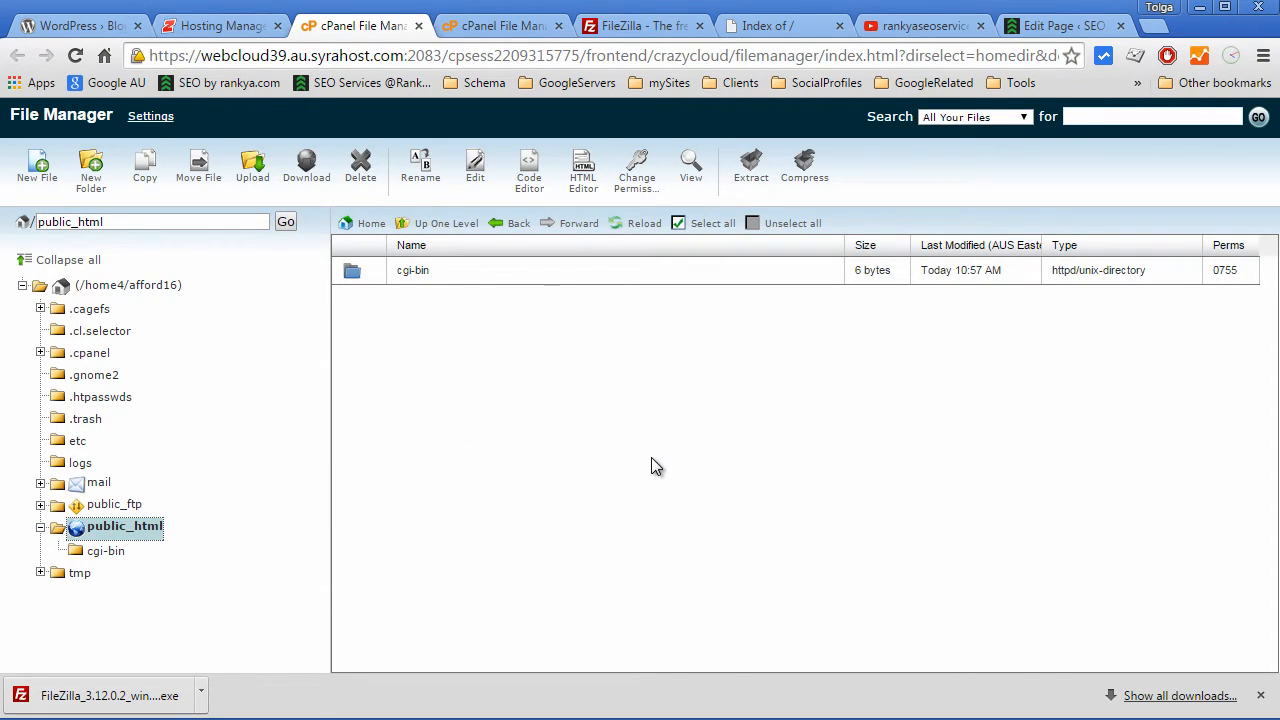
mouse_move(616, 392)
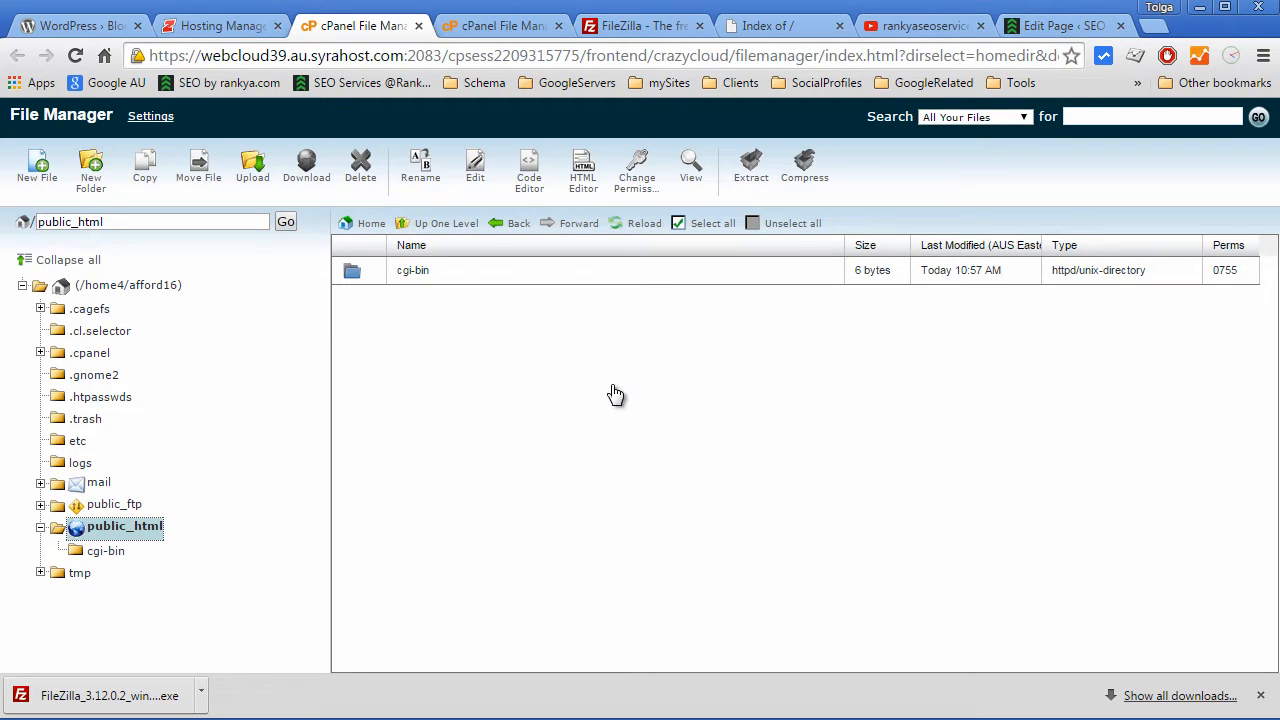
mouse_move(276, 202)
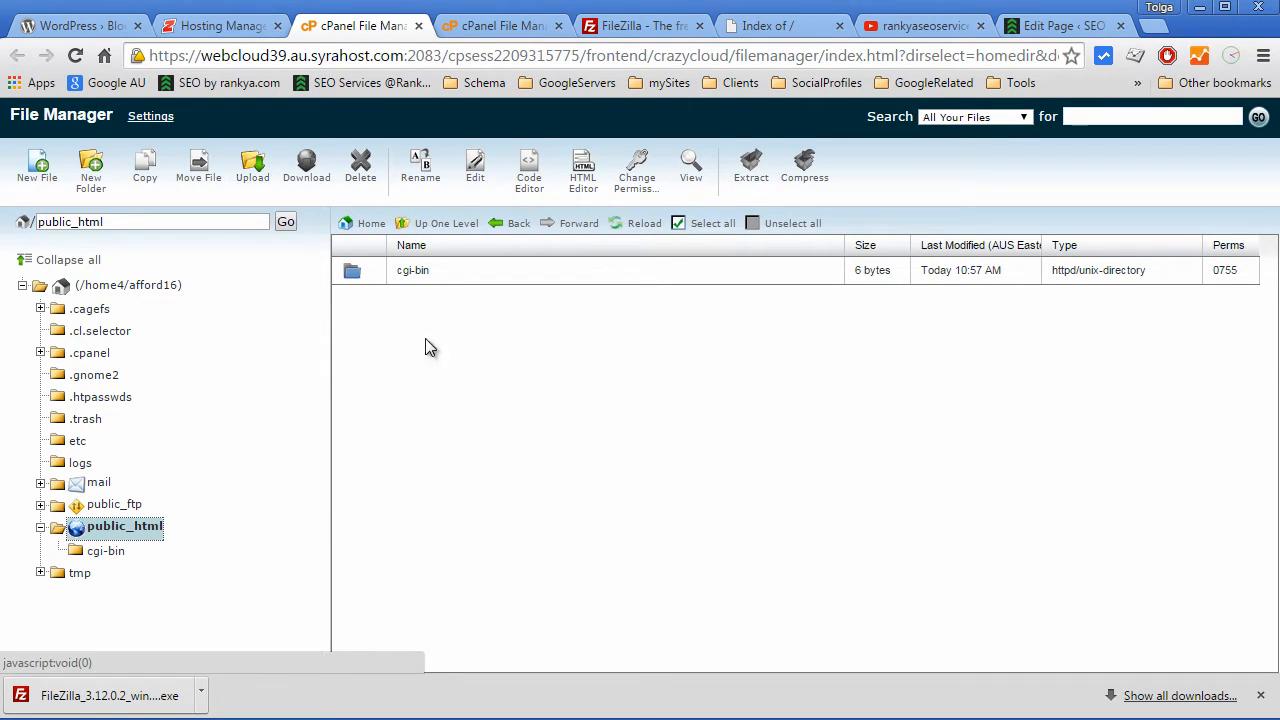
mouse_move(470, 430)
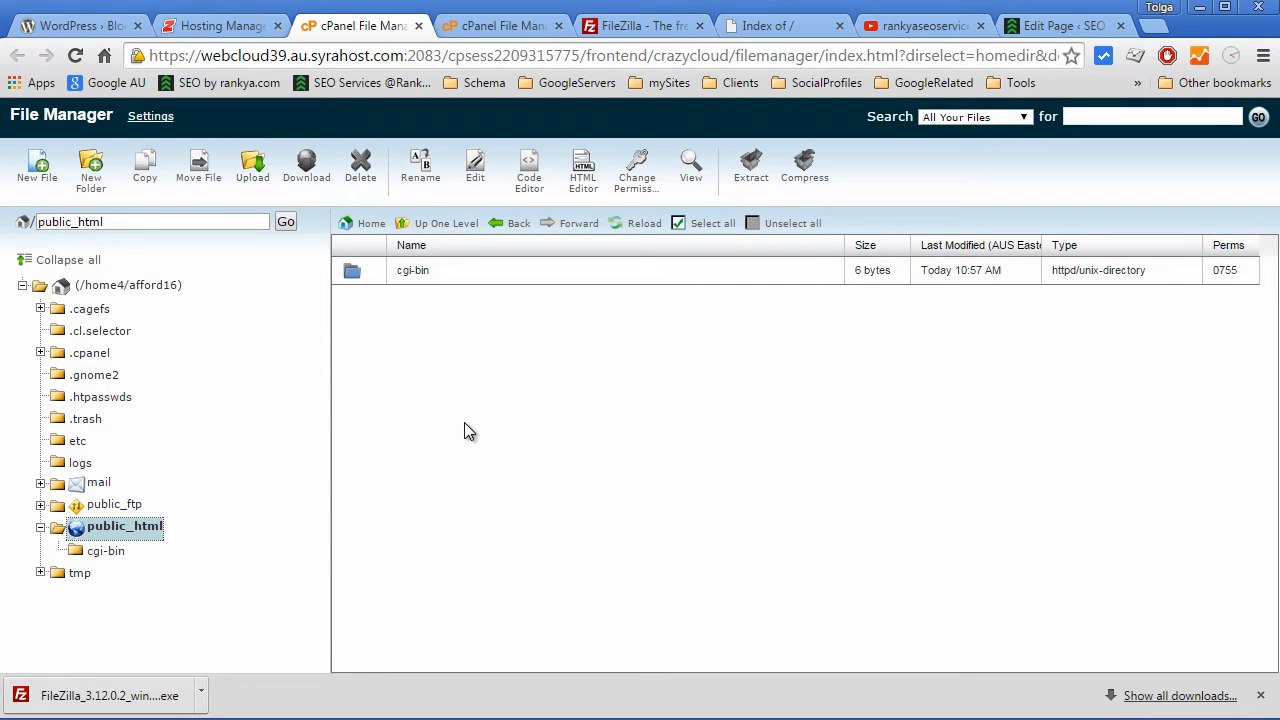
mouse_move(472, 420)
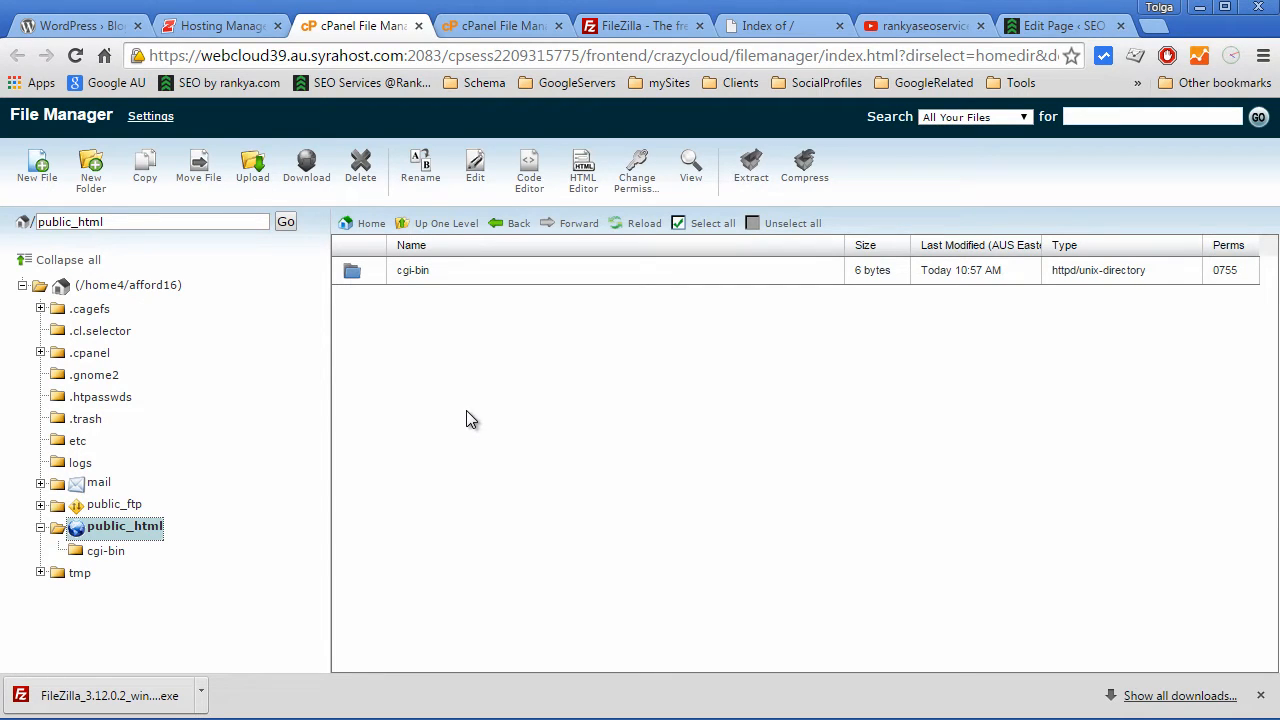
mouse_move(608, 374)
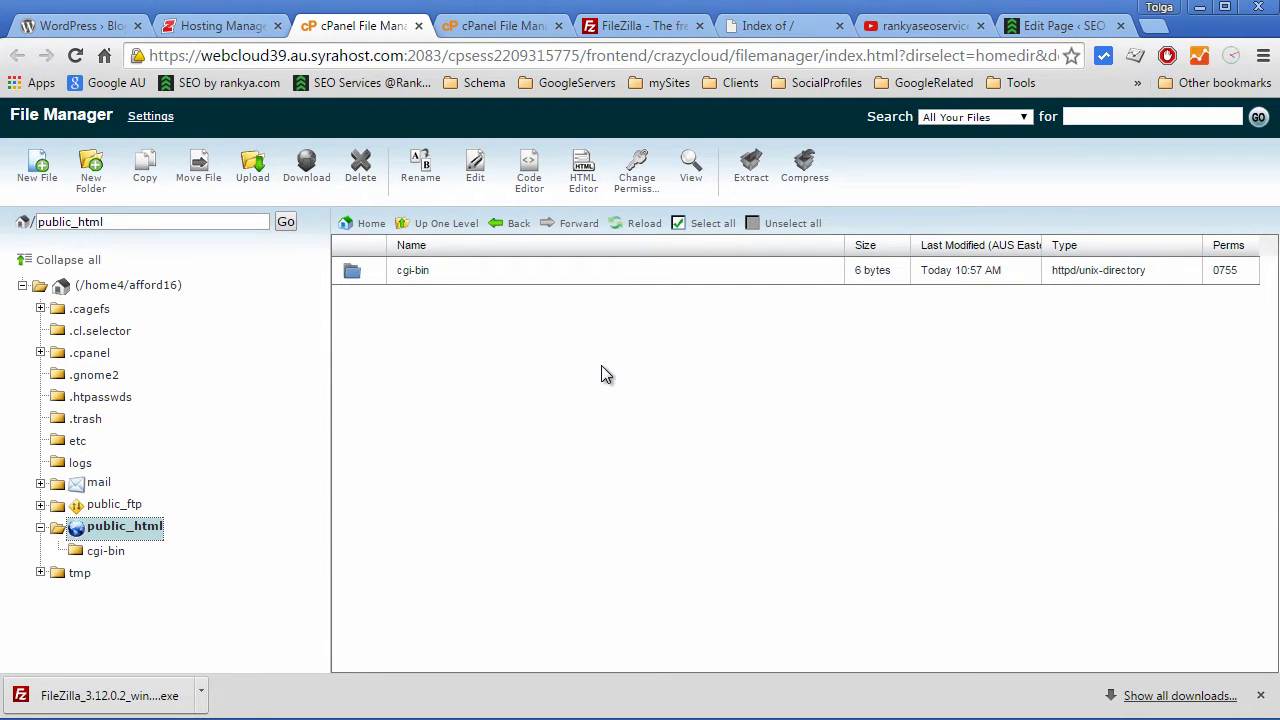
mouse_move(624, 300)
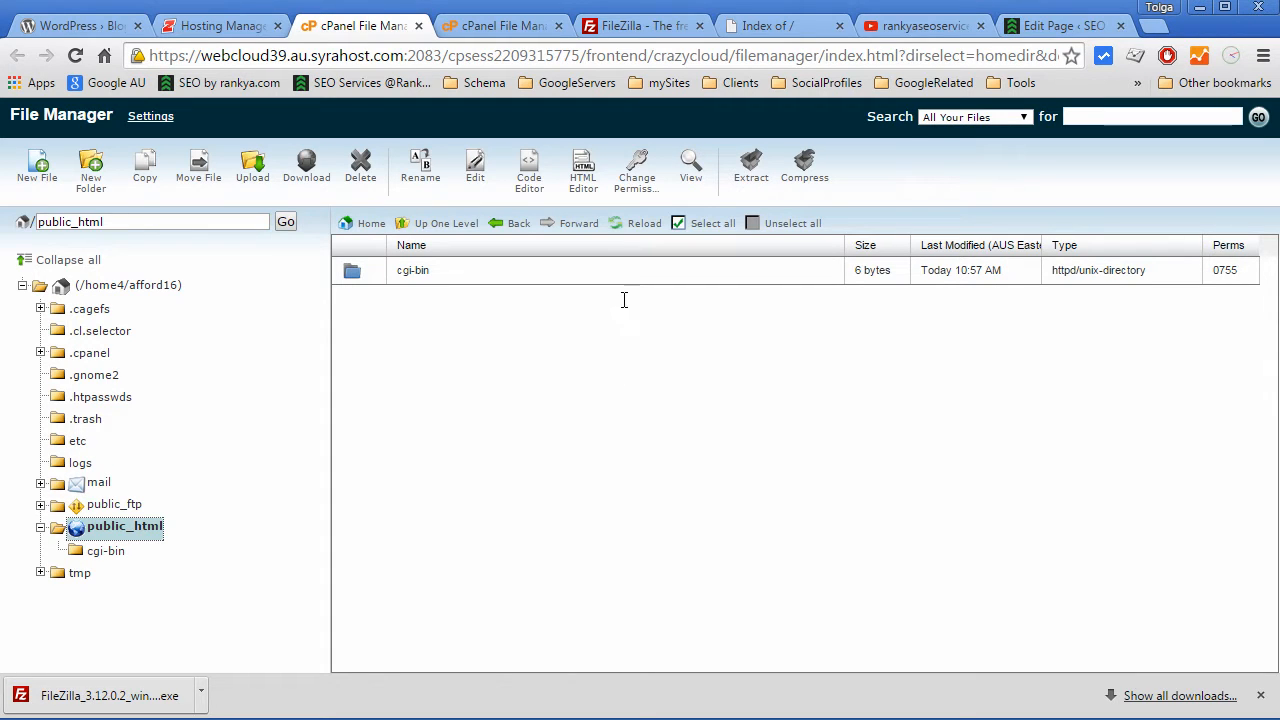
Download the 64-bit Windows FileZilla Client installer via SourceForge's direct link
click(640, 24)
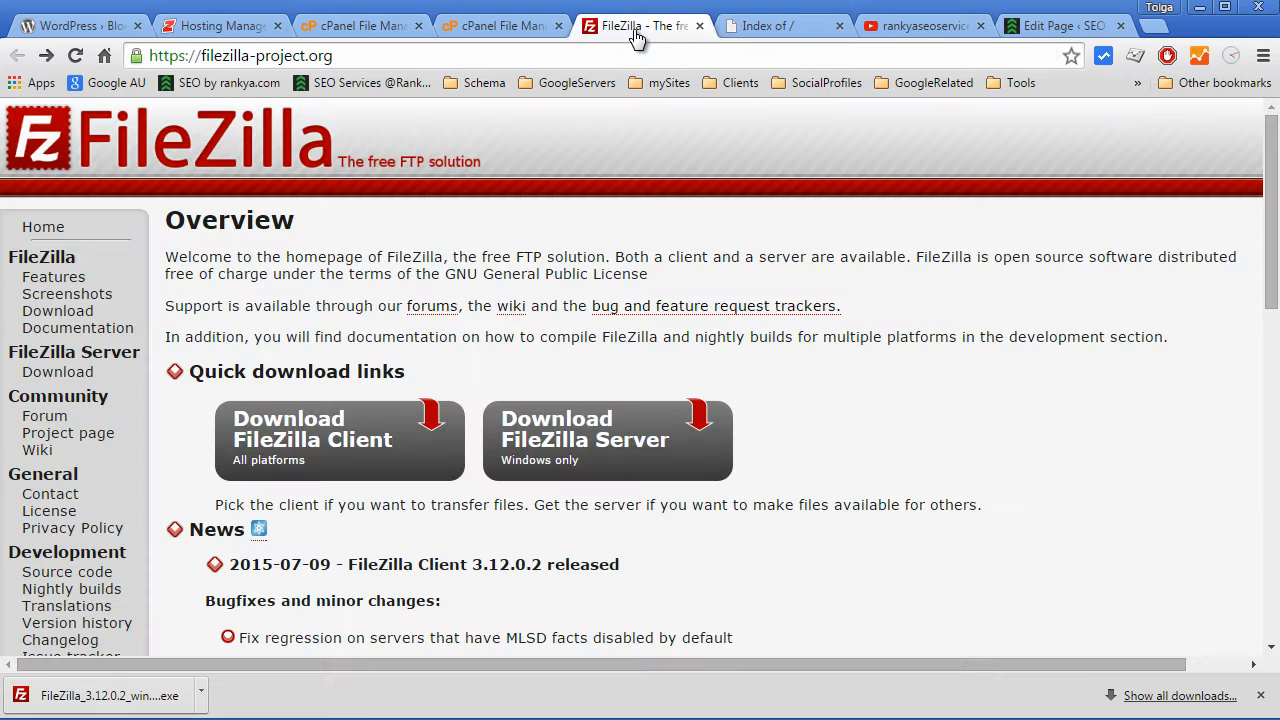
mouse_move(286, 284)
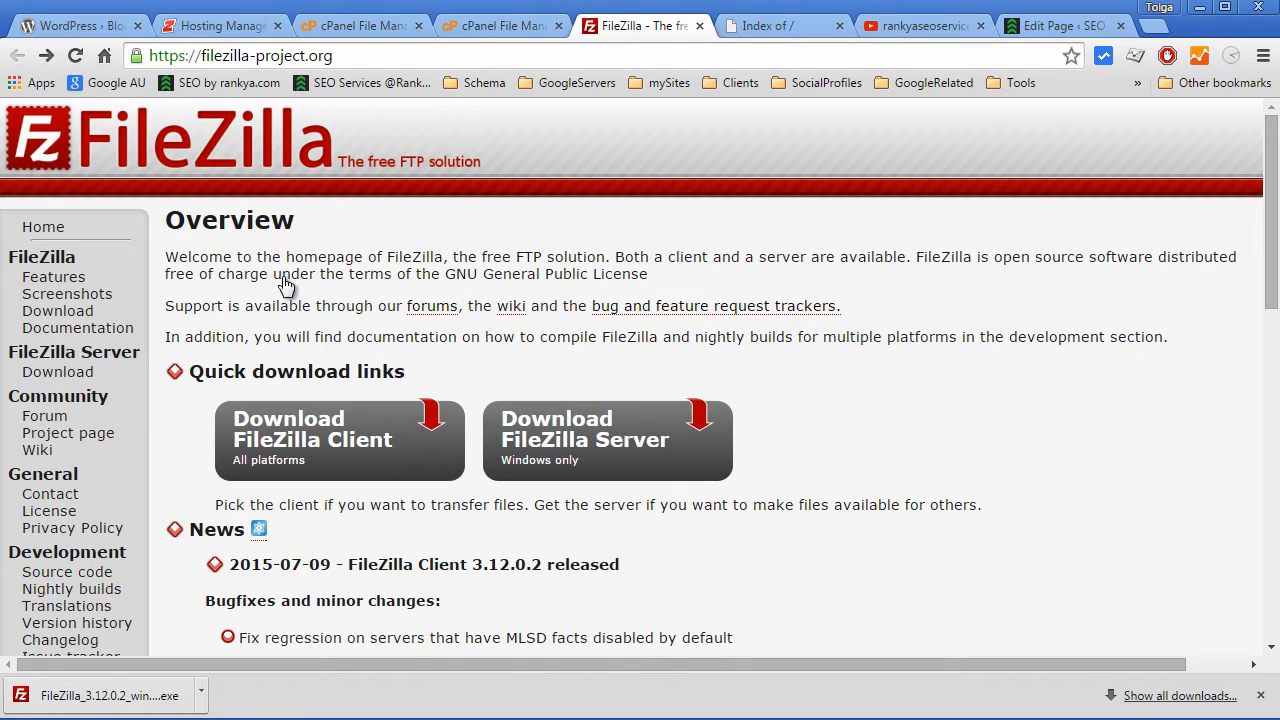
mouse_move(510, 268)
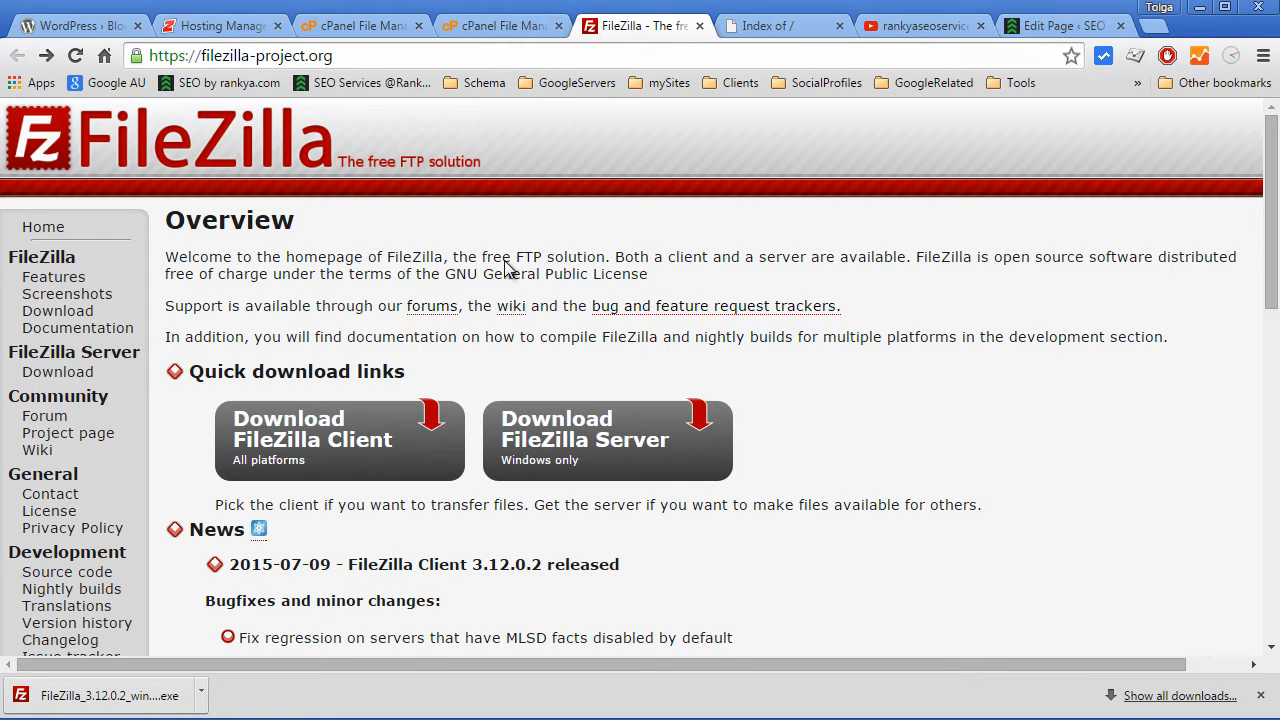
click(76, 56)
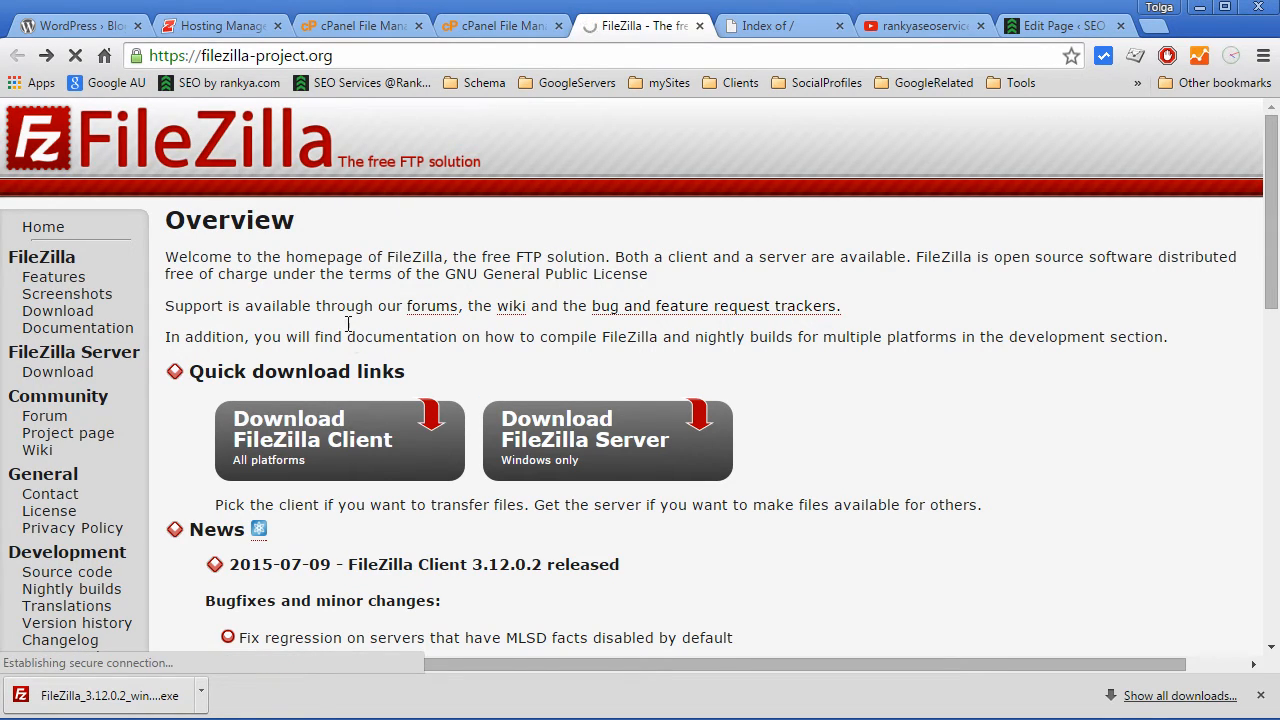
click(338, 440)
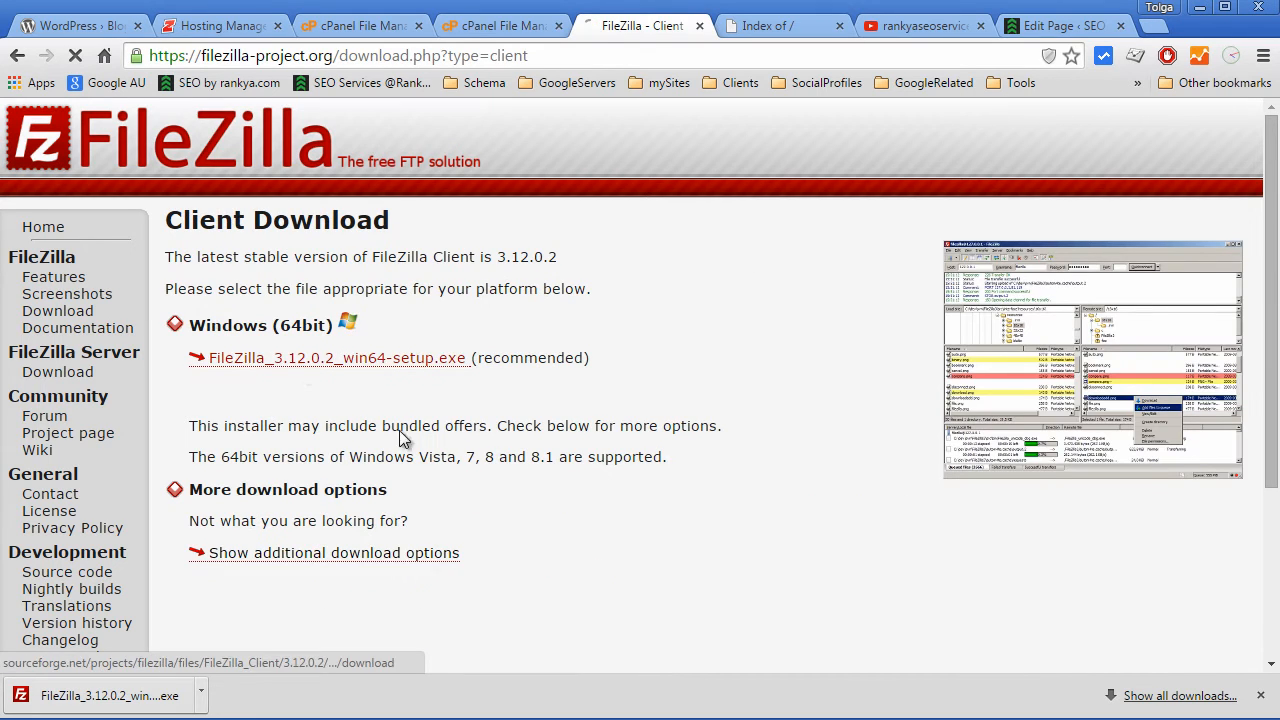
click(336, 356)
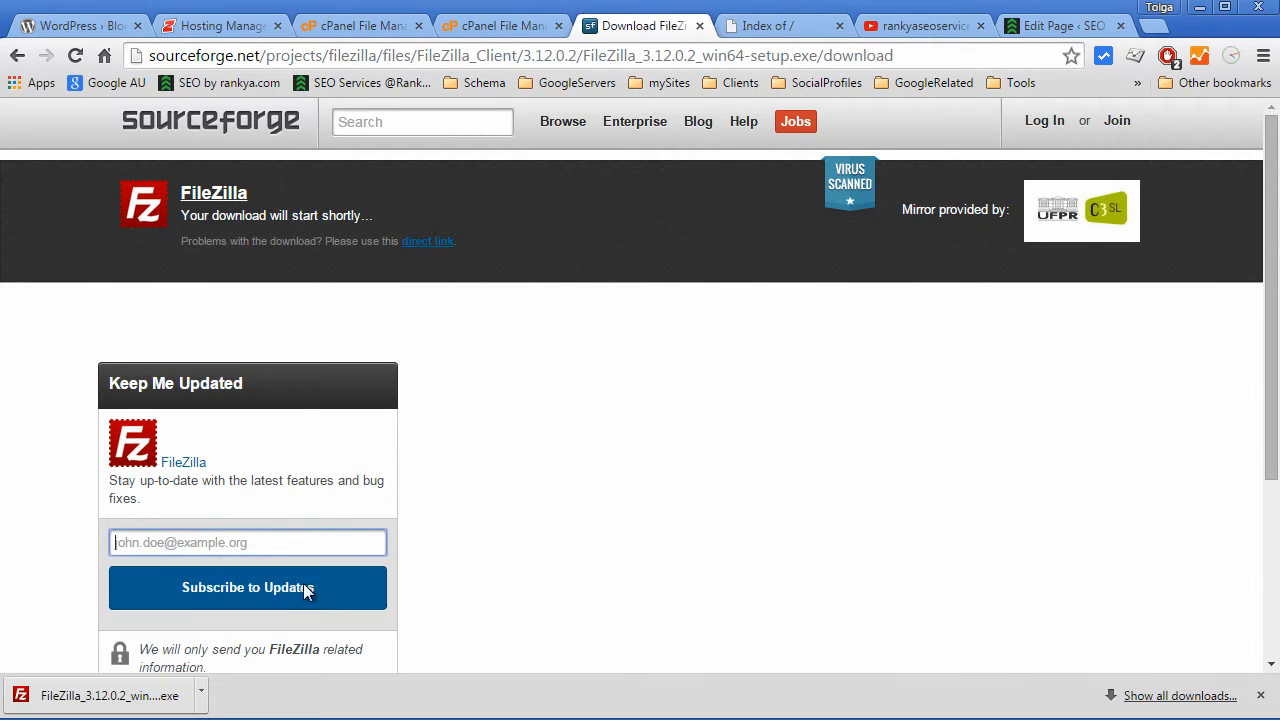
mouse_move(204, 556)
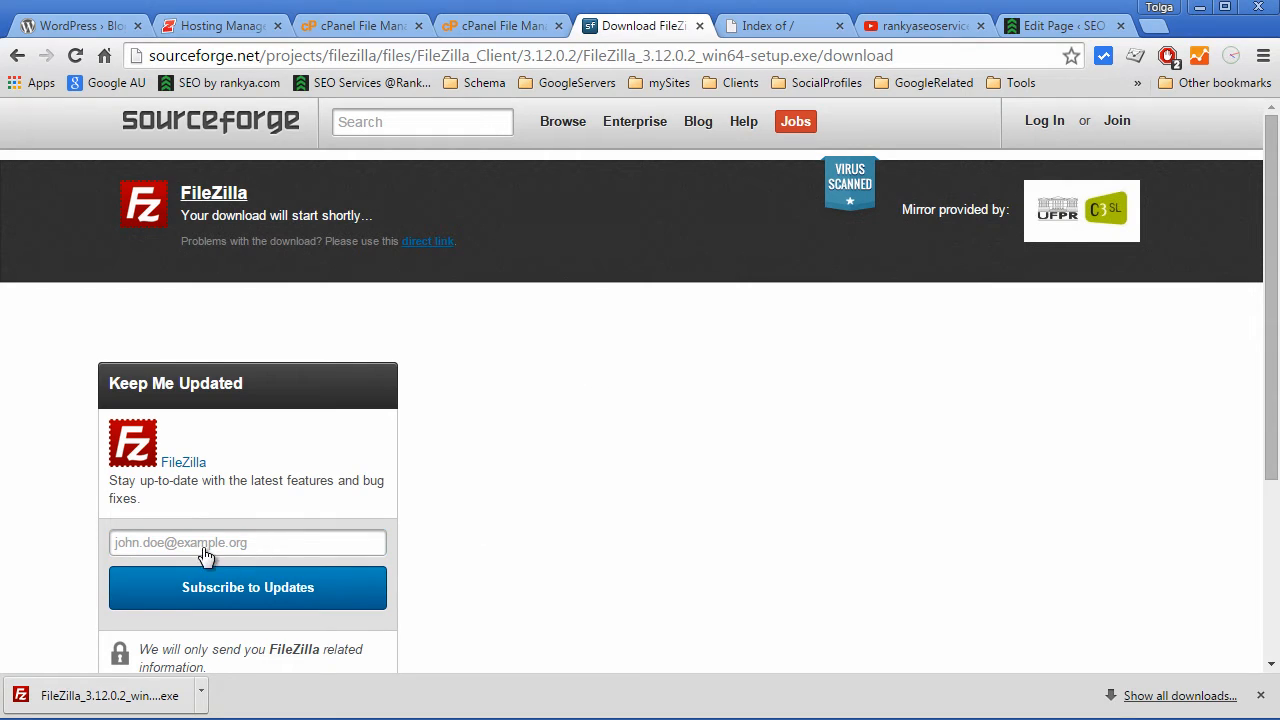
mouse_move(404, 250)
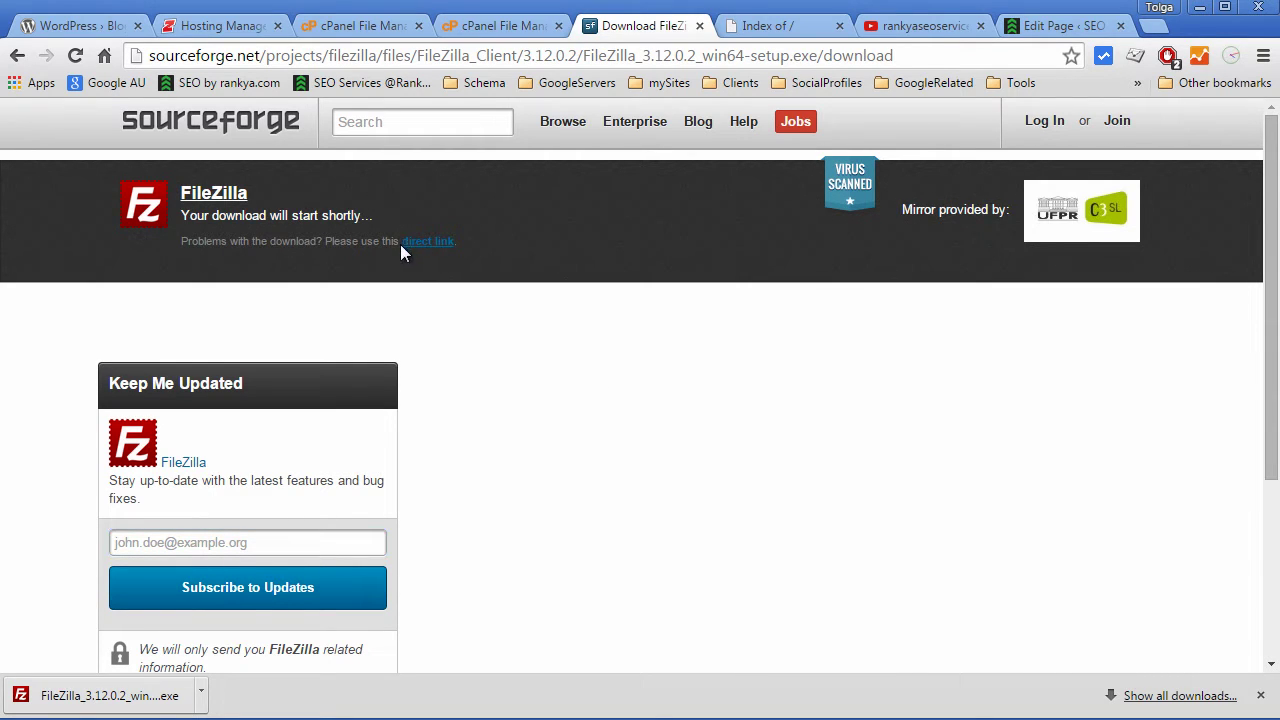
mouse_move(428, 240)
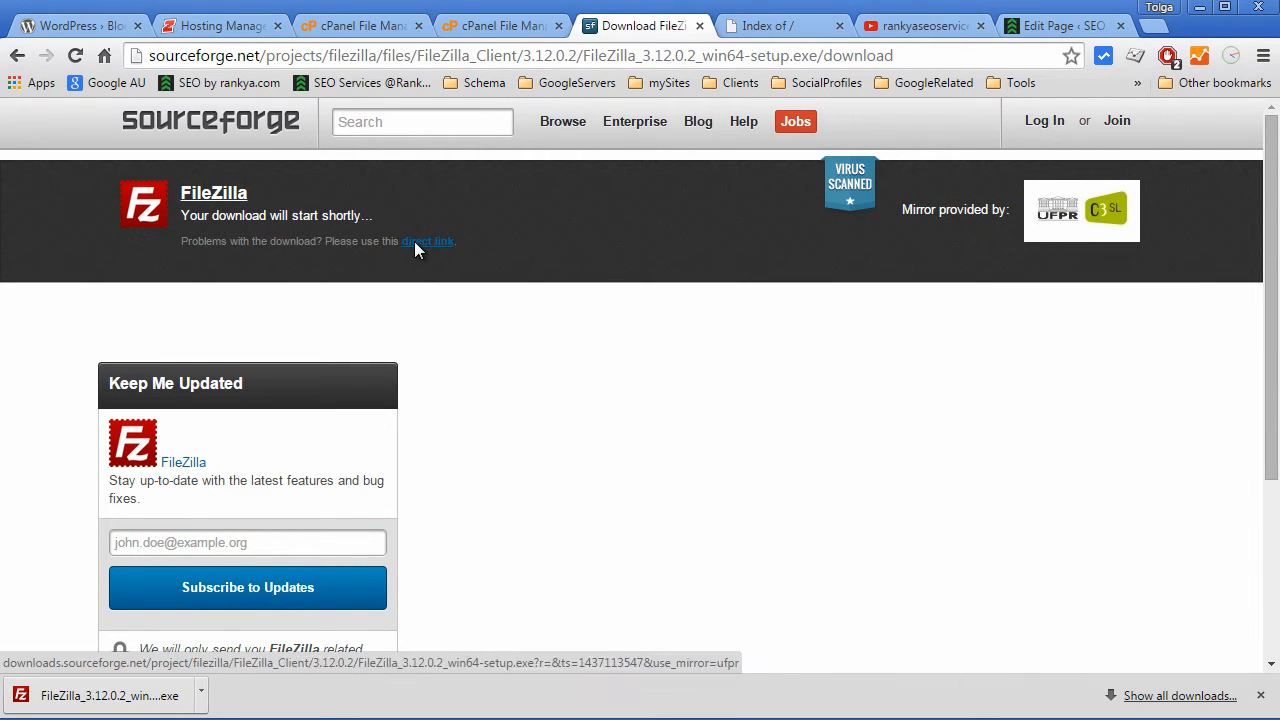
click(428, 240)
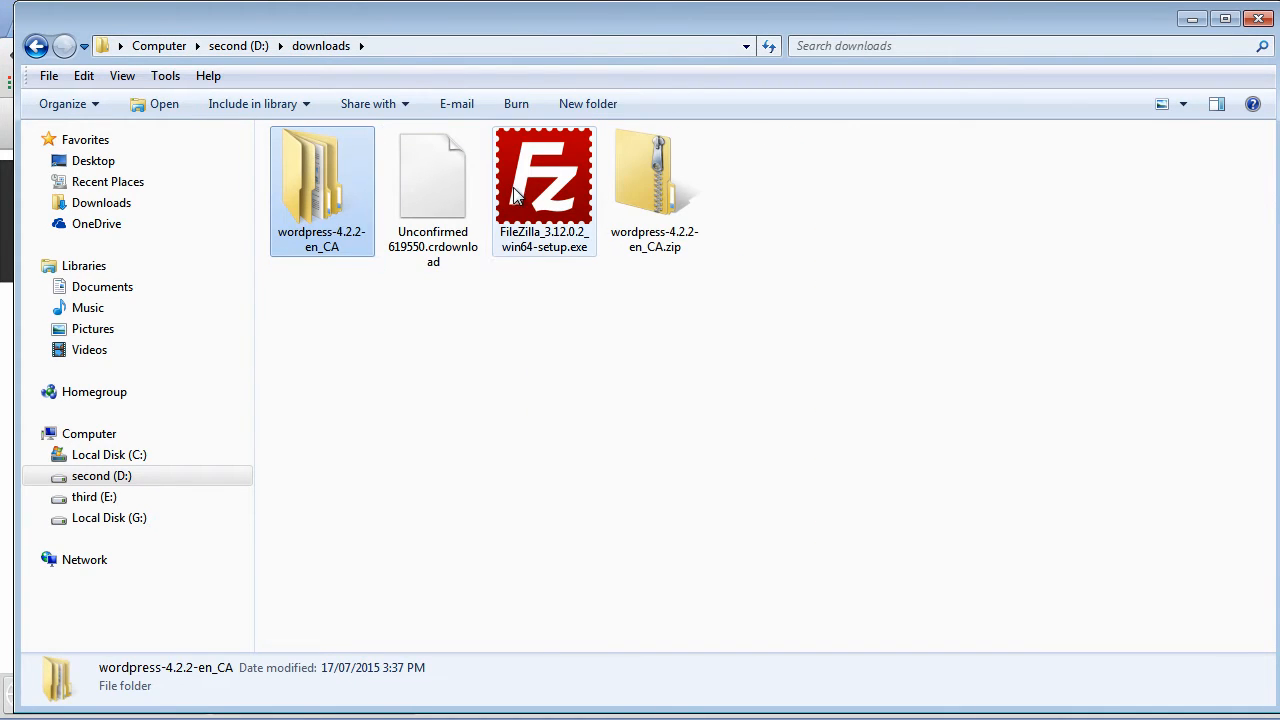
Launch the FileZilla setup exe from the Downloads folder
click(544, 190)
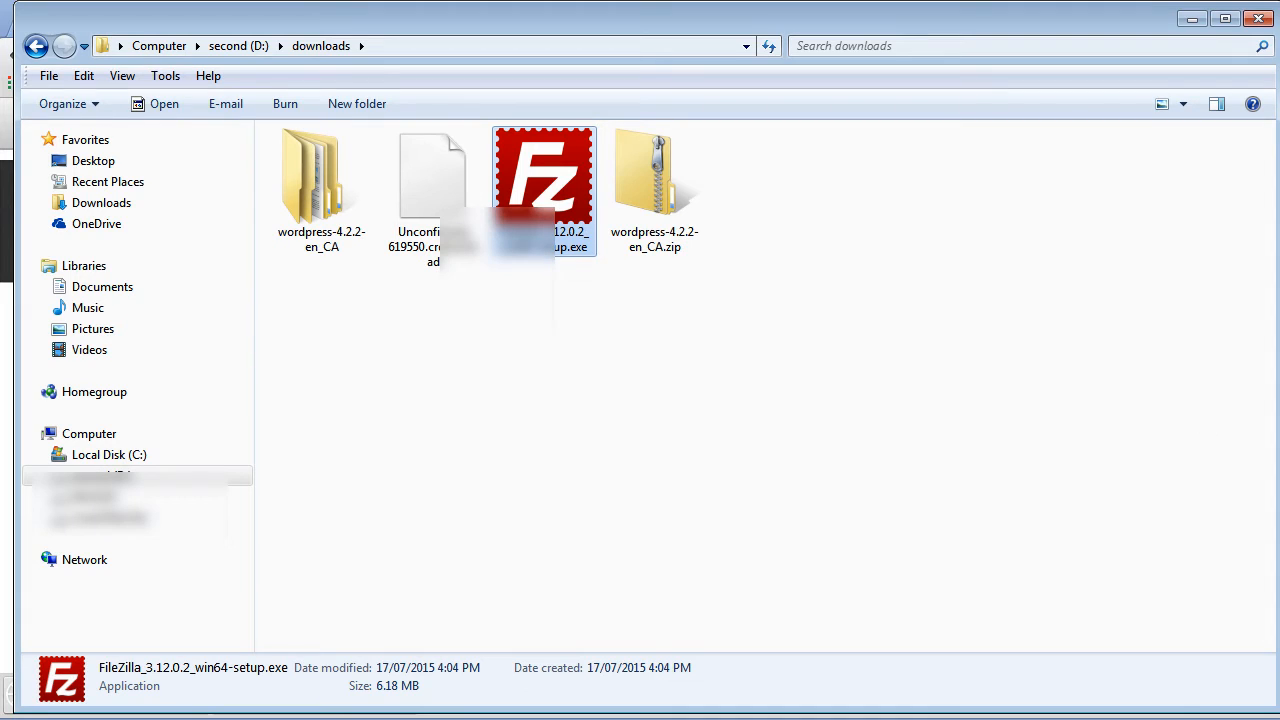
double_click(544, 176)
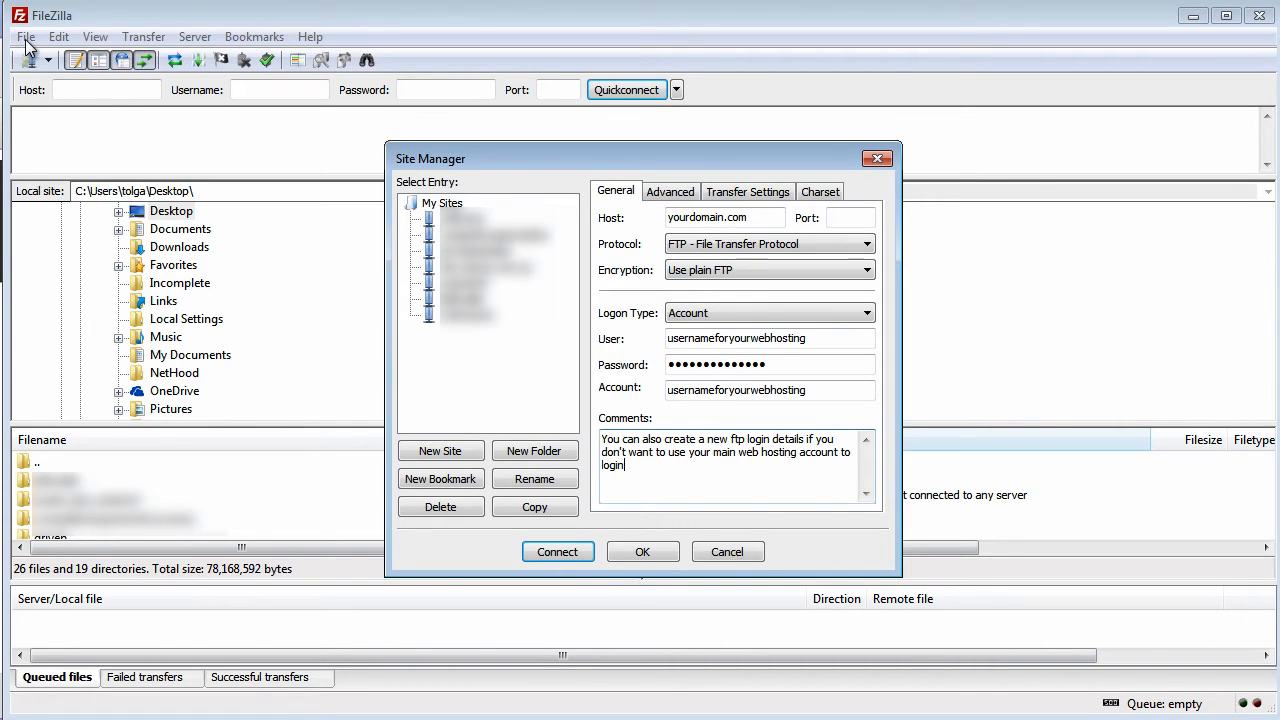
mouse_move(424, 160)
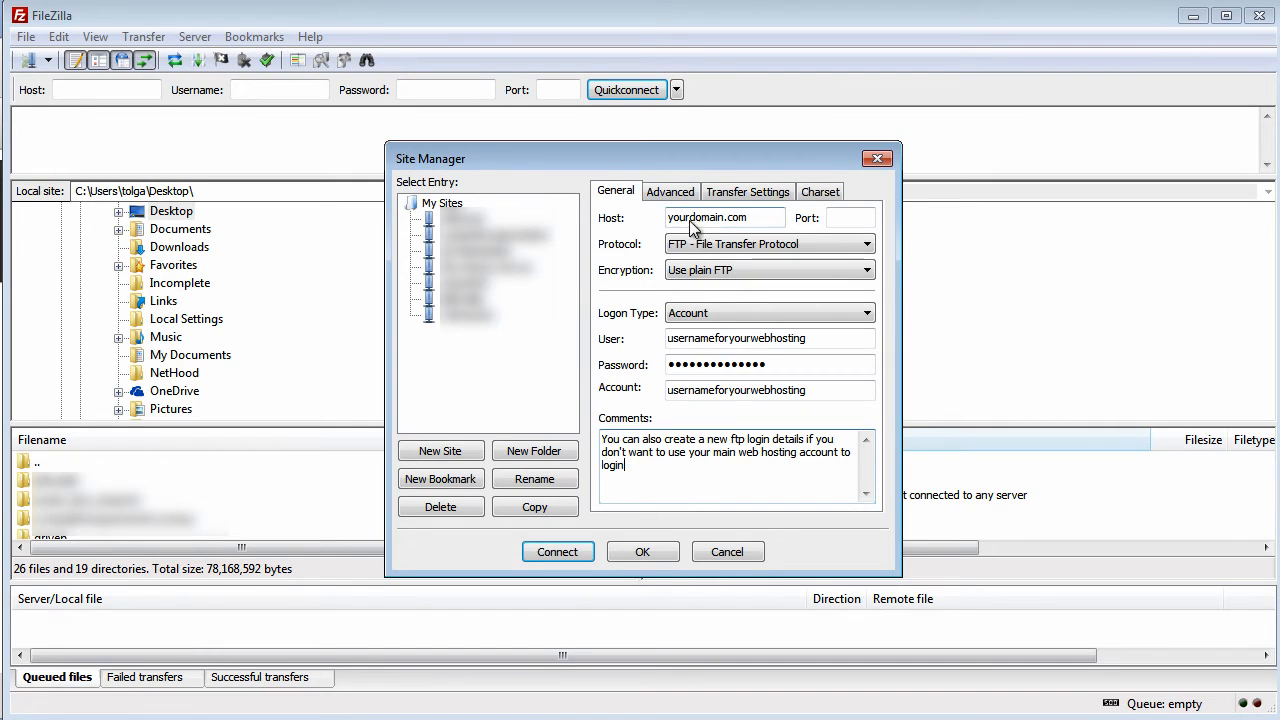
Enter the hosting FTP host, account username and password in Site Manager and save the entry
double_click(696, 216)
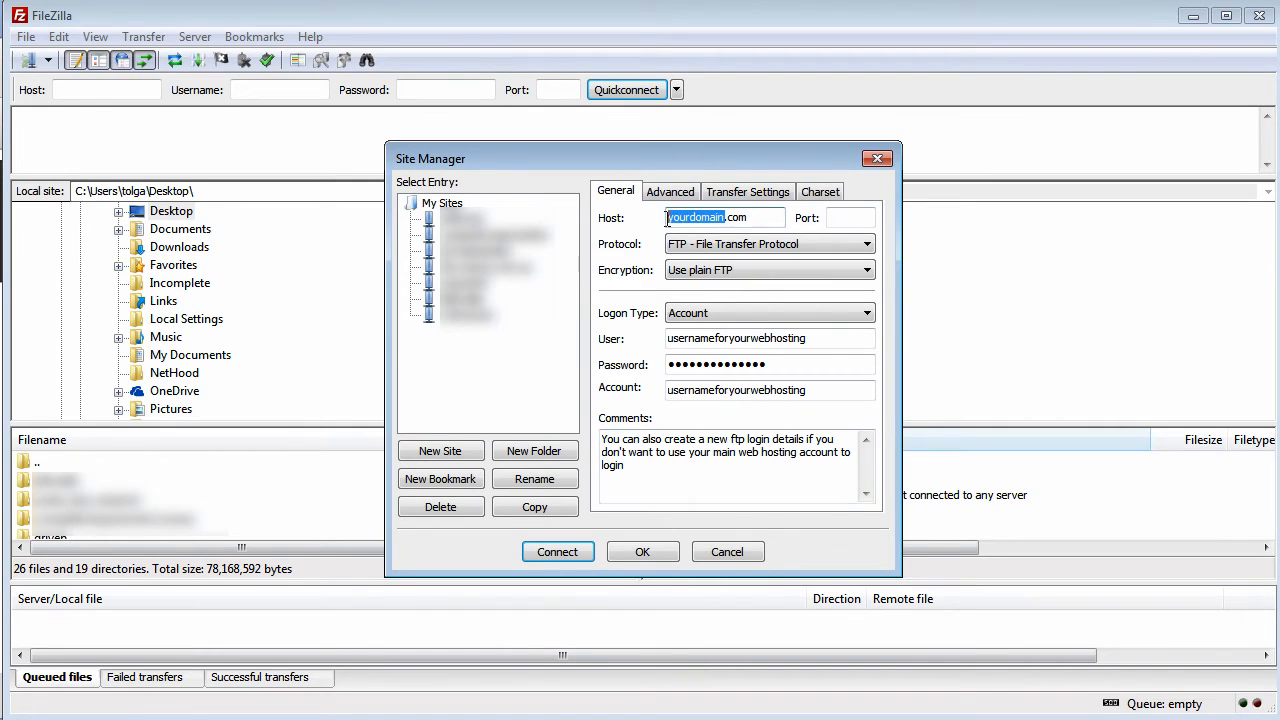
click(850, 218)
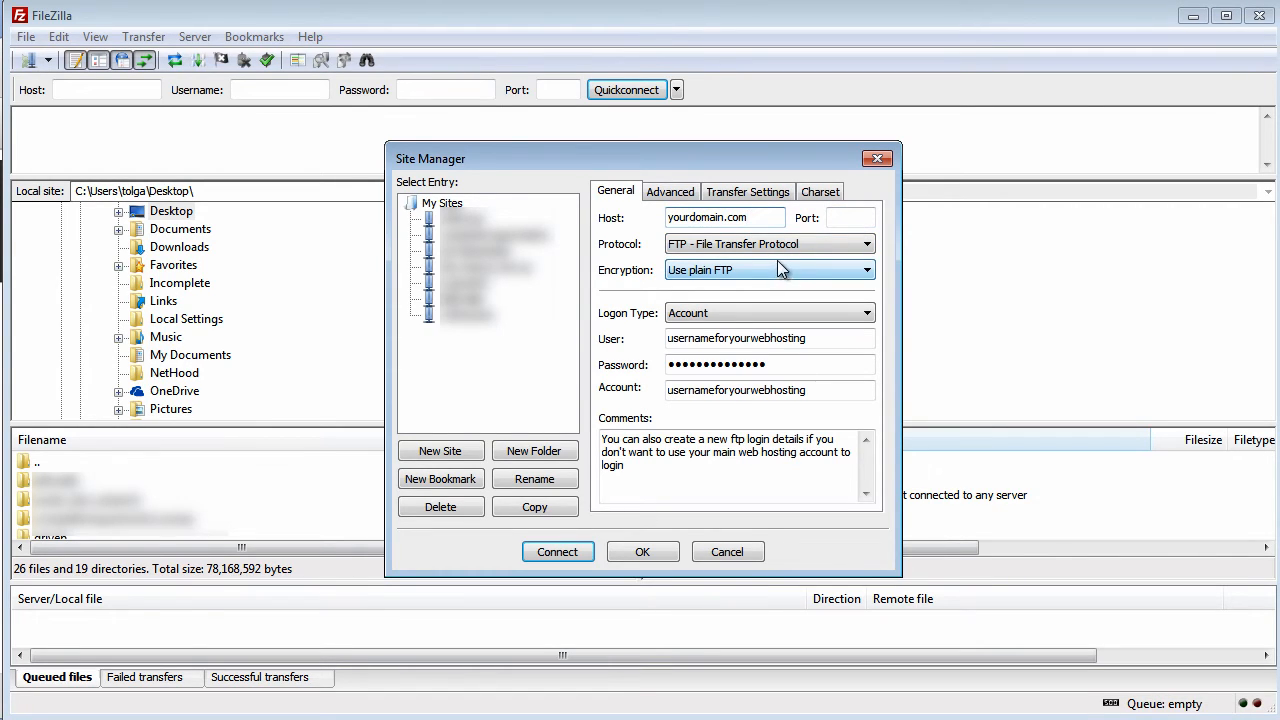
mouse_move(848, 274)
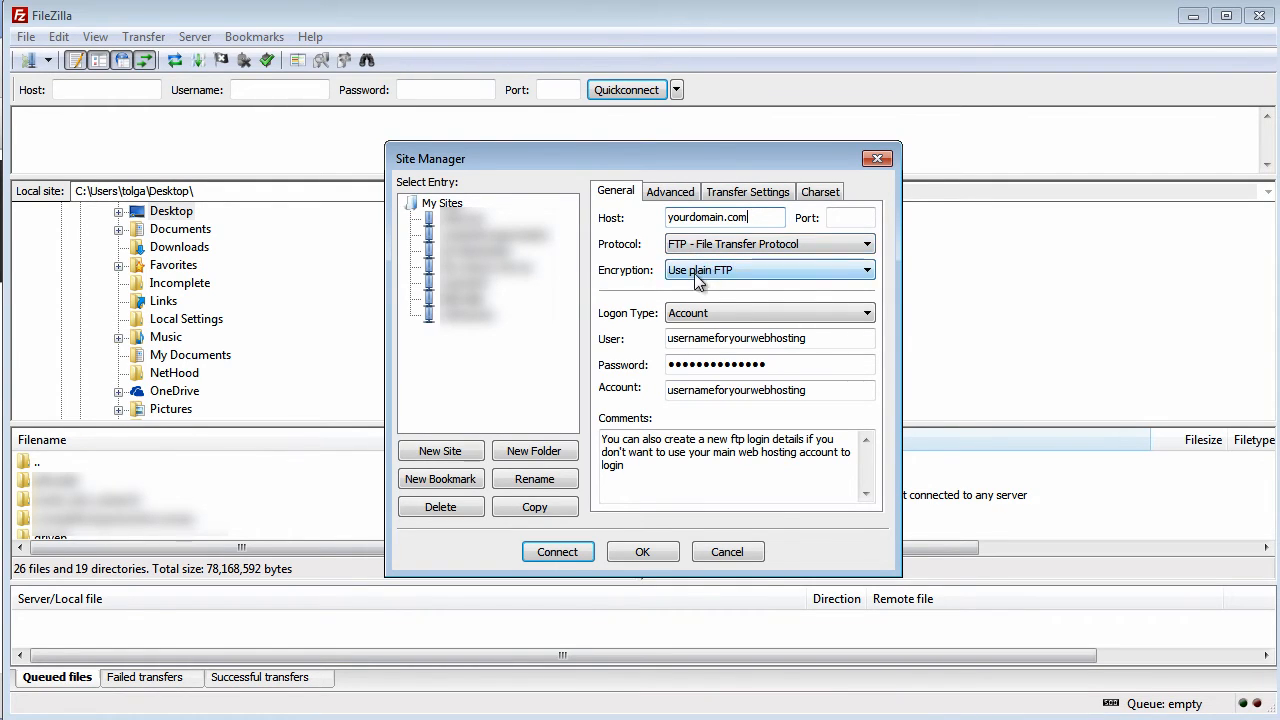
mouse_move(700, 278)
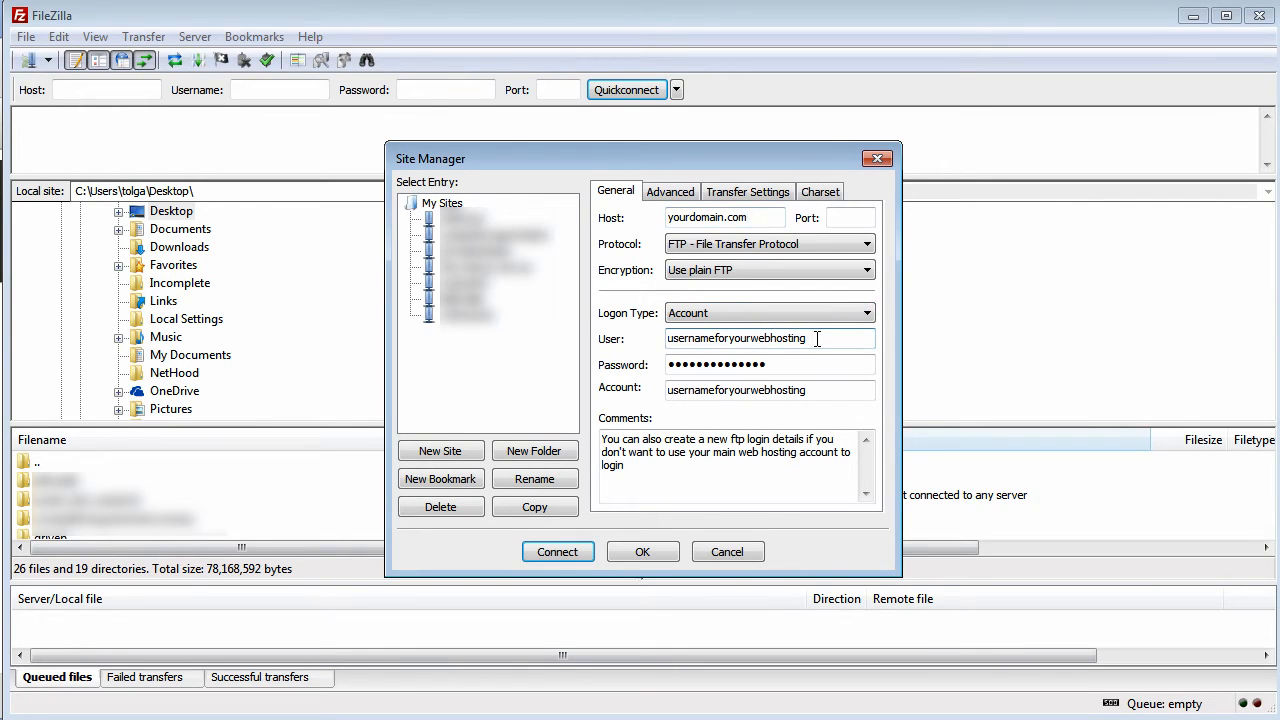
mouse_move(818, 344)
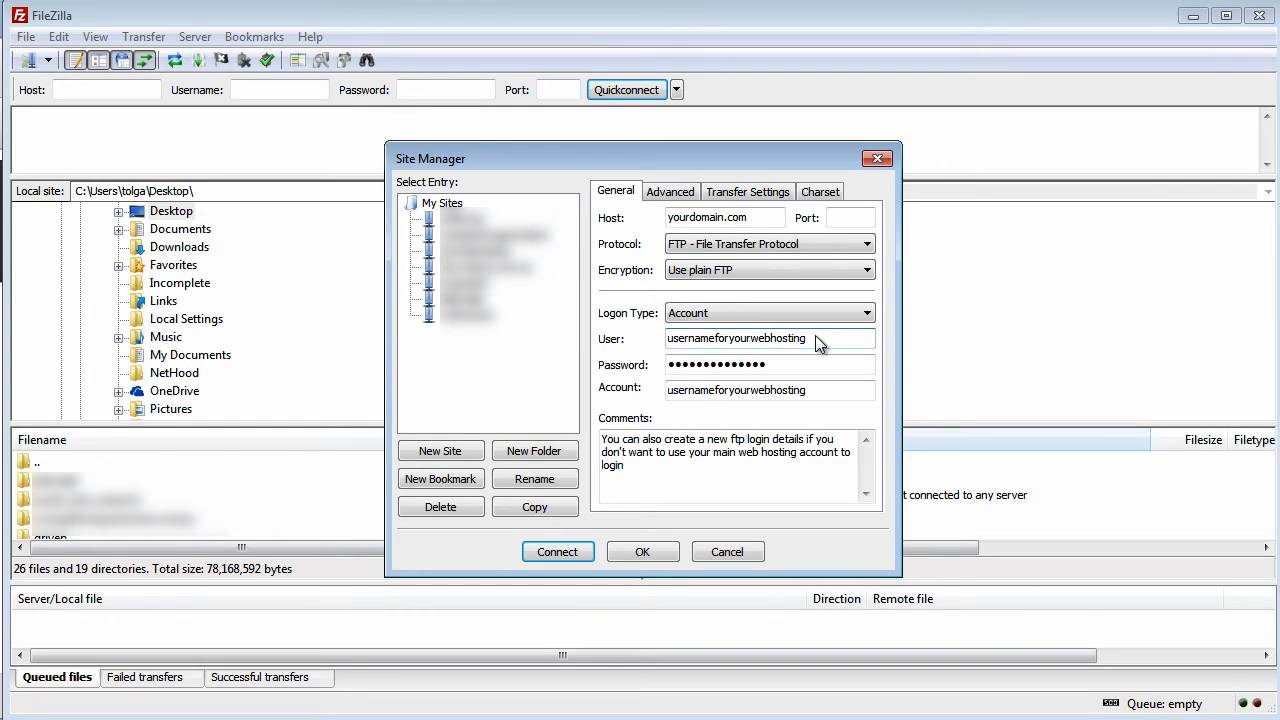
triple_click(736, 338)
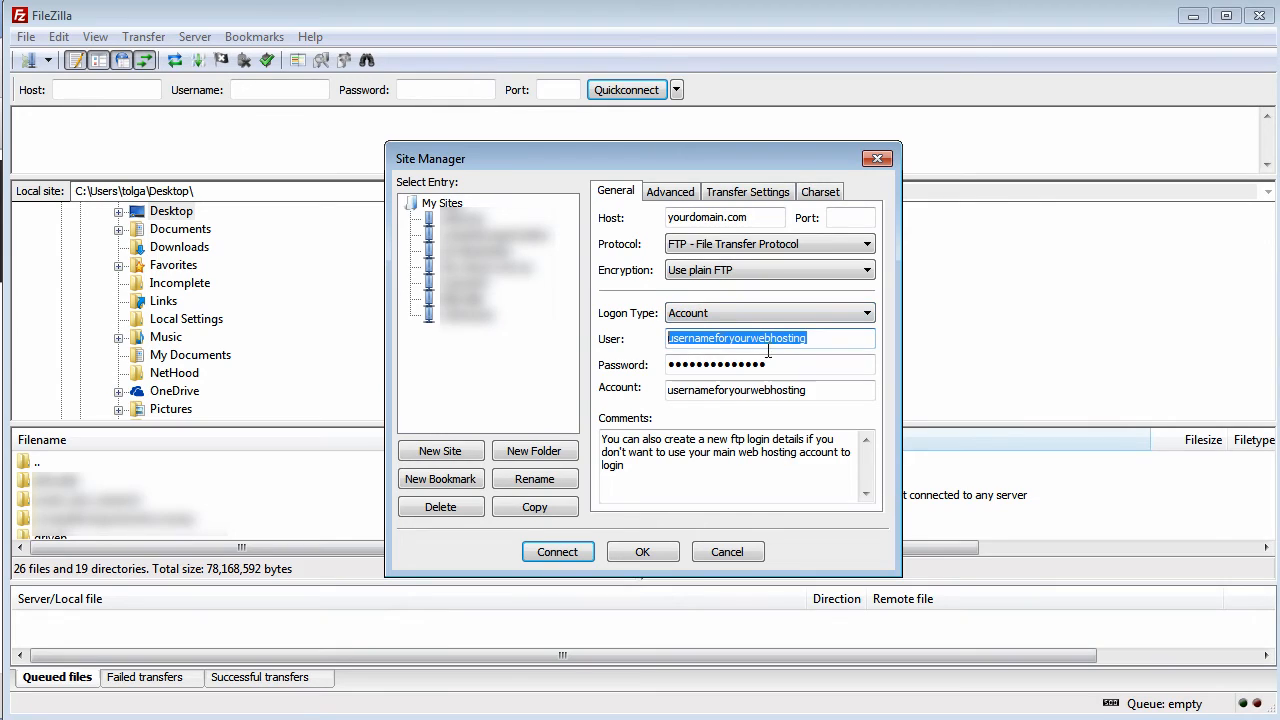
click(770, 364)
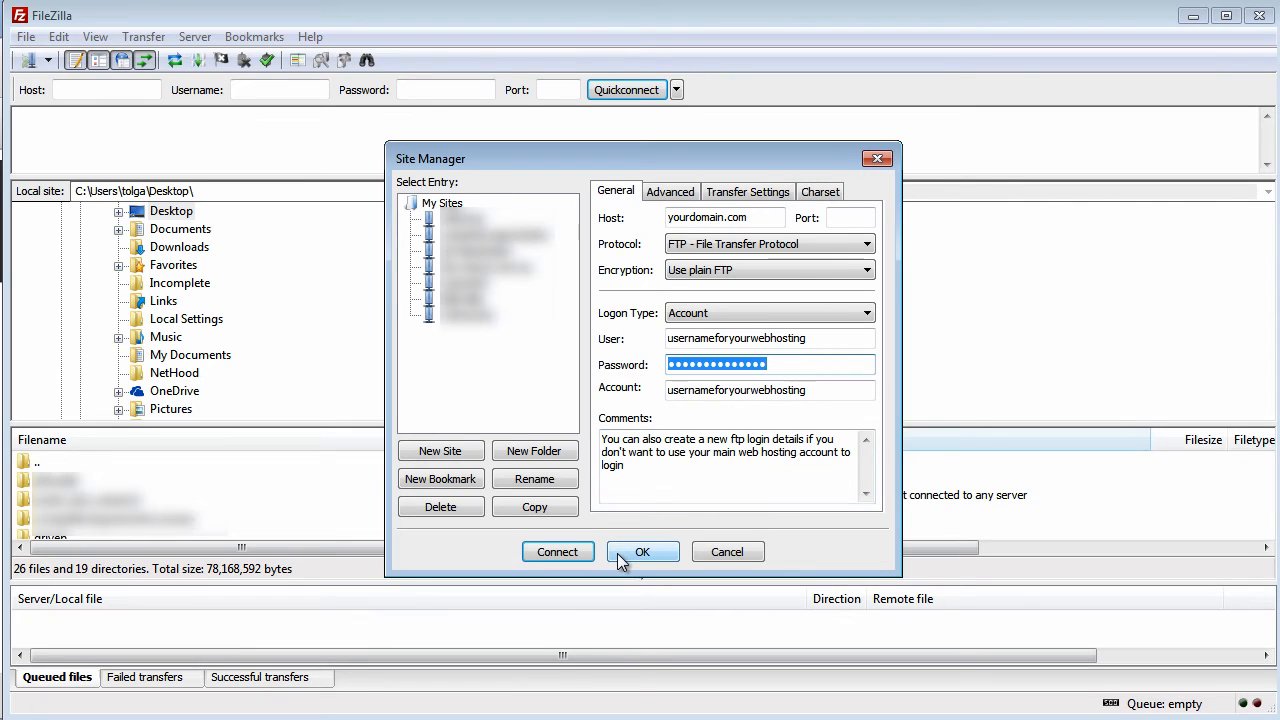
mouse_move(628, 562)
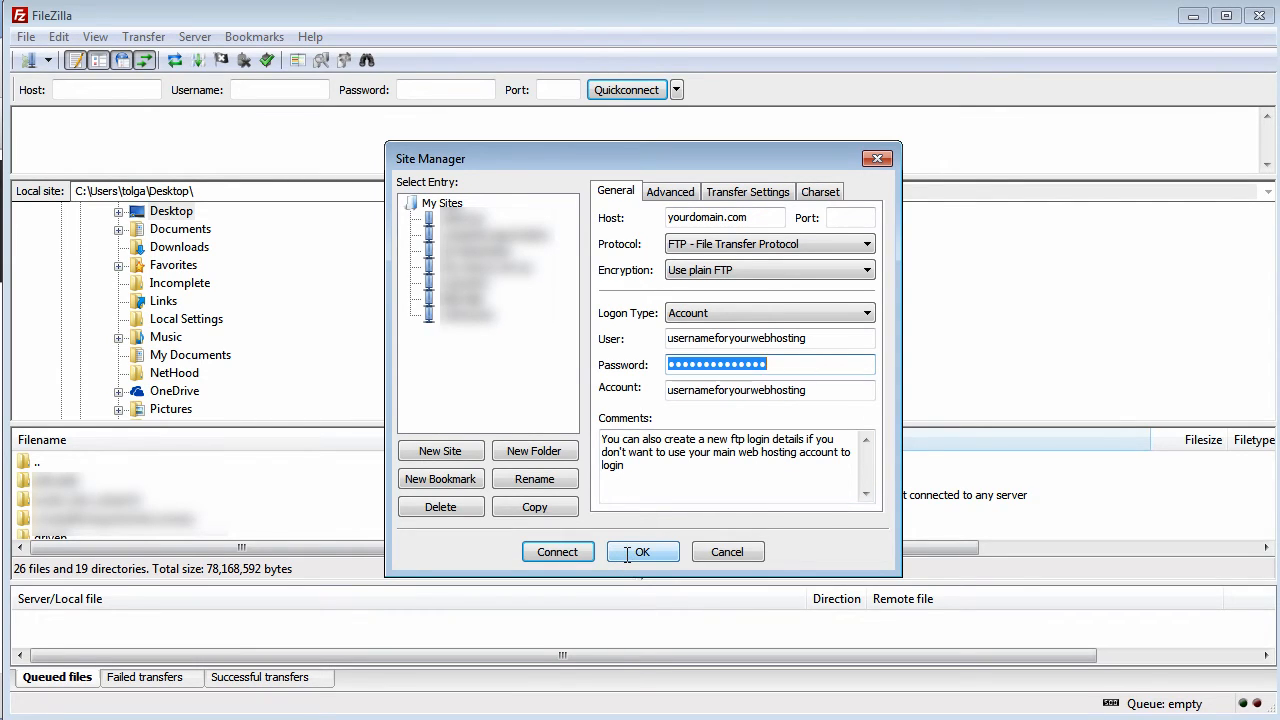
mouse_move(716, 500)
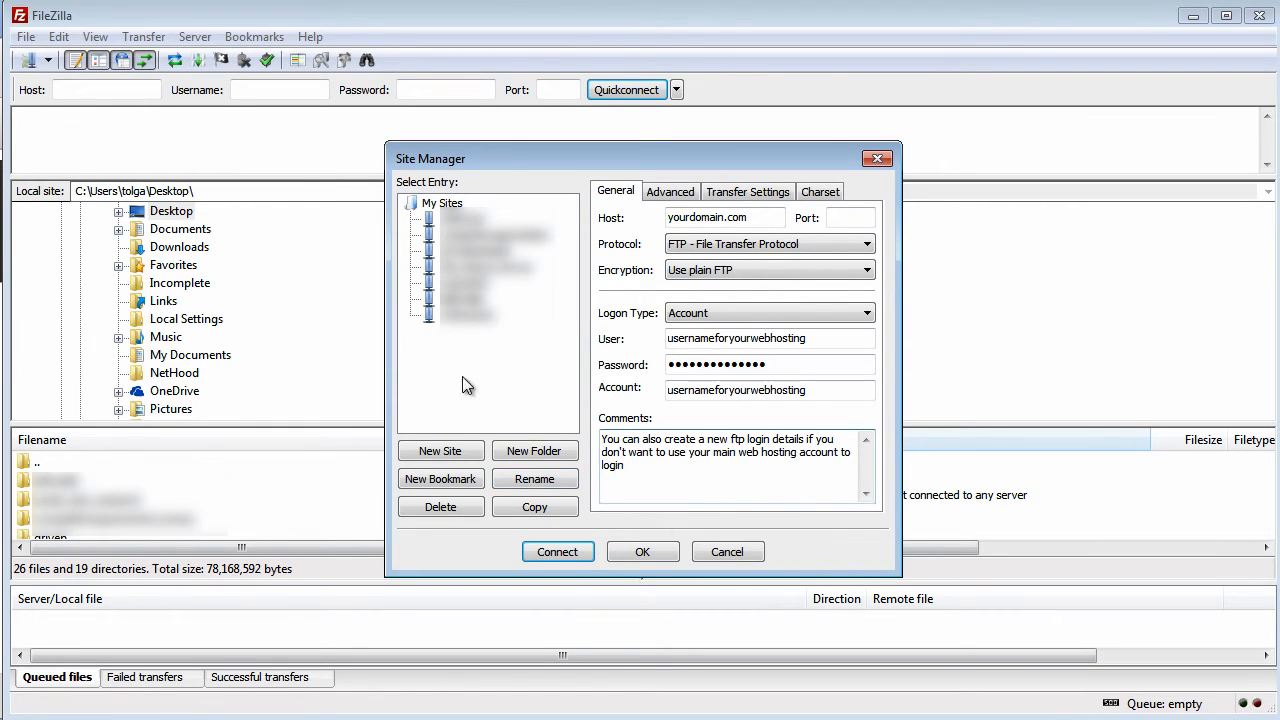
mouse_move(458, 202)
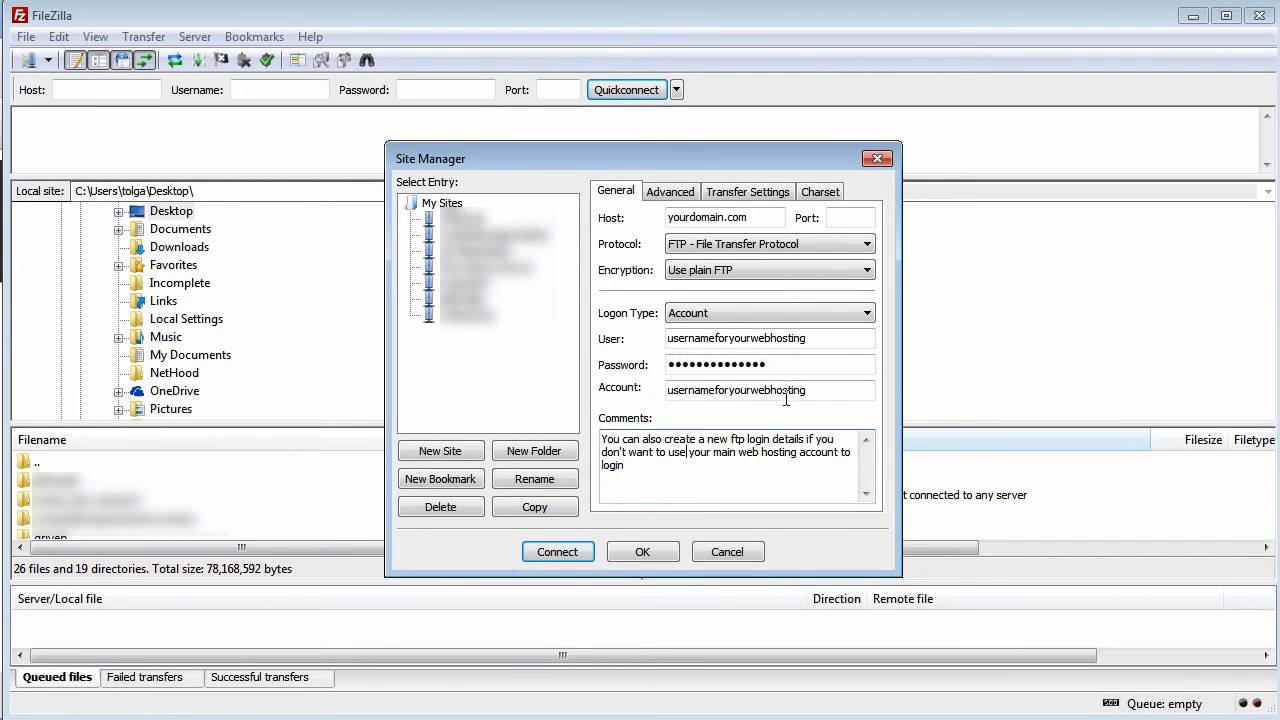
mouse_move(704, 476)
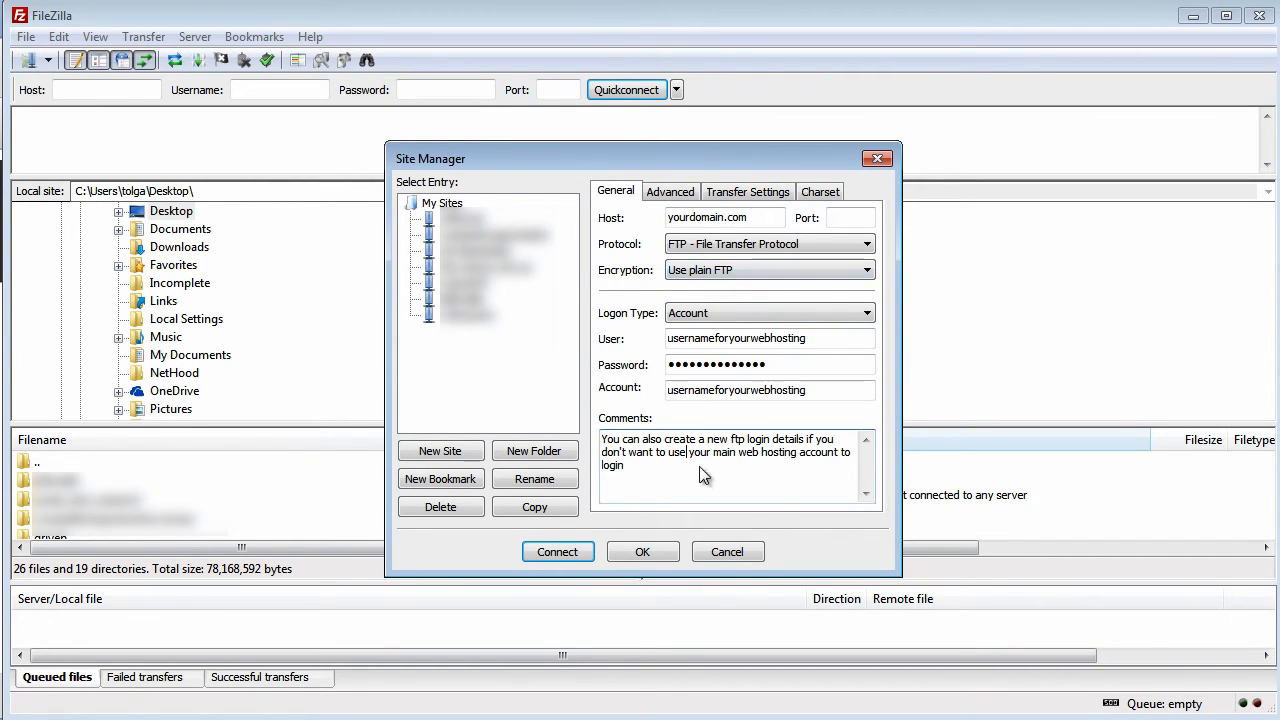
mouse_move(658, 360)
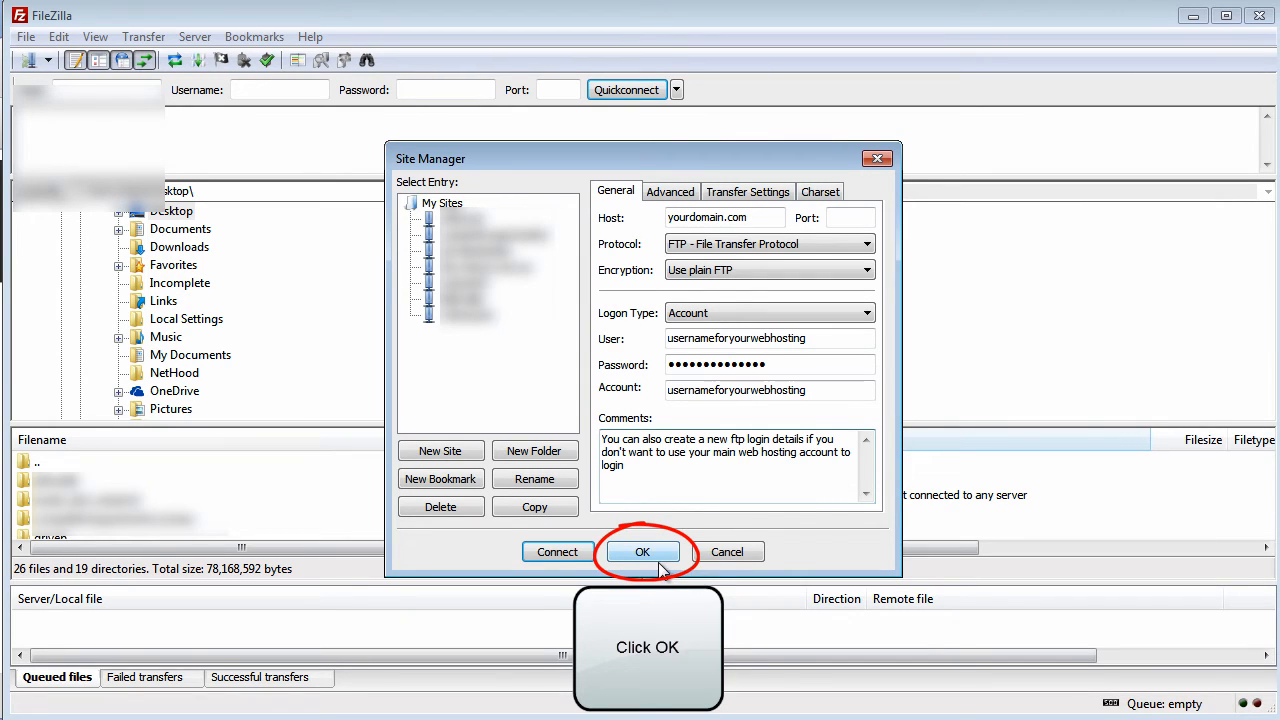
click(640, 552)
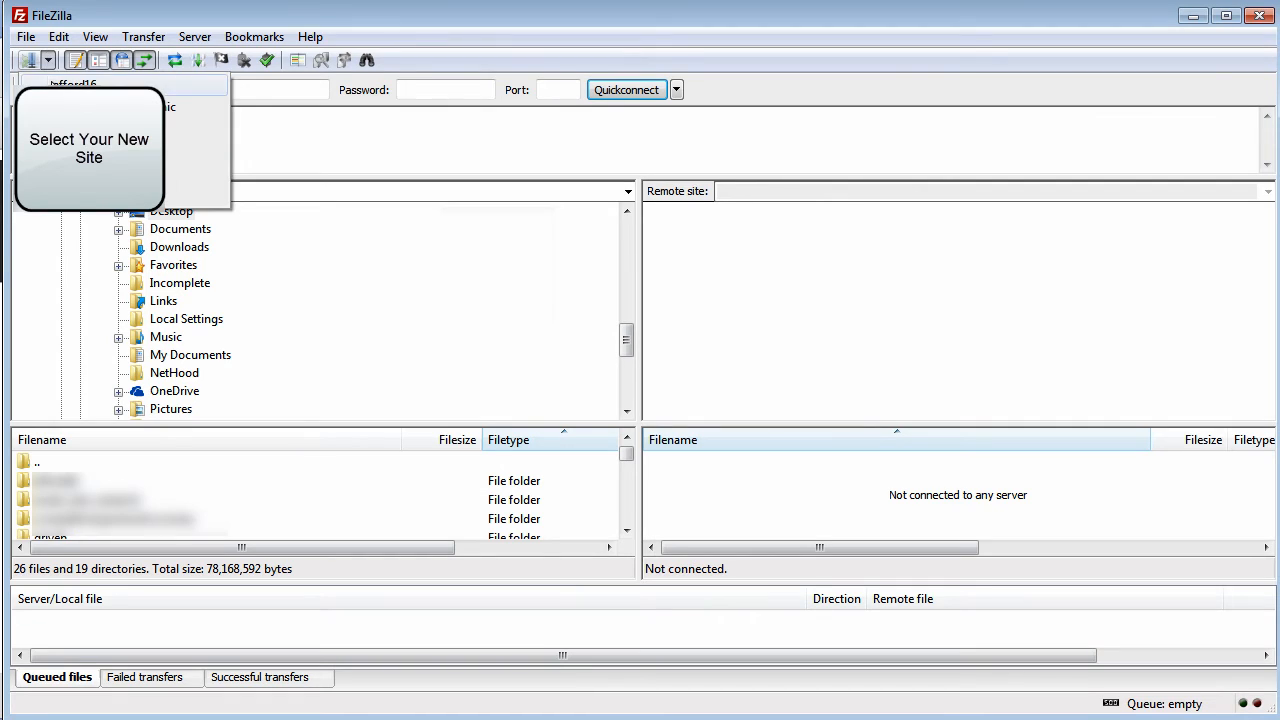
Connect to the saved hosting site and browse into the remote public_html folder
click(48, 60)
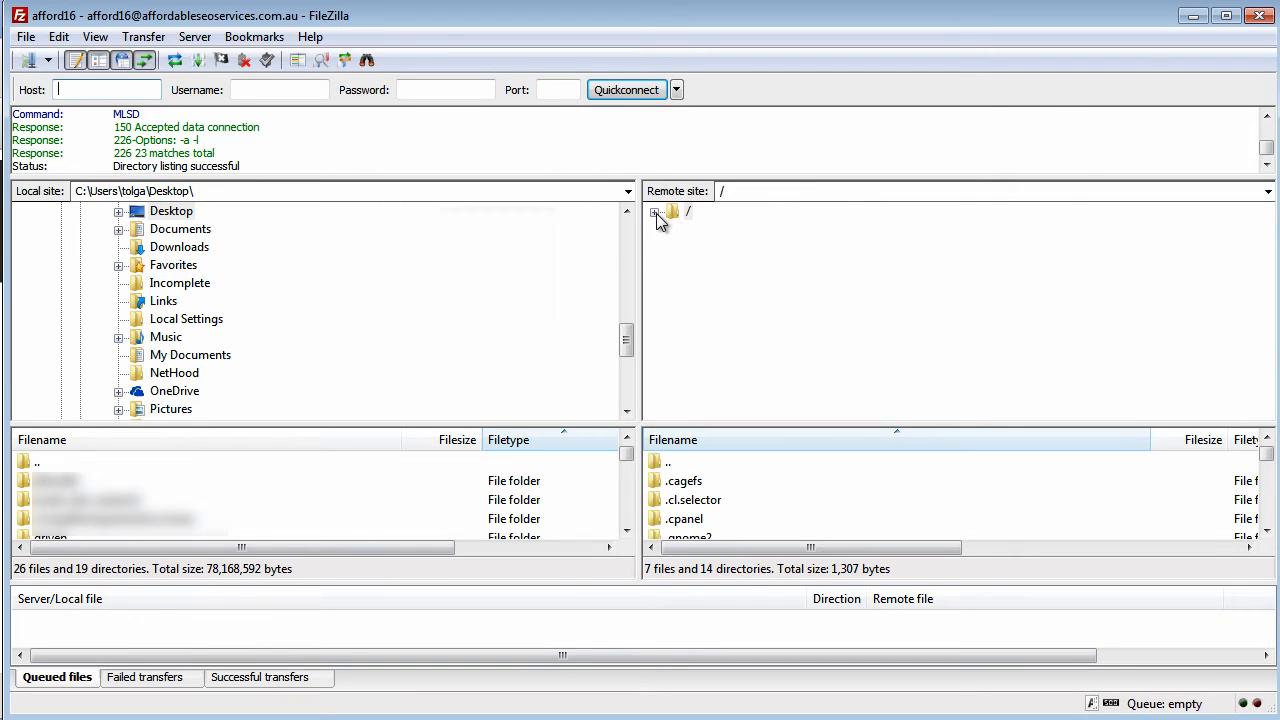
click(656, 212)
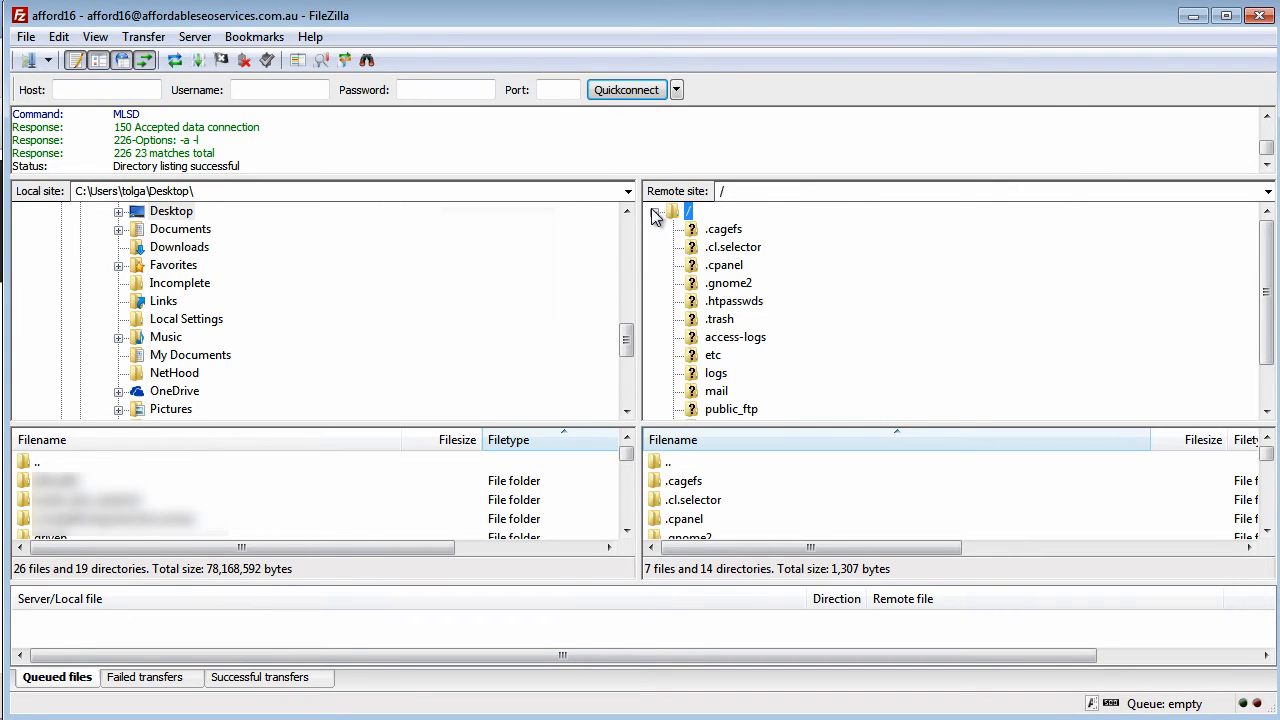
mouse_move(812, 340)
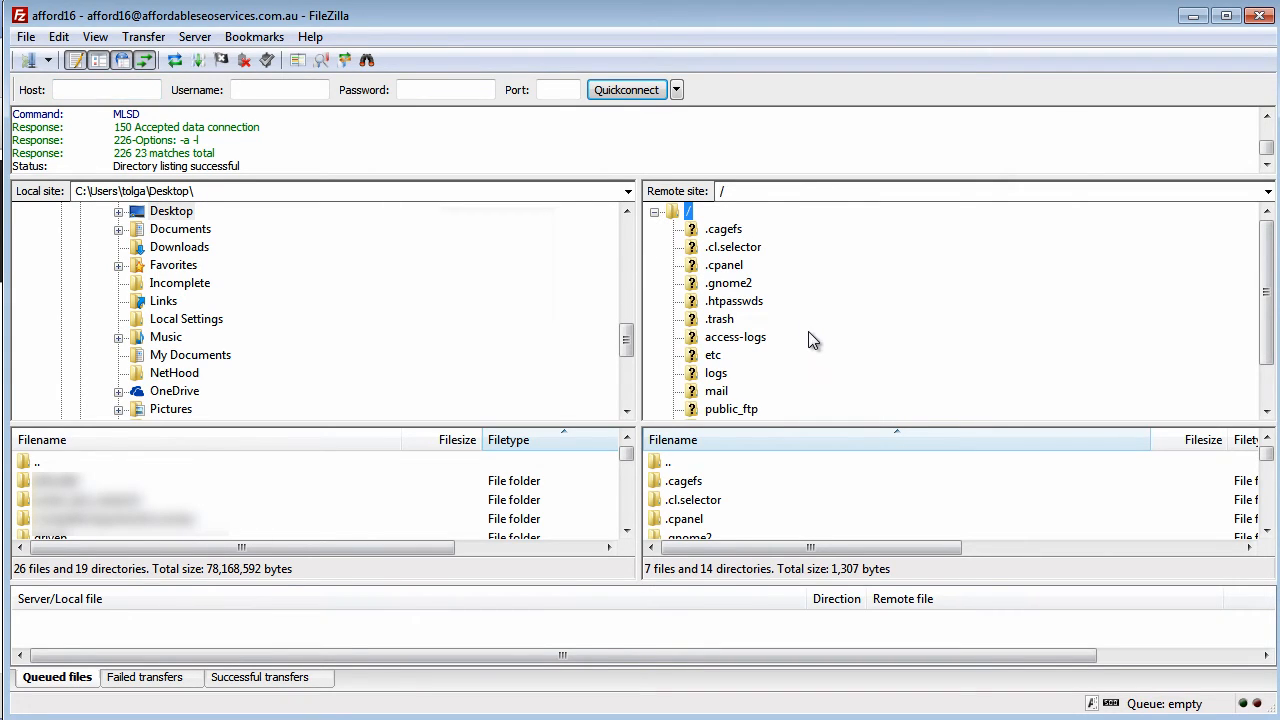
scroll(down, 3)
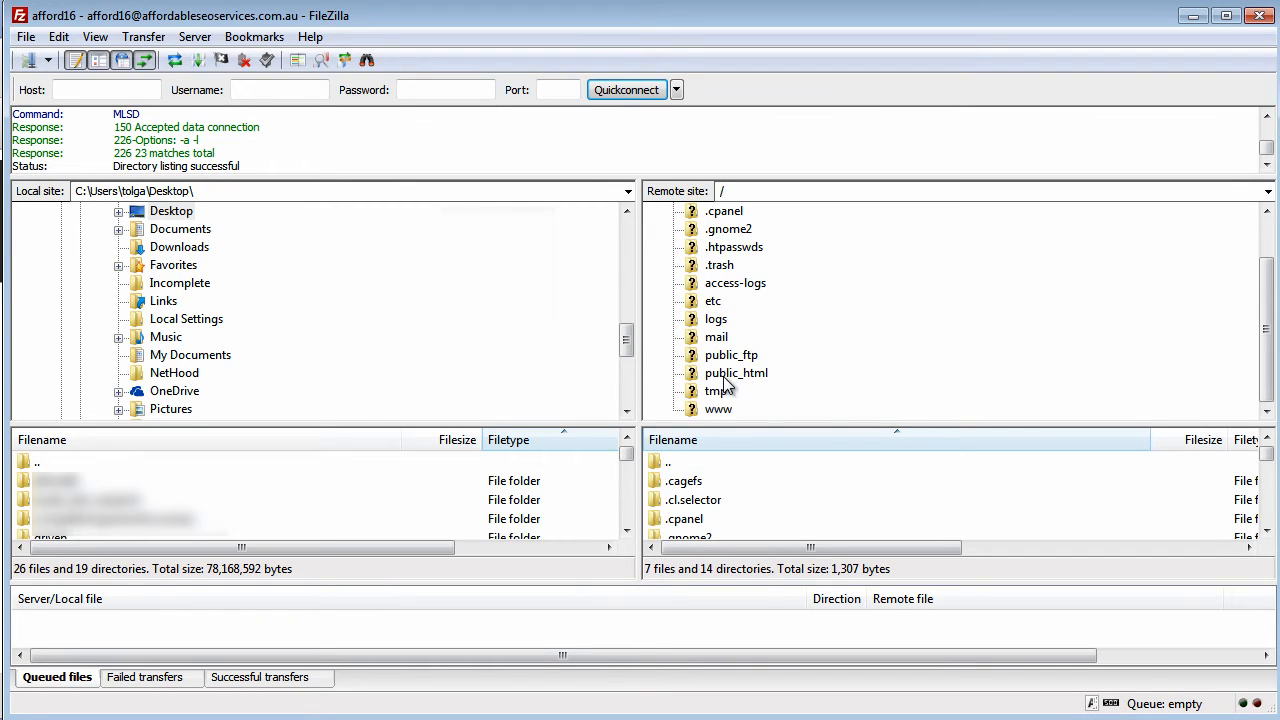
mouse_move(736, 380)
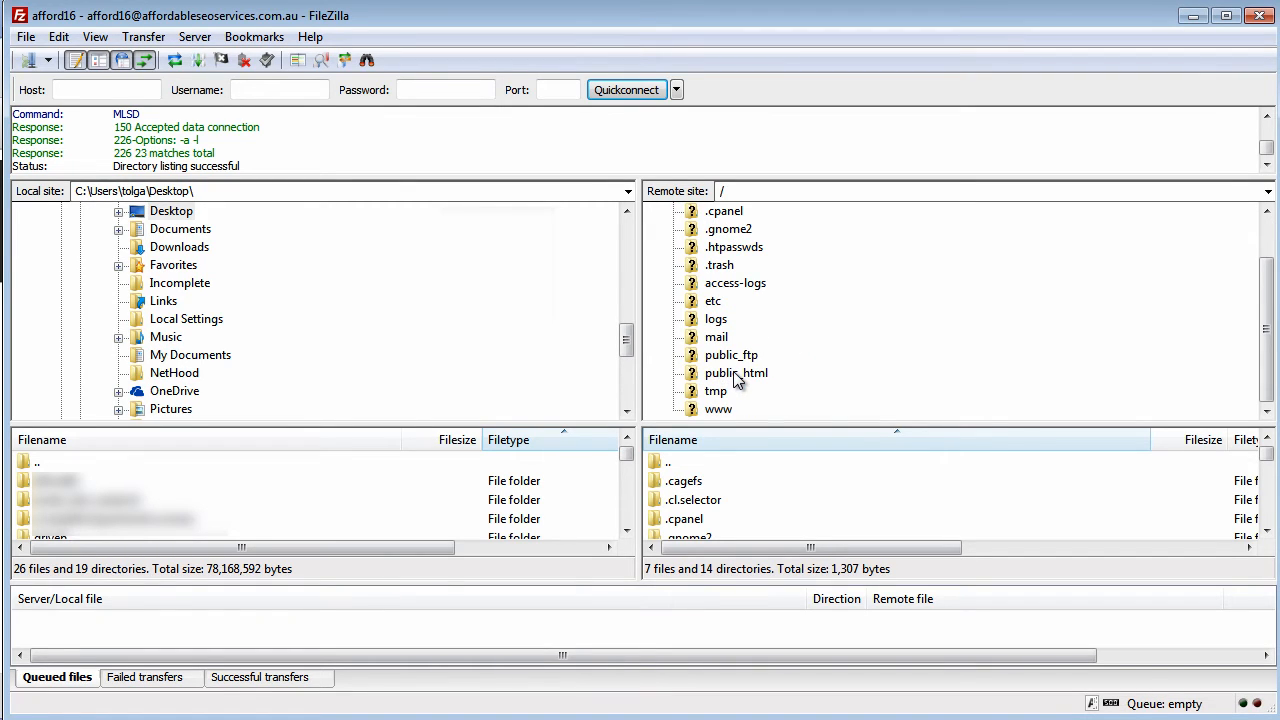
double_click(732, 372)
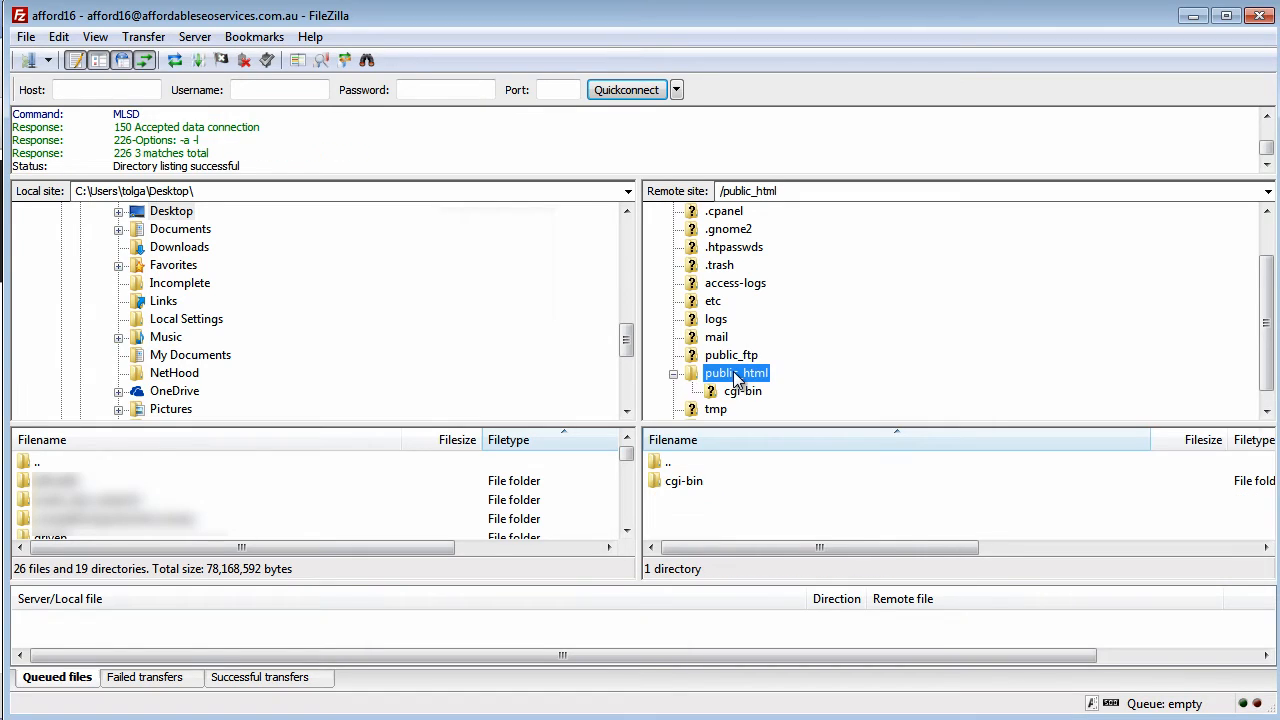
mouse_move(458, 340)
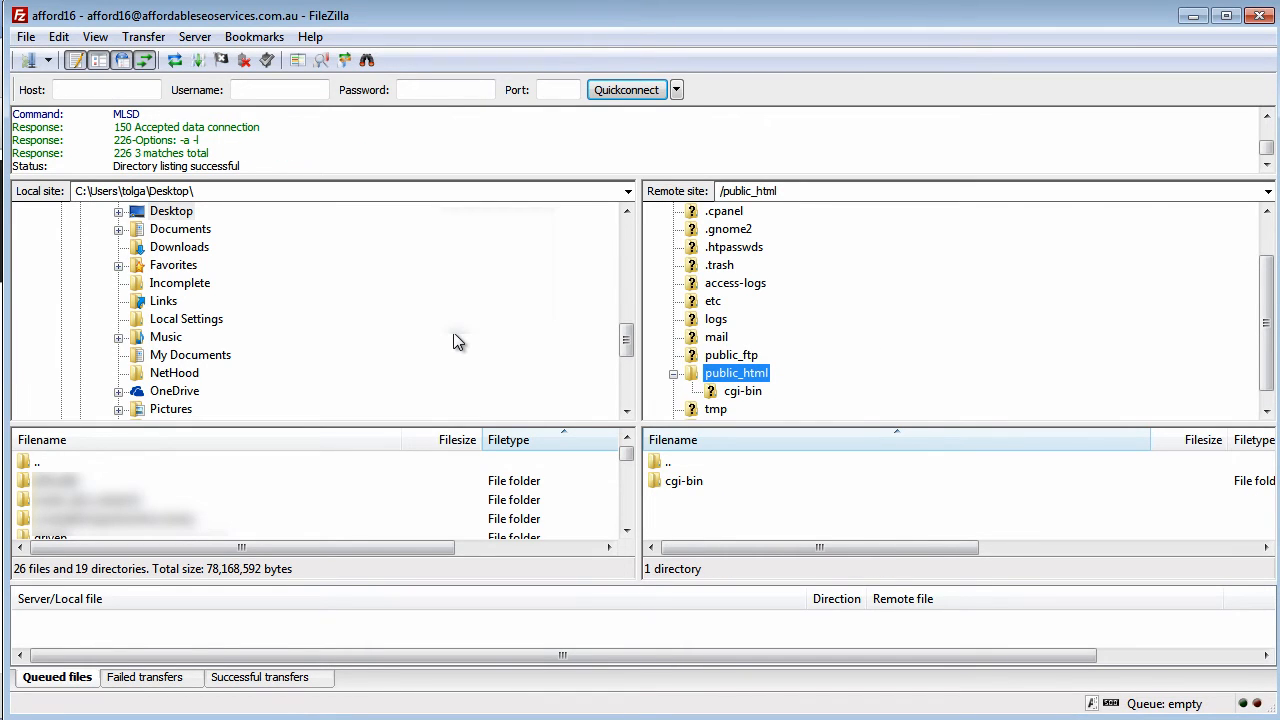
mouse_move(362, 322)
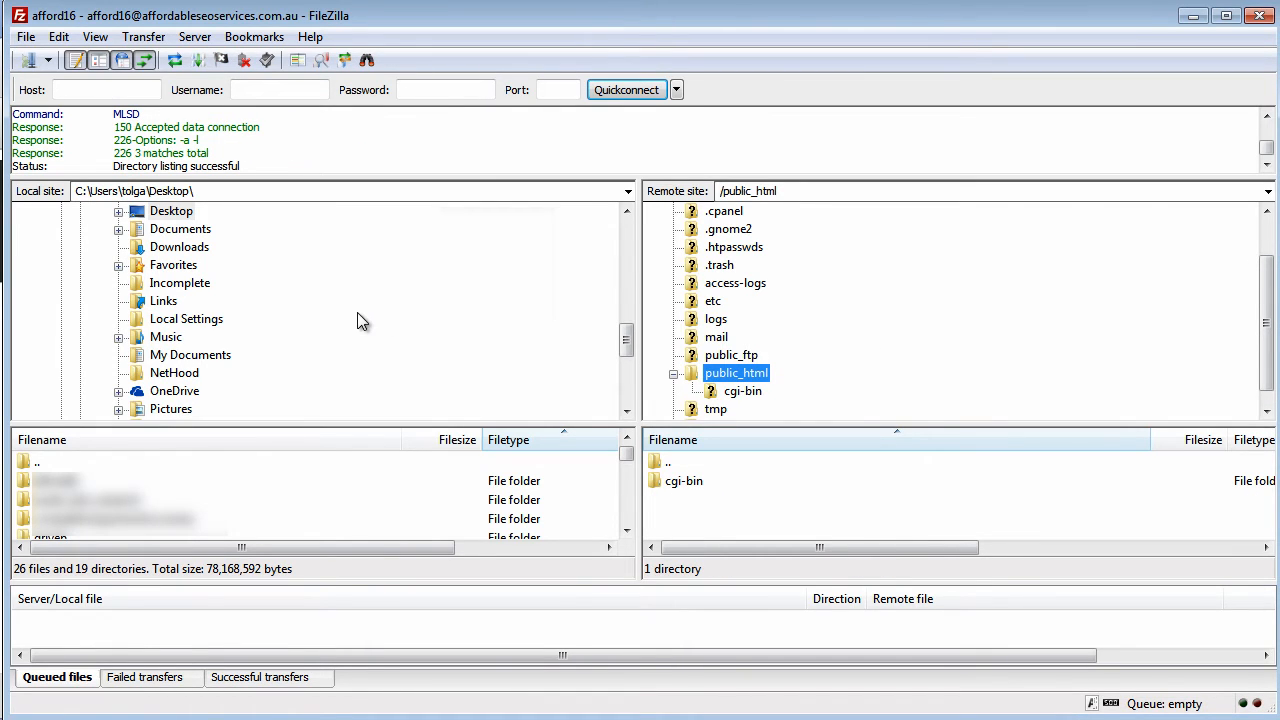
mouse_move(352, 300)
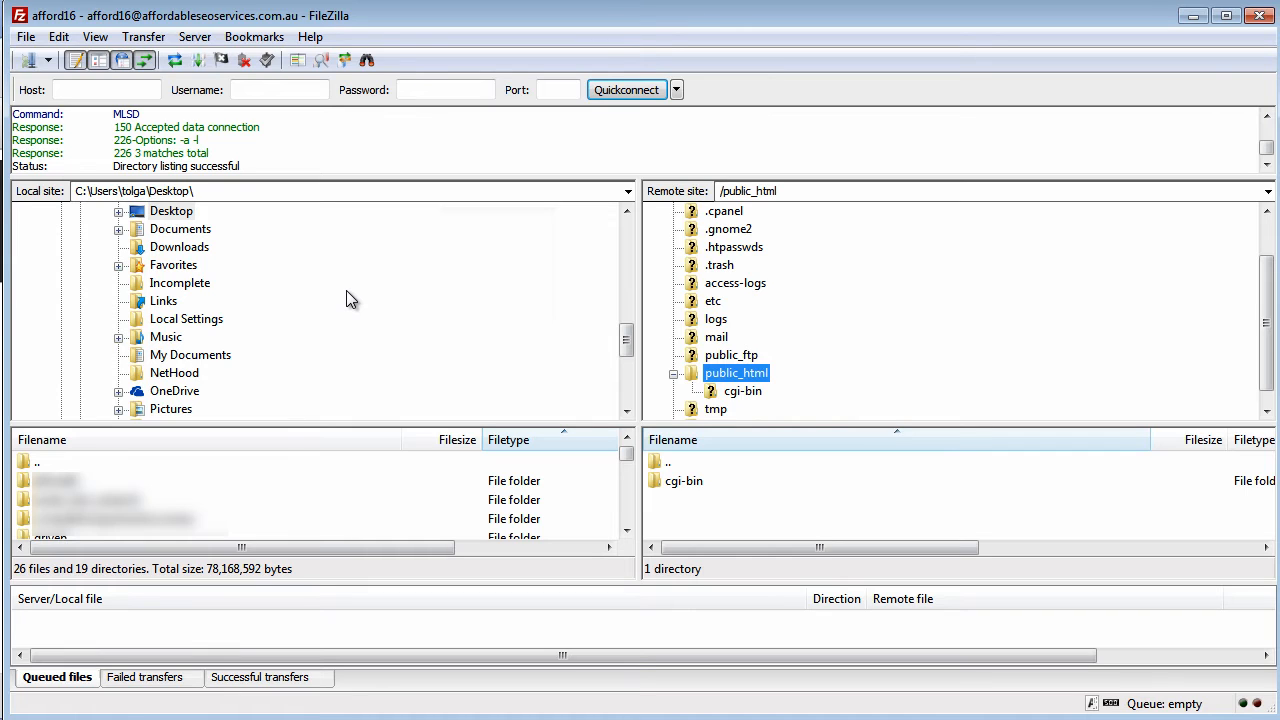
mouse_move(334, 308)
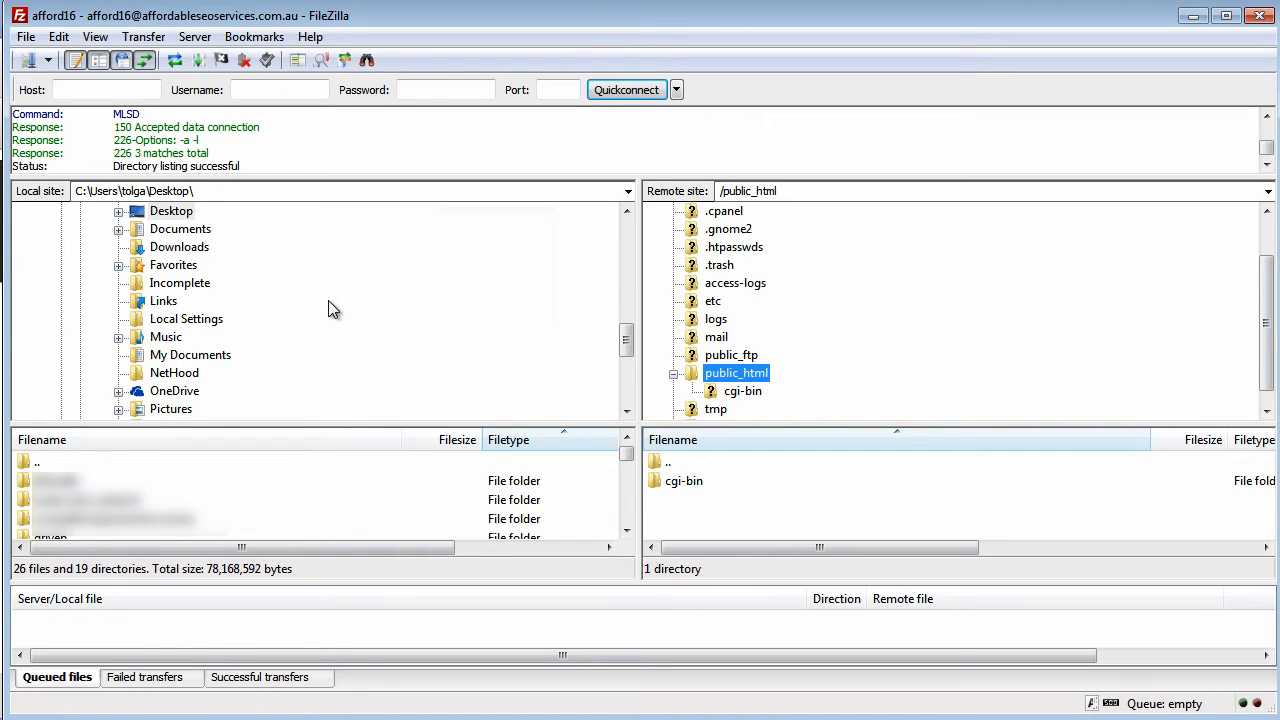
Select all files in D:\downloads\wordpress-4.2.2-en_CA\wordpress and upload them to public_html
double_click(140, 354)
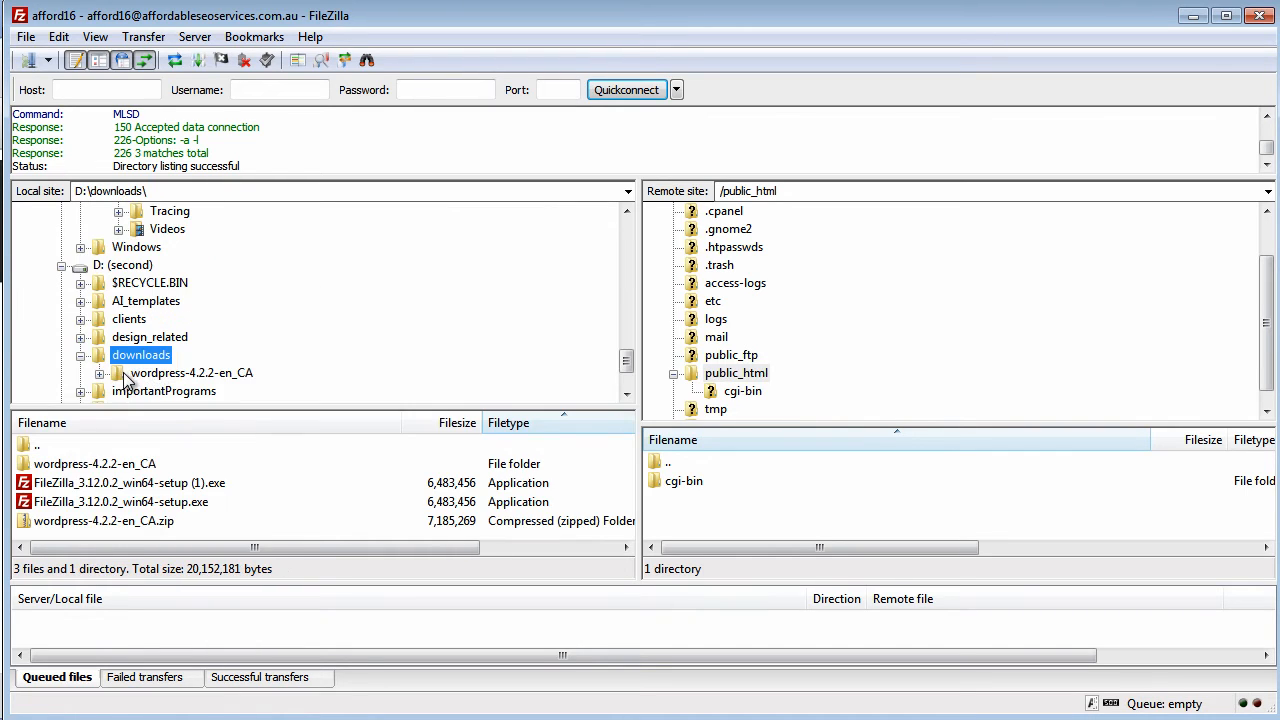
click(192, 374)
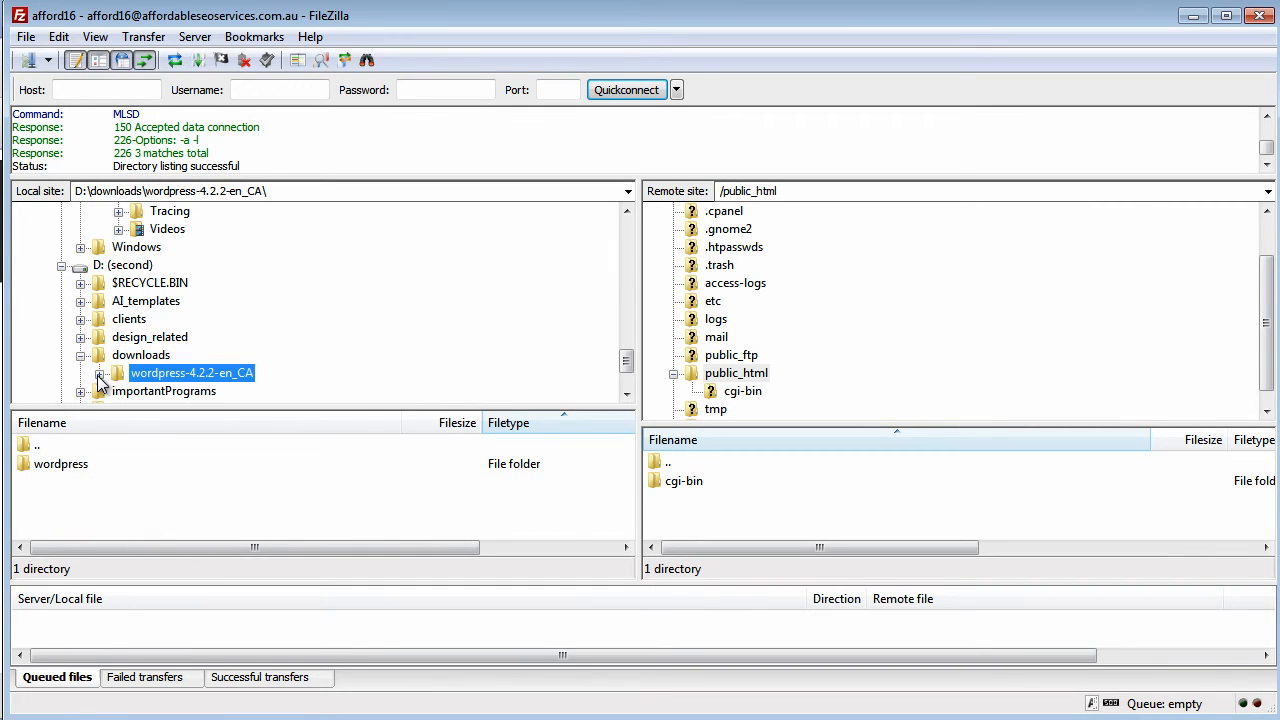
click(100, 372)
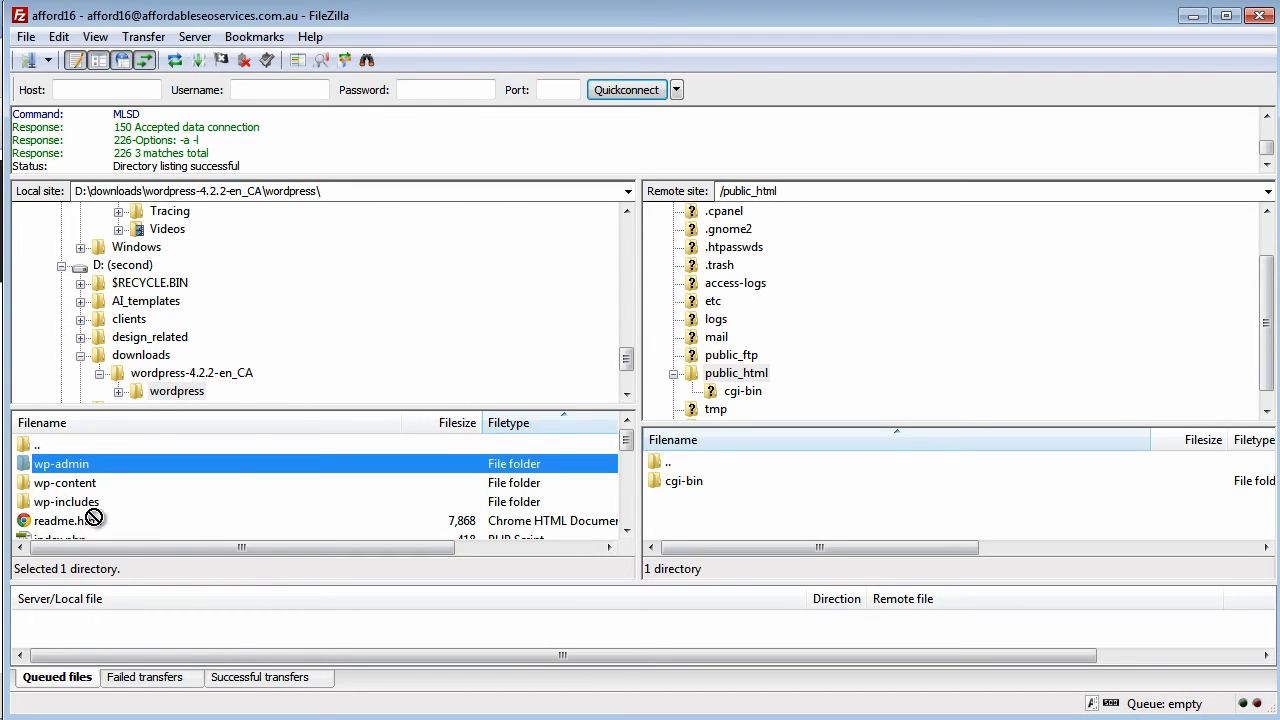
mouse_move(876, 514)
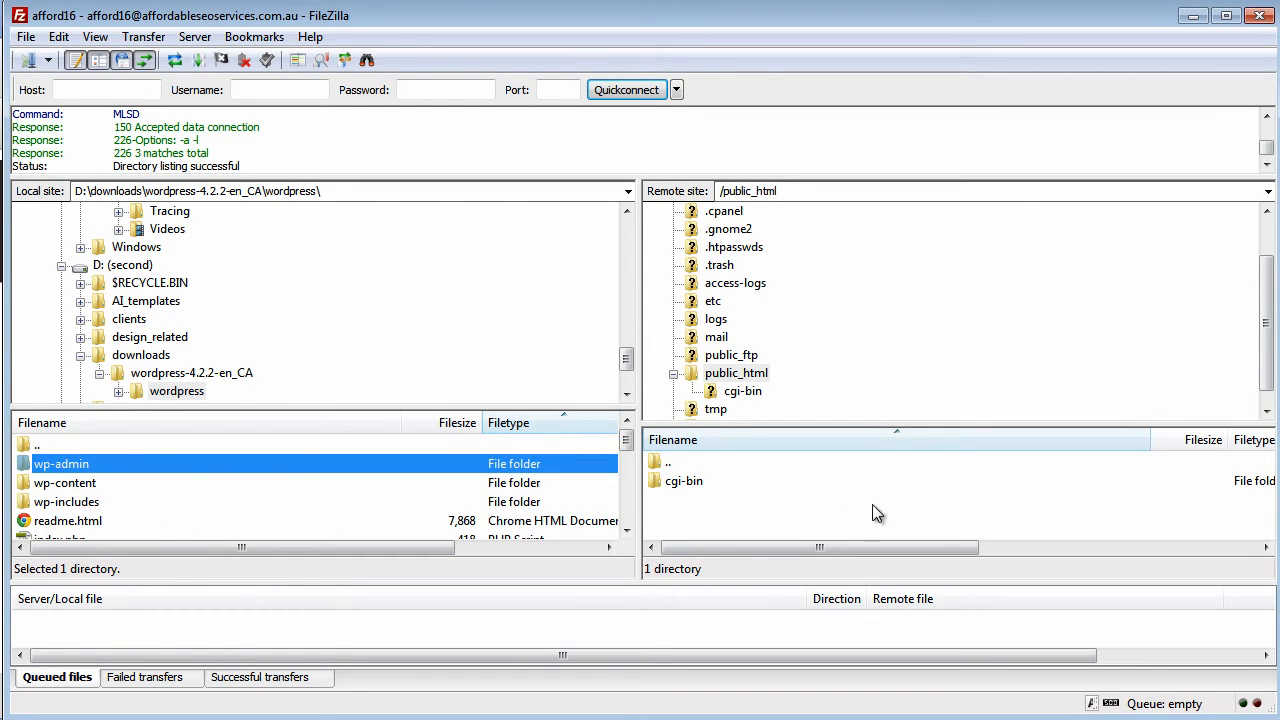
mouse_move(804, 520)
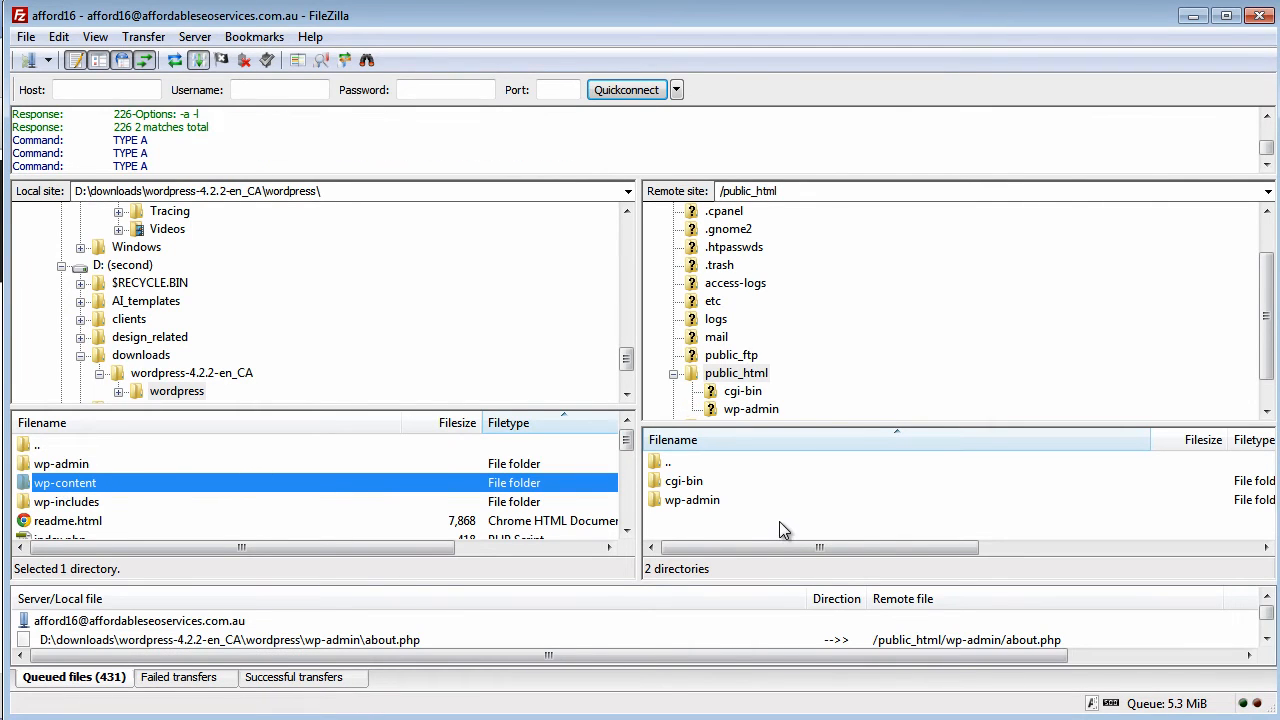
click(68, 500)
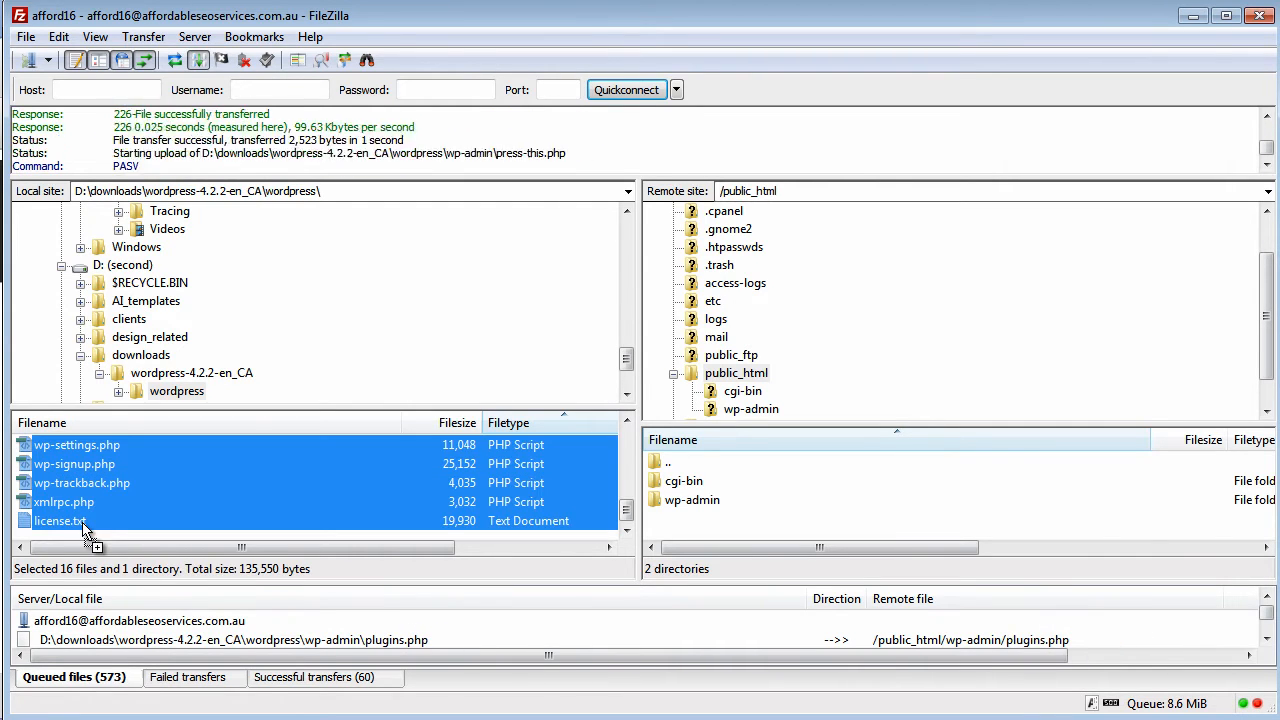
click(692, 500)
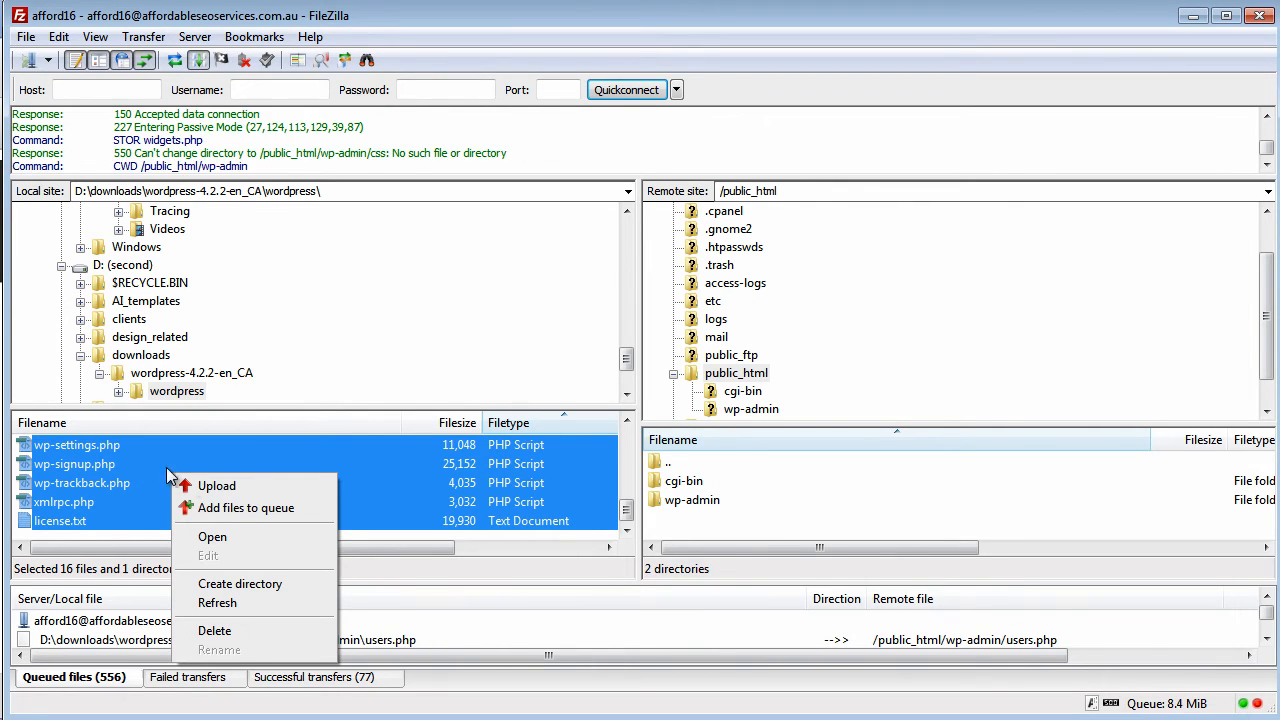
click(216, 486)
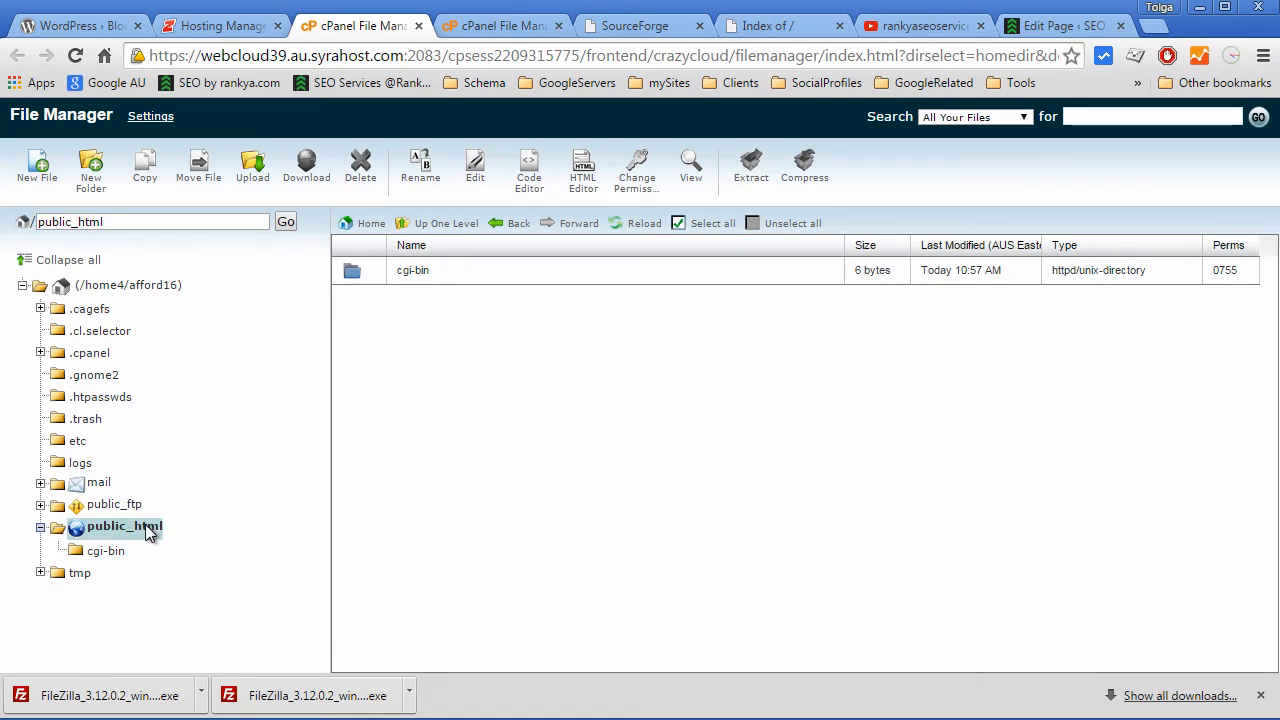
mouse_move(124, 530)
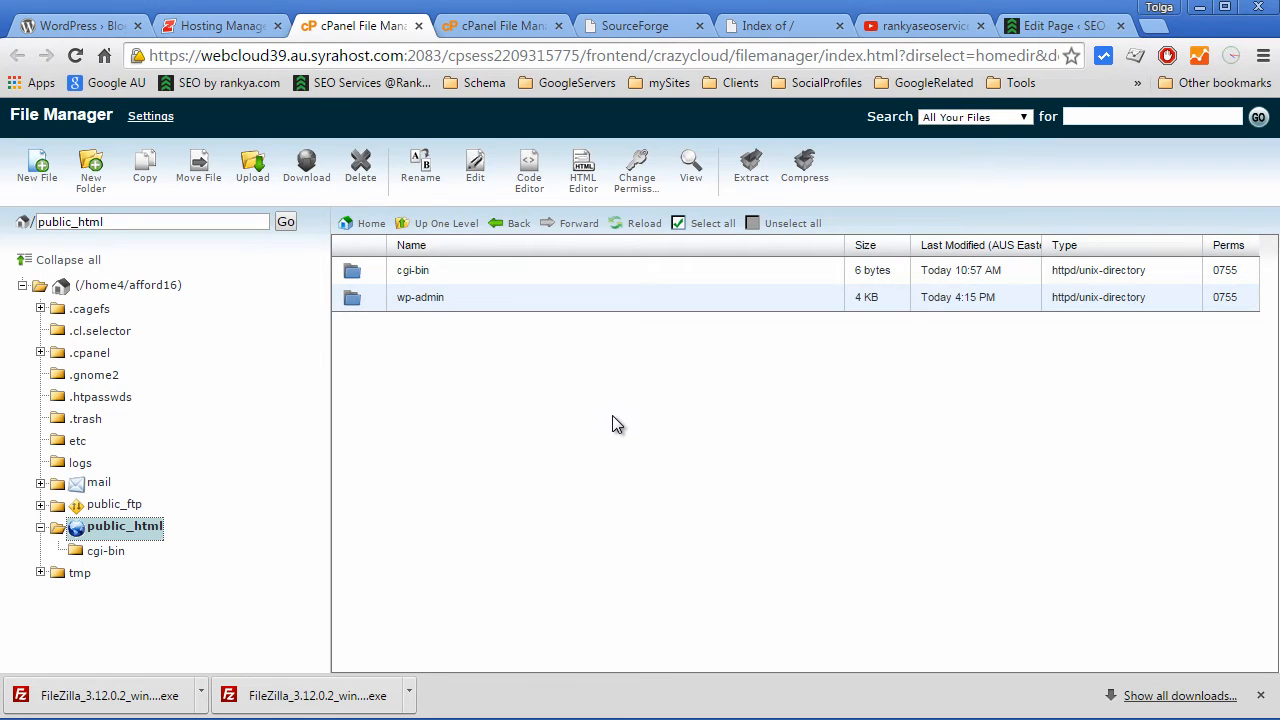
Reload the public_html listing so the uploaded WordPress files appear
click(42, 526)
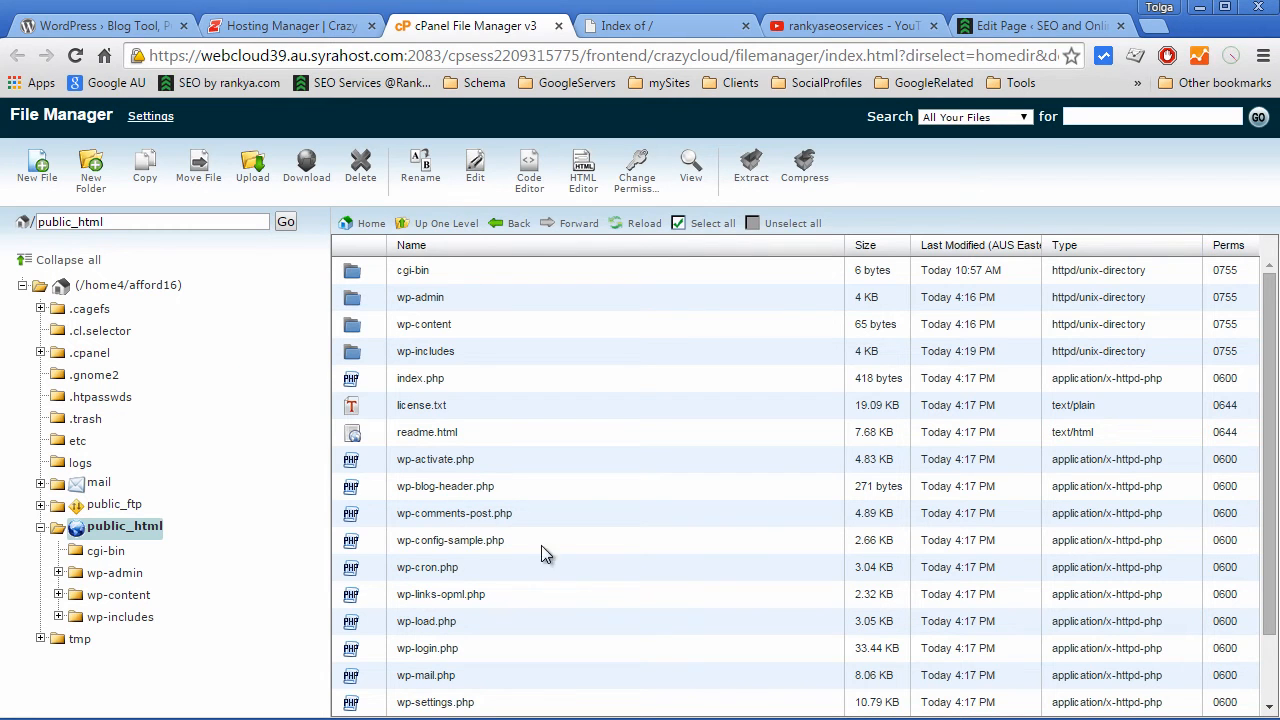
Rename wp-config-sample.php in public_html to wp-config.php
click(450, 540)
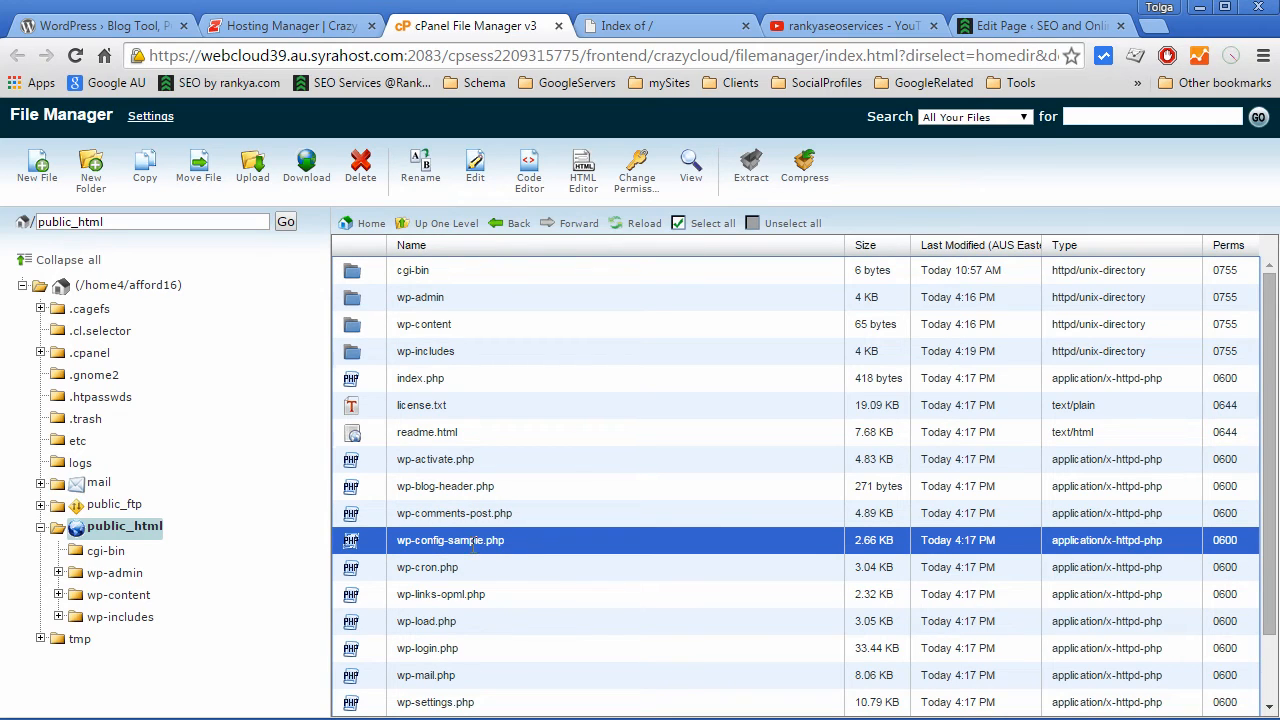
double_click(450, 540)
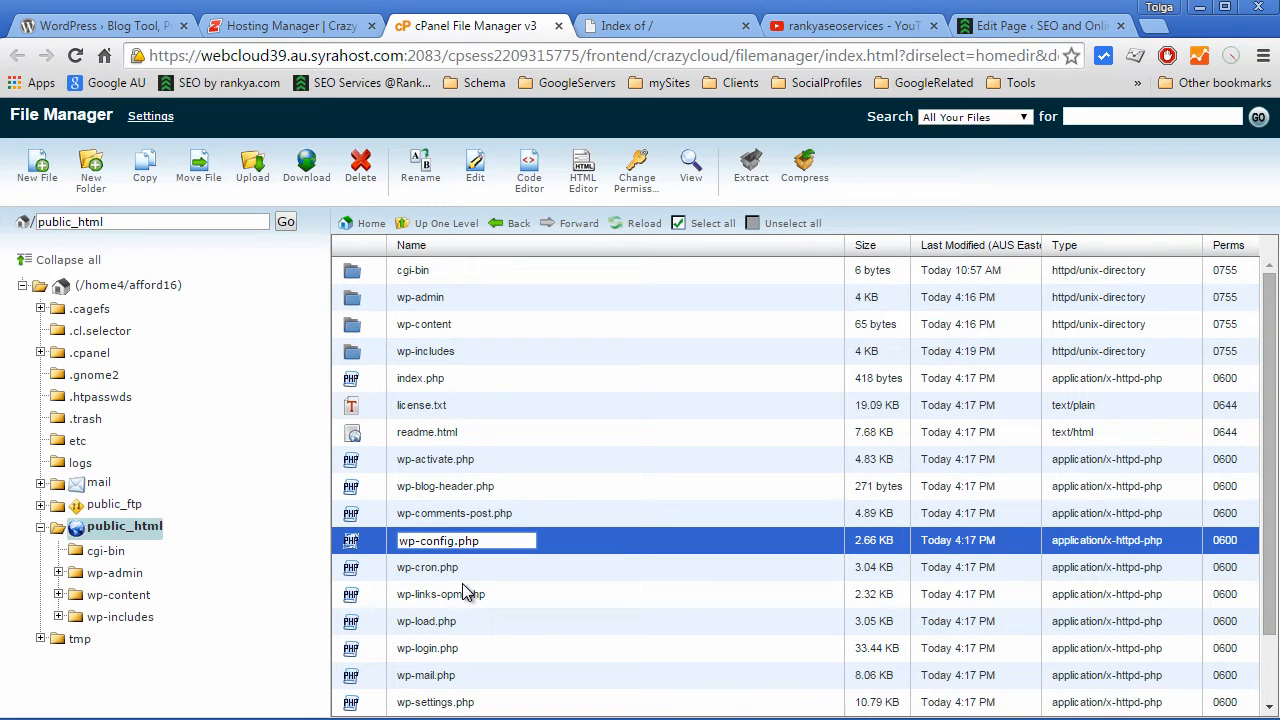
click(470, 568)
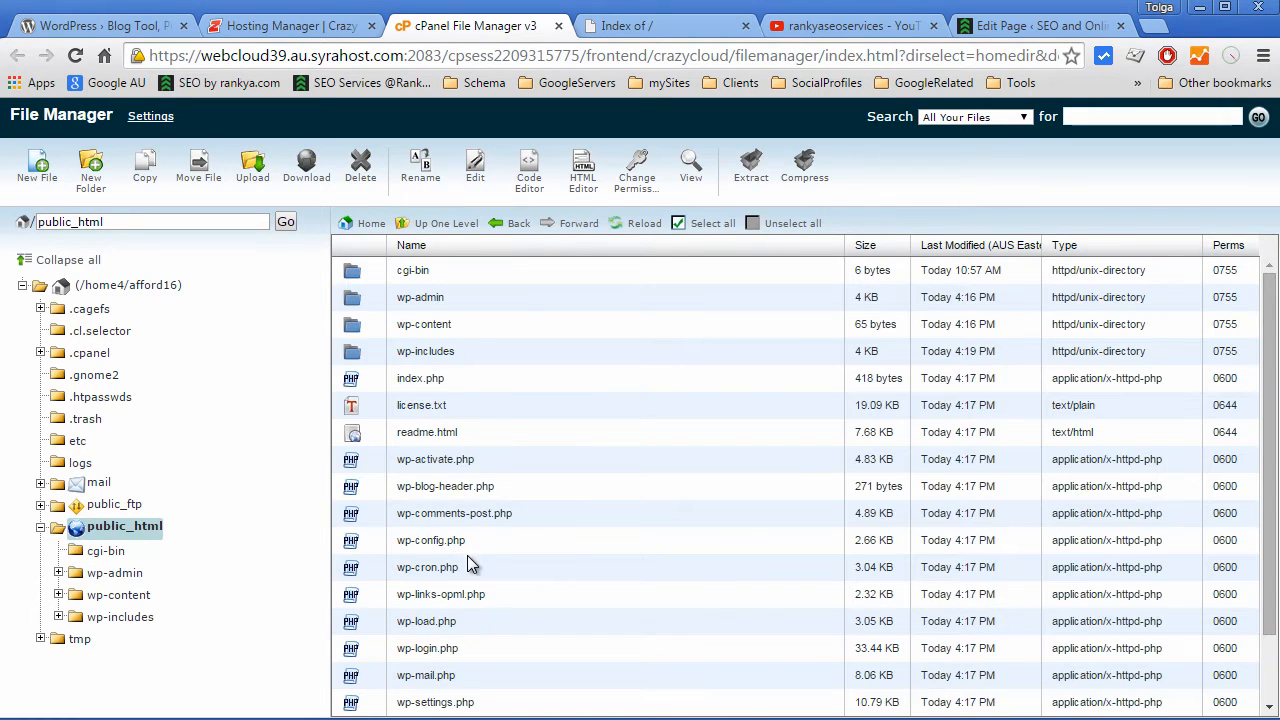
Open wp-config.php in the Code Edit text editor, accepting the encoding dialog
click(432, 540)
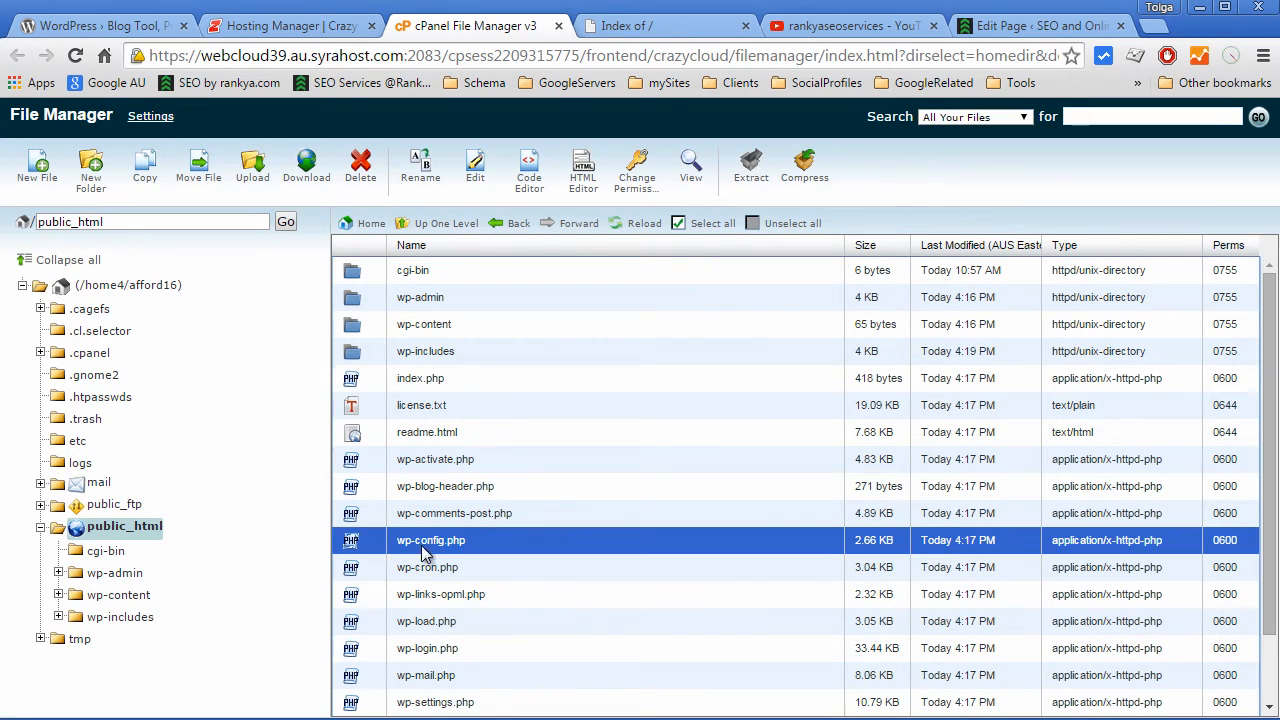
mouse_move(360, 544)
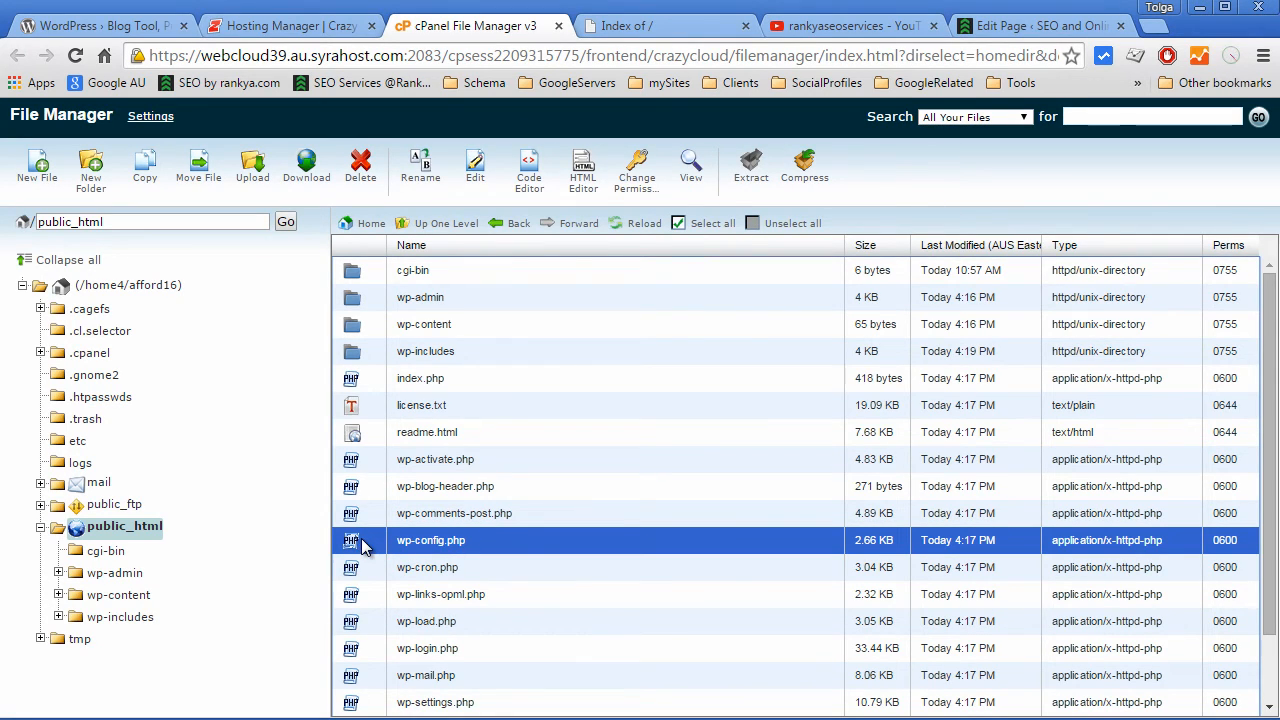
right_click(430, 540)
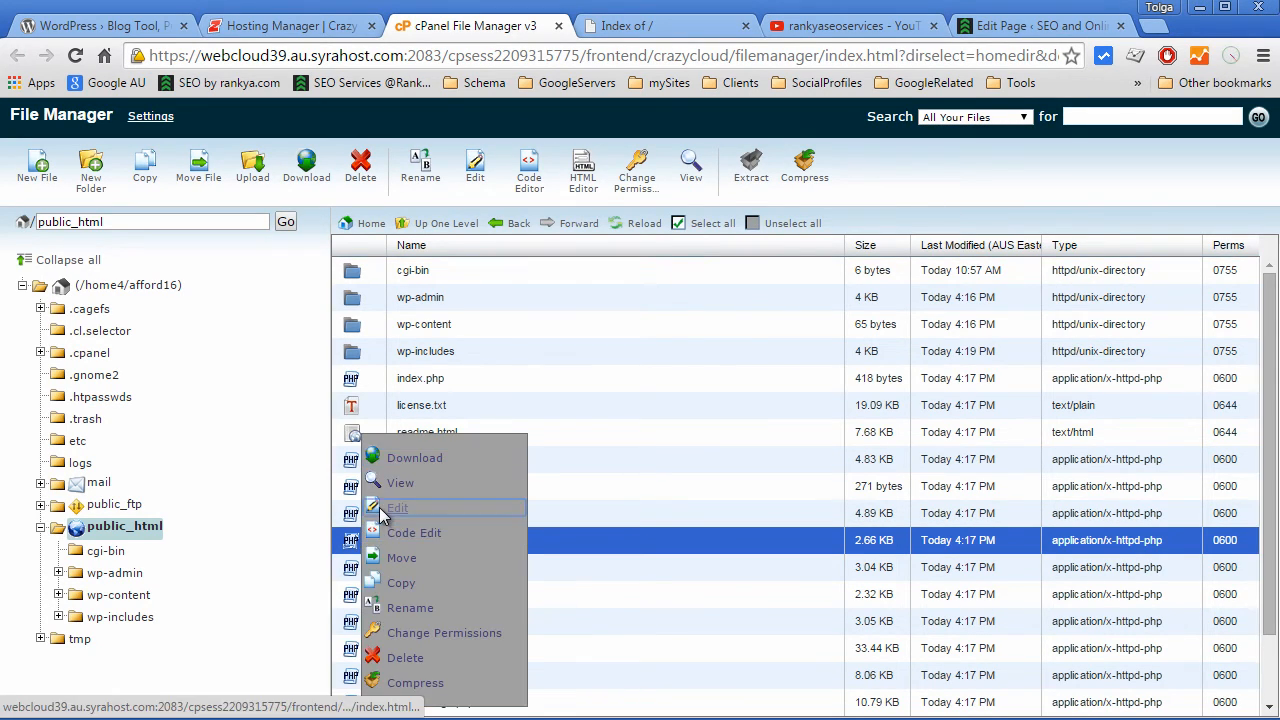
click(396, 508)
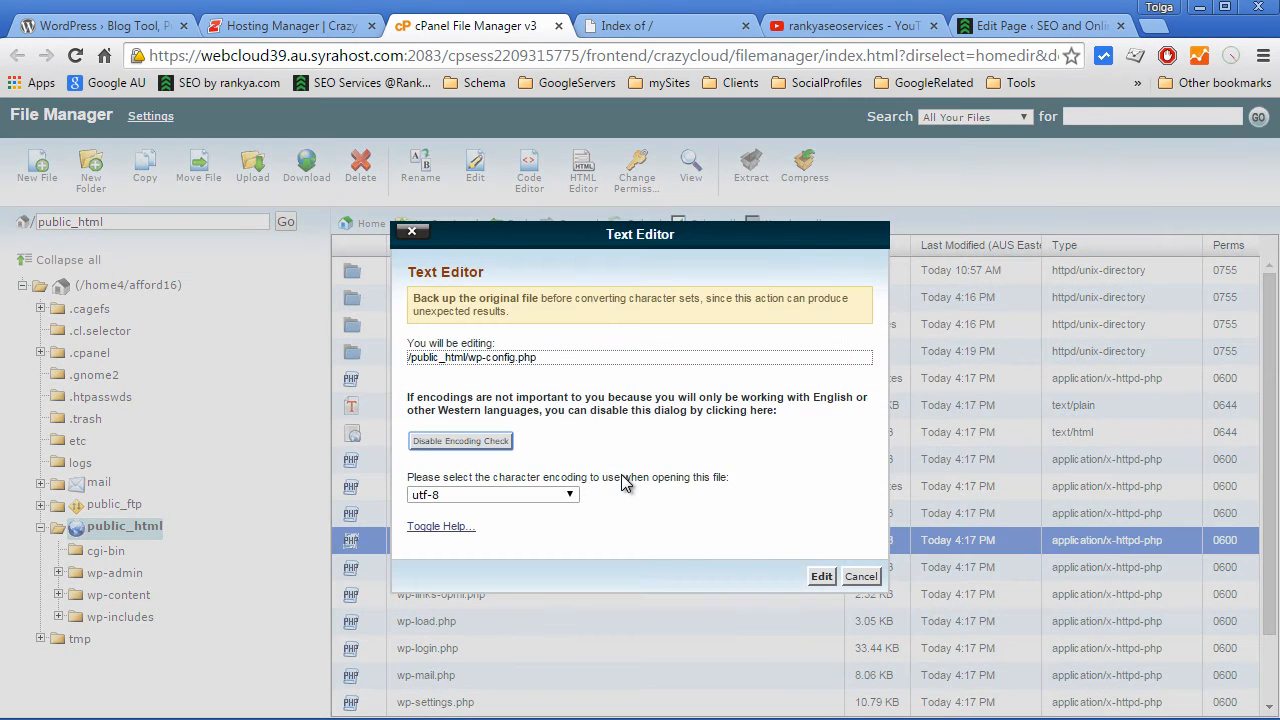
mouse_move(820, 576)
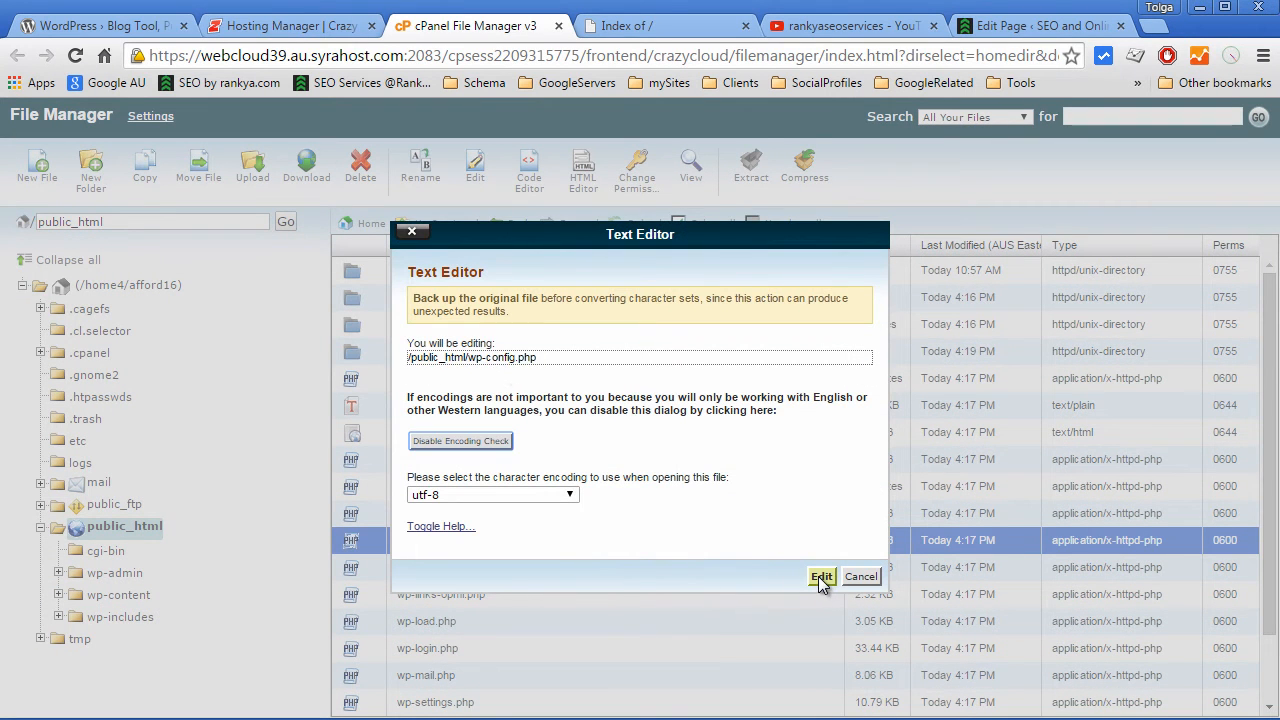
click(820, 576)
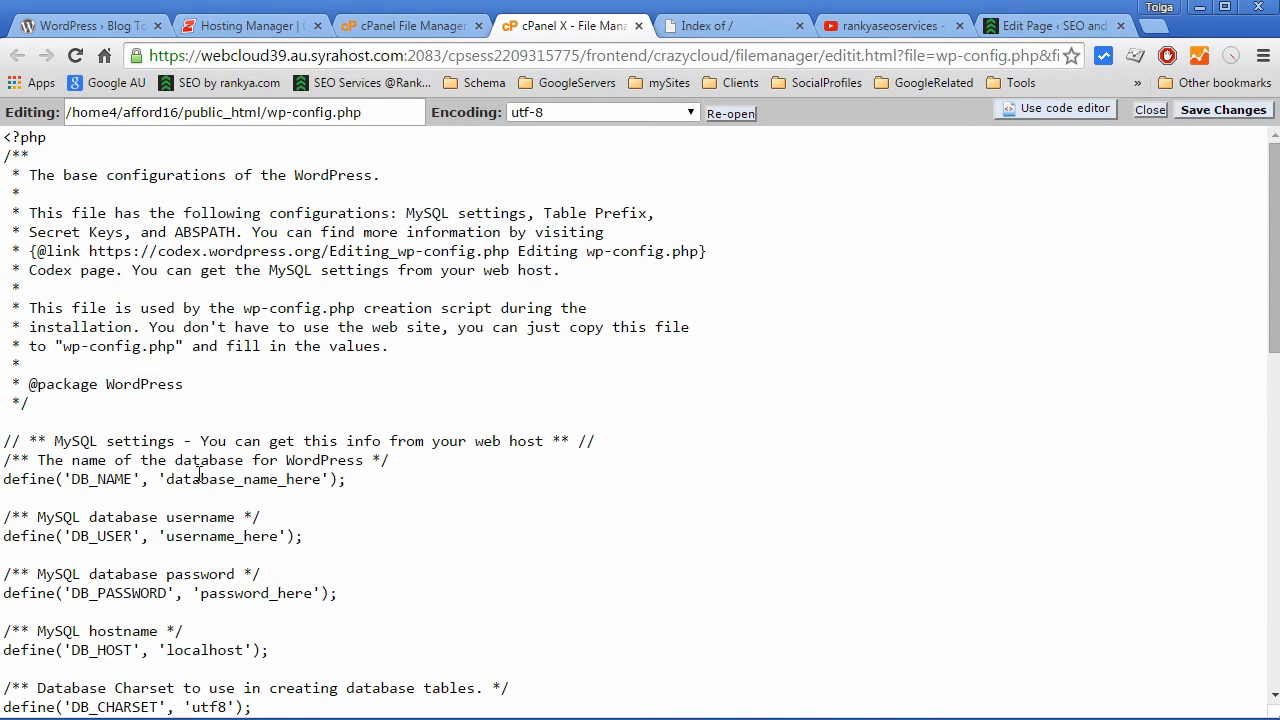
double_click(244, 480)
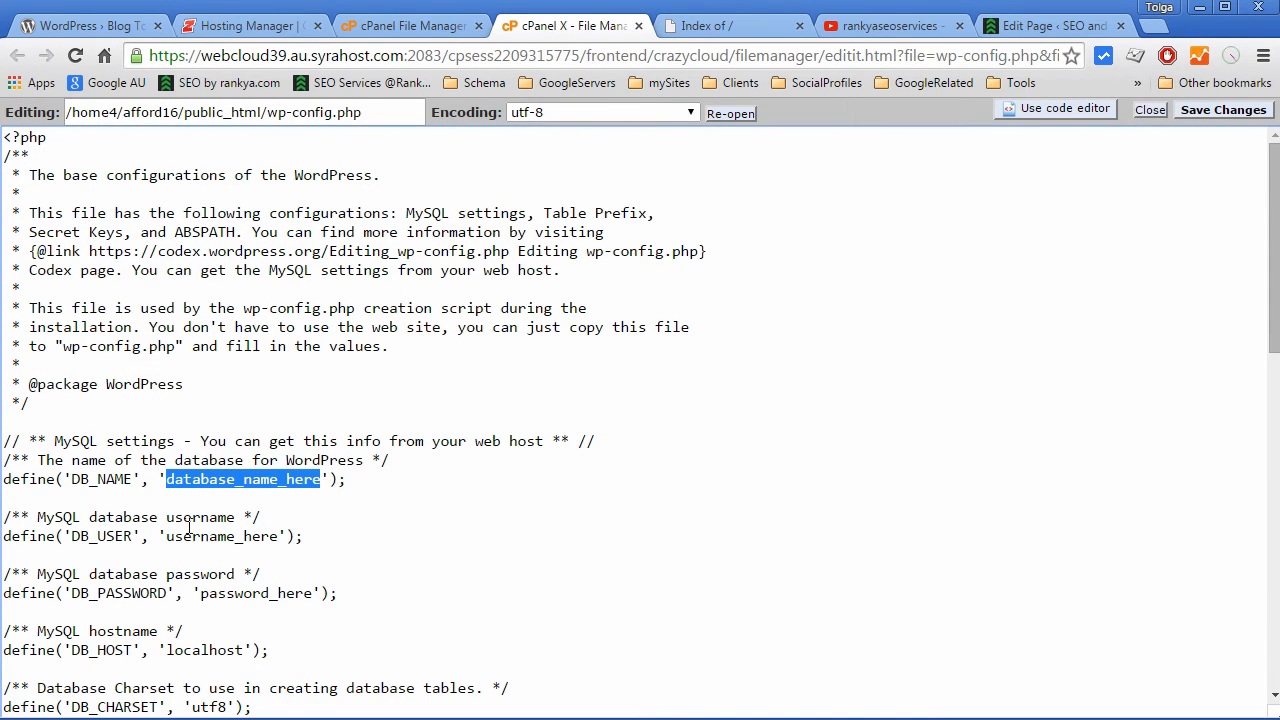
double_click(220, 536)
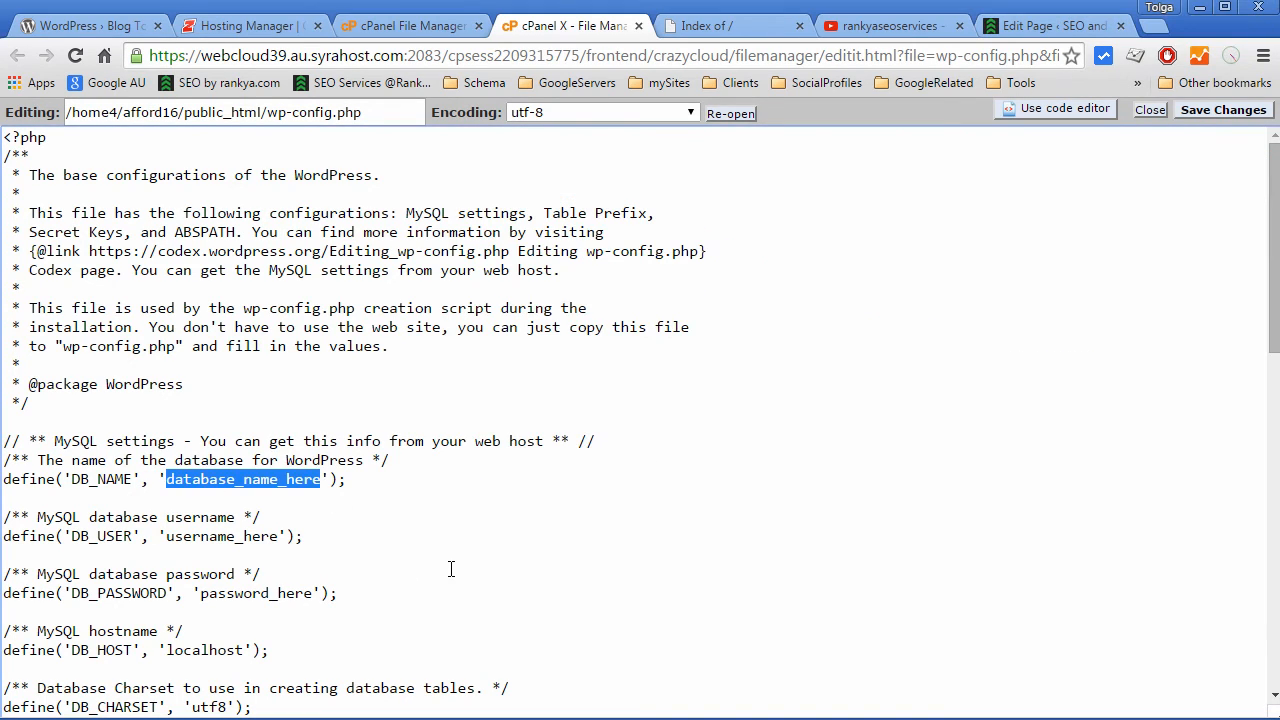
text(afford16_newdb)
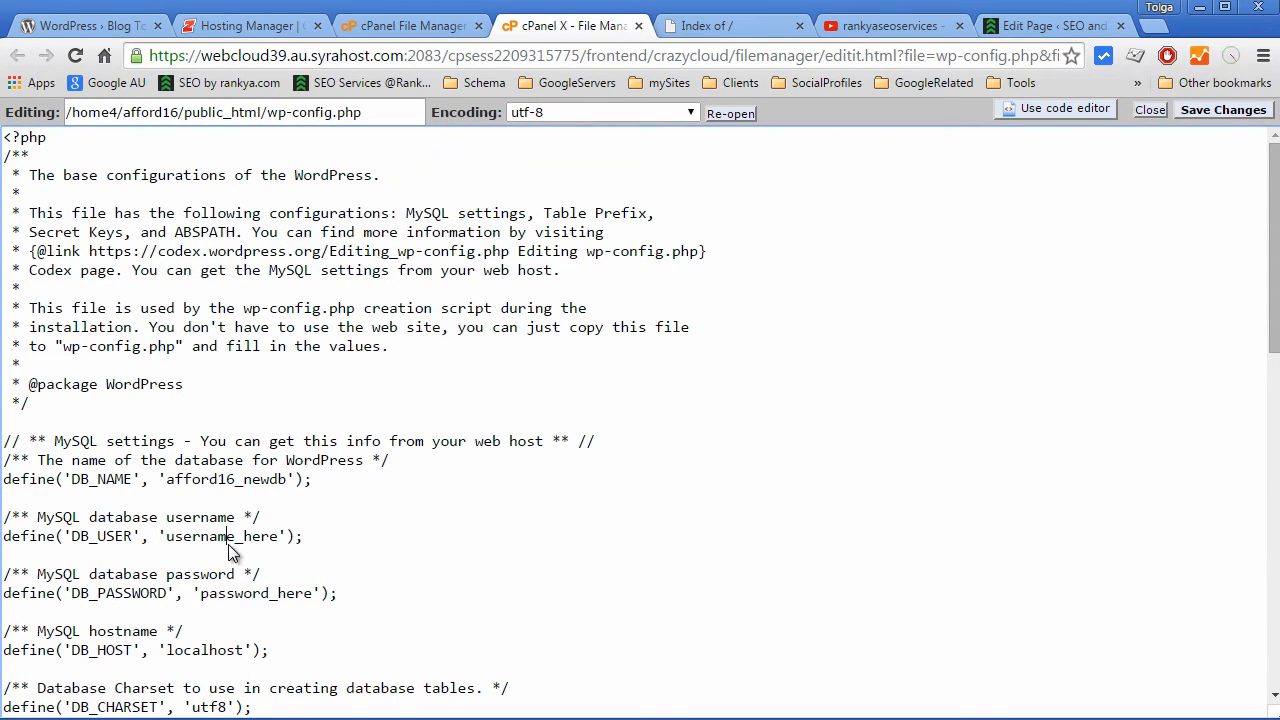
text(afford16_newuser)
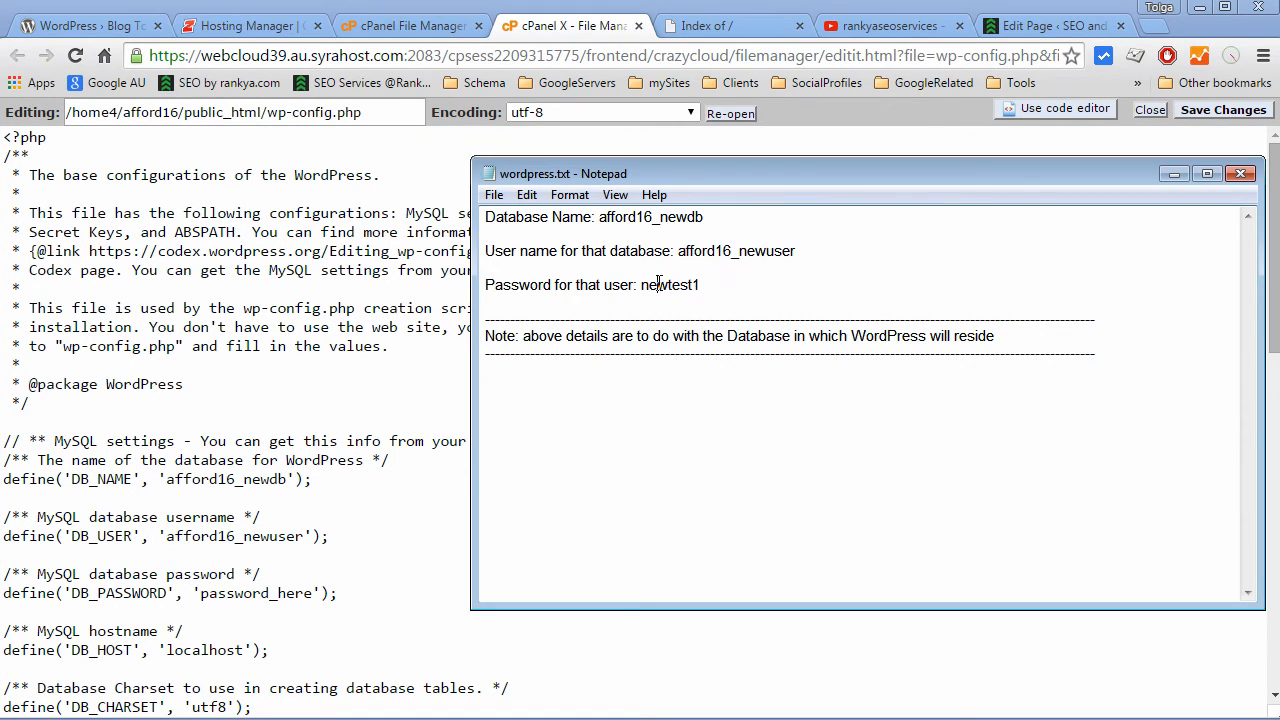
double_click(670, 284)
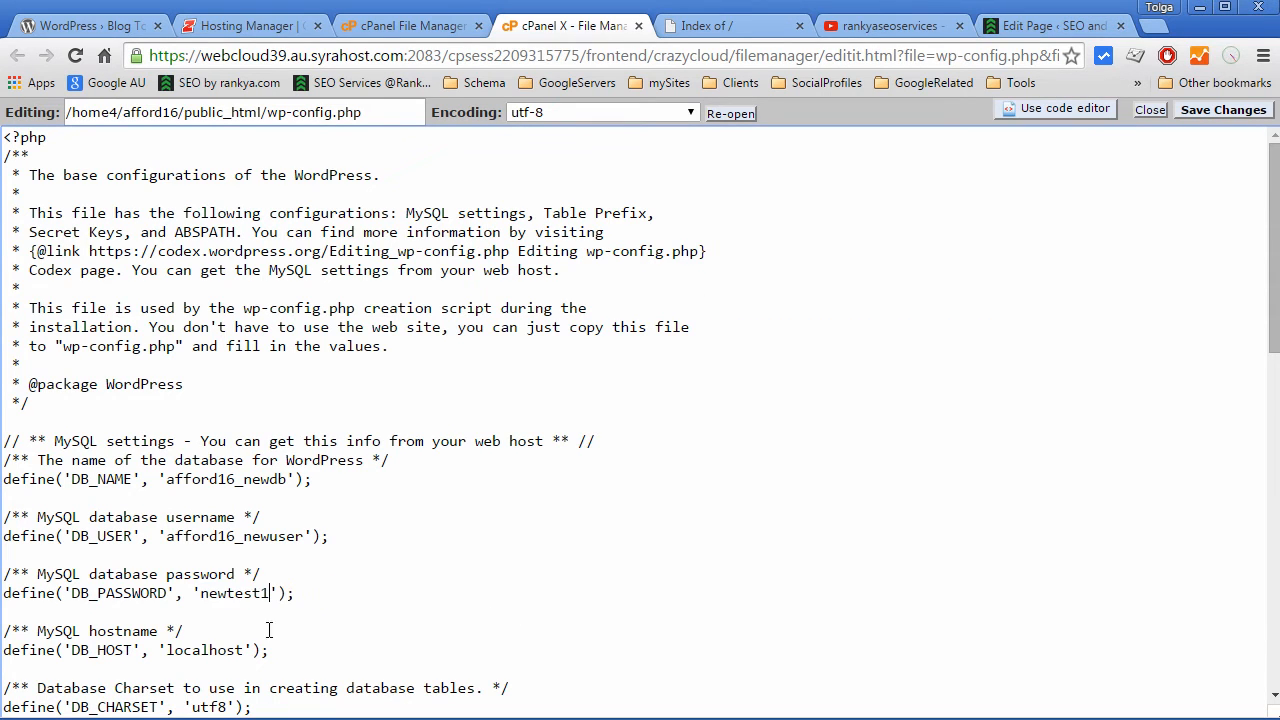
scroll(down, 3)
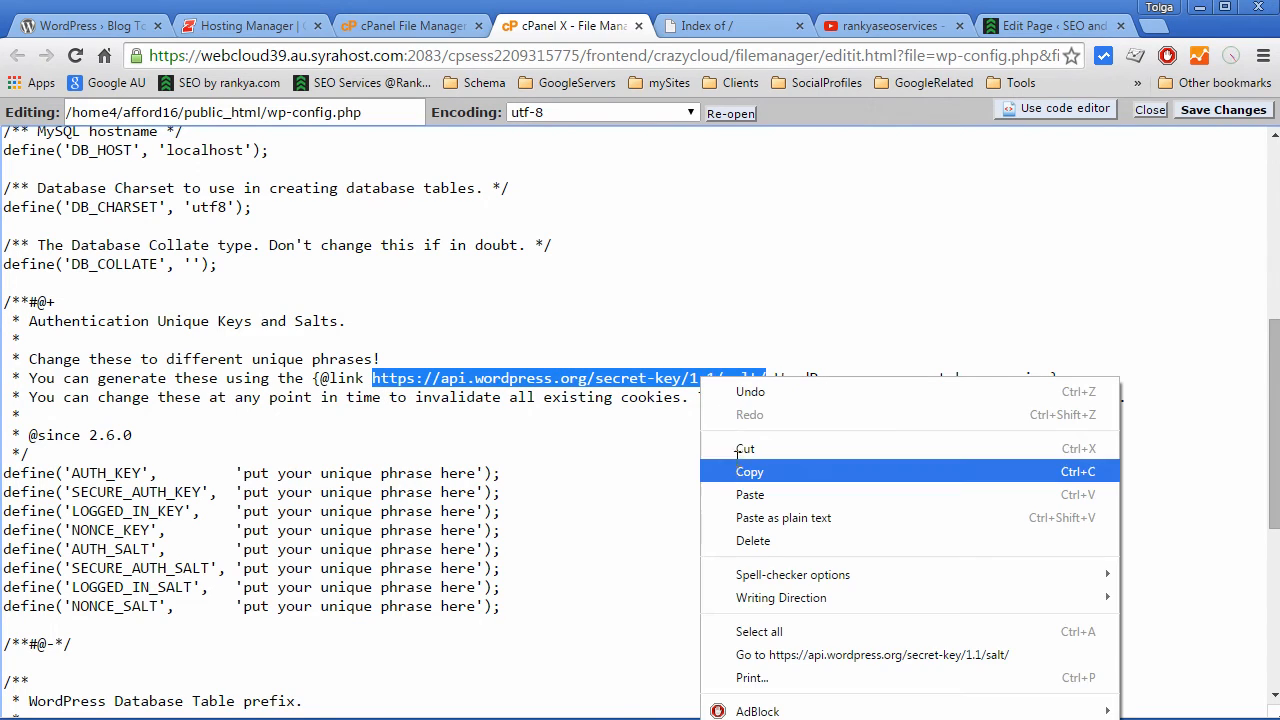
Copy freshly generated keys from the secret-key URL and paste them over the placeholder key and salt lines
click(748, 472)
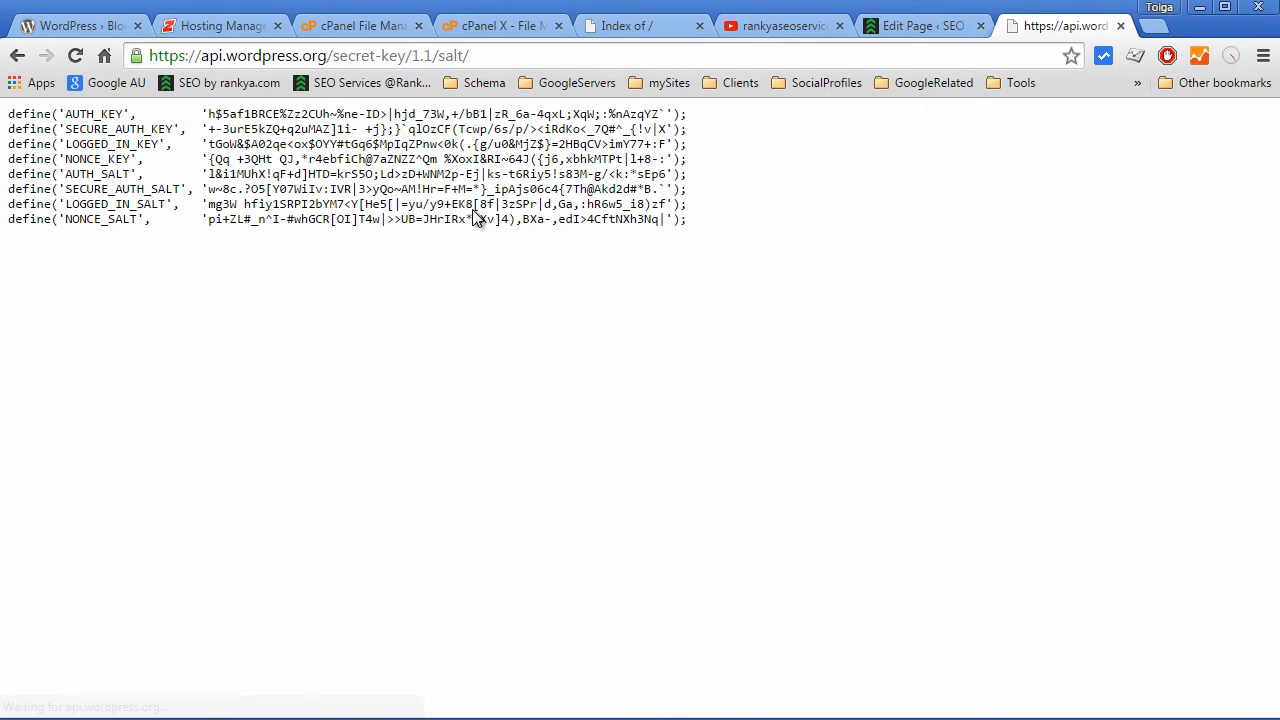
key(ctrl+a)
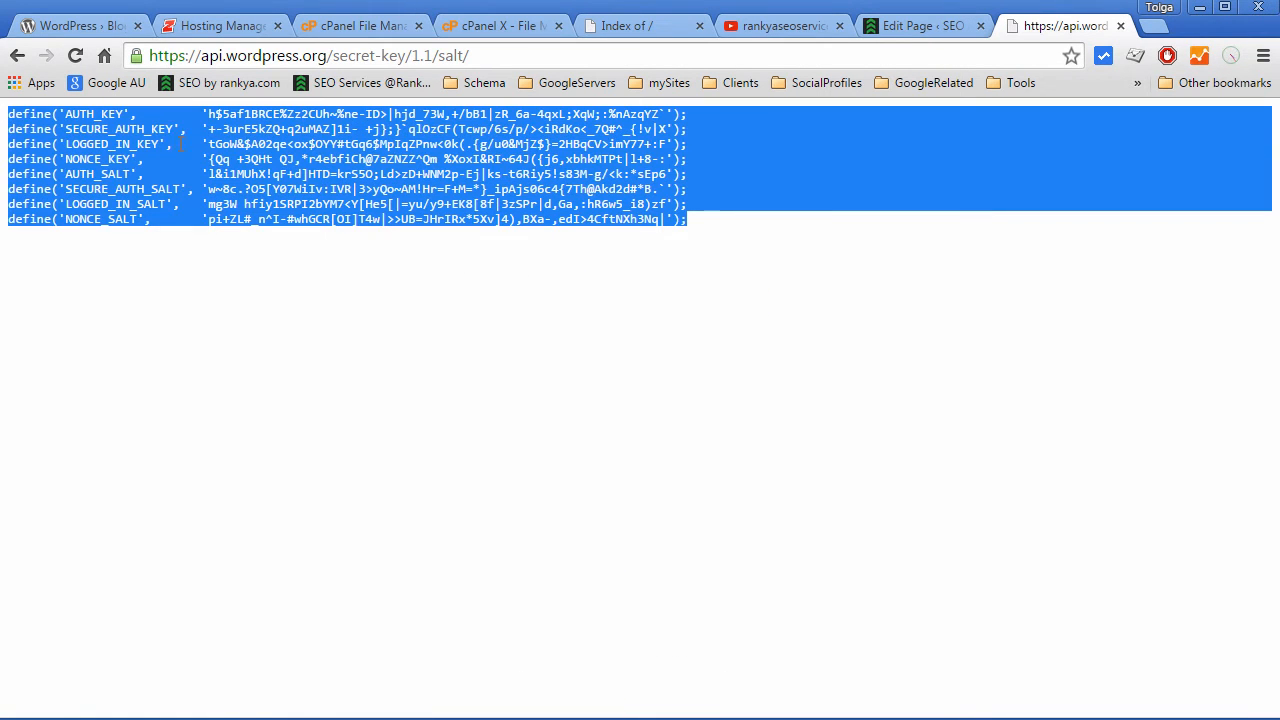
mouse_move(292, 240)
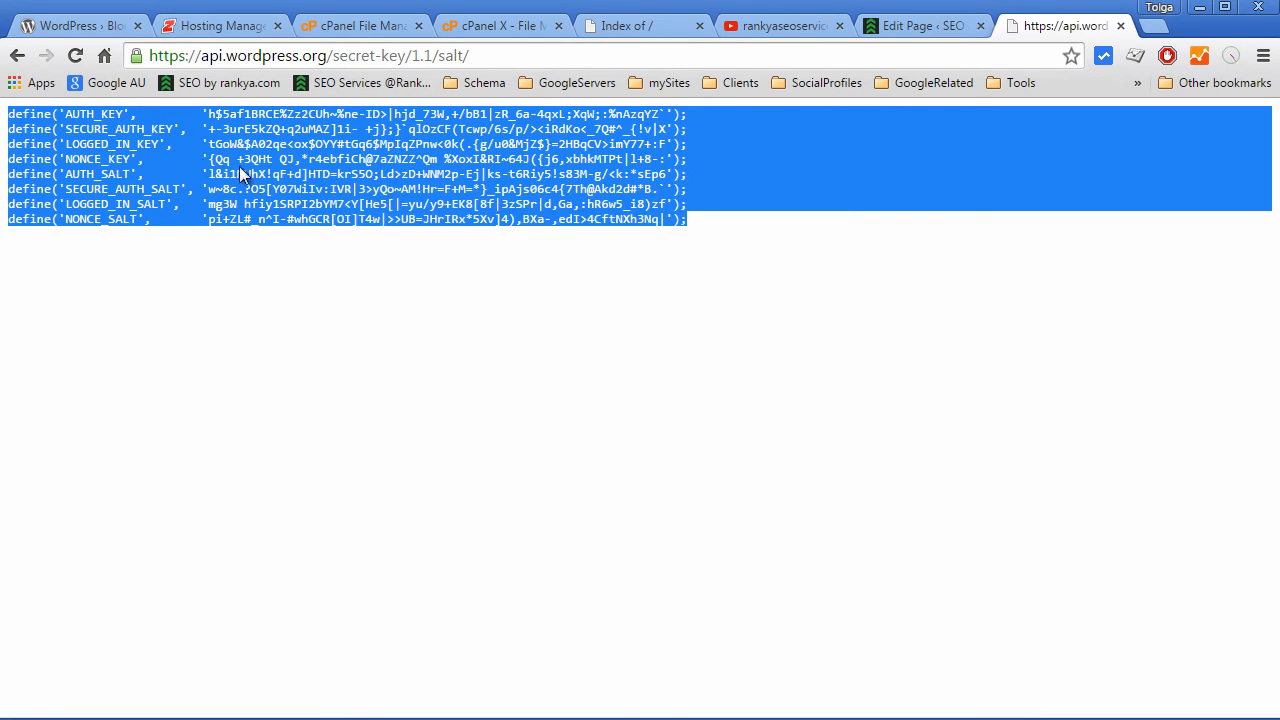
mouse_move(496, 230)
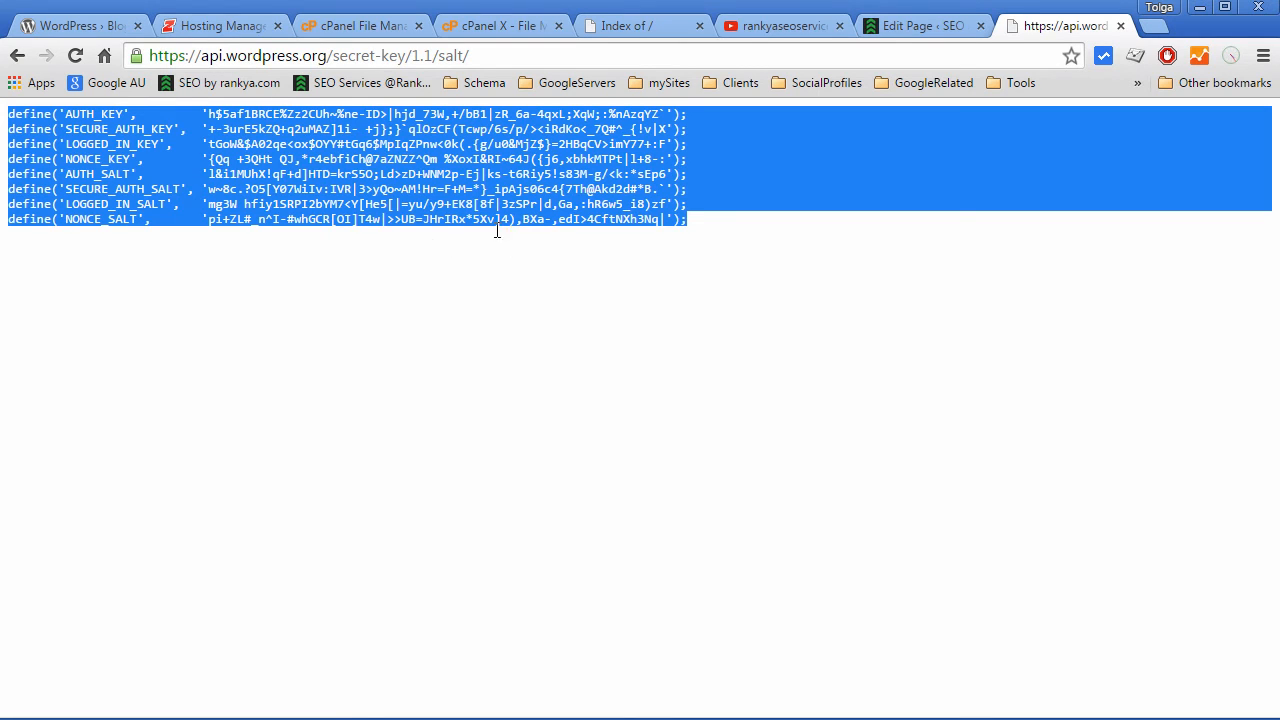
click(500, 24)
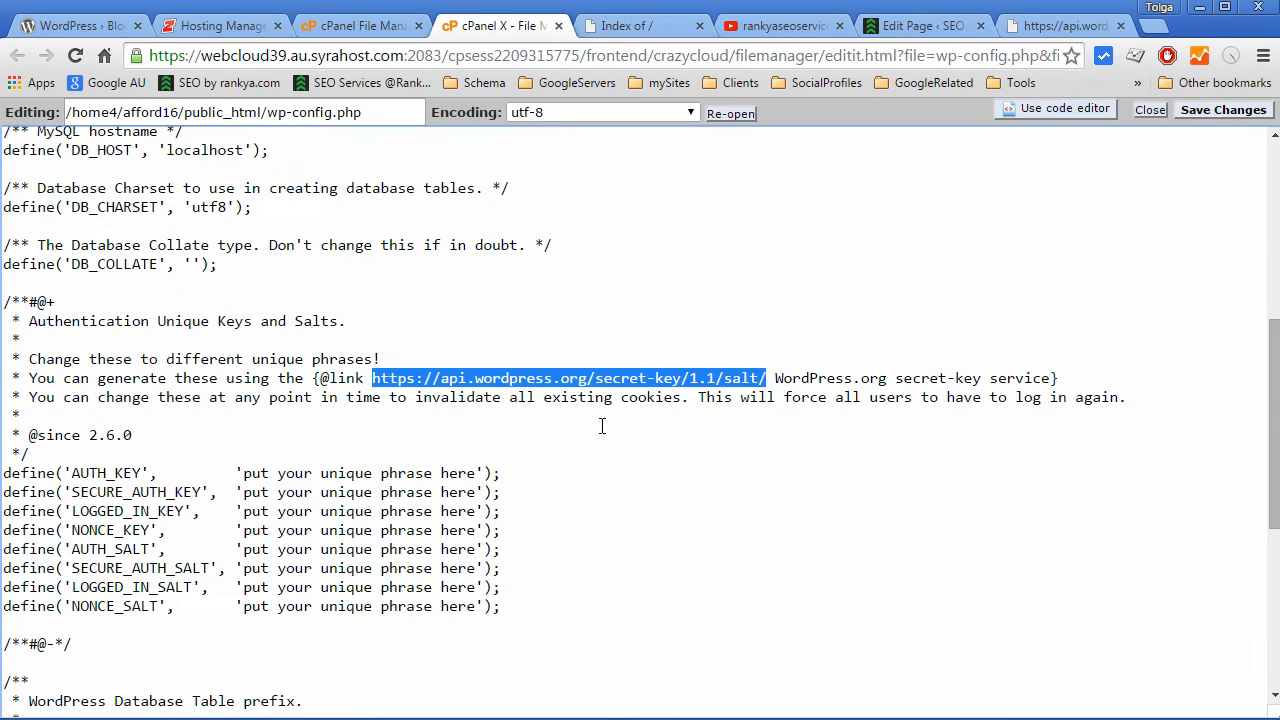
drag(380, 588, 500, 606)
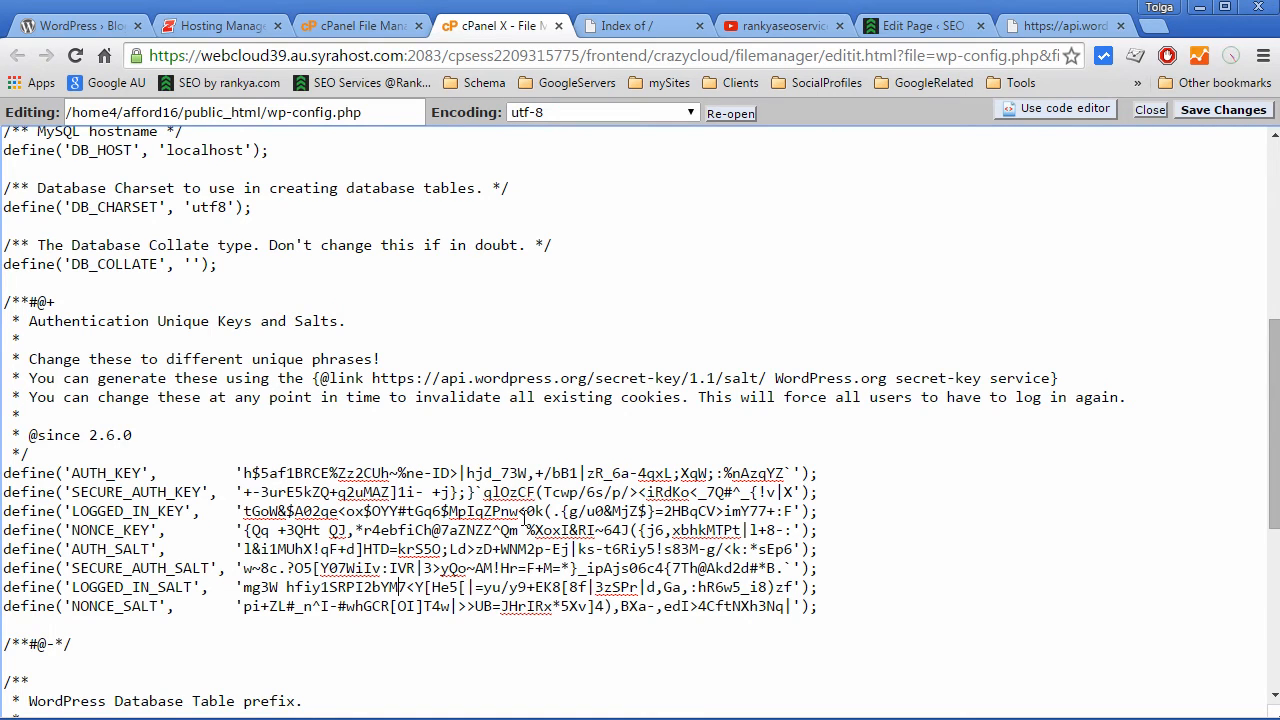
Change the $table_prefix value from 'wp_' to the custom prefix 'mywp_alhksd'
scroll(down, 3)
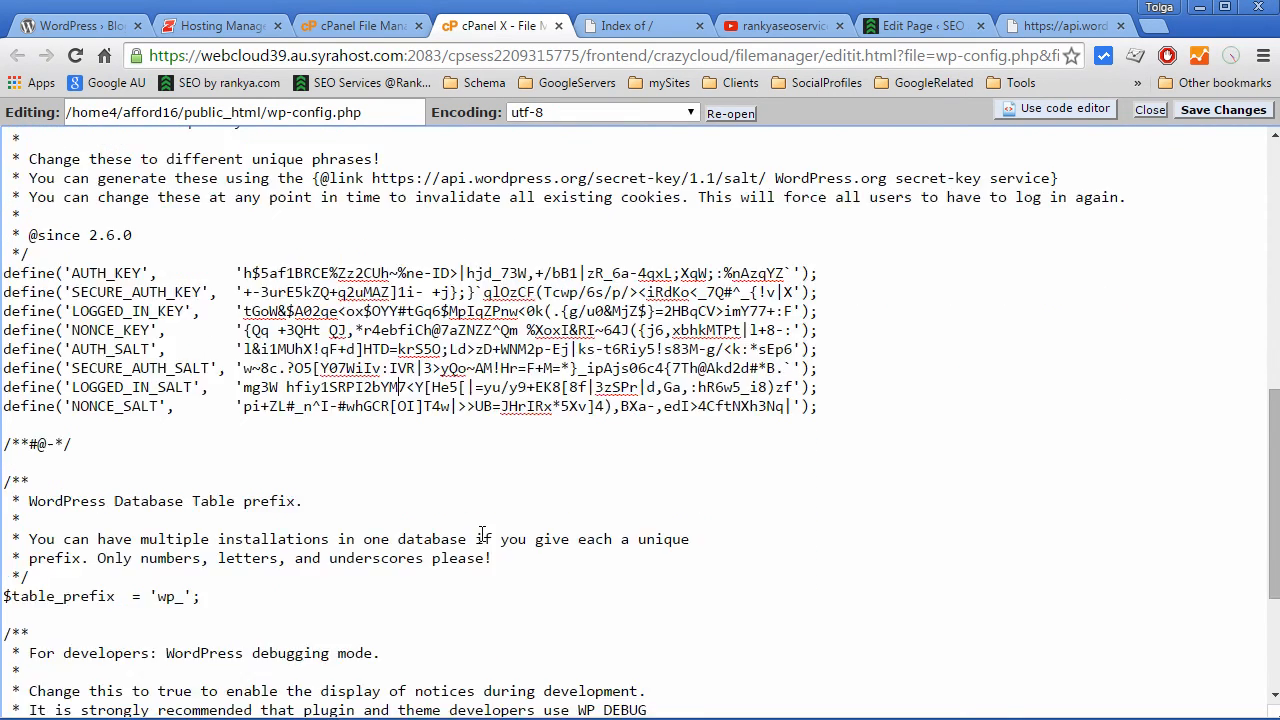
scroll(down, 3)
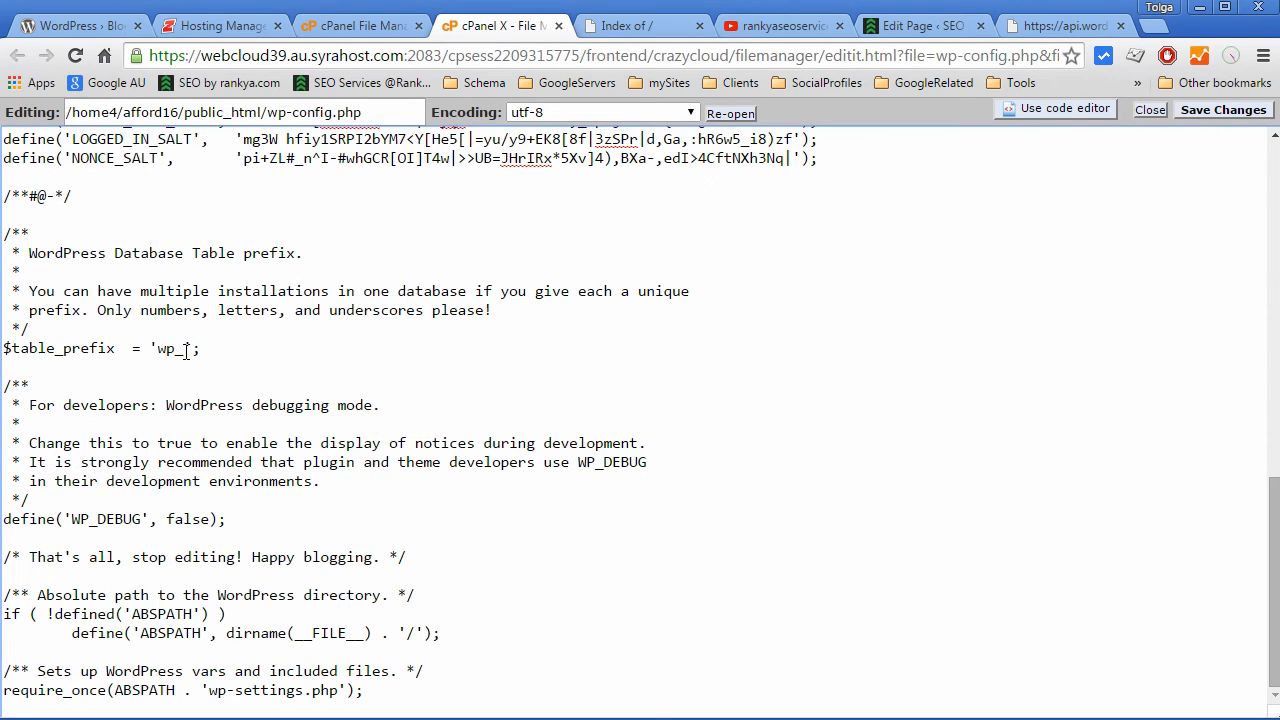
double_click(166, 348)
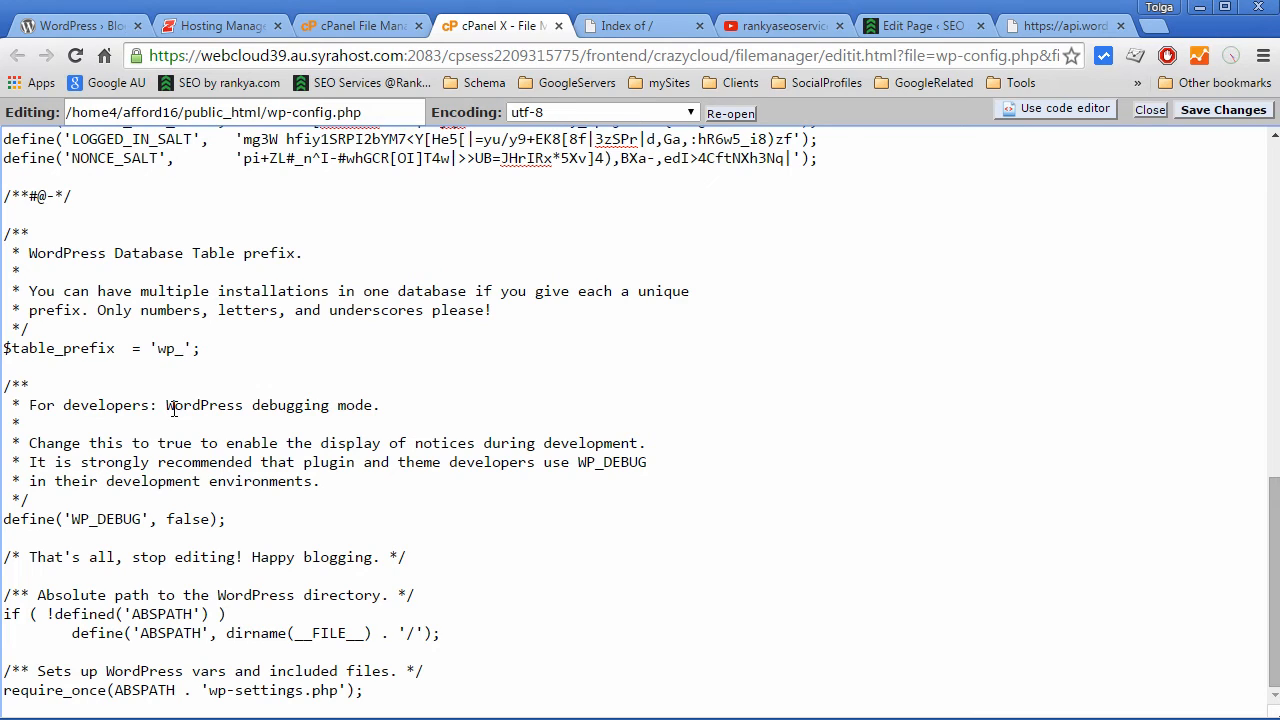
double_click(64, 348)
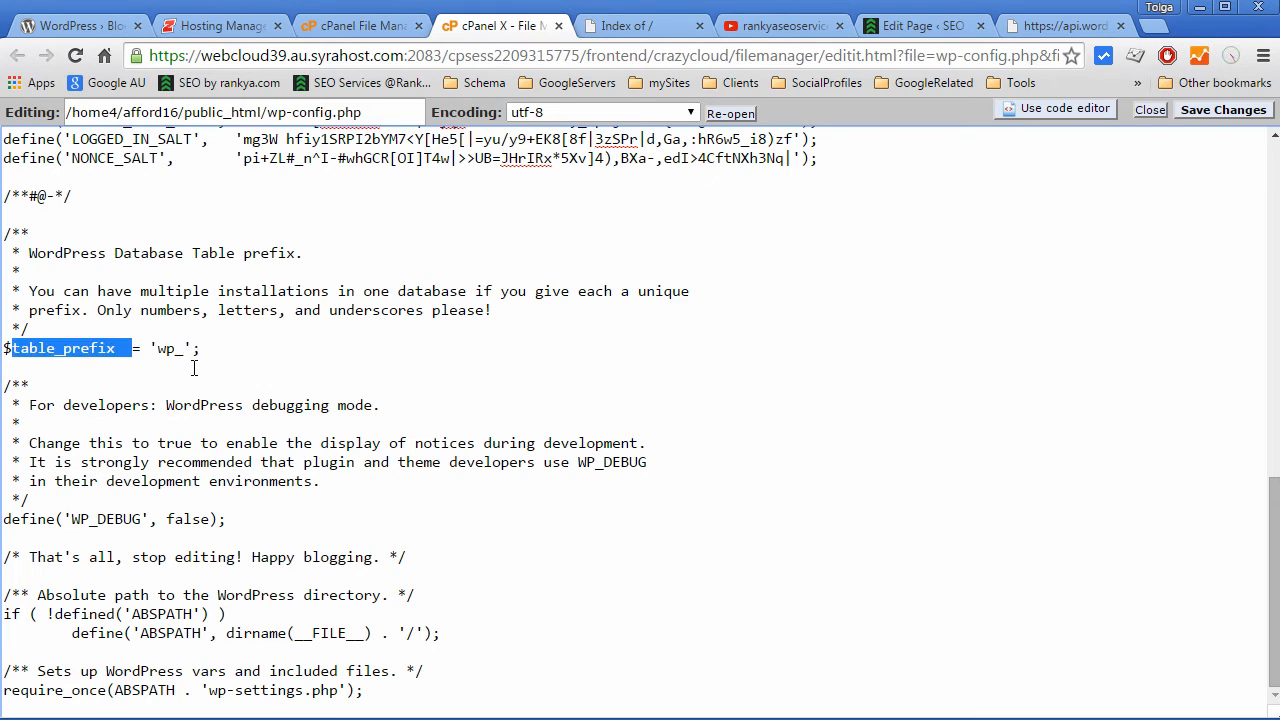
double_click(168, 348)
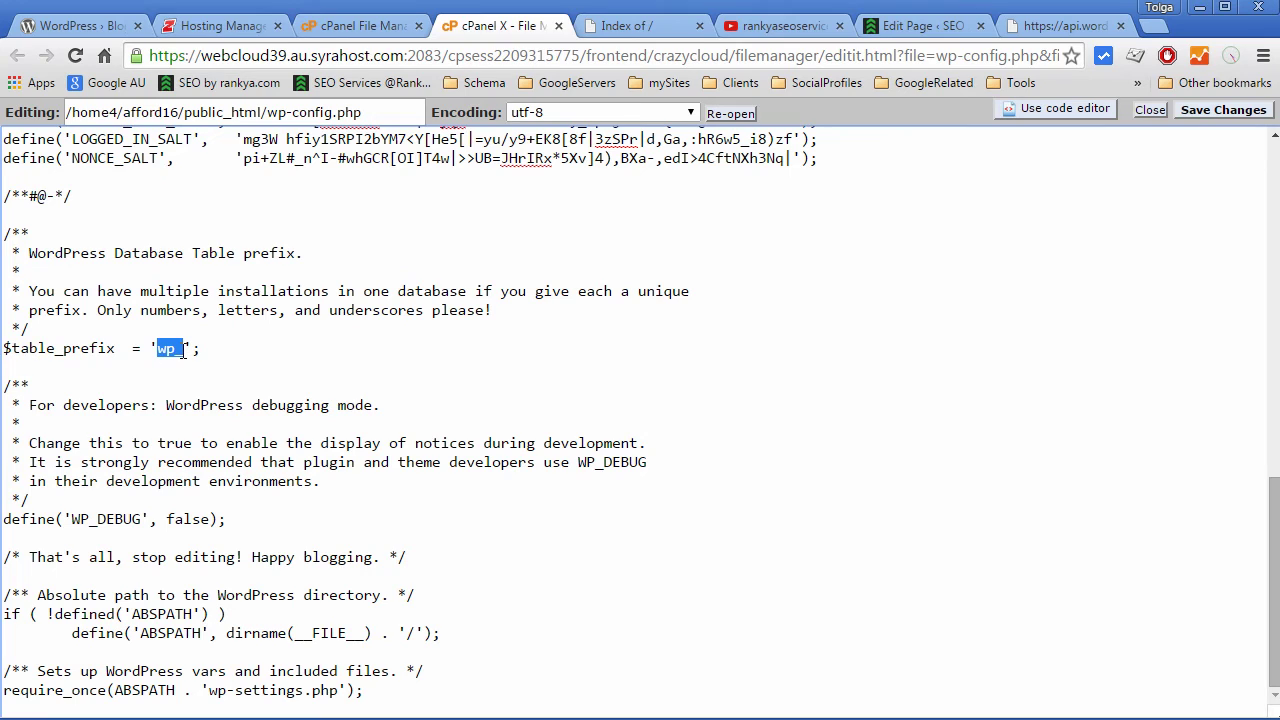
text(my)
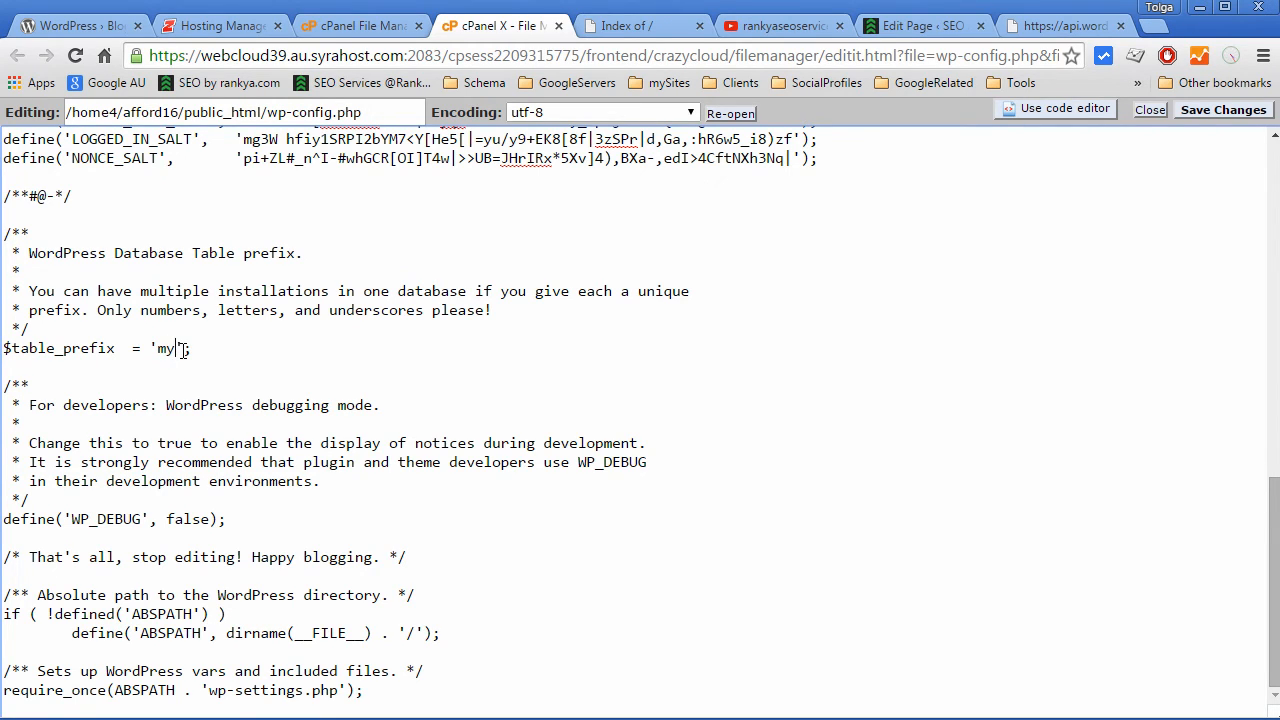
text(wp)
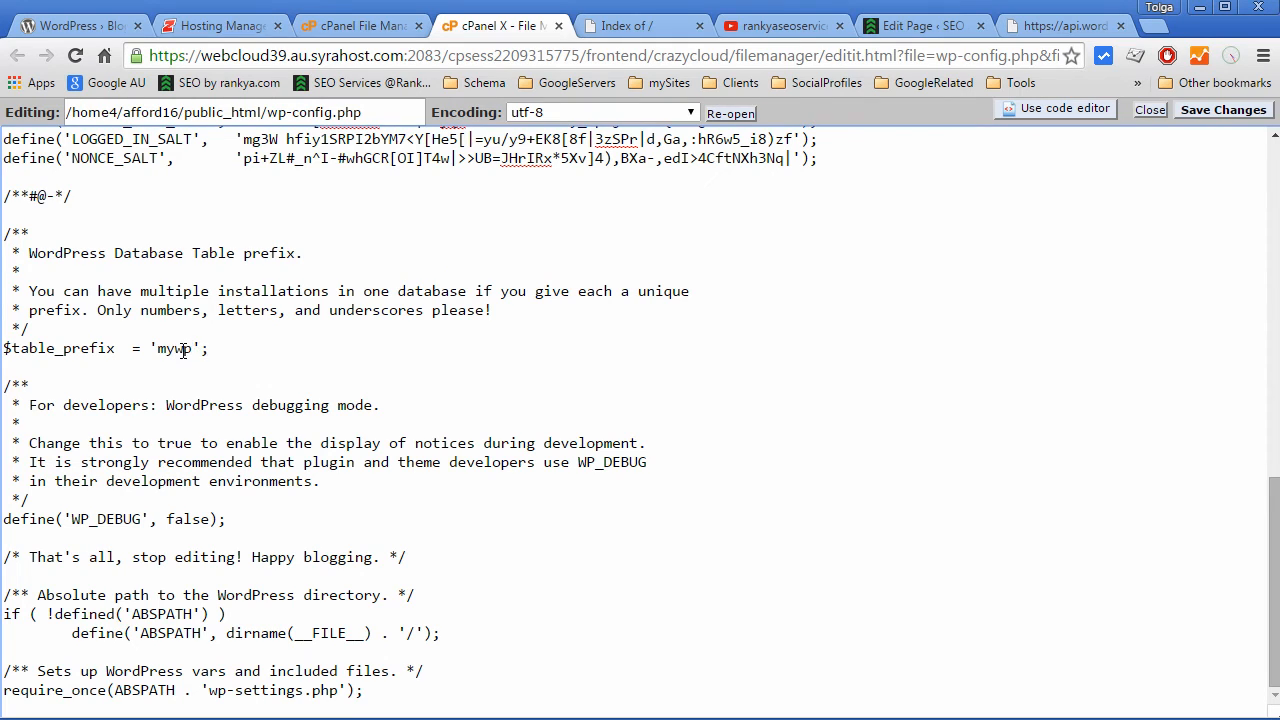
text(_)
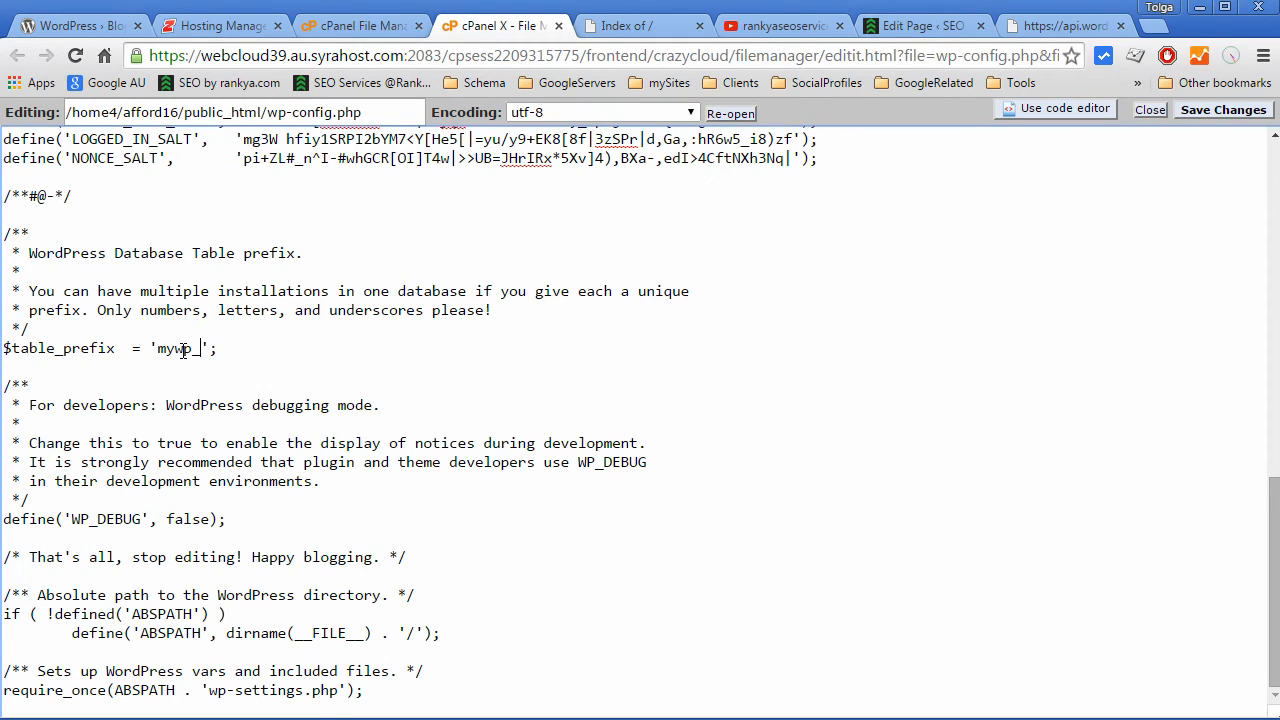
text(alhksd)
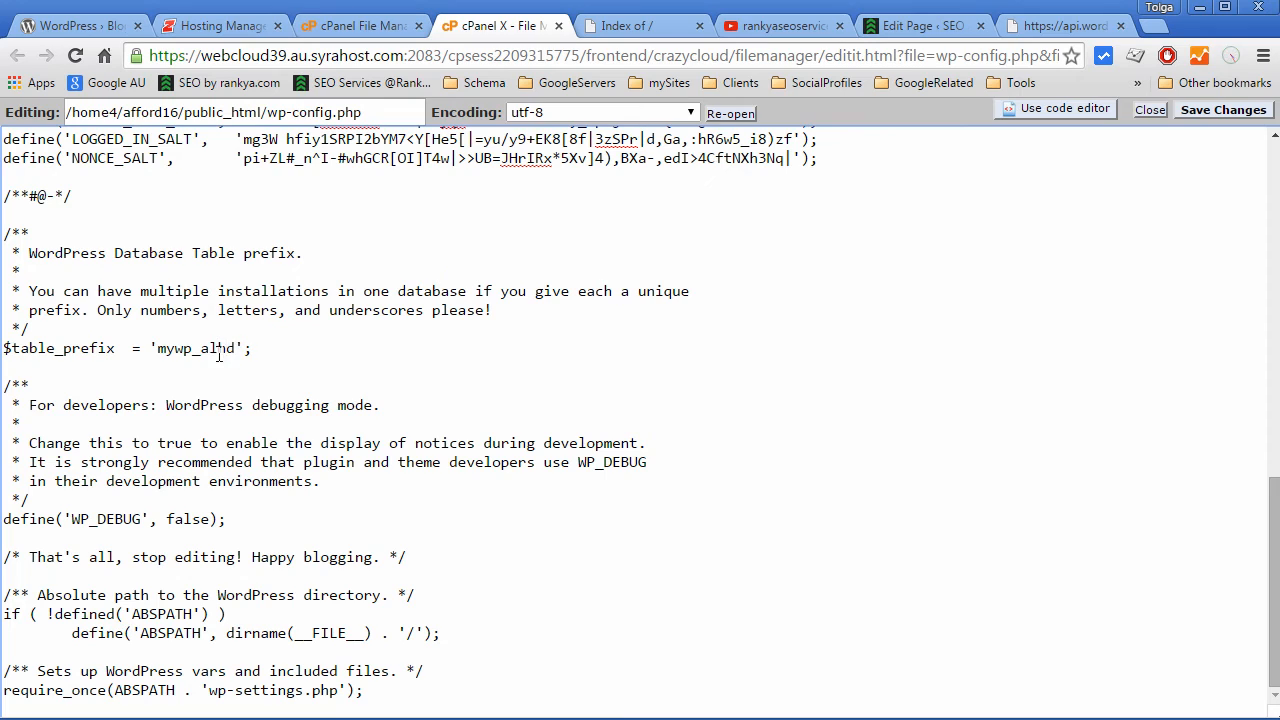
double_click(196, 348)
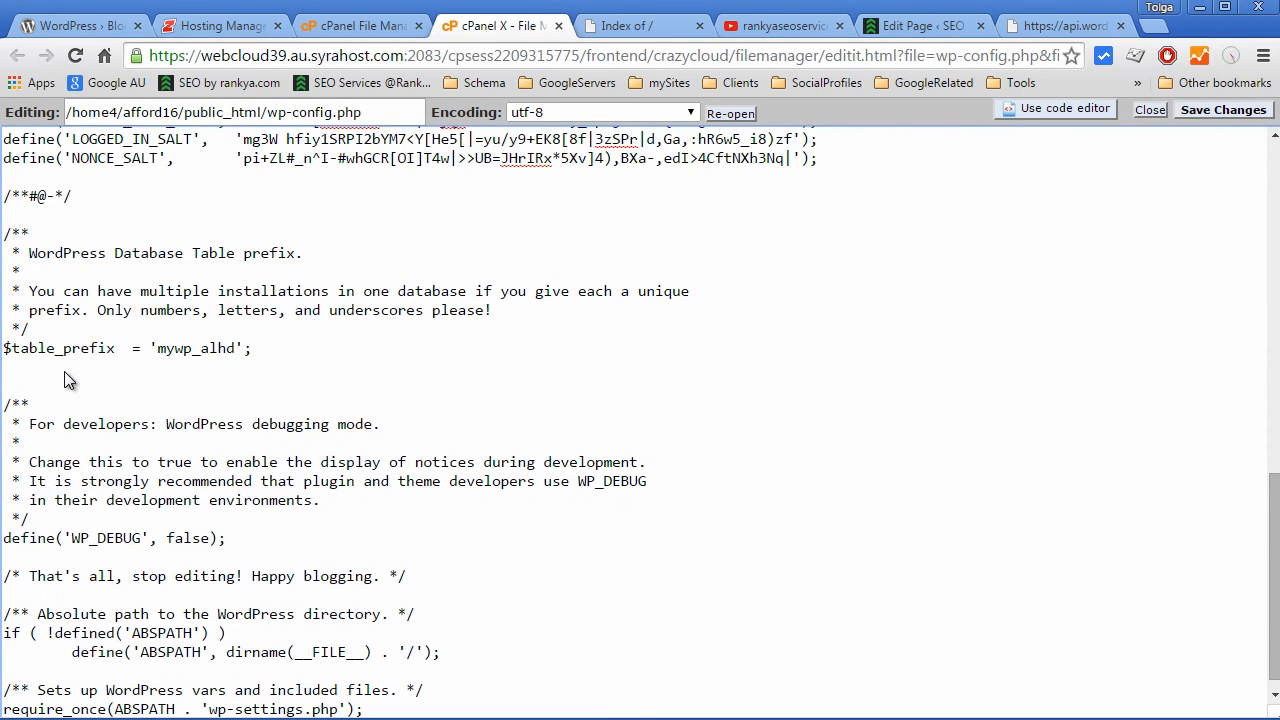
Add a House keeping block with EMPTY_TRASH_DAYS 7 and WP_POST_REVISIONS 2, then save wp-config.php
text(/*House keeping*/)
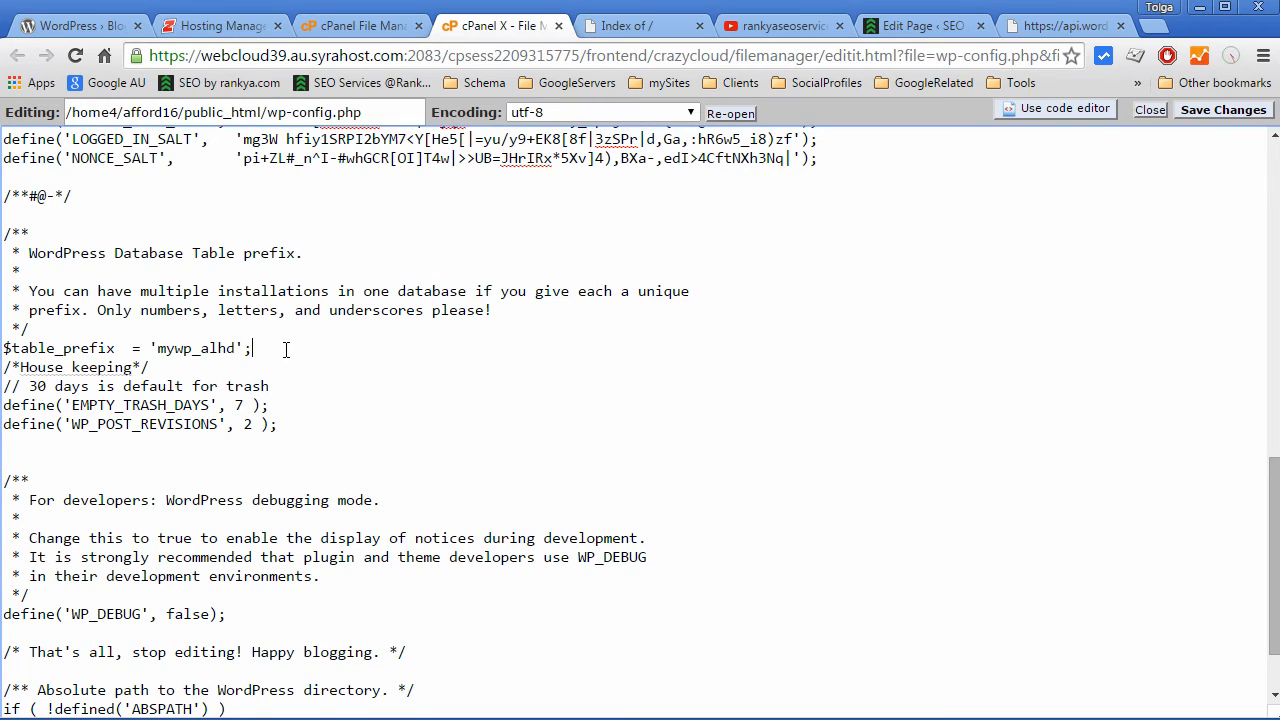
key(enter)
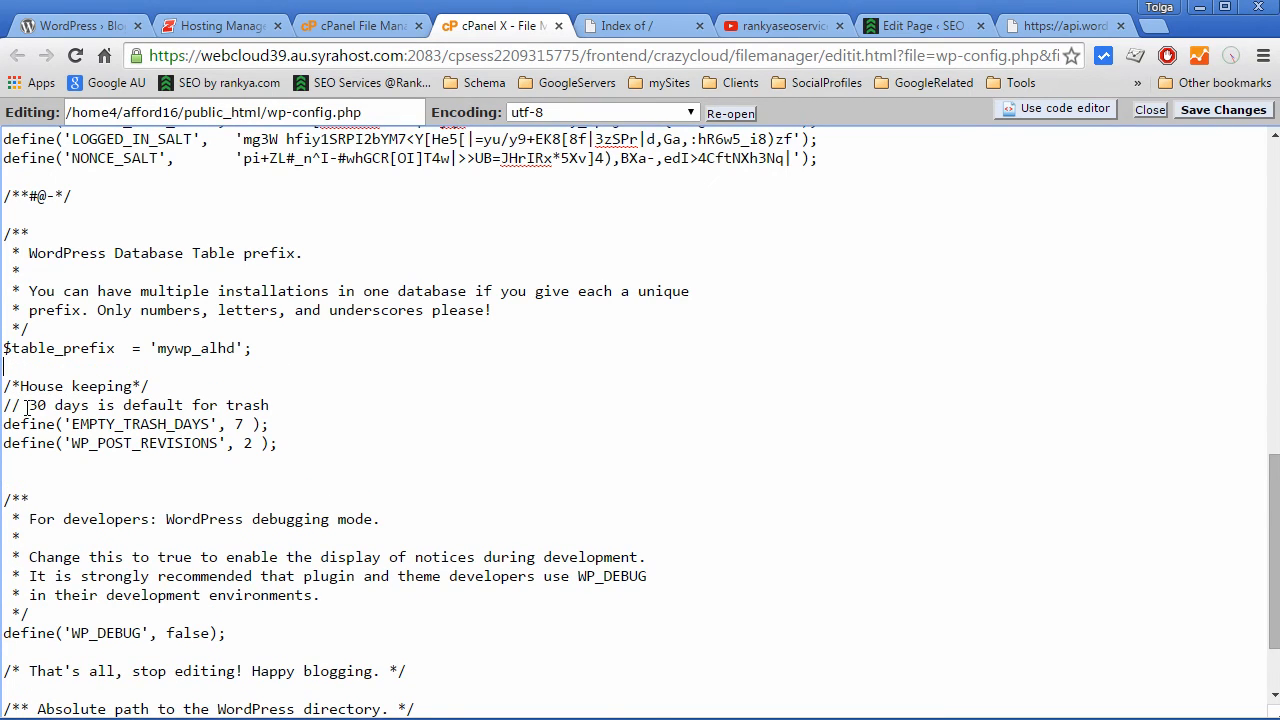
drag(62, 404, 264, 404)
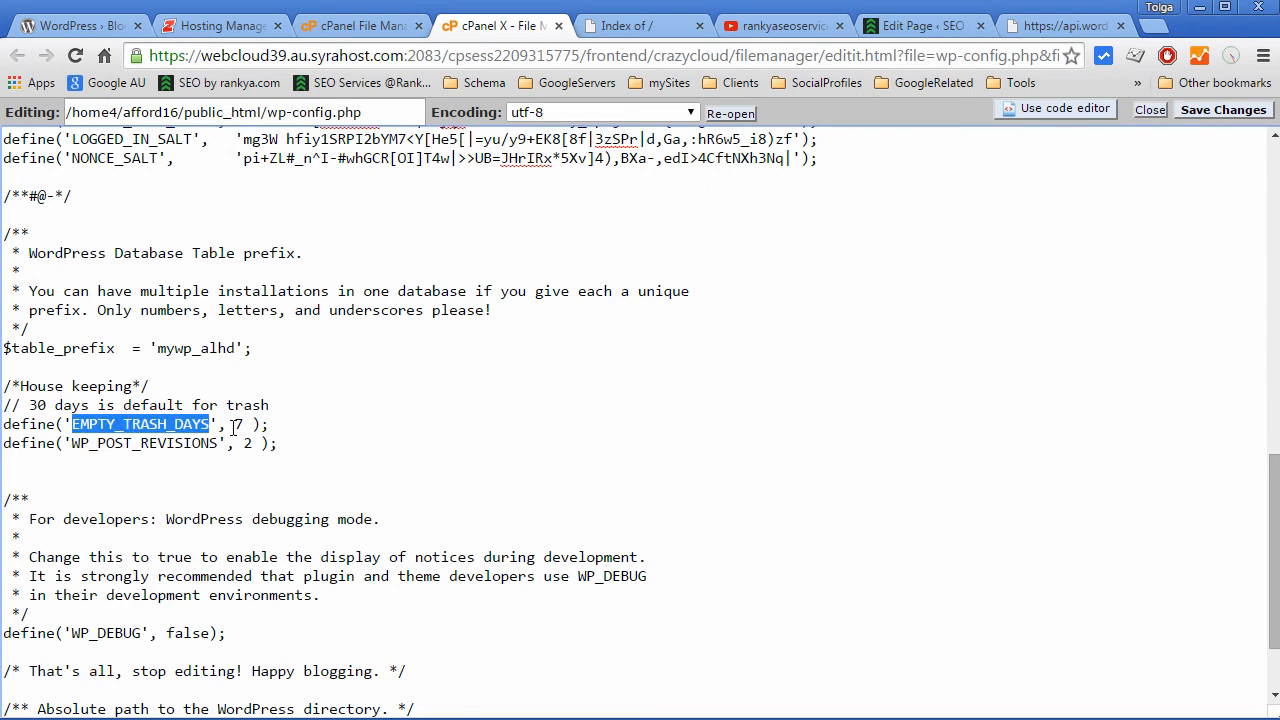
click(108, 444)
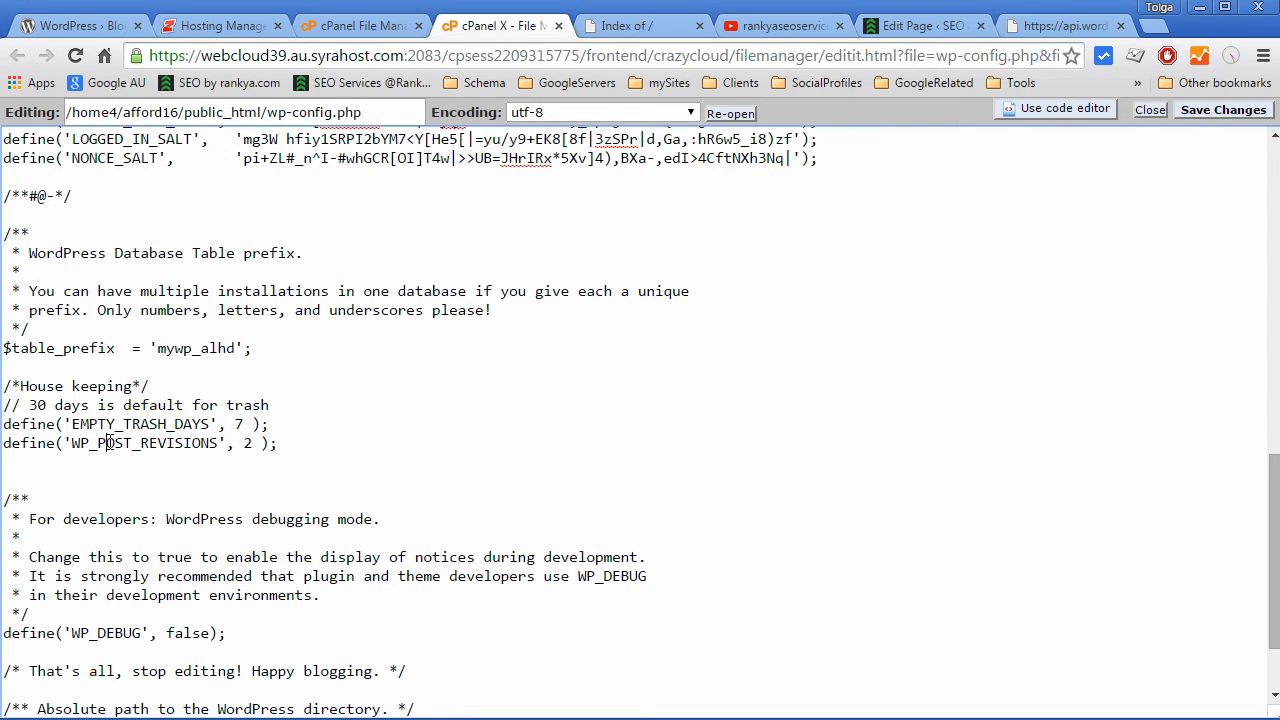
double_click(244, 444)
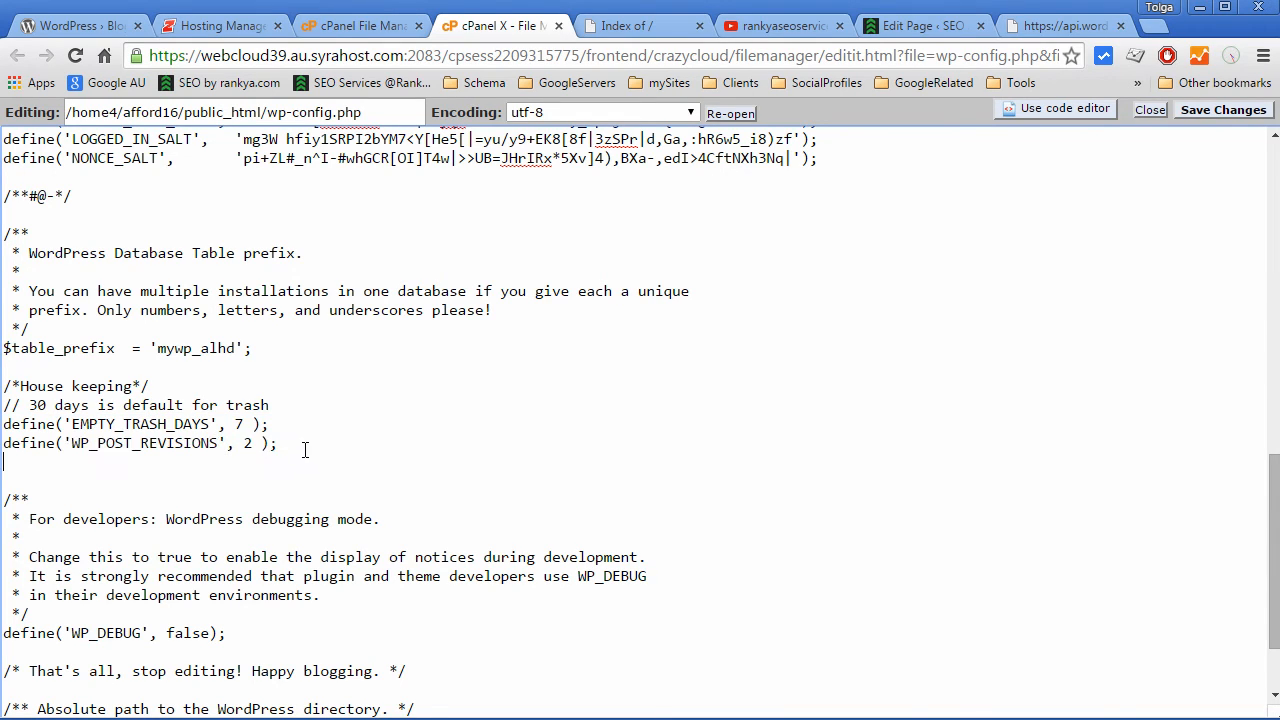
mouse_move(788, 380)
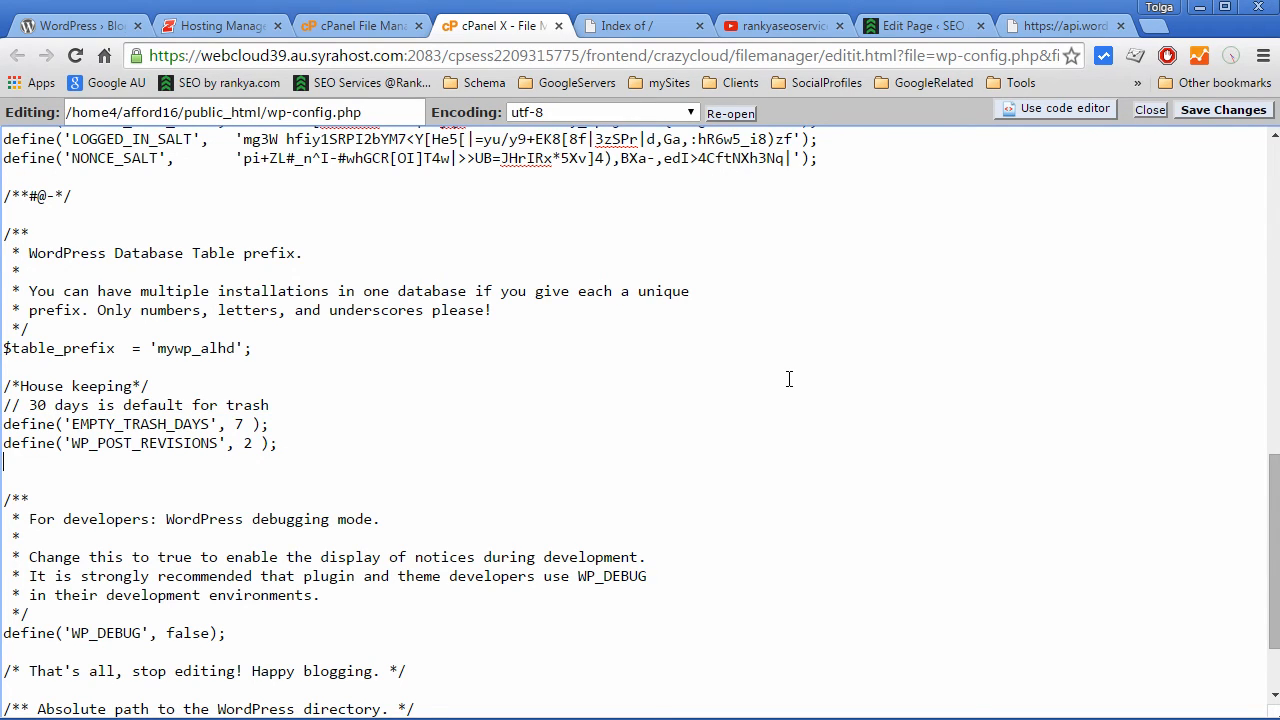
mouse_move(796, 370)
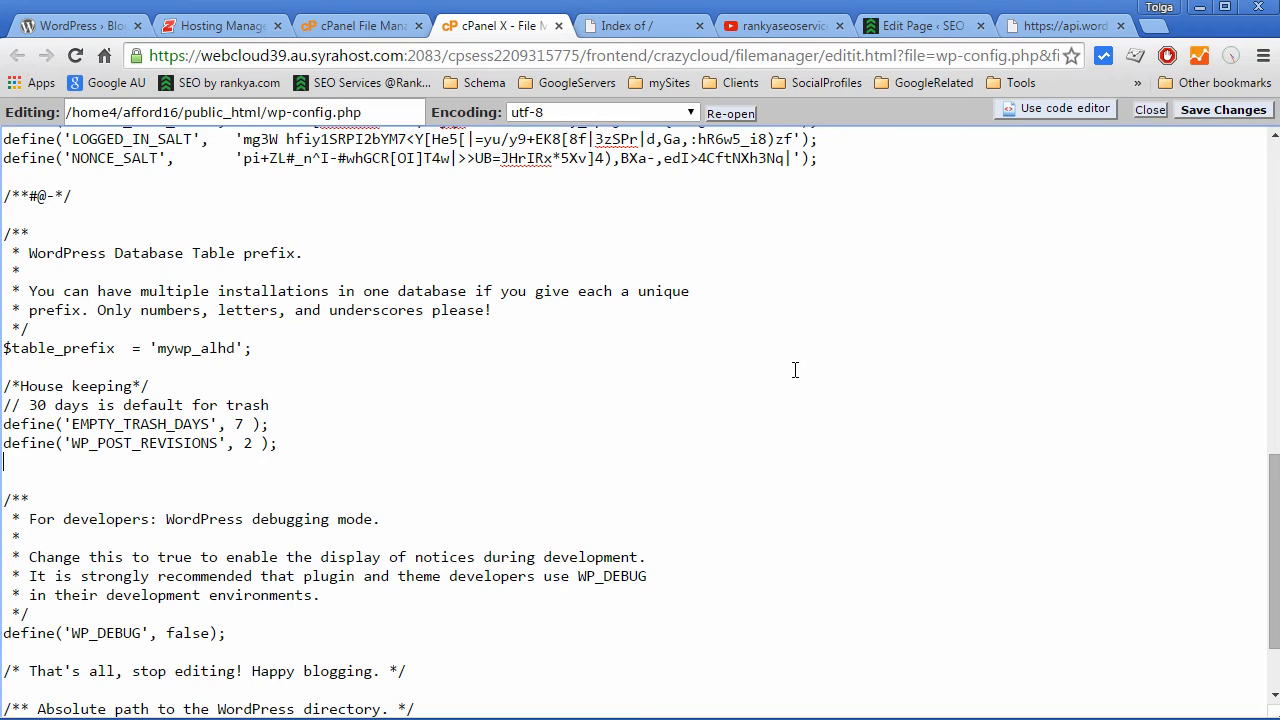
mouse_move(1184, 198)
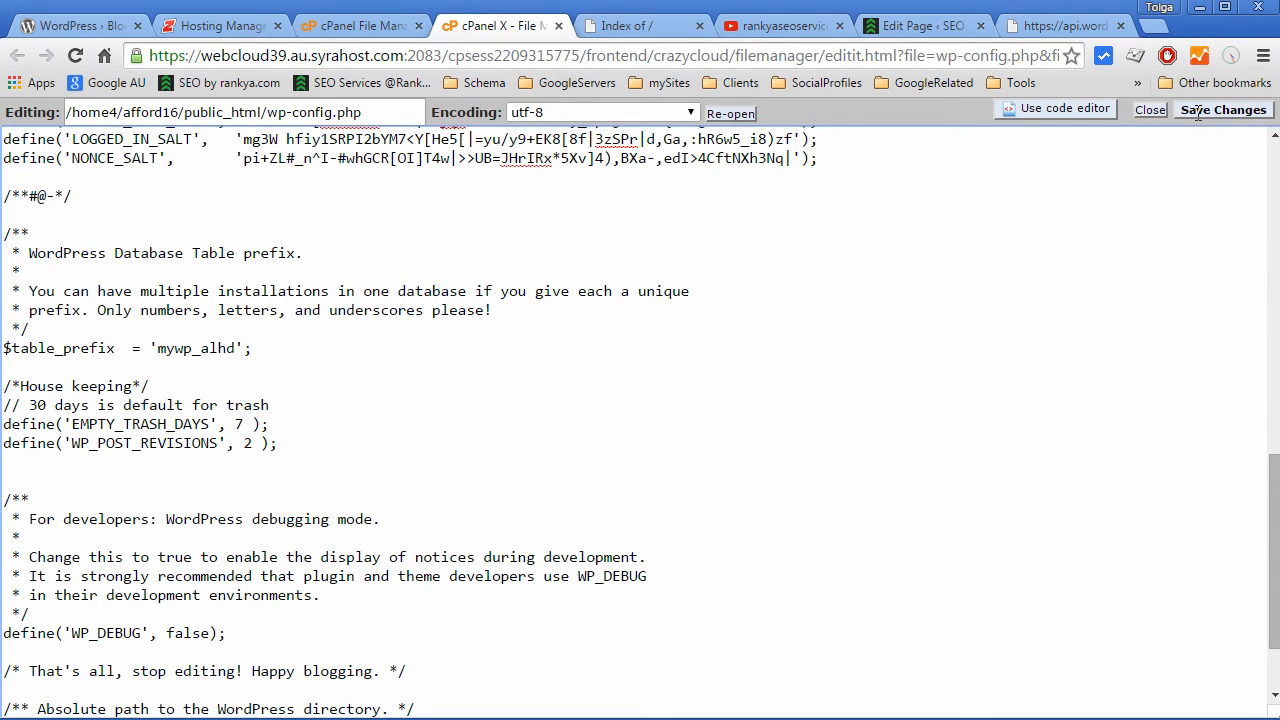
click(1220, 110)
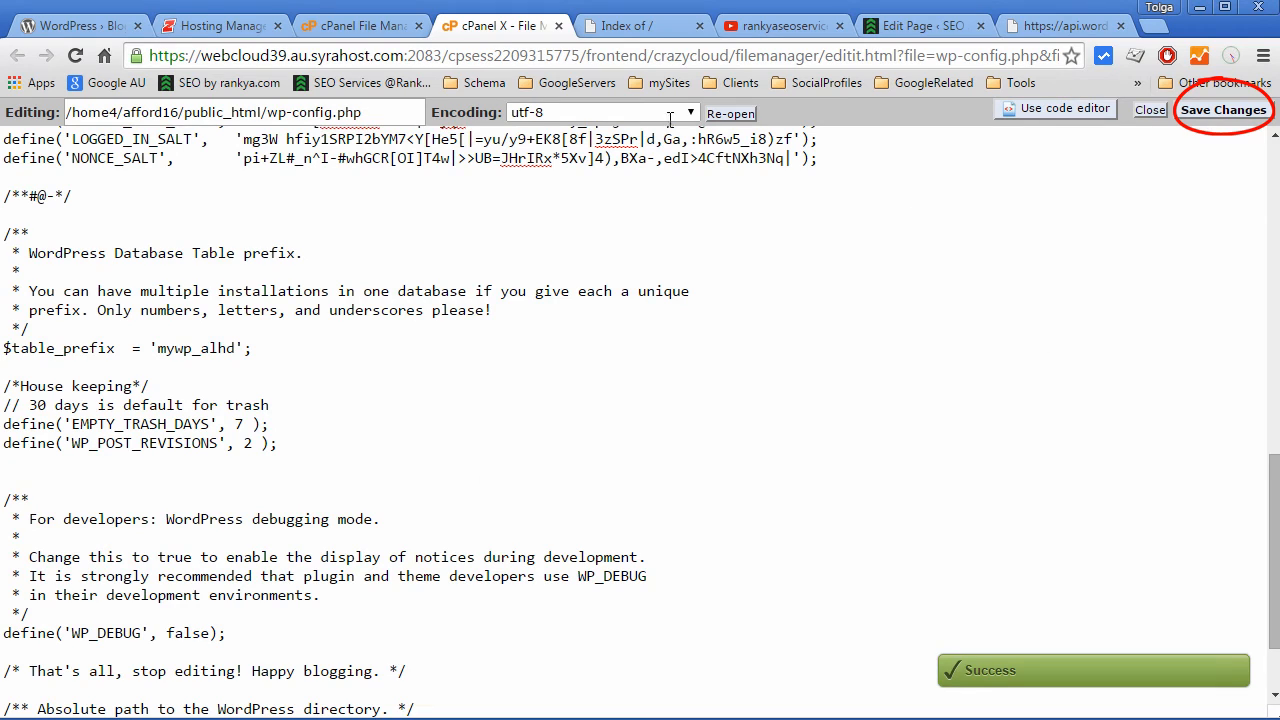
click(636, 24)
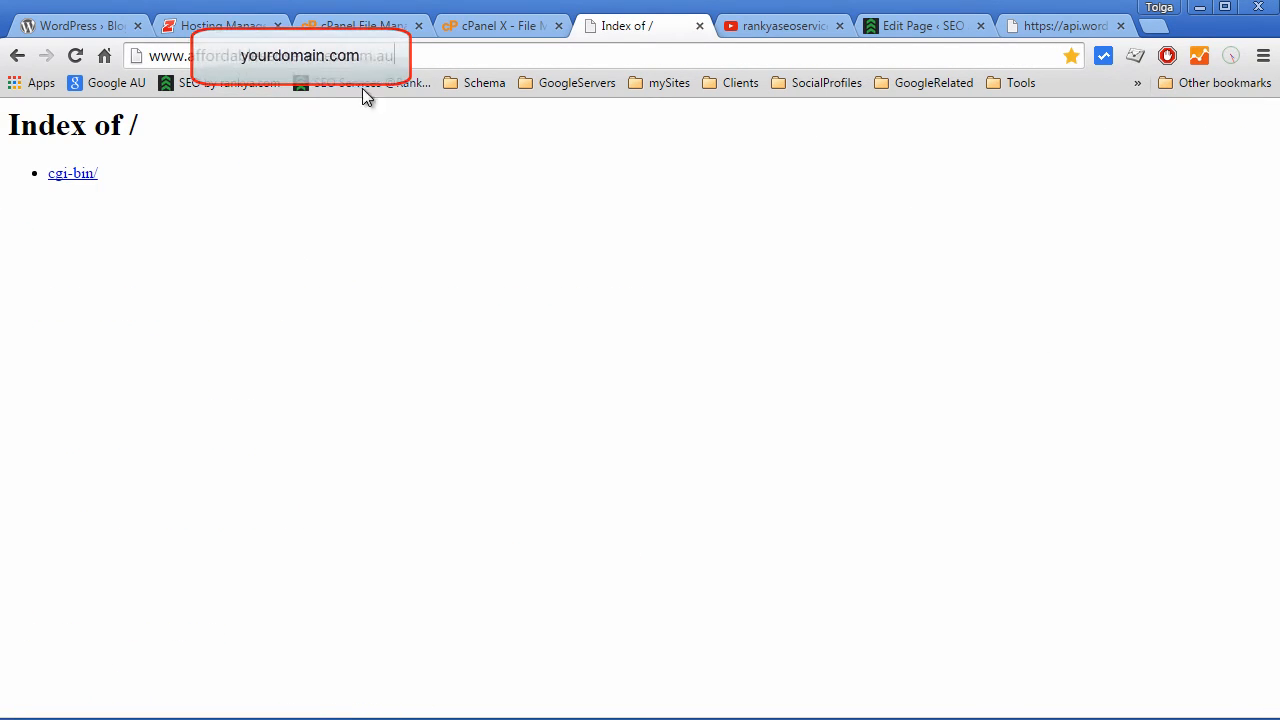
Reload the site to launch the installer and enter the site title 'Give Title for our site'
key(Return)
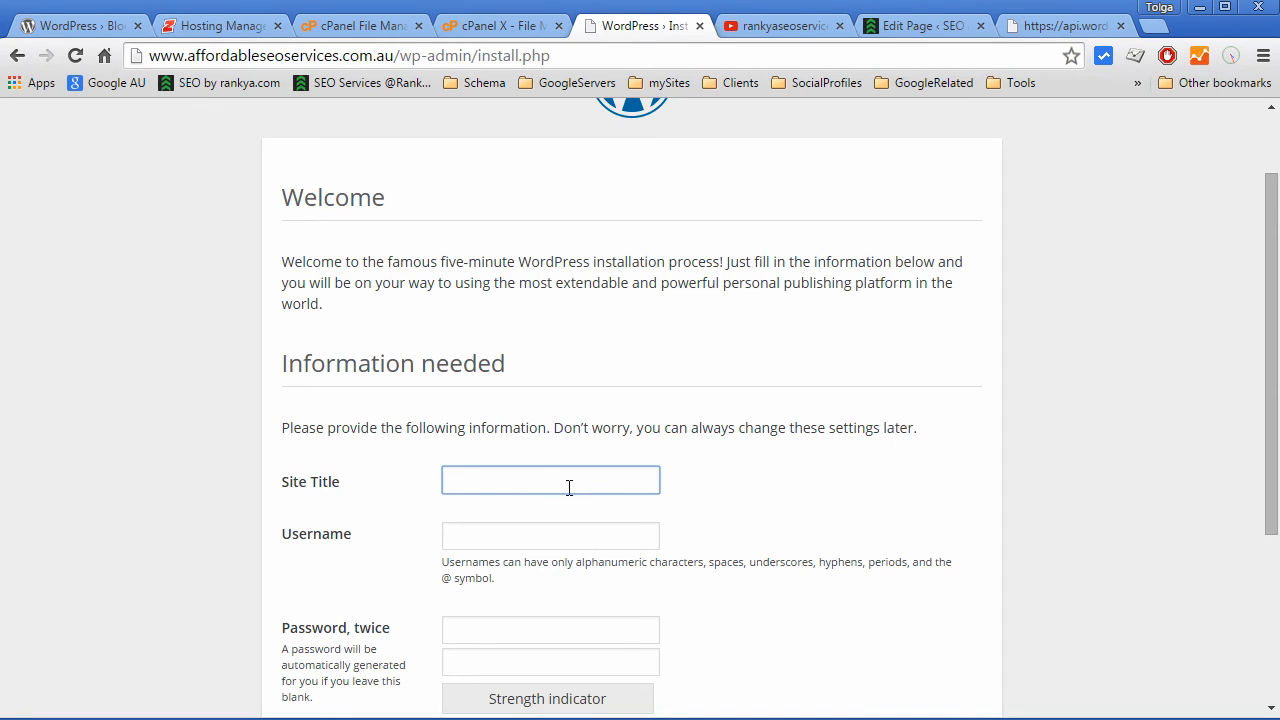
mouse_move(532, 476)
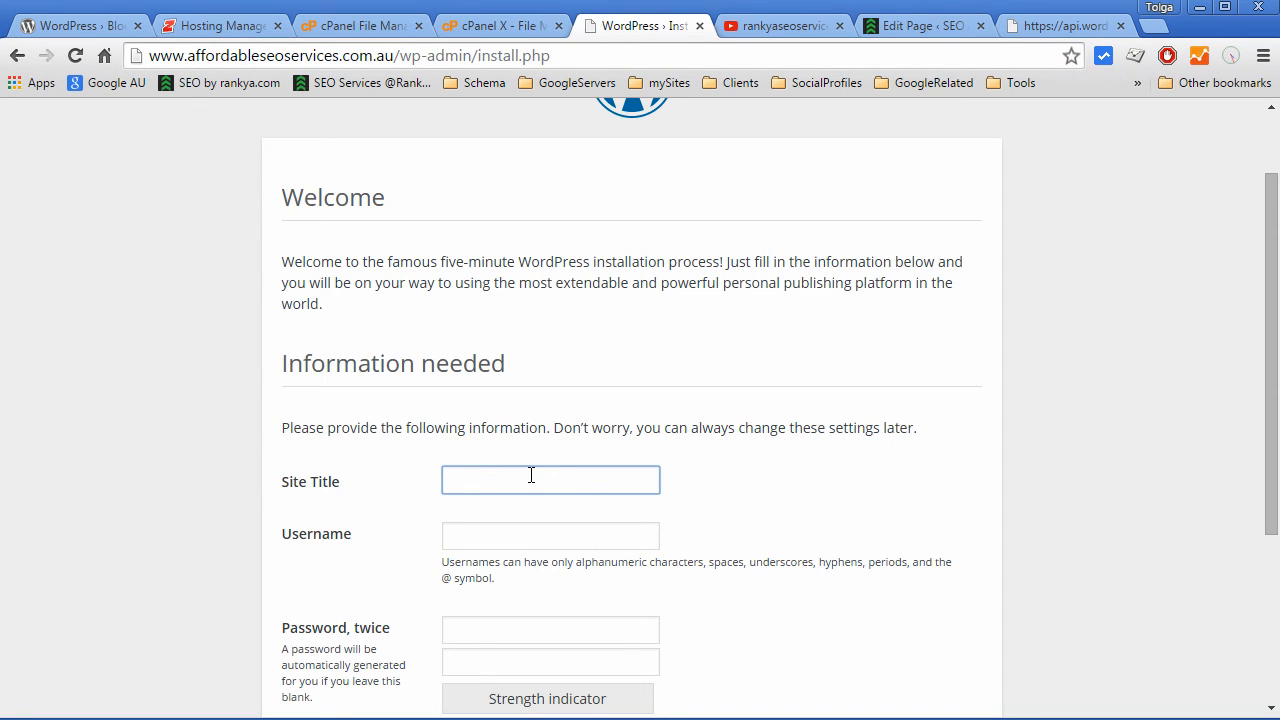
text(G)
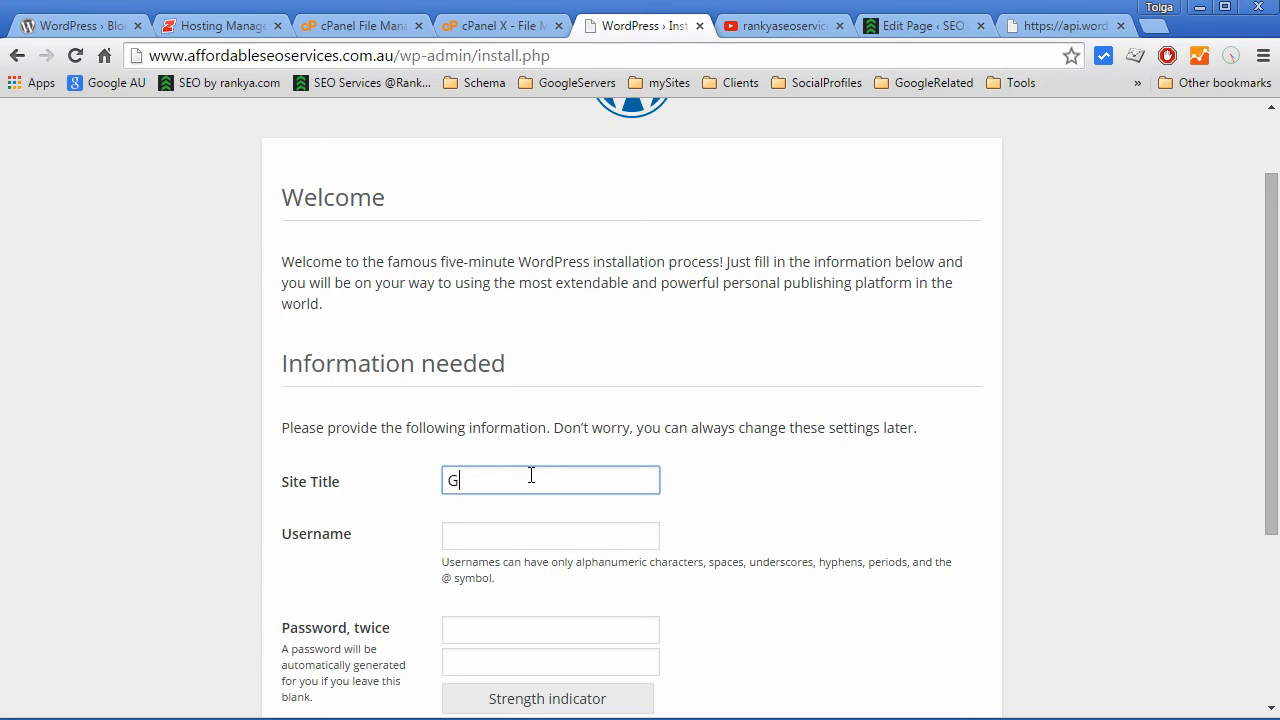
text(ive Title)
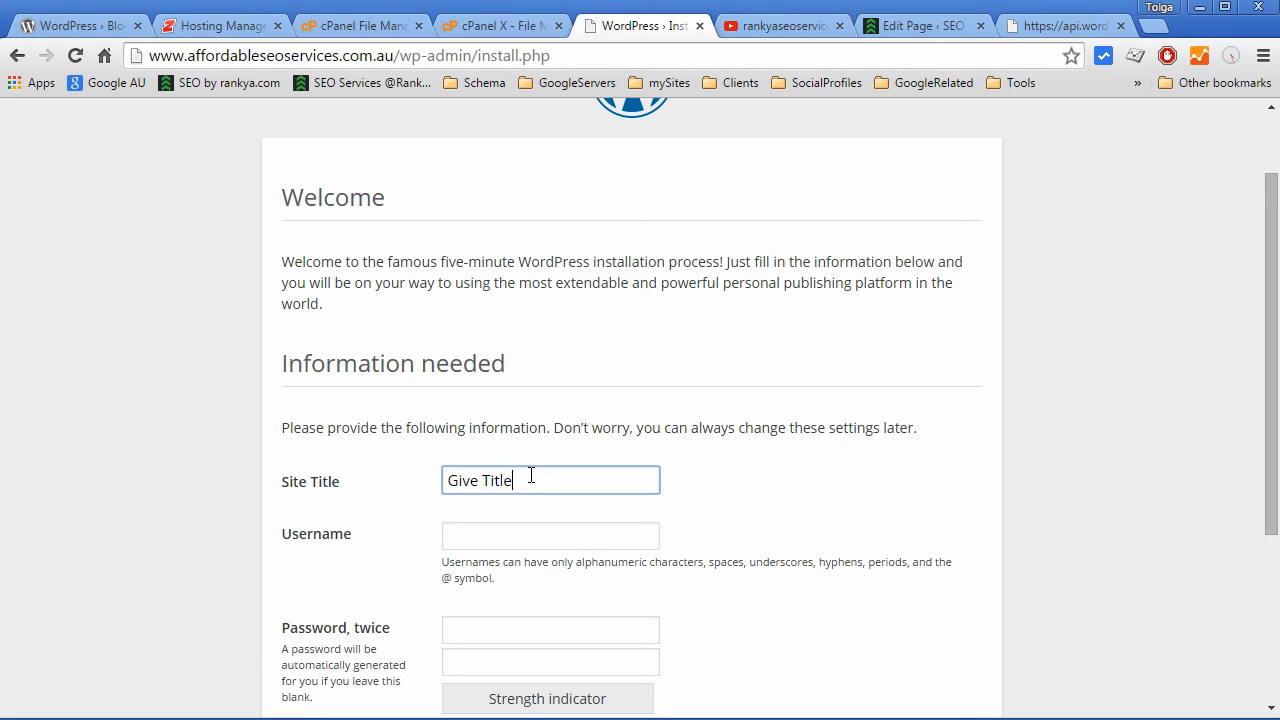
text(for ou)
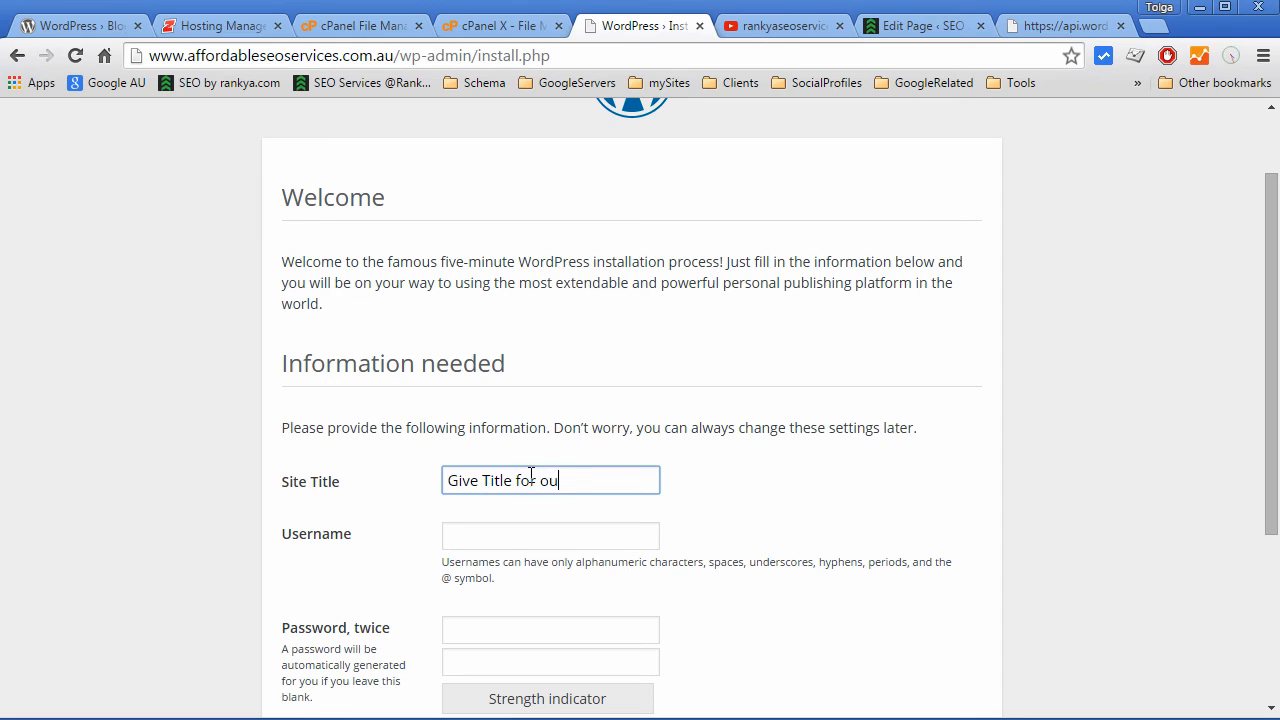
text(r site)
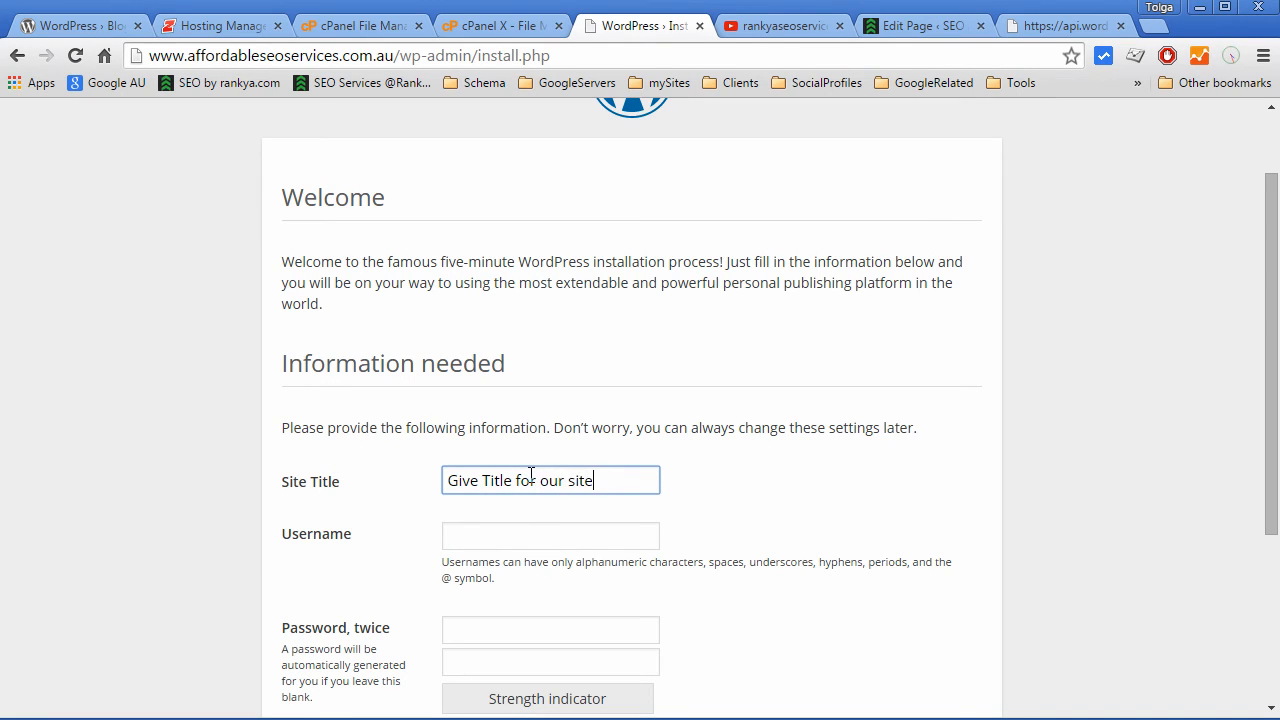
click(550, 536)
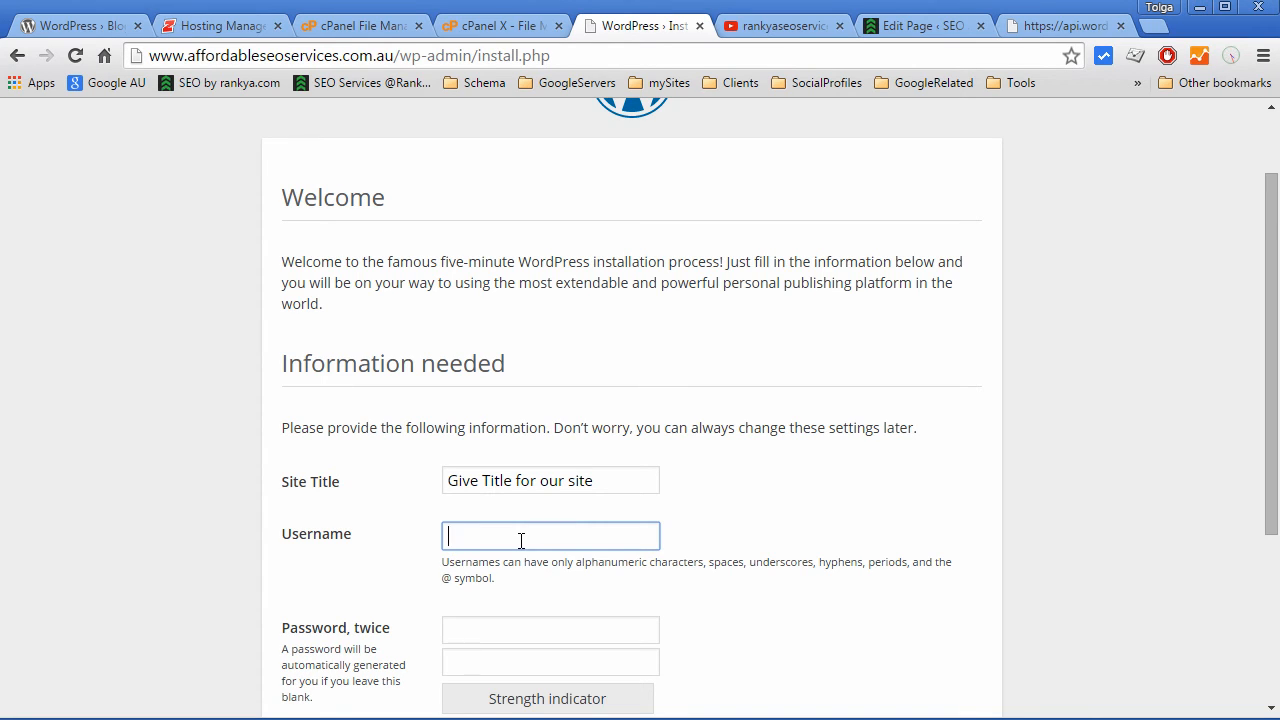
text(adm)
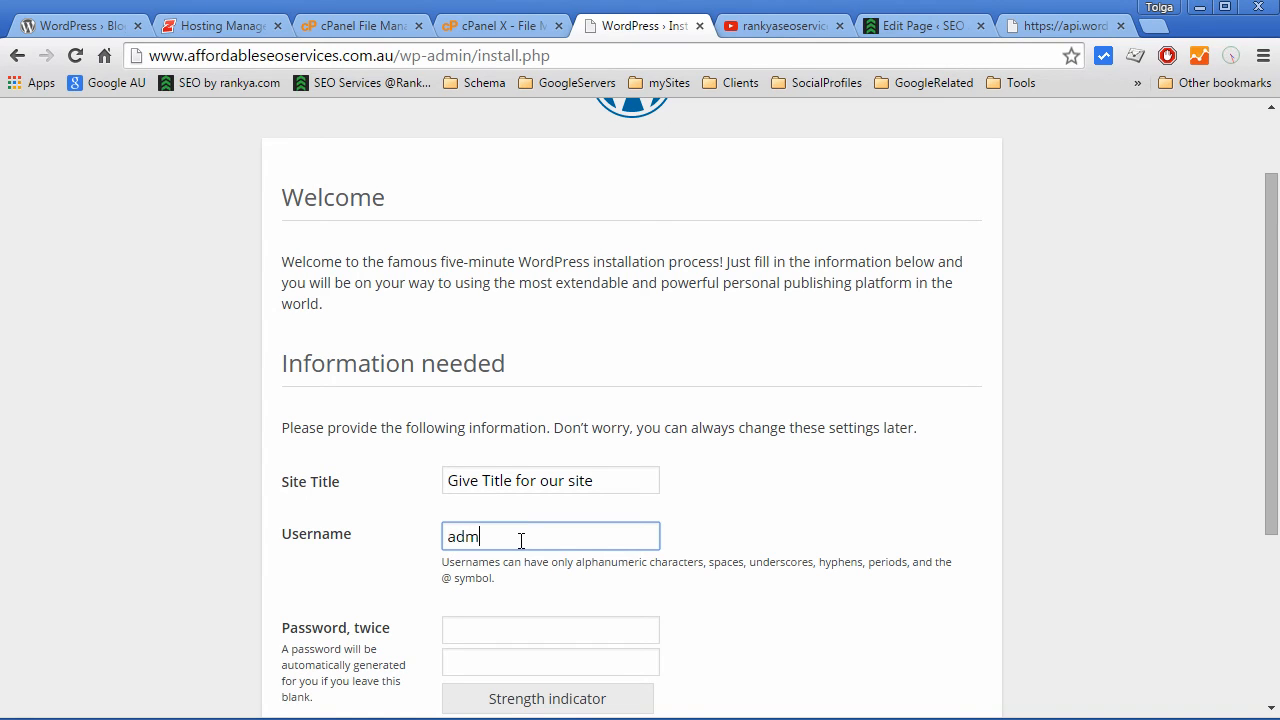
text(in)
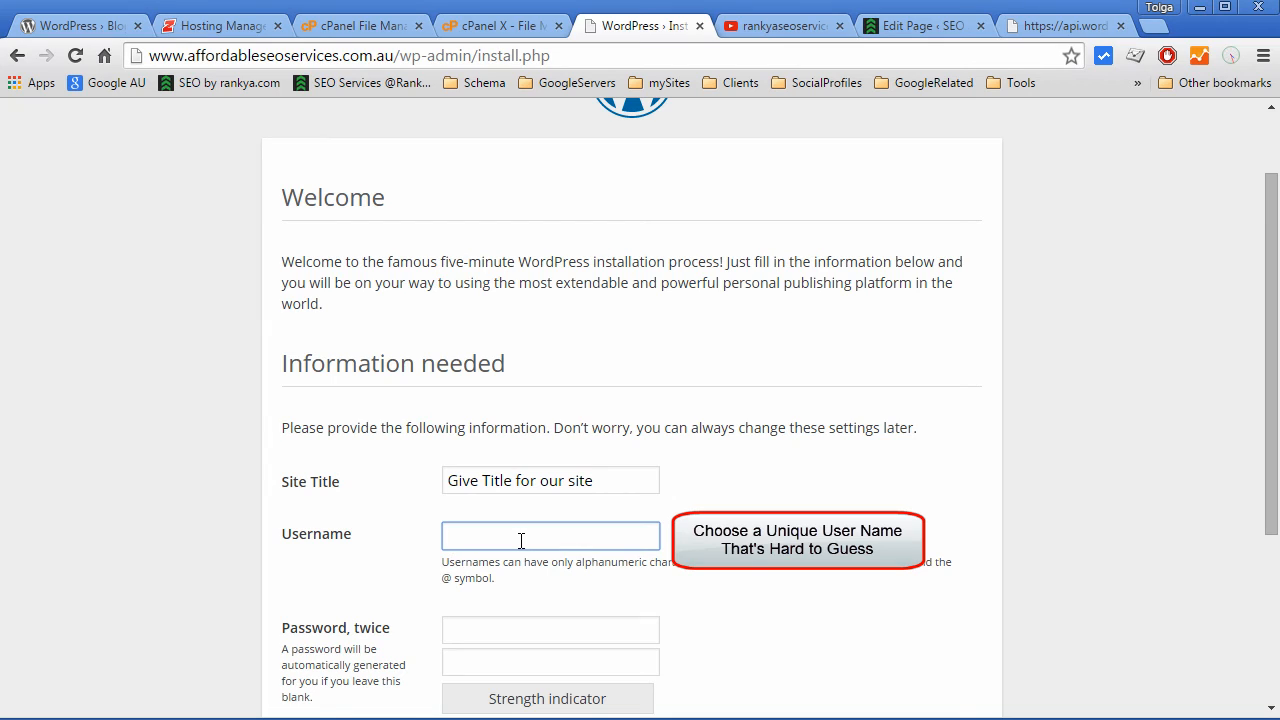
text(uniqueusername)
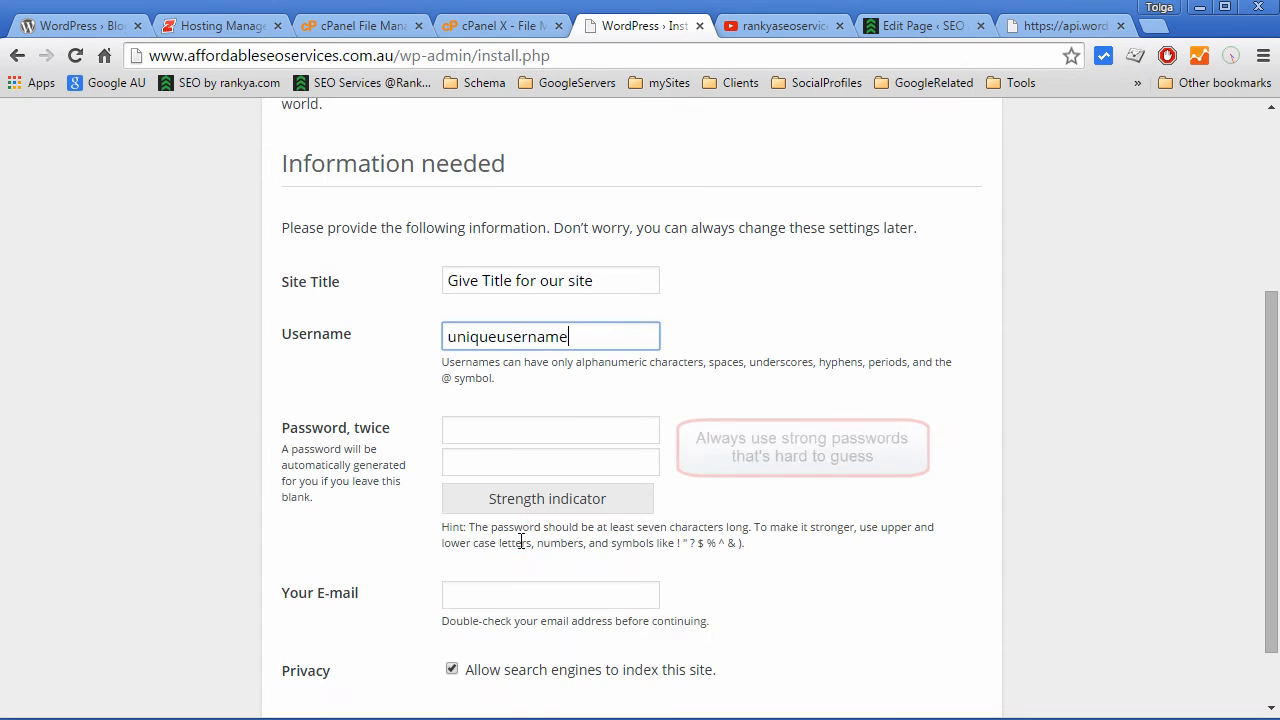
click(550, 428)
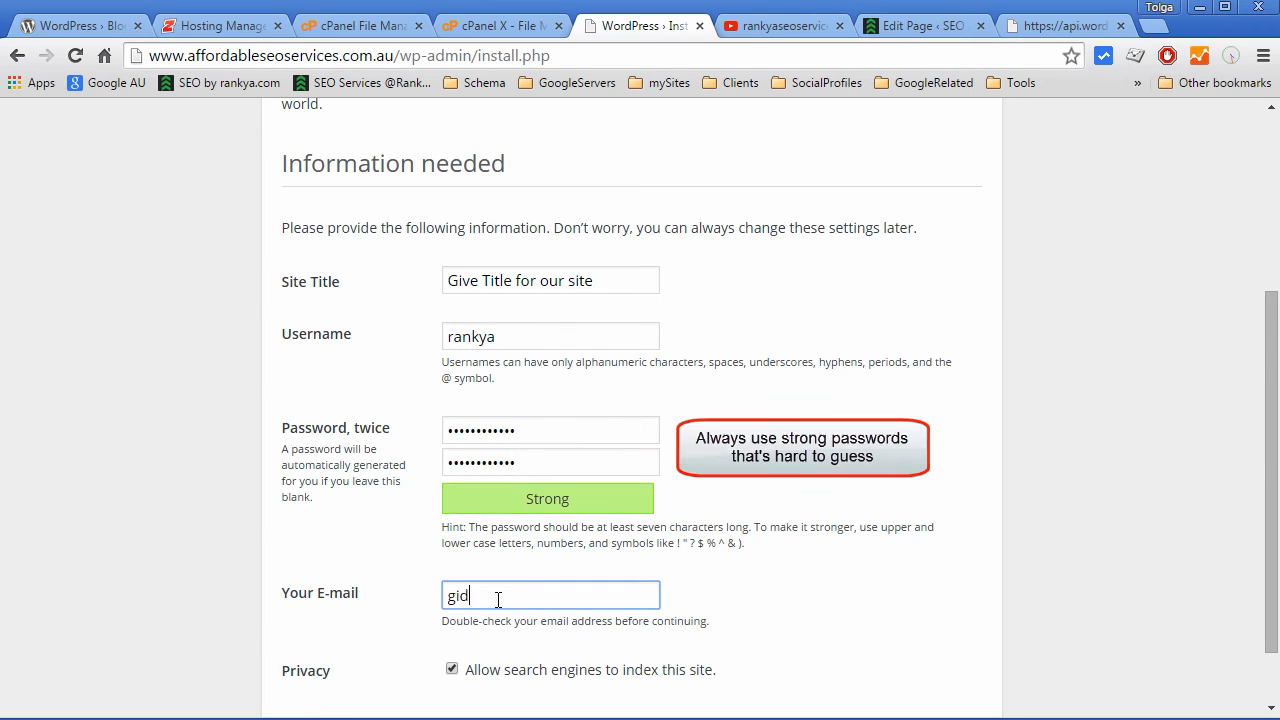
text(@rankya.co)
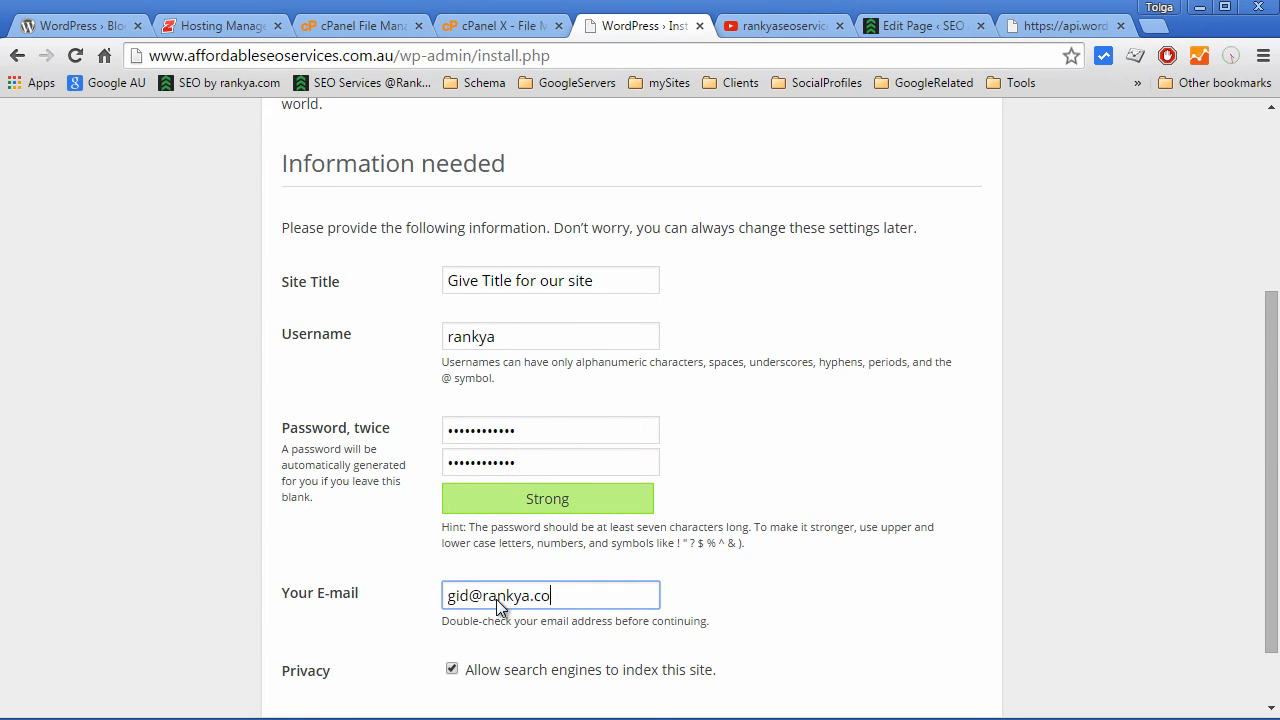
text(m.au)
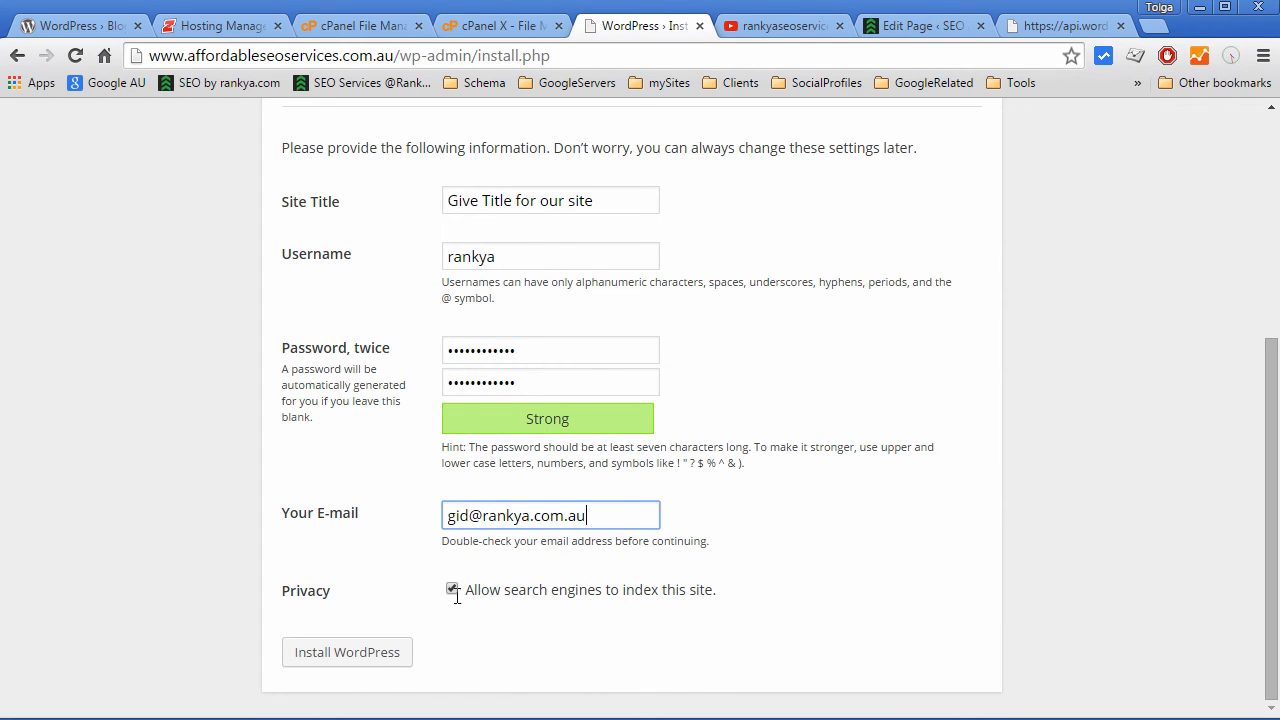
Leave search engine indexing turned off and start the WordPress installation
click(452, 588)
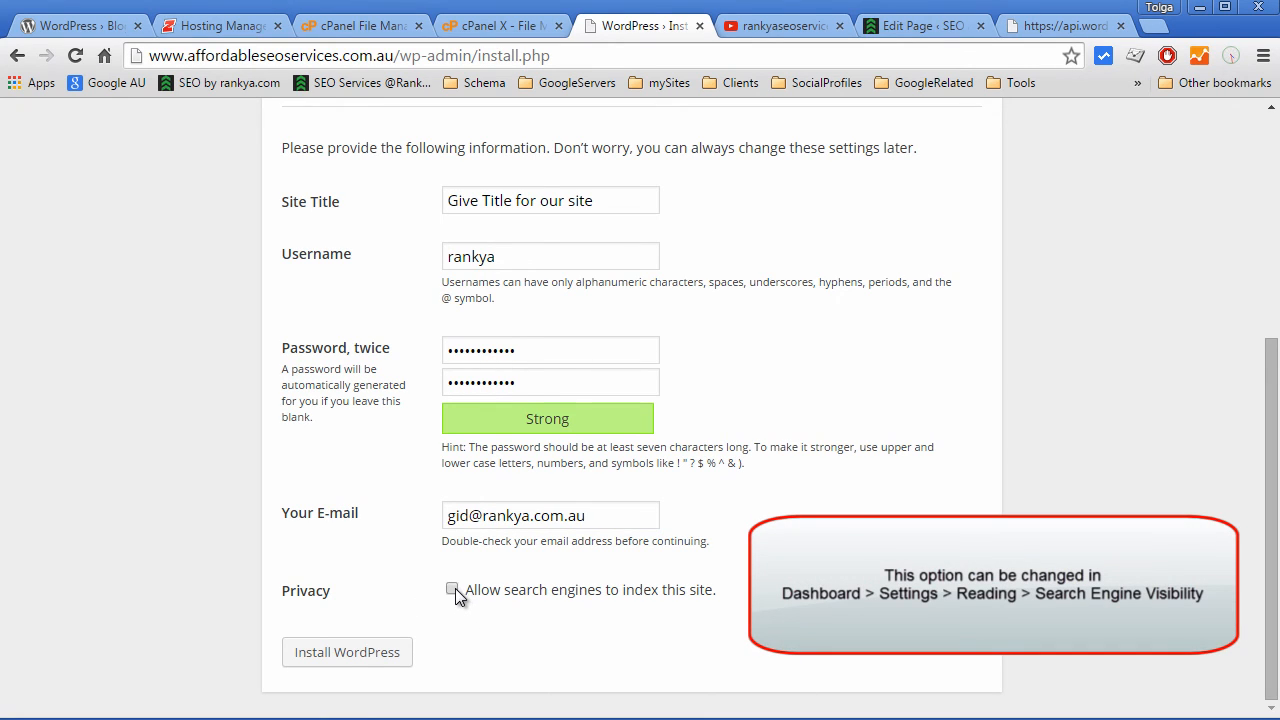
click(452, 588)
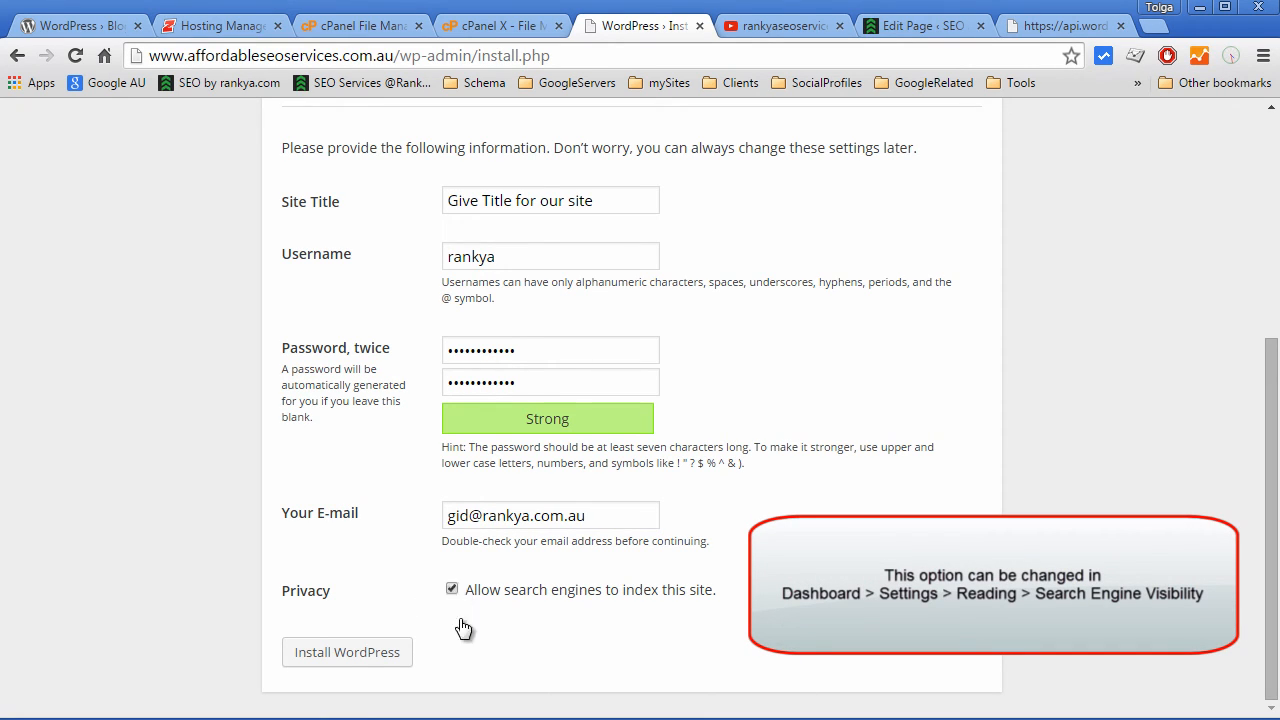
click(452, 588)
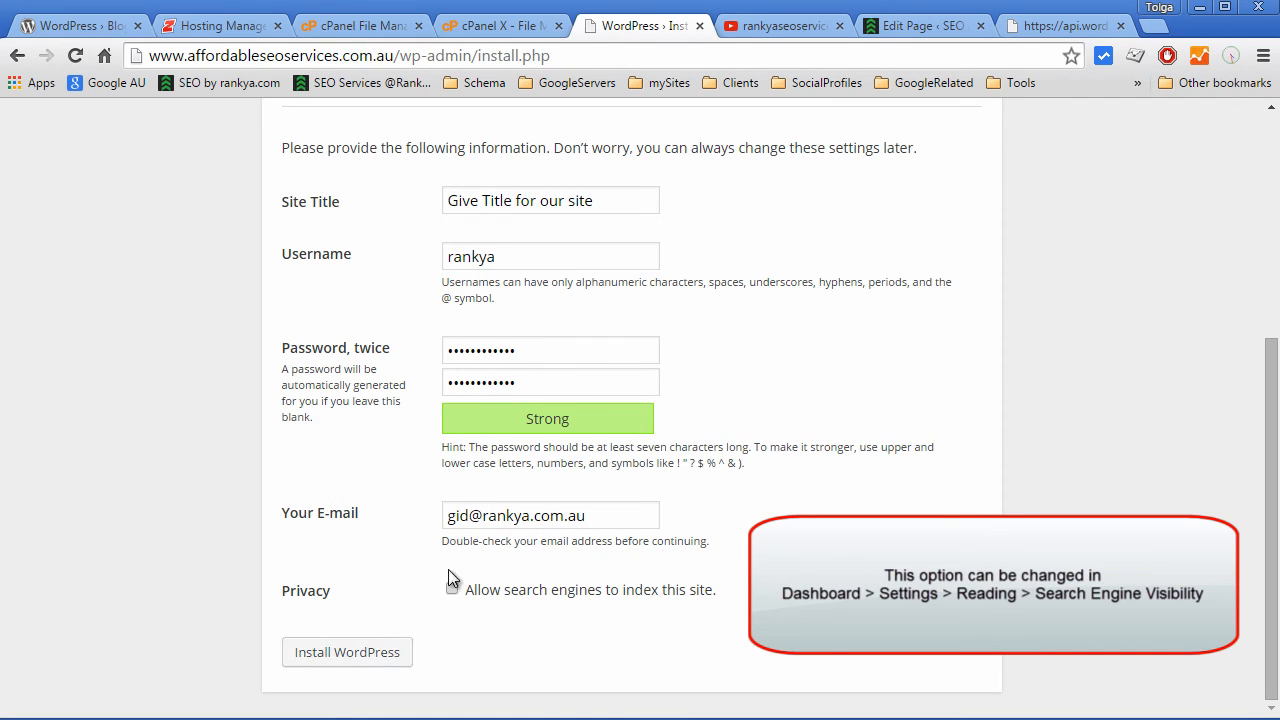
click(348, 652)
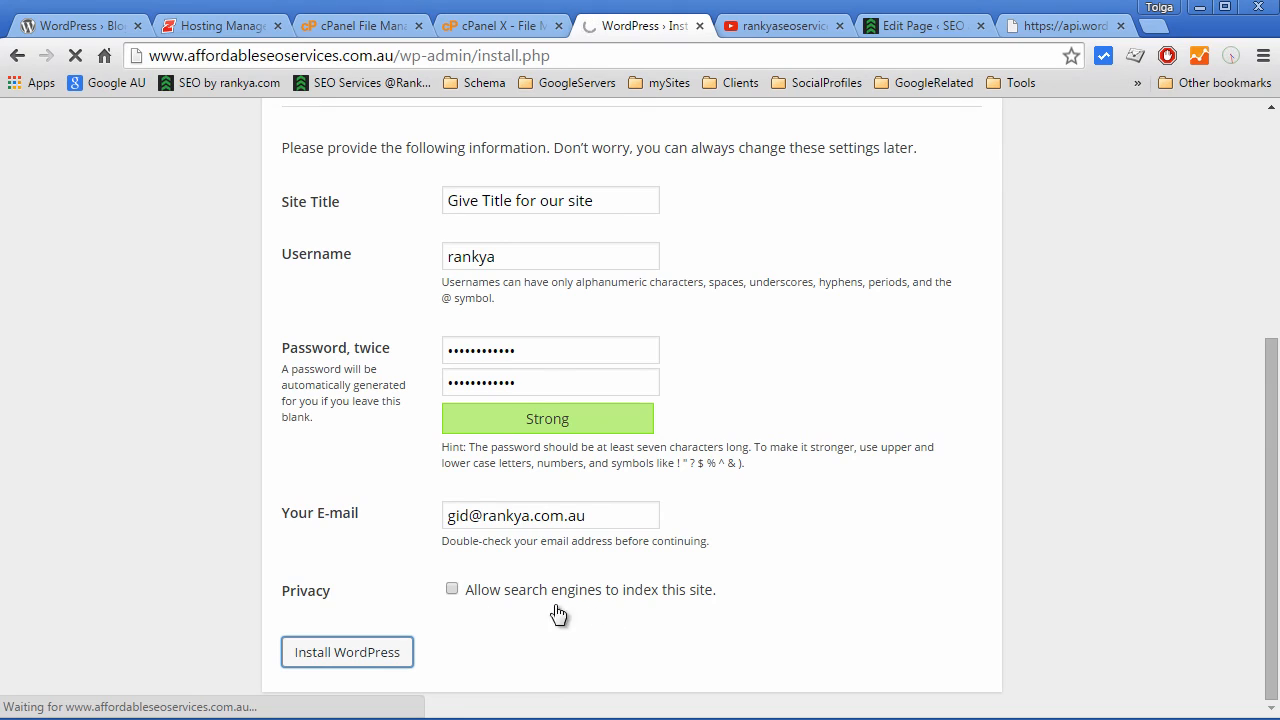
mouse_move(710, 588)
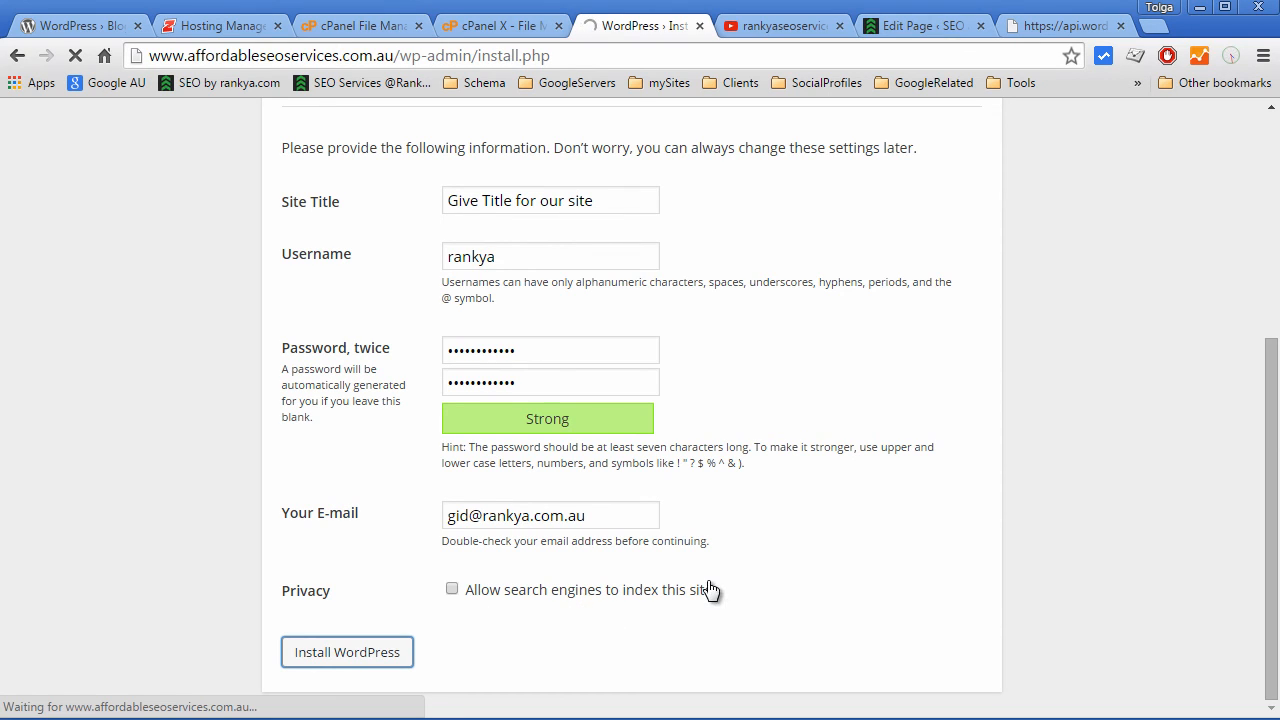
mouse_move(678, 592)
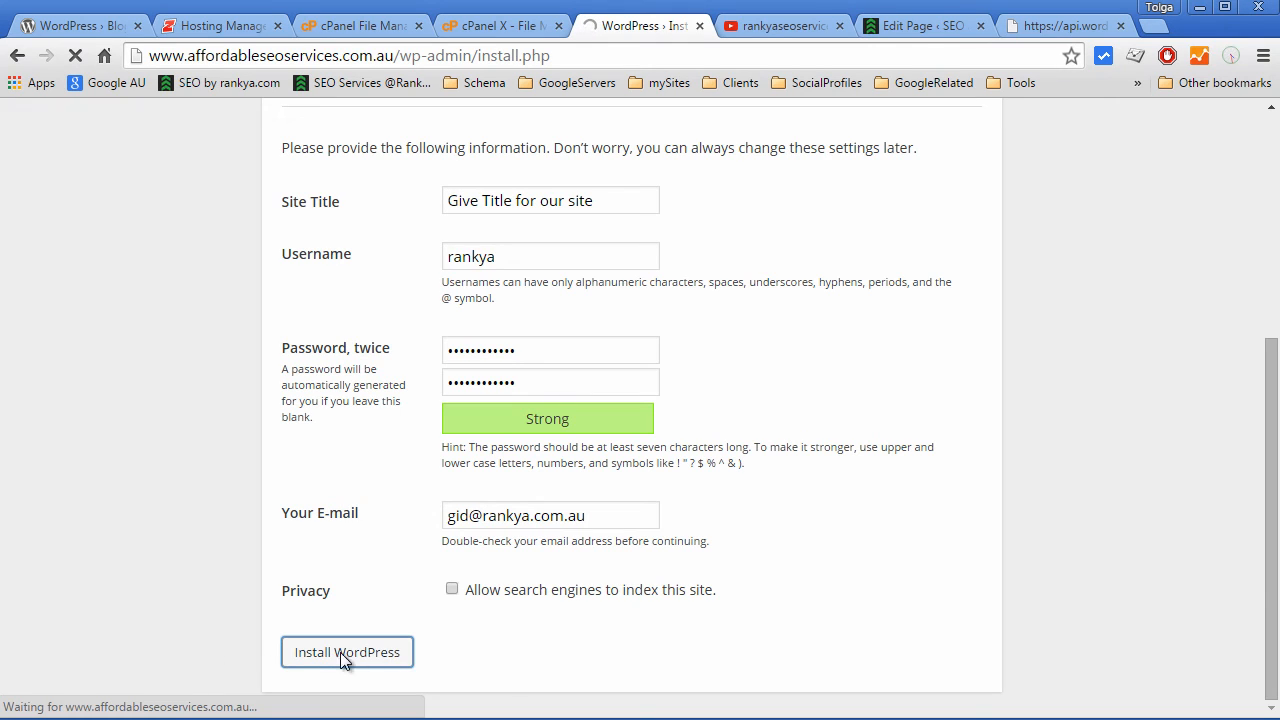
mouse_move(790, 556)
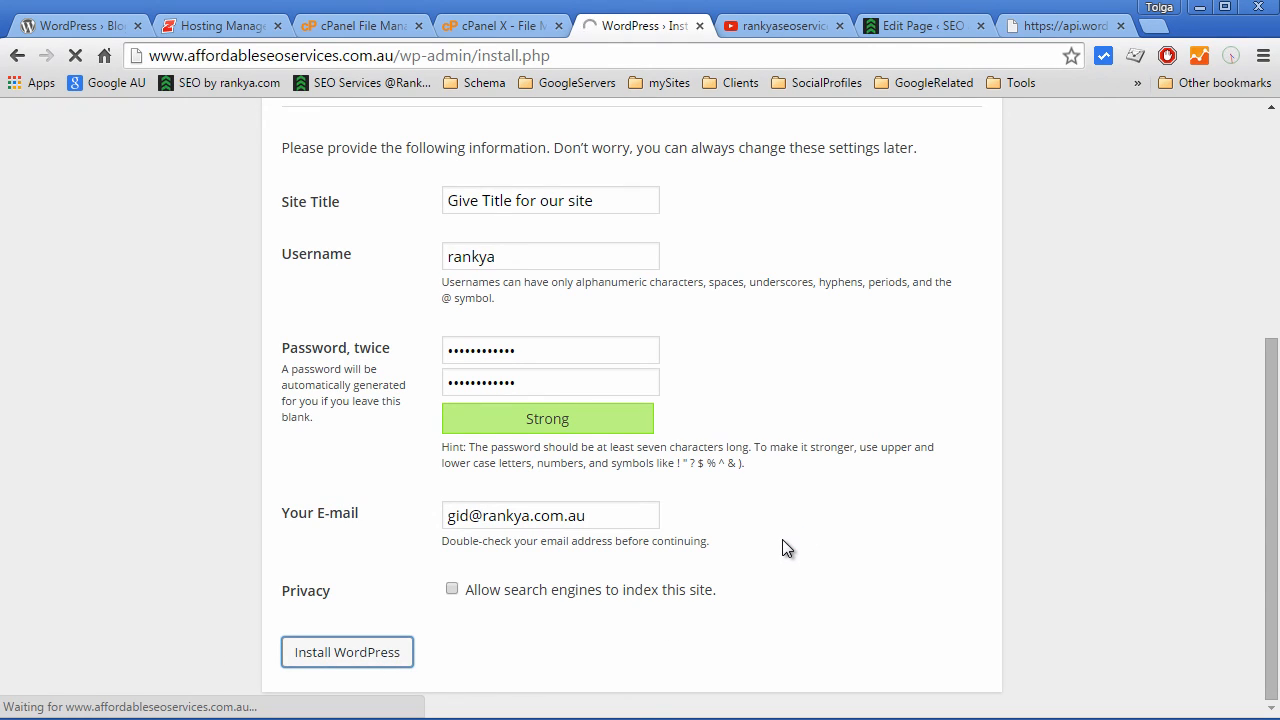
Submit the installer form, decline saving the password, and proceed from the Success page to the login screen
click(348, 652)
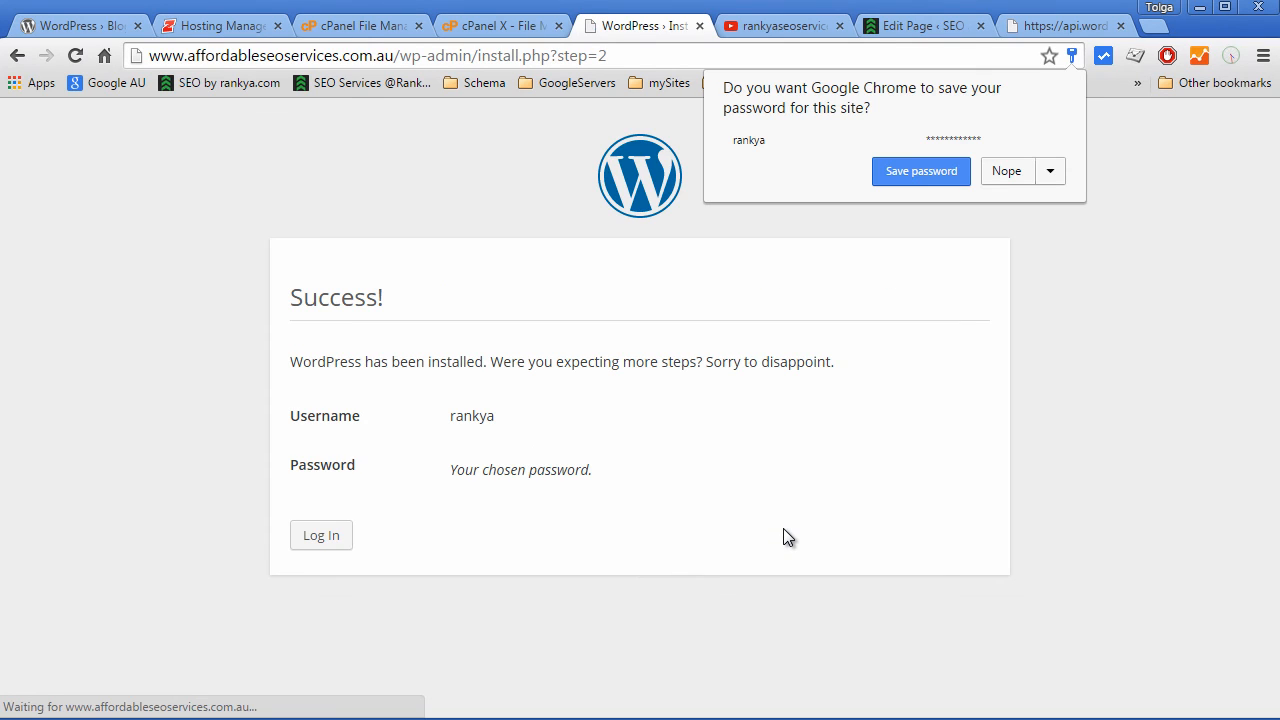
mouse_move(792, 524)
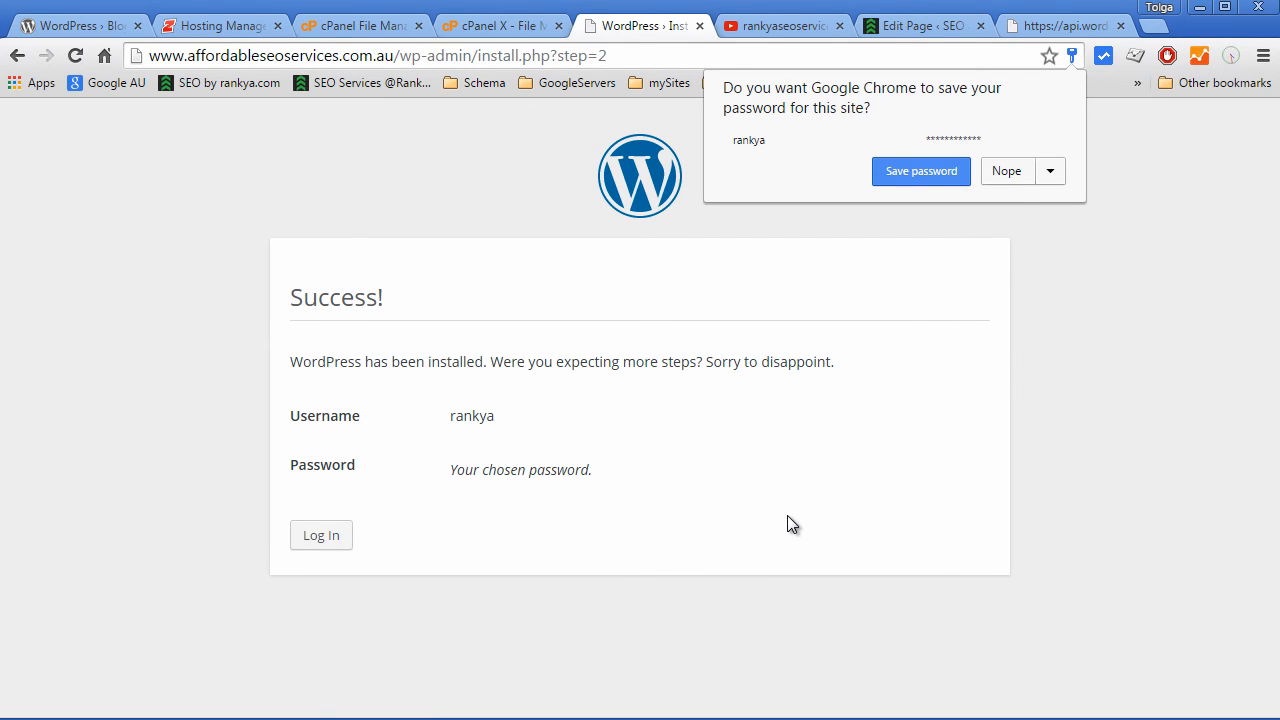
mouse_move(1010, 184)
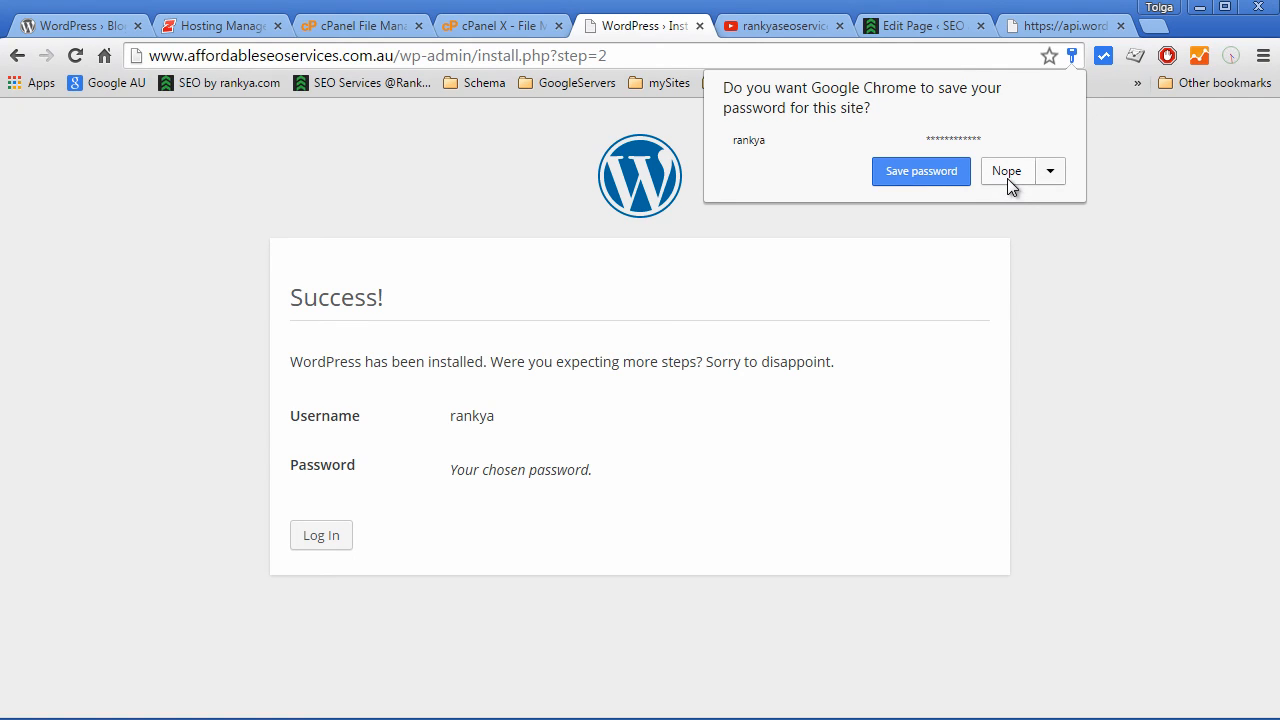
click(1006, 172)
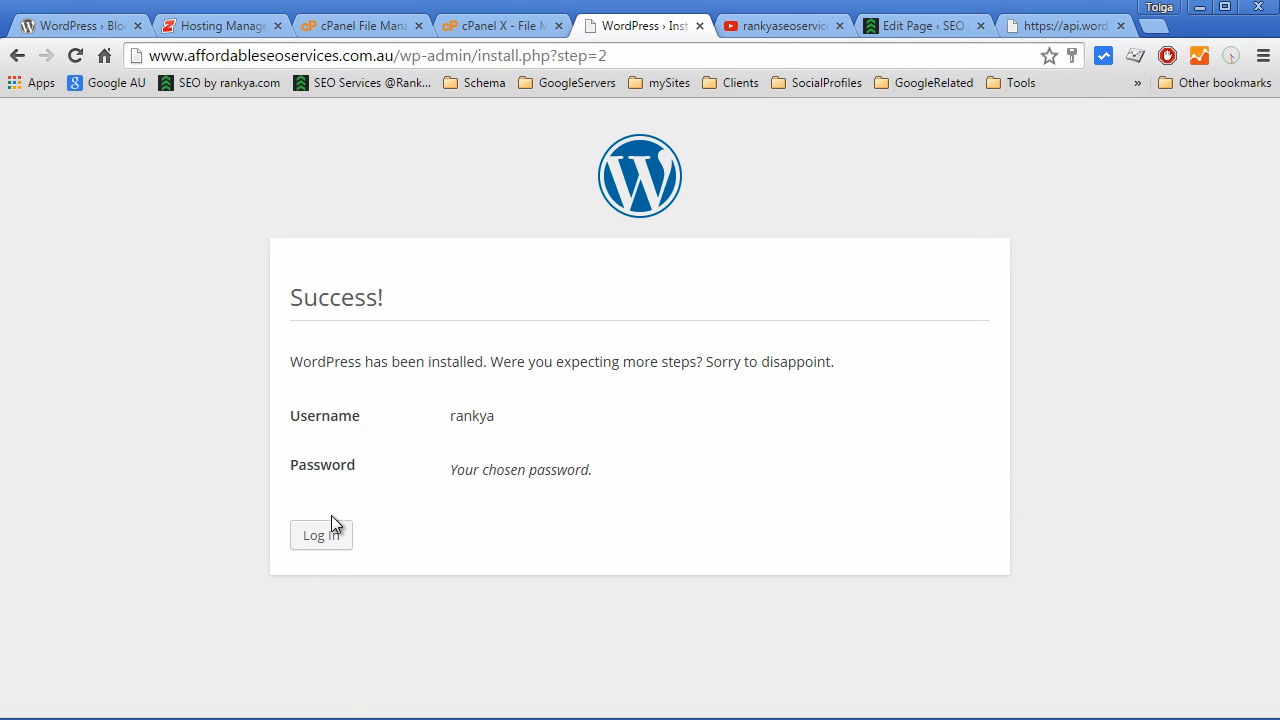
click(320, 536)
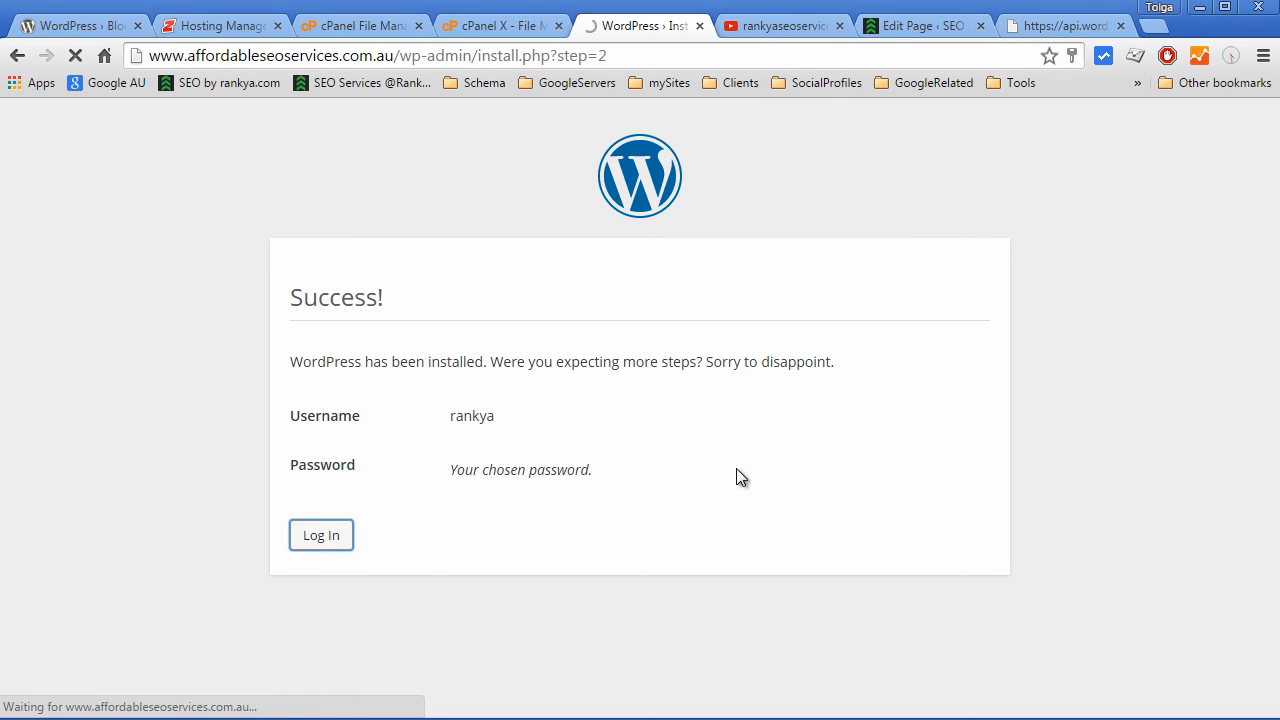
mouse_move(724, 364)
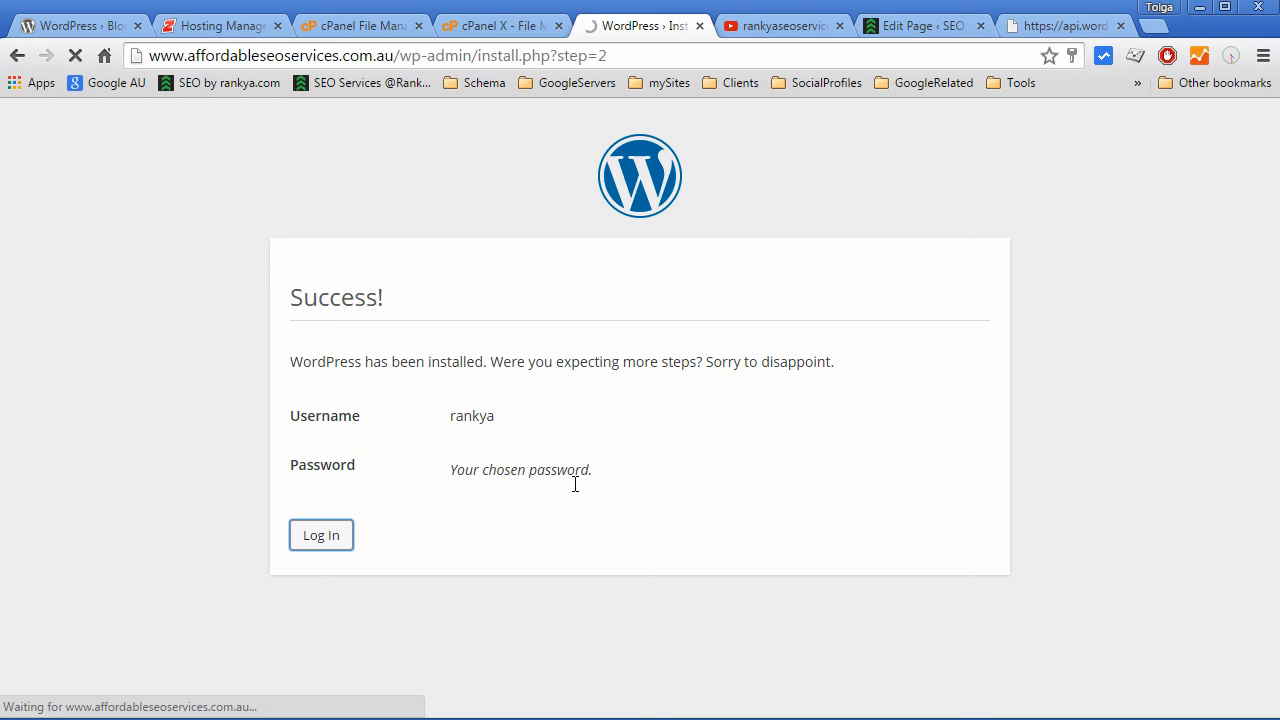
Log into the new site as 'rankya' with Remember Me, declining the browser's password save
click(320, 536)
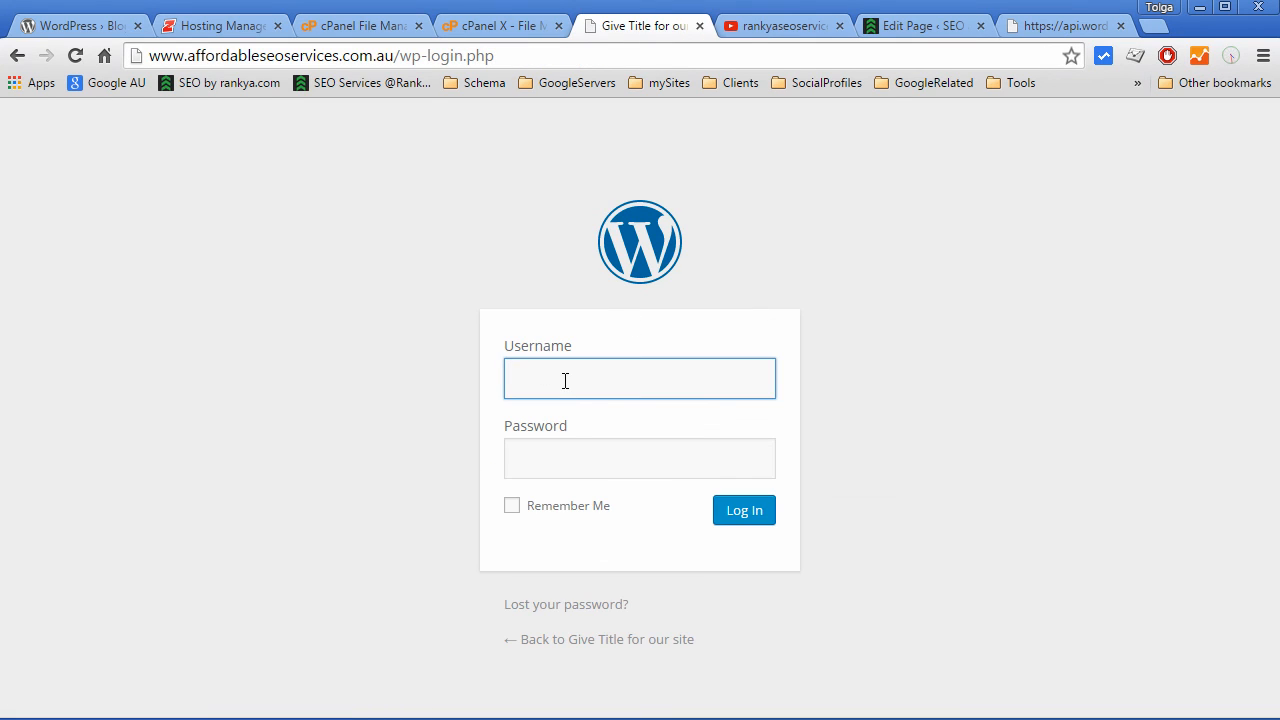
text(rankya)
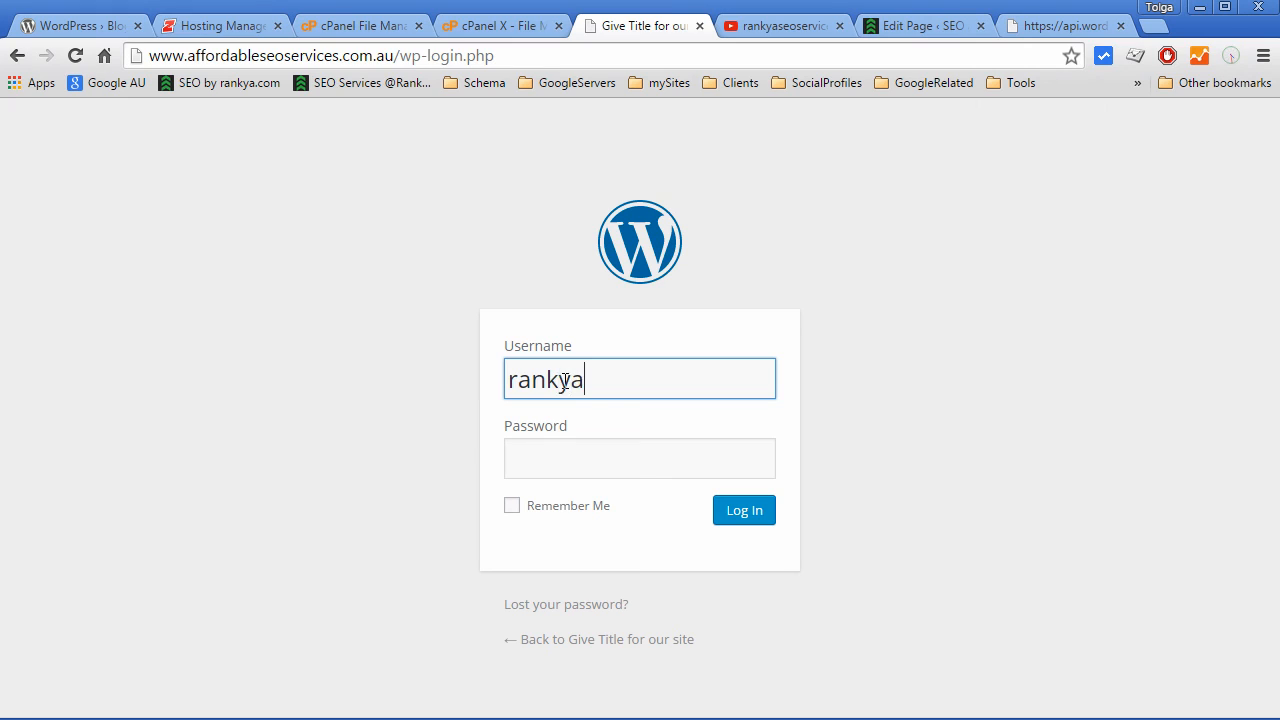
click(640, 458)
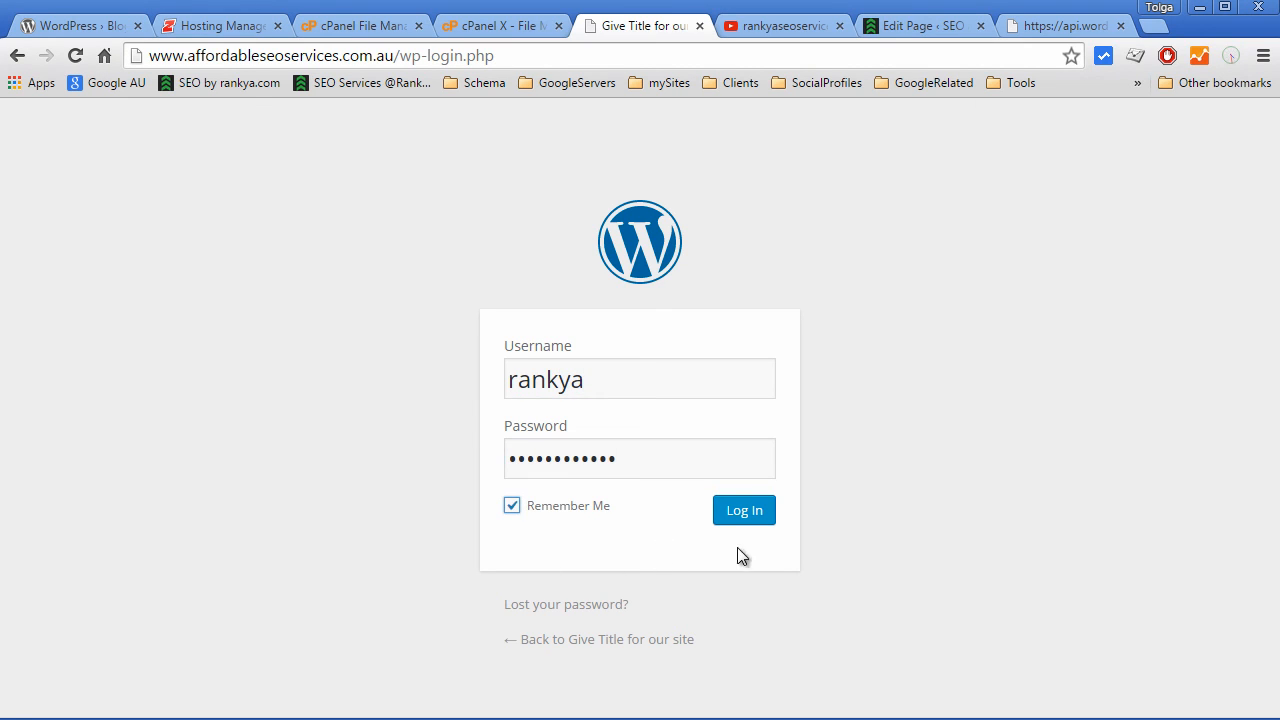
click(744, 510)
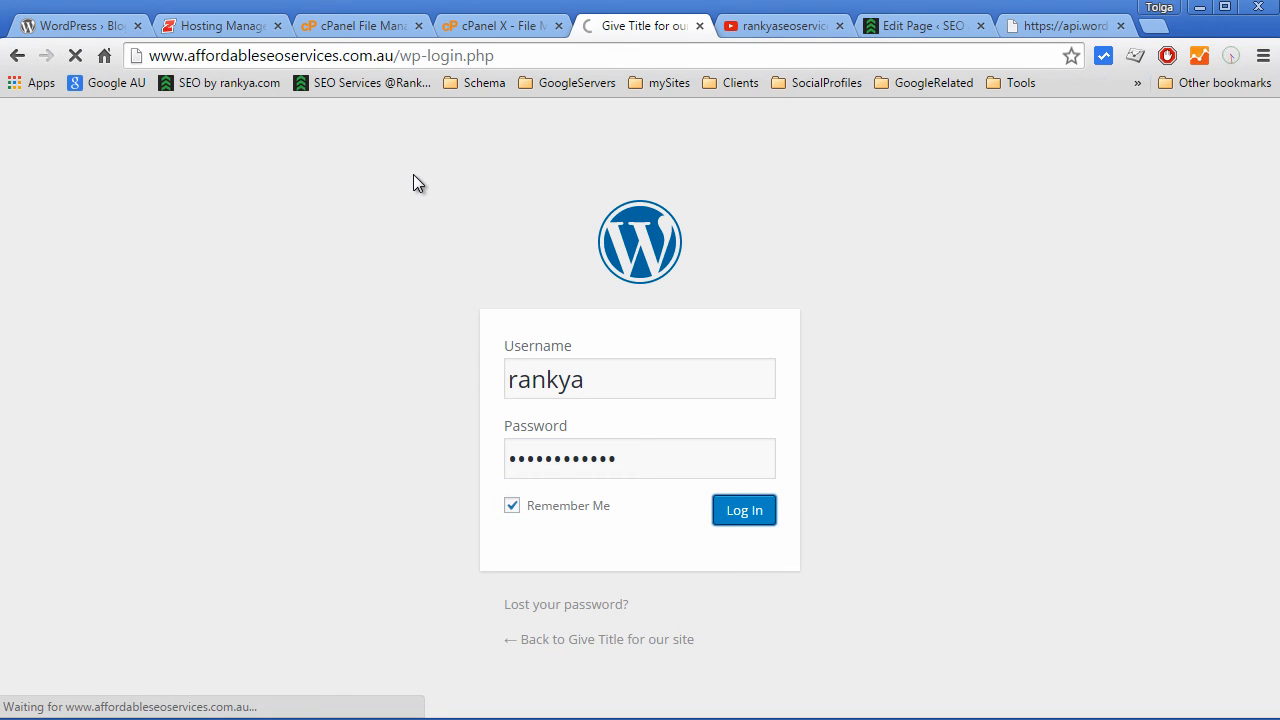
click(744, 510)
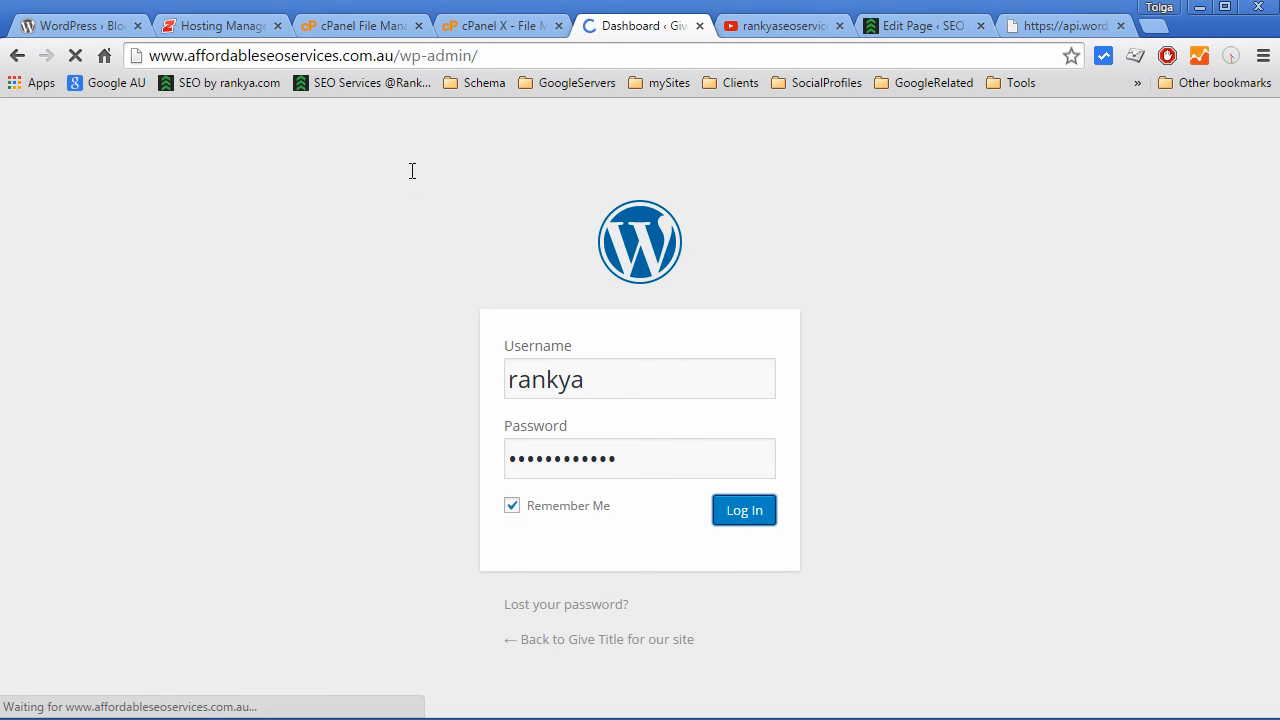
click(744, 510)
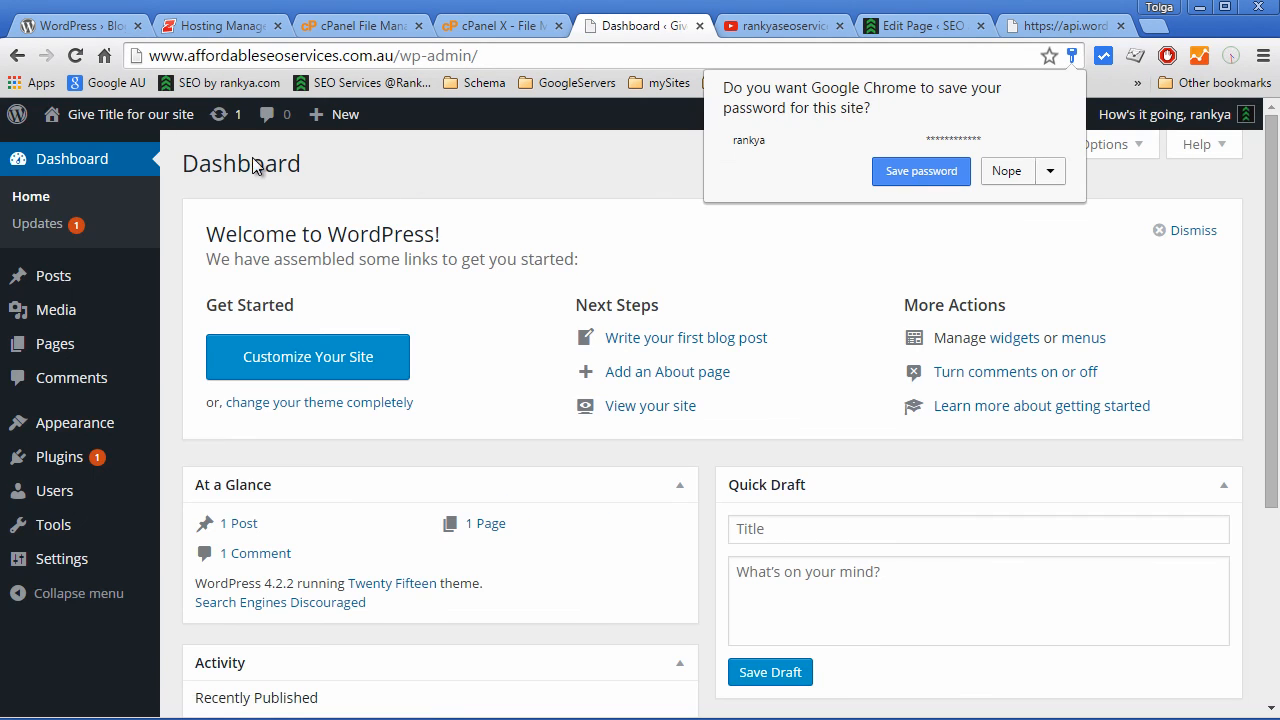
click(1006, 172)
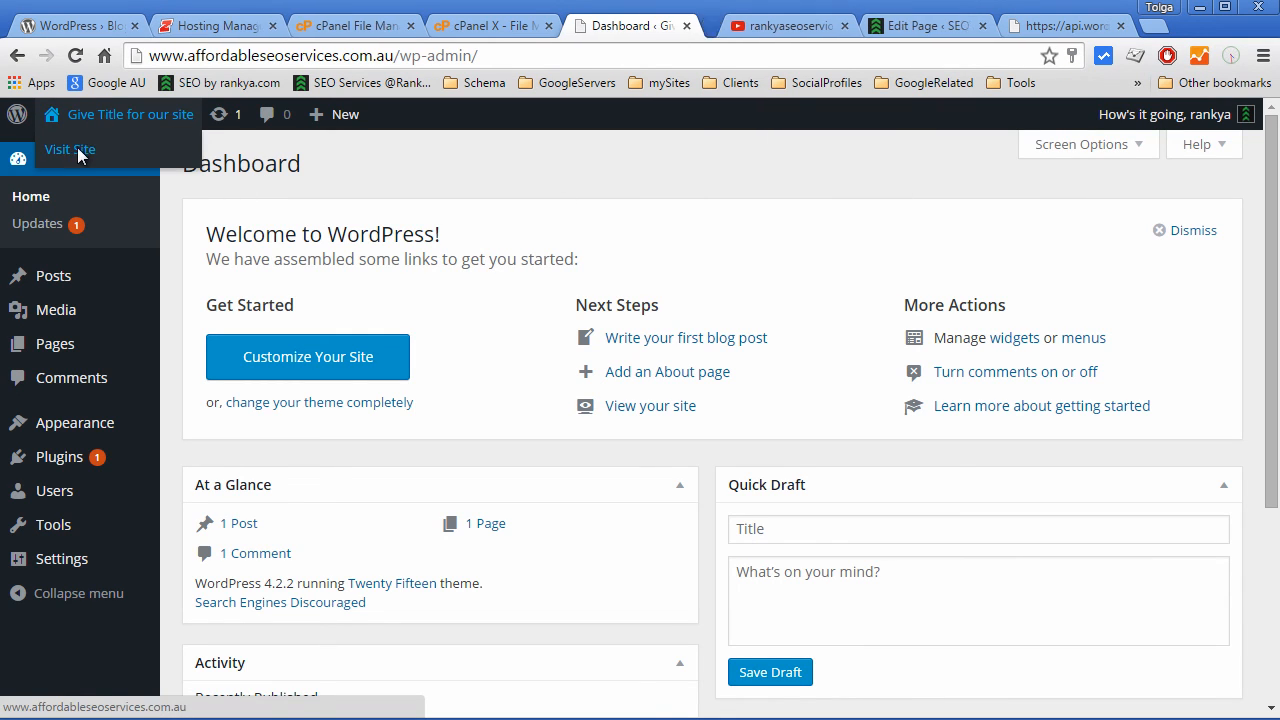
View the site's Hello world front end, then return to the dashboard
click(68, 148)
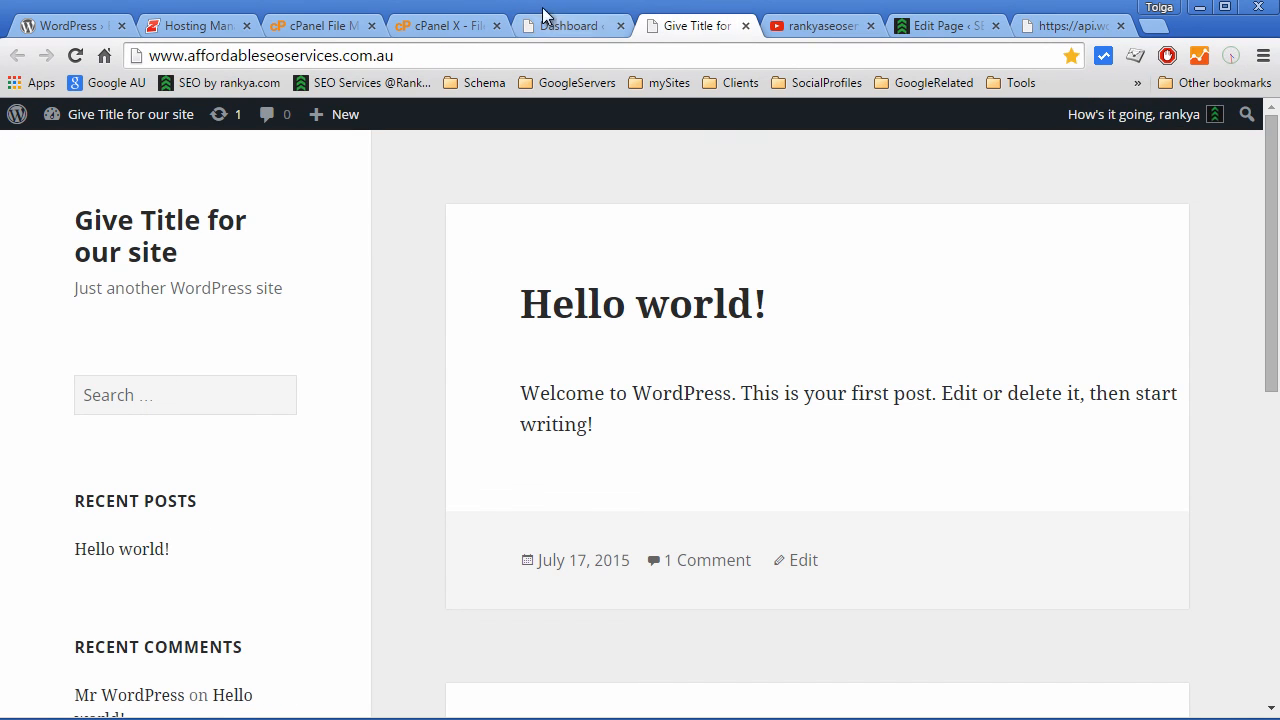
mouse_move(570, 24)
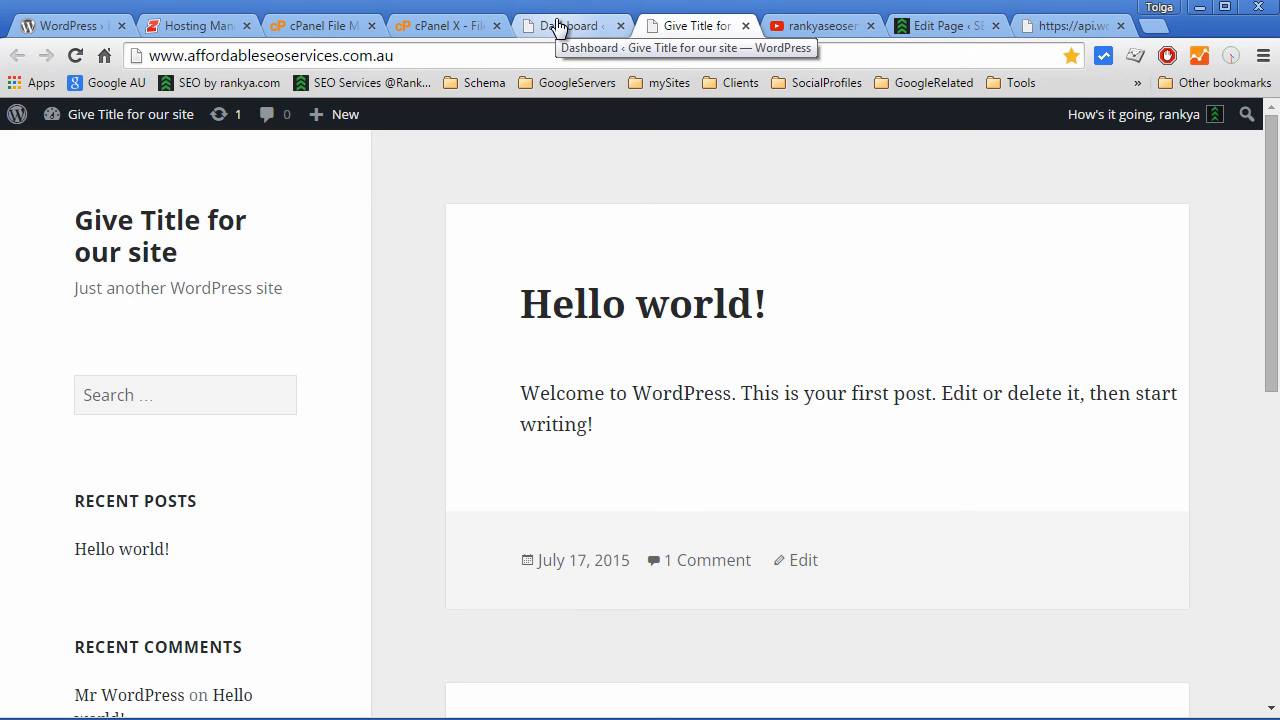
click(566, 24)
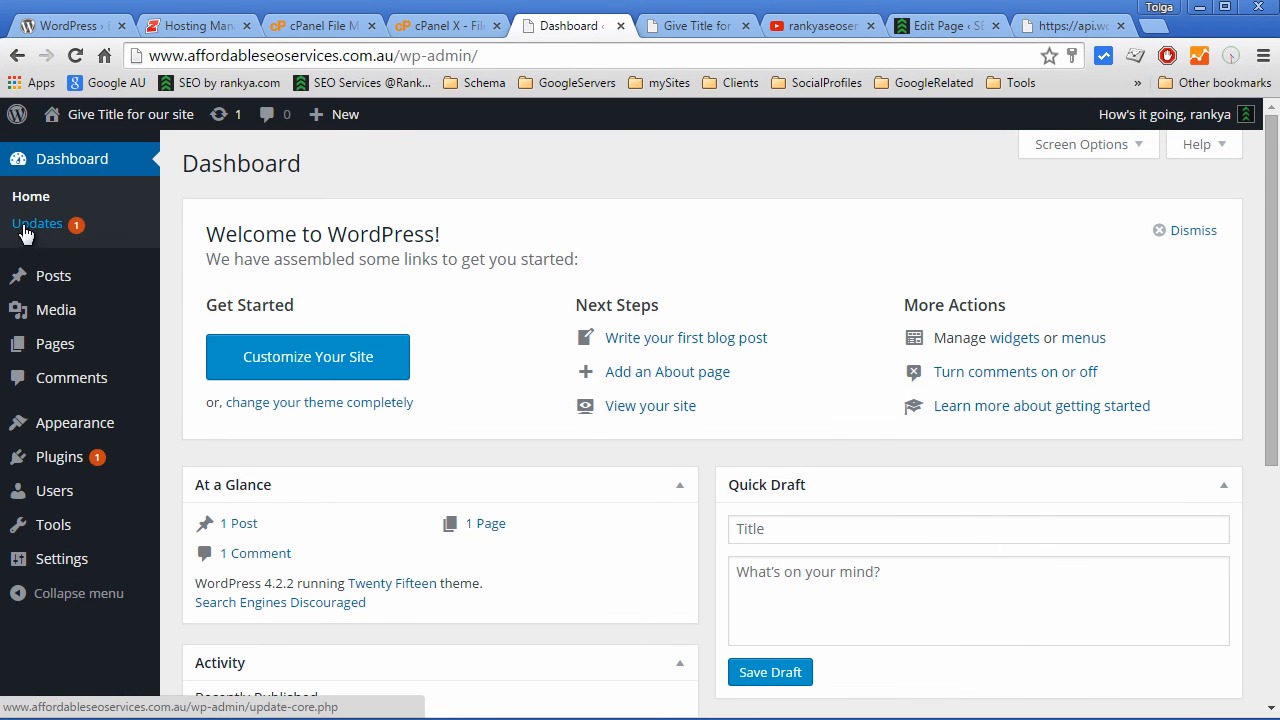
mouse_move(128, 244)
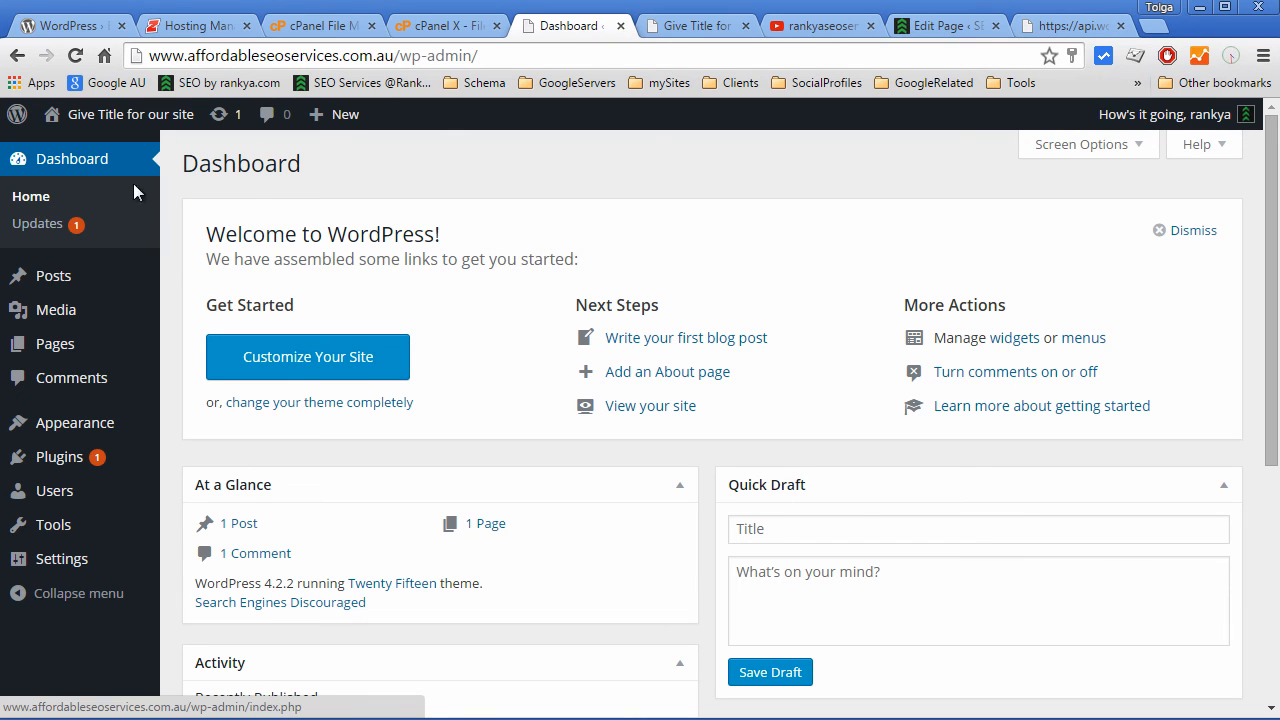
Leave the site for the rankyaseoservices YouTube channel and scroll the rankya.com Sign Up page to the Website Flipping Course
click(810, 24)
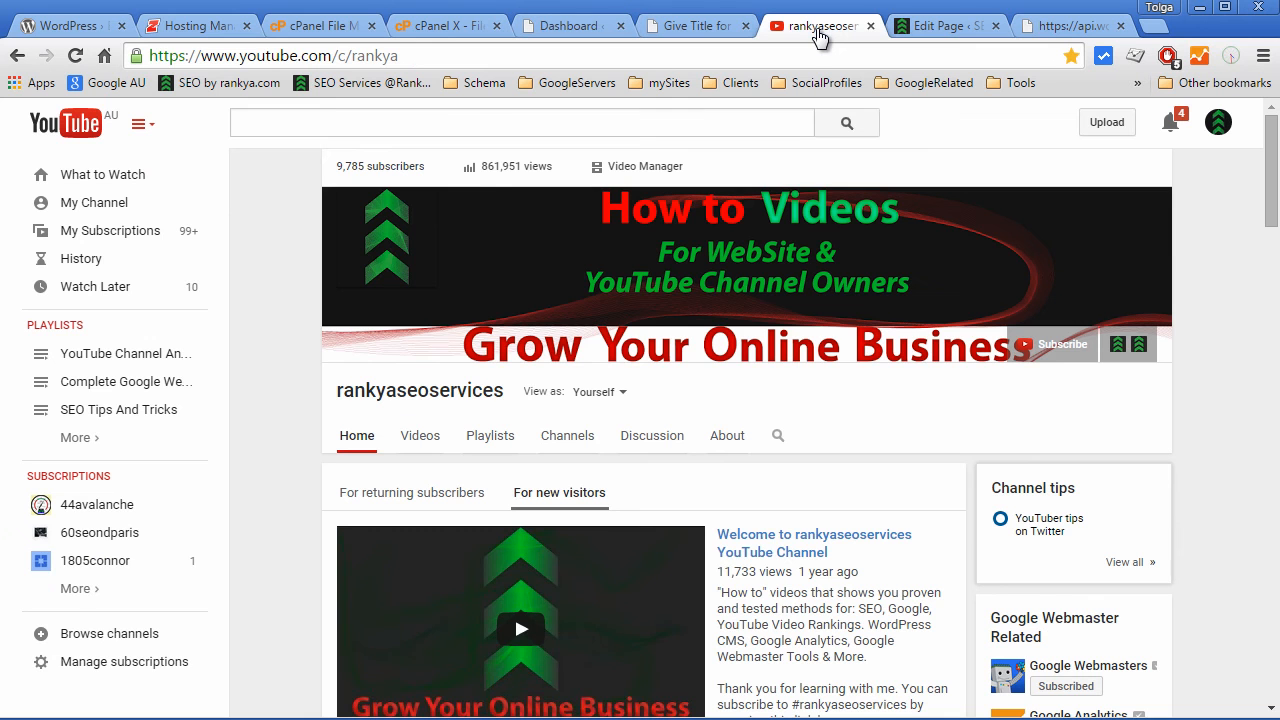
mouse_move(980, 194)
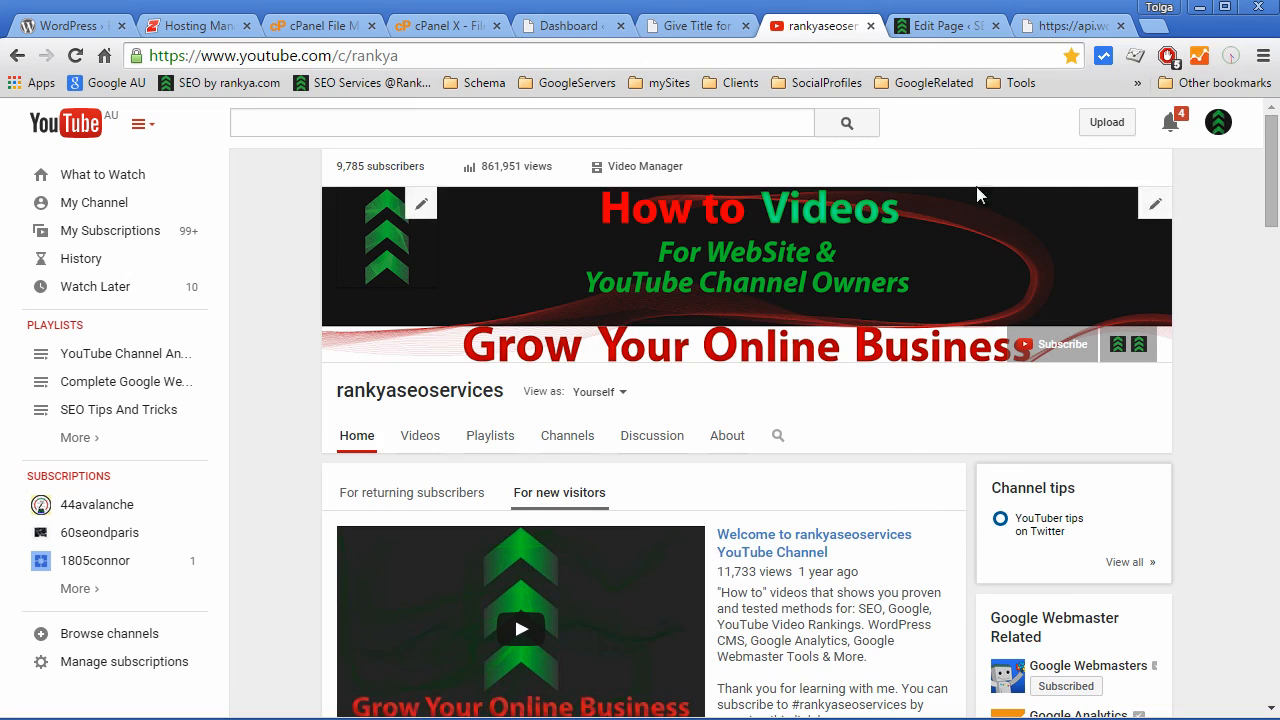
mouse_move(938, 24)
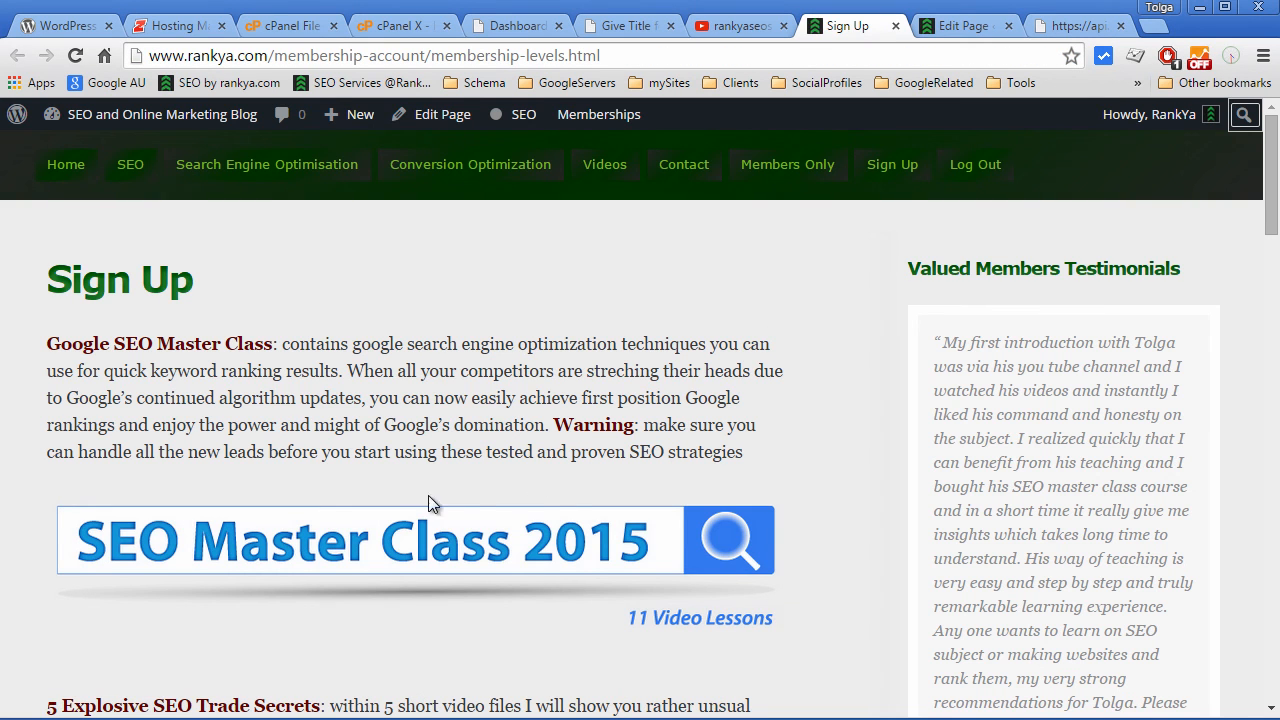
mouse_move(496, 468)
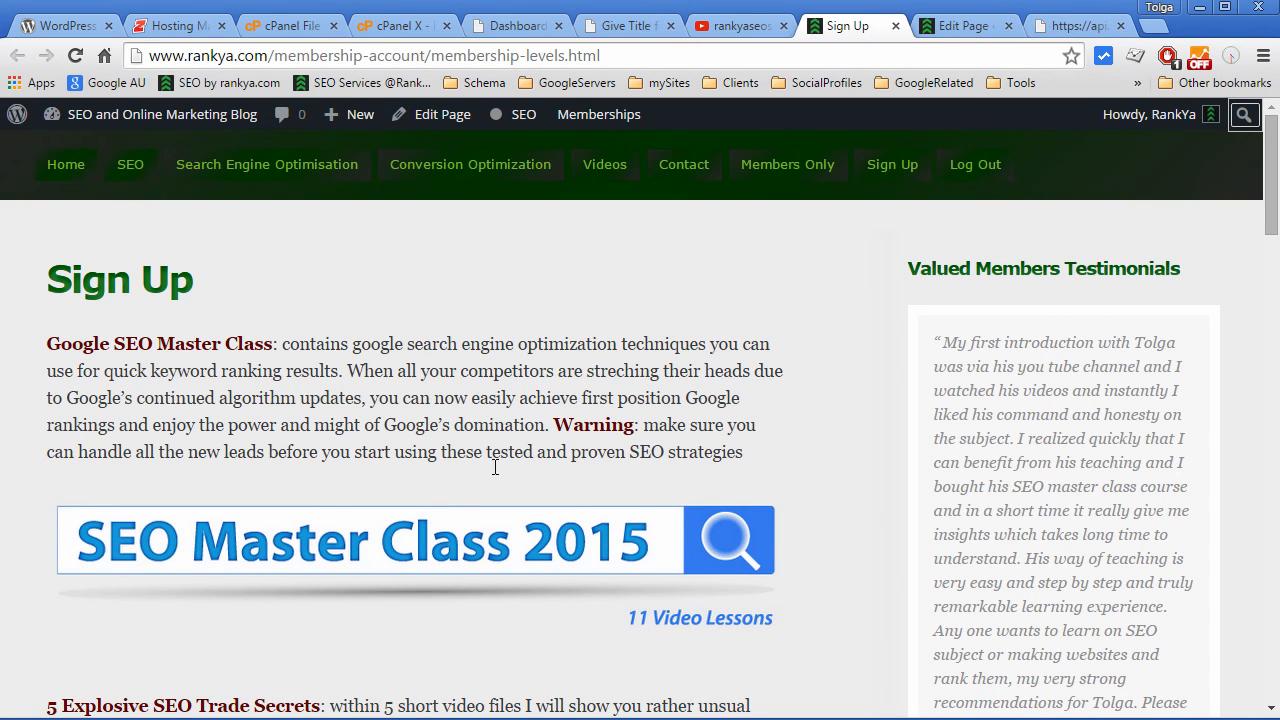
scroll(down, 3)
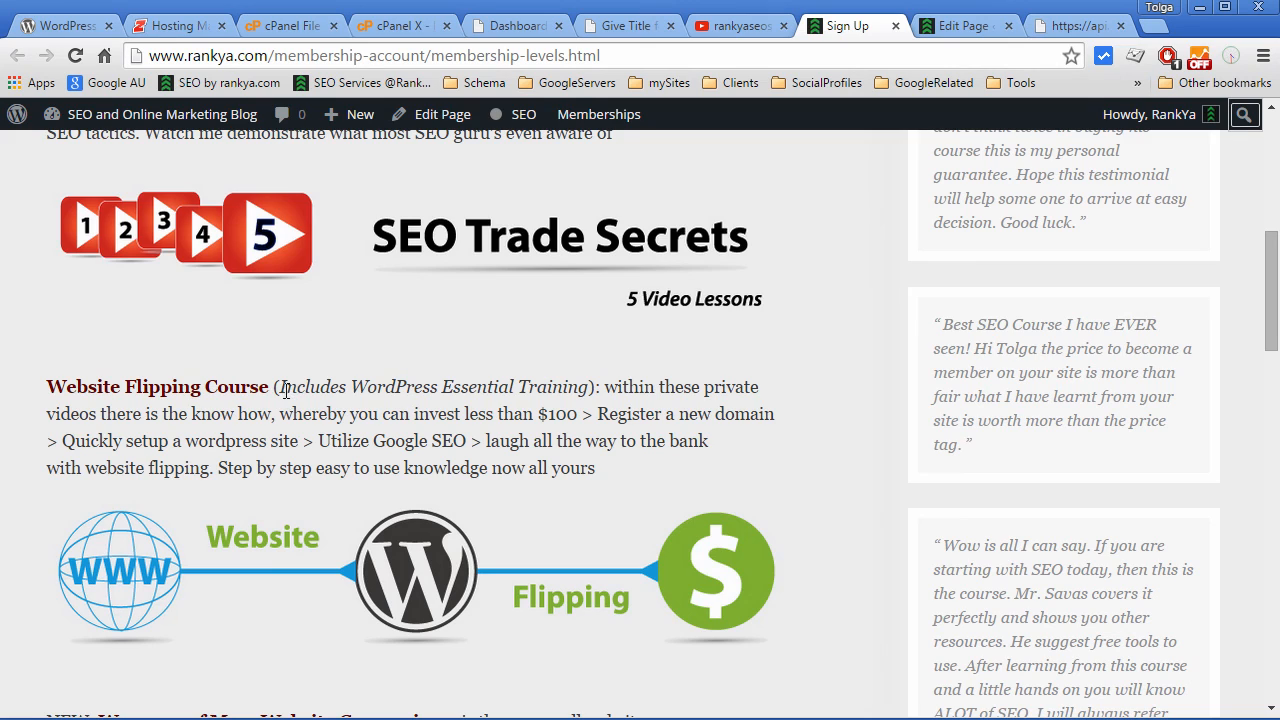
mouse_move(556, 404)
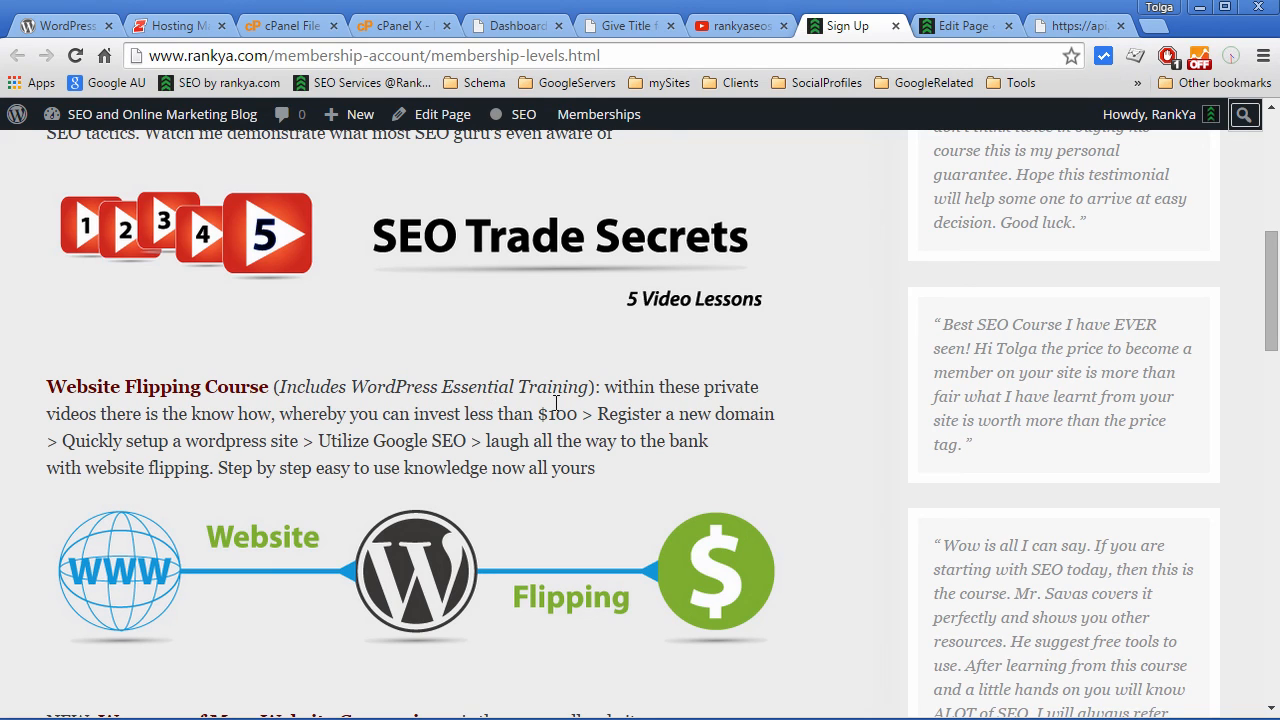